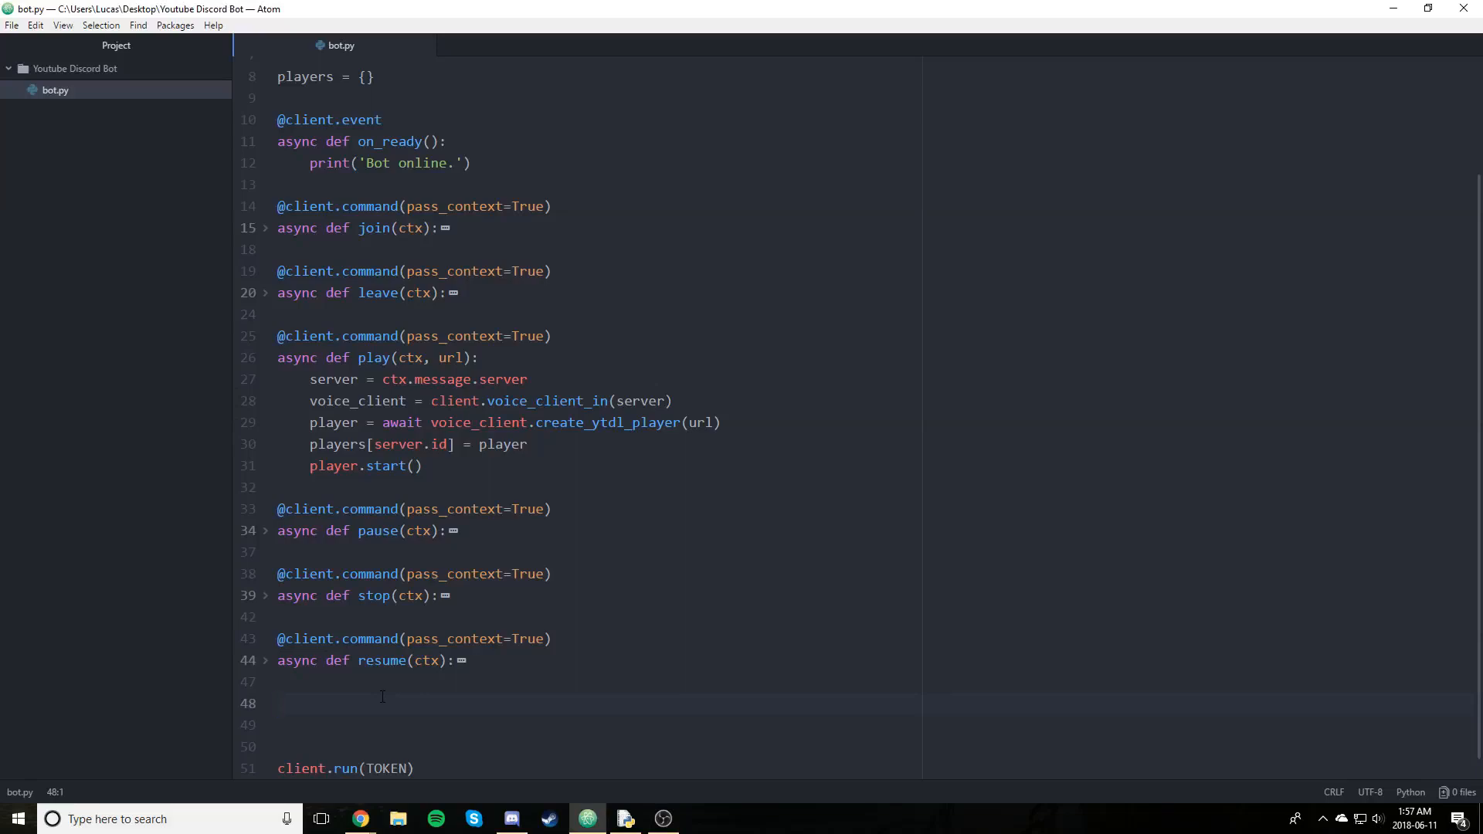
Place the cursor on the blank line in bot.py where the new command will go
left_click(278, 703)
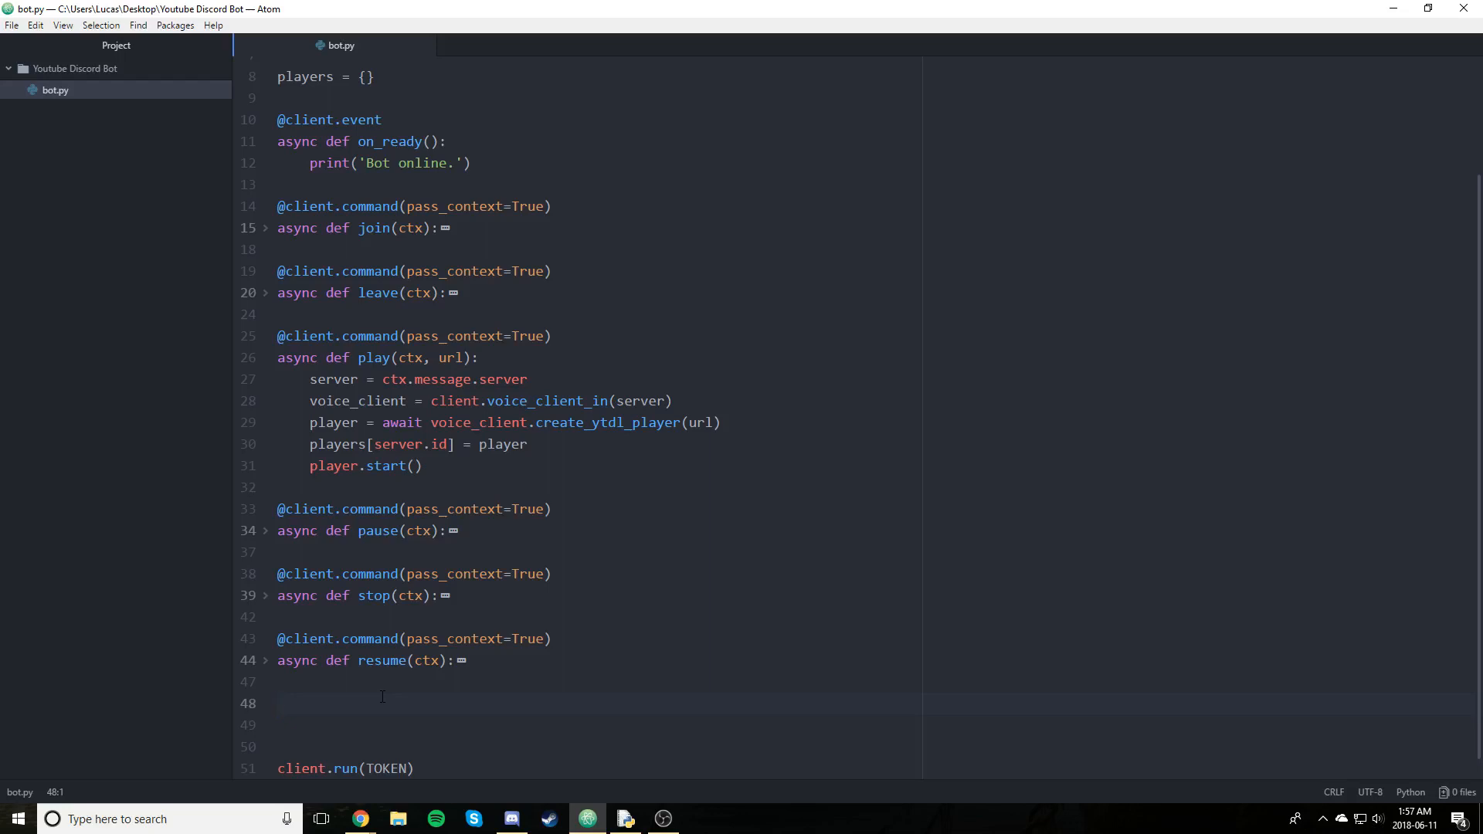
left_click(277, 703)
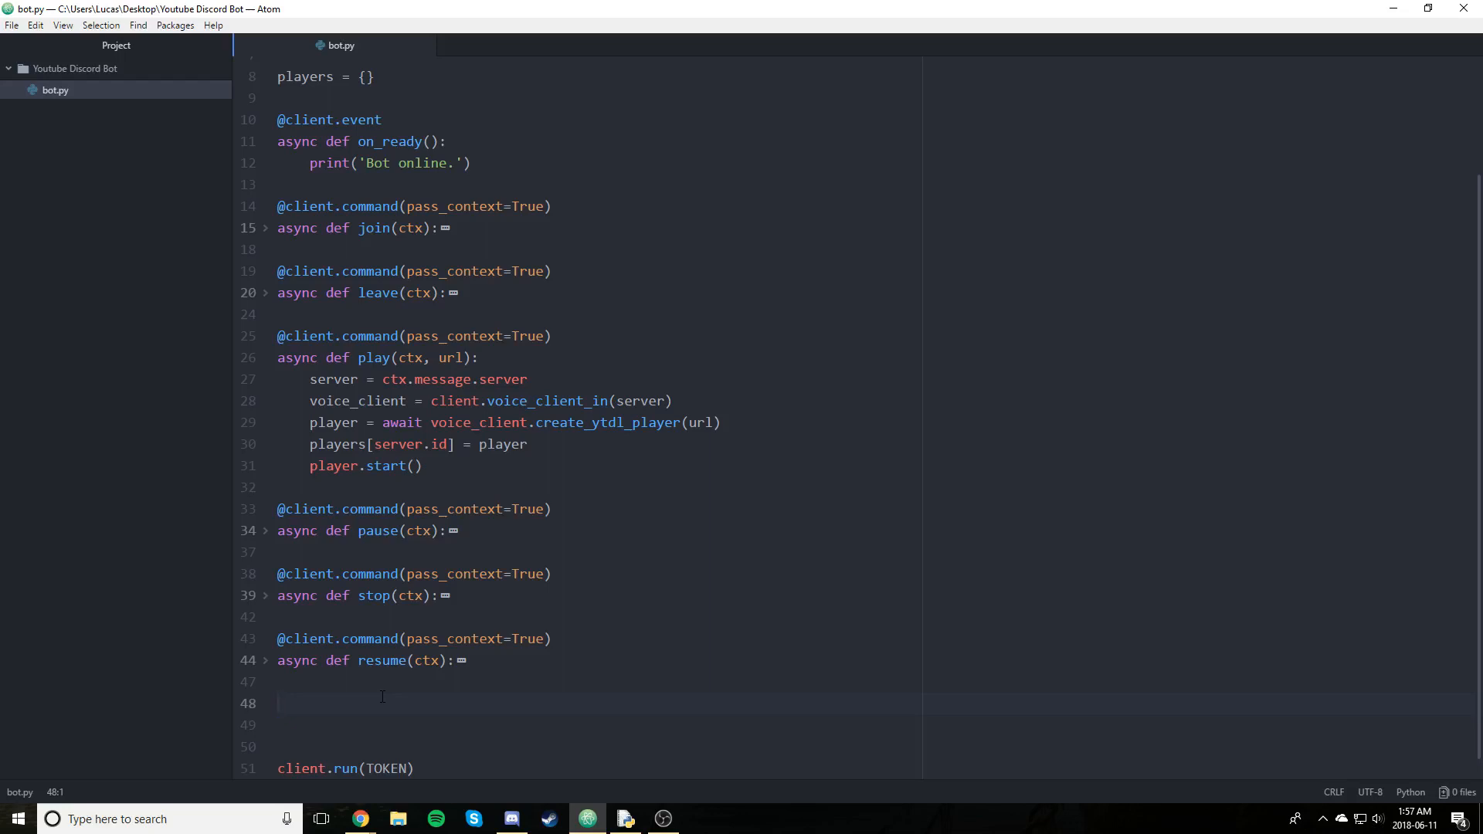
left_click(277, 703)
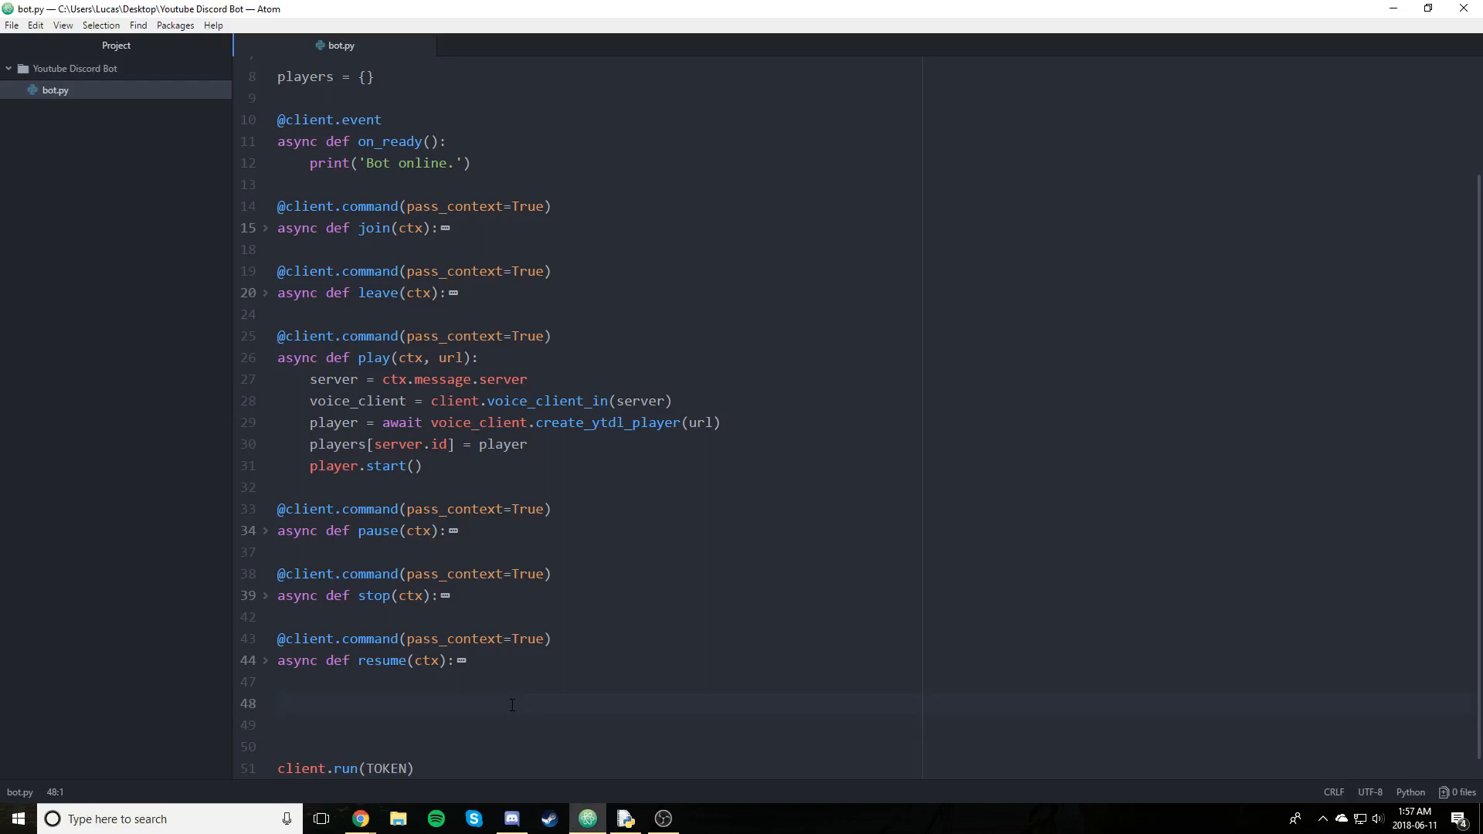
left_click(278, 704)
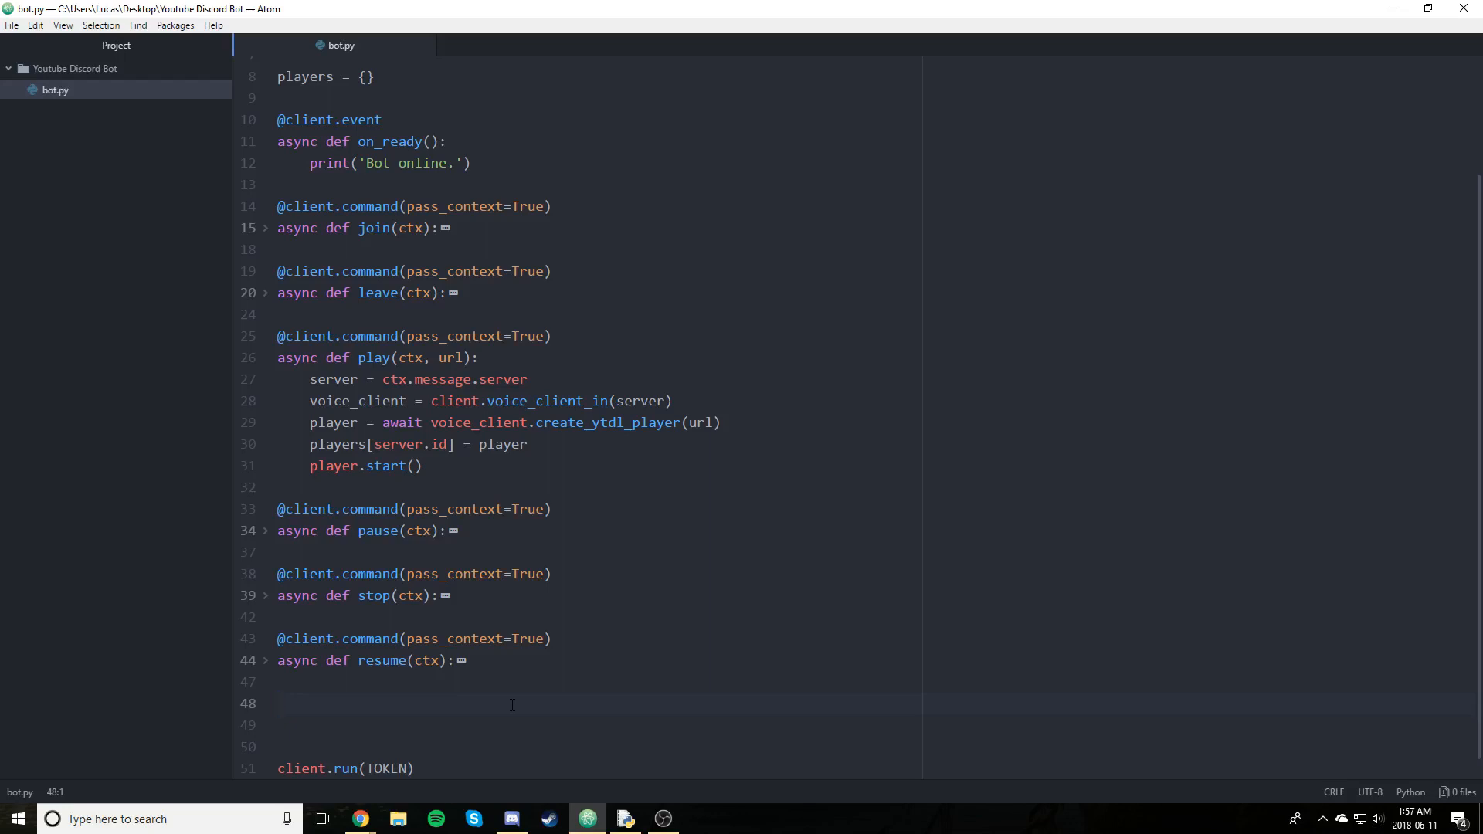
left_click(277, 704)
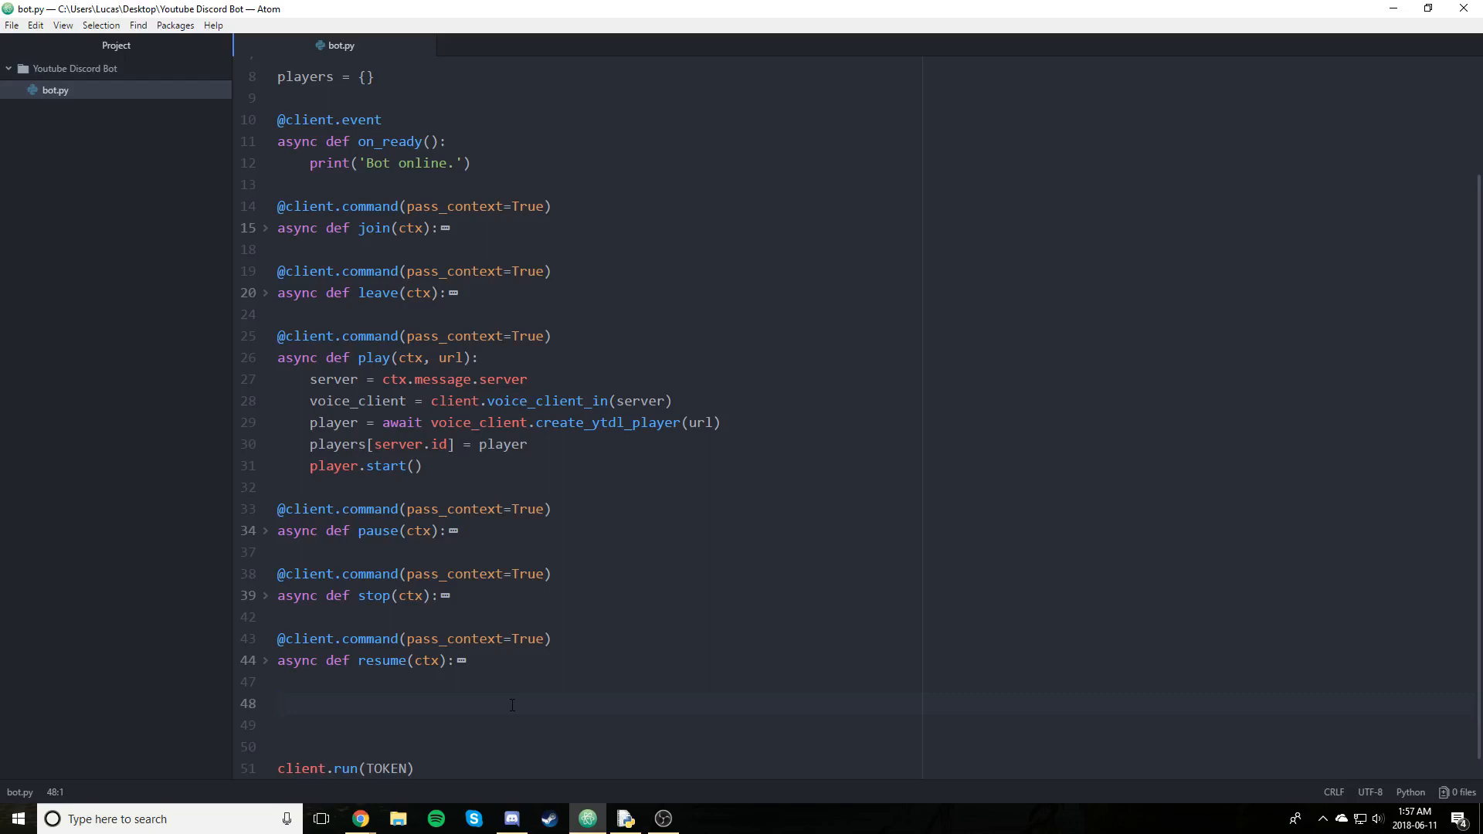
left_click(279, 704)
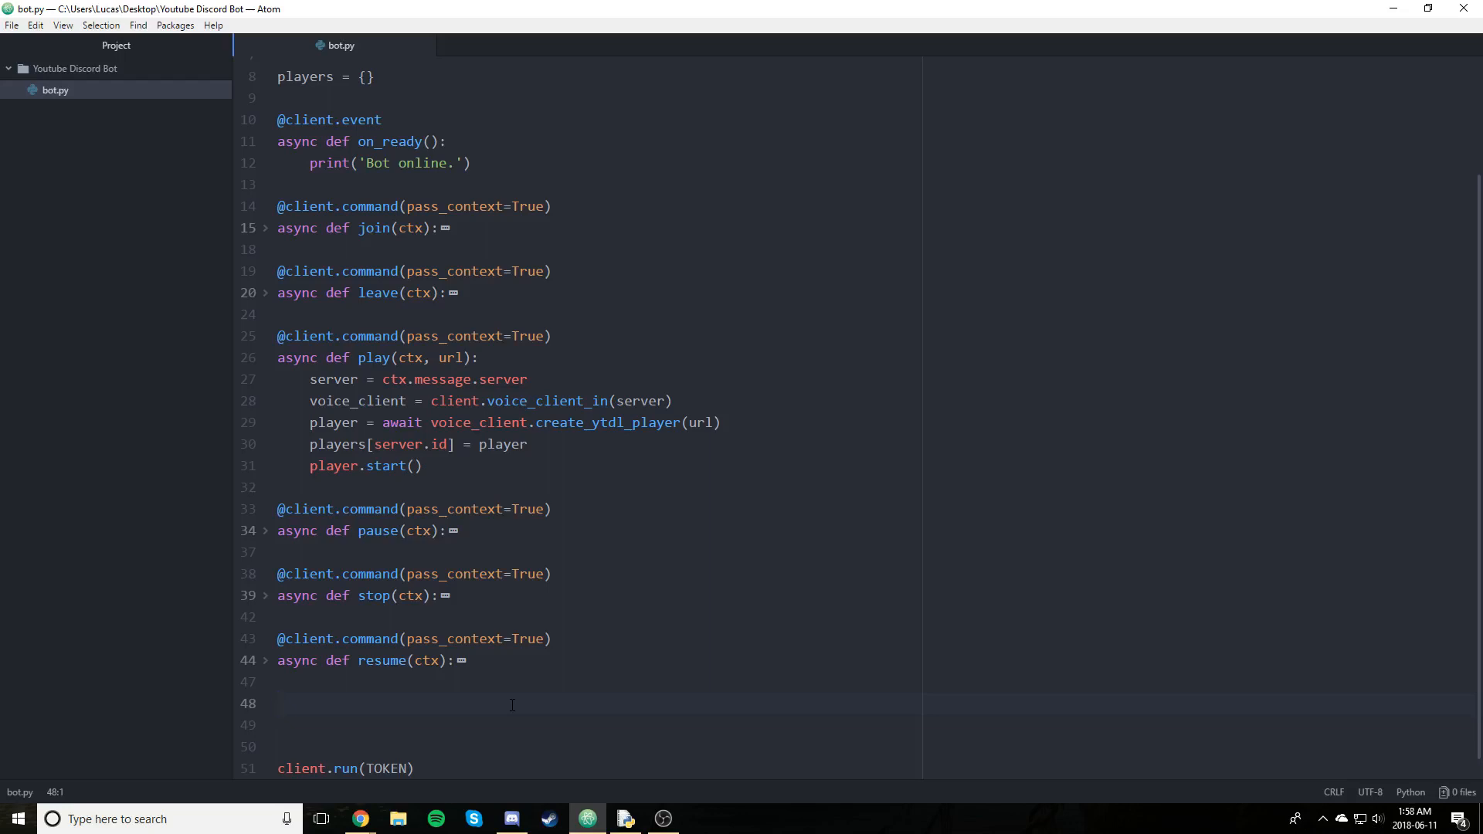
left_click(278, 703)
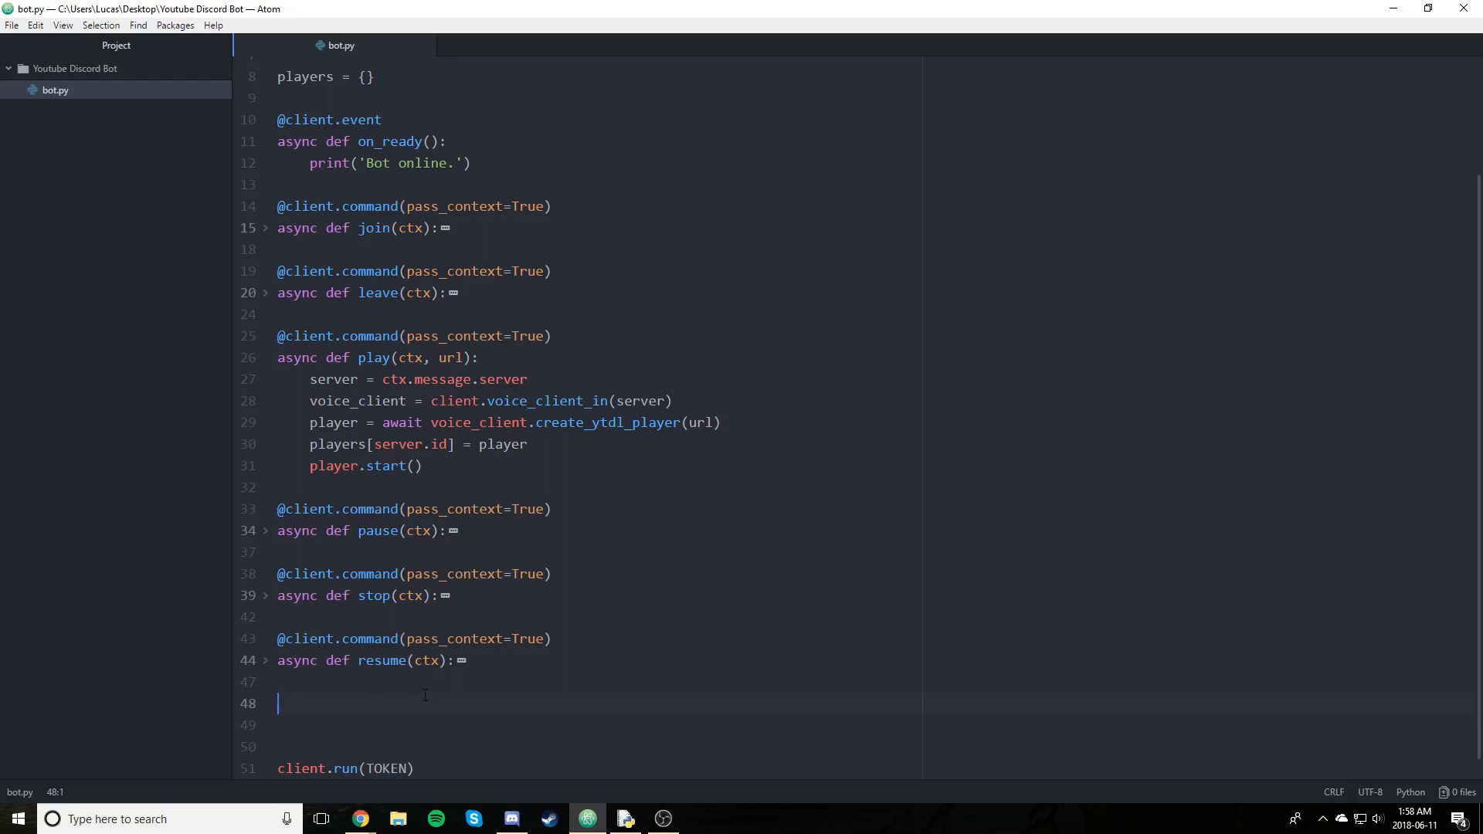
type("@client")
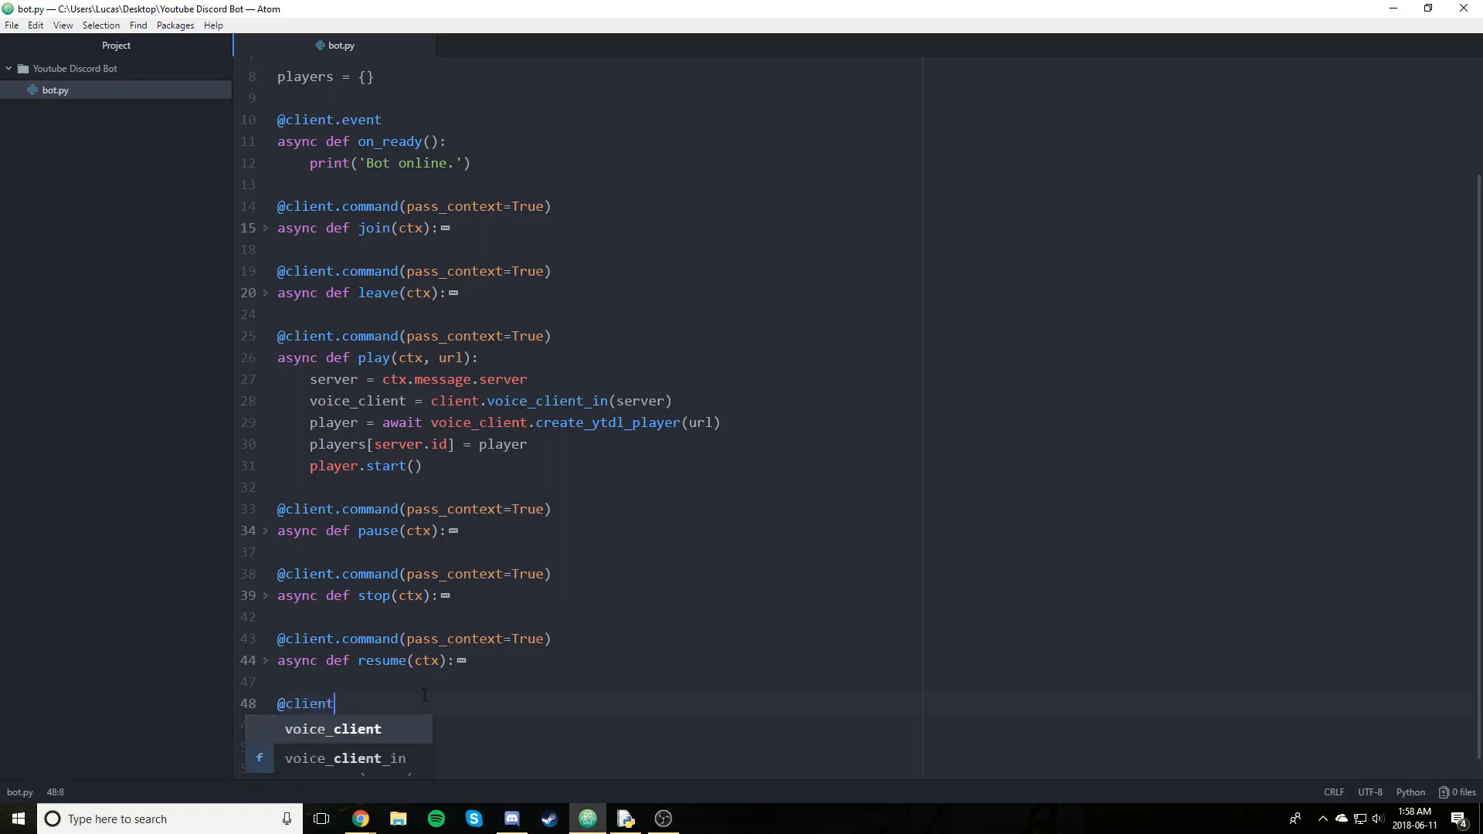
type(".command()")
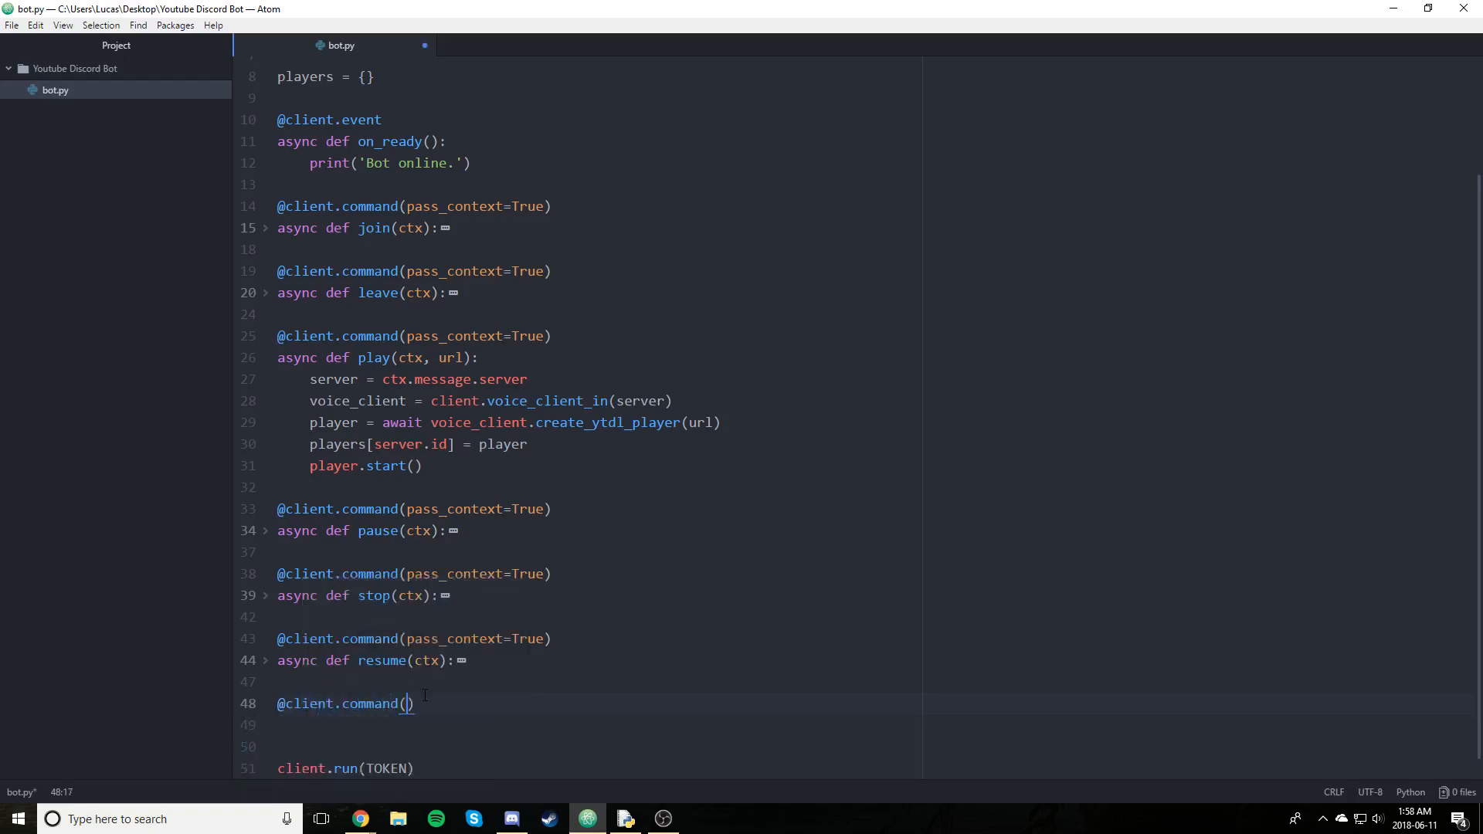
type("pass_context=True")
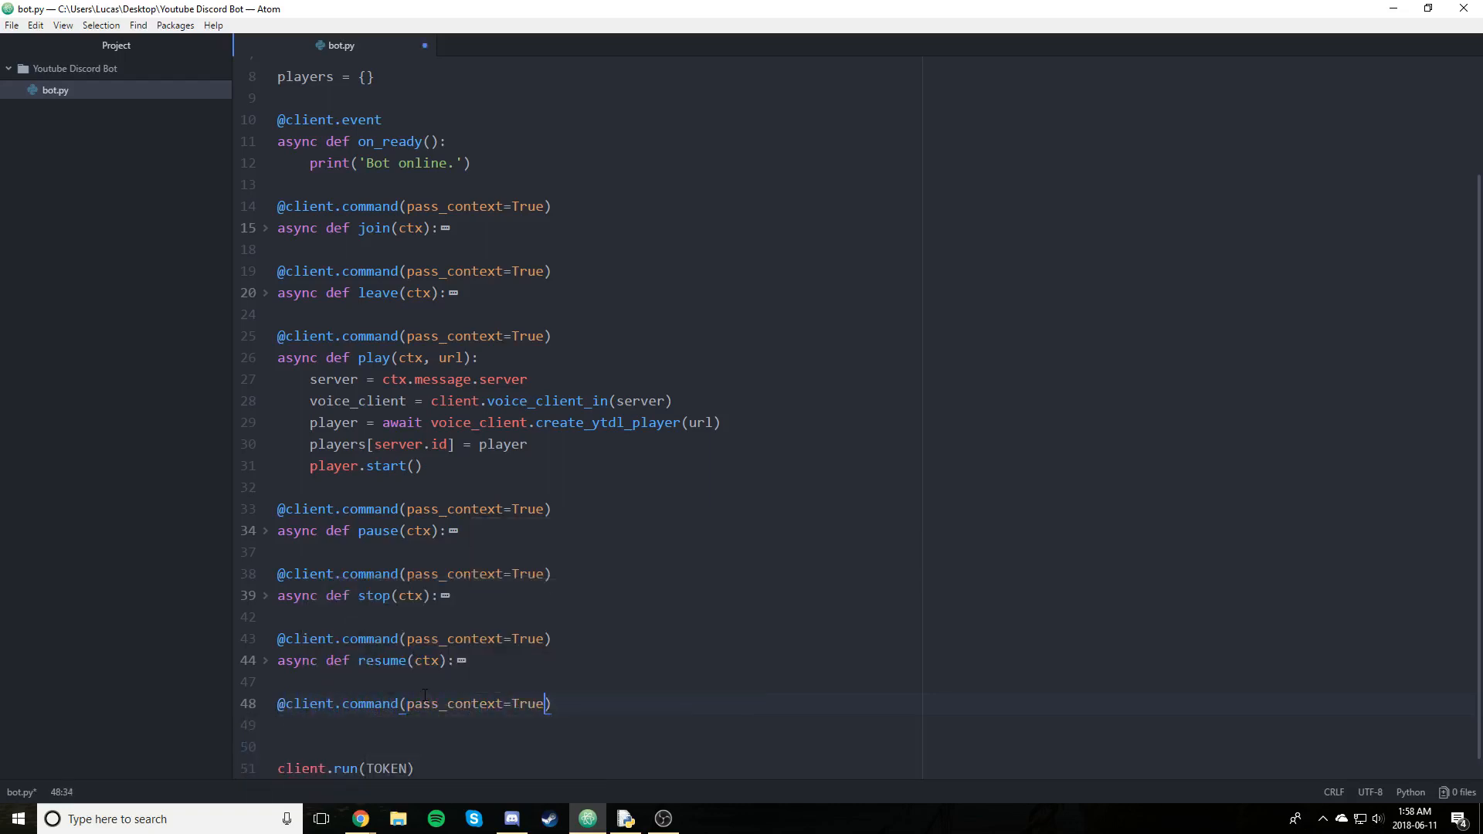
type("async def")
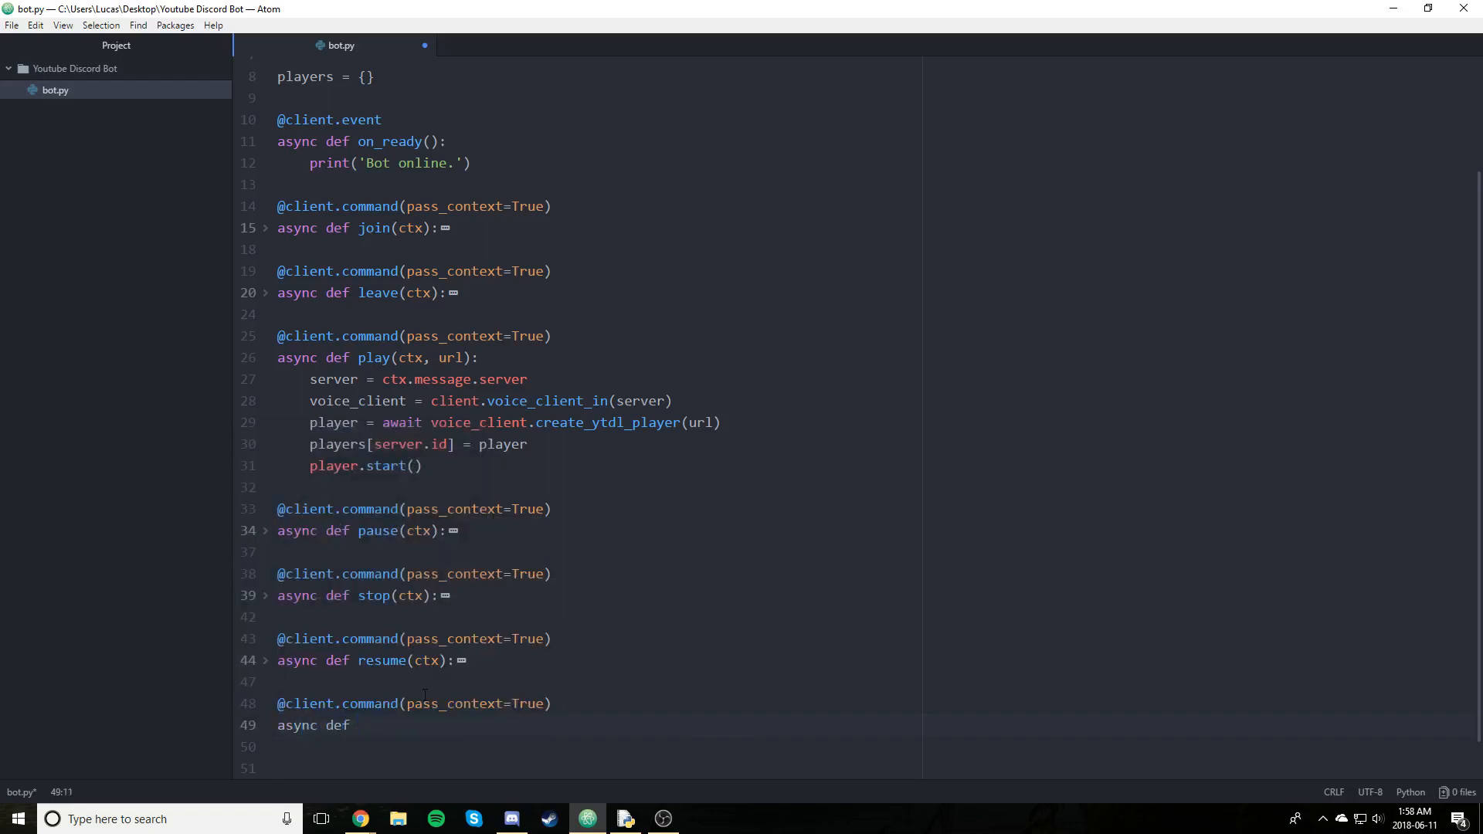
type("queue(ctx)")
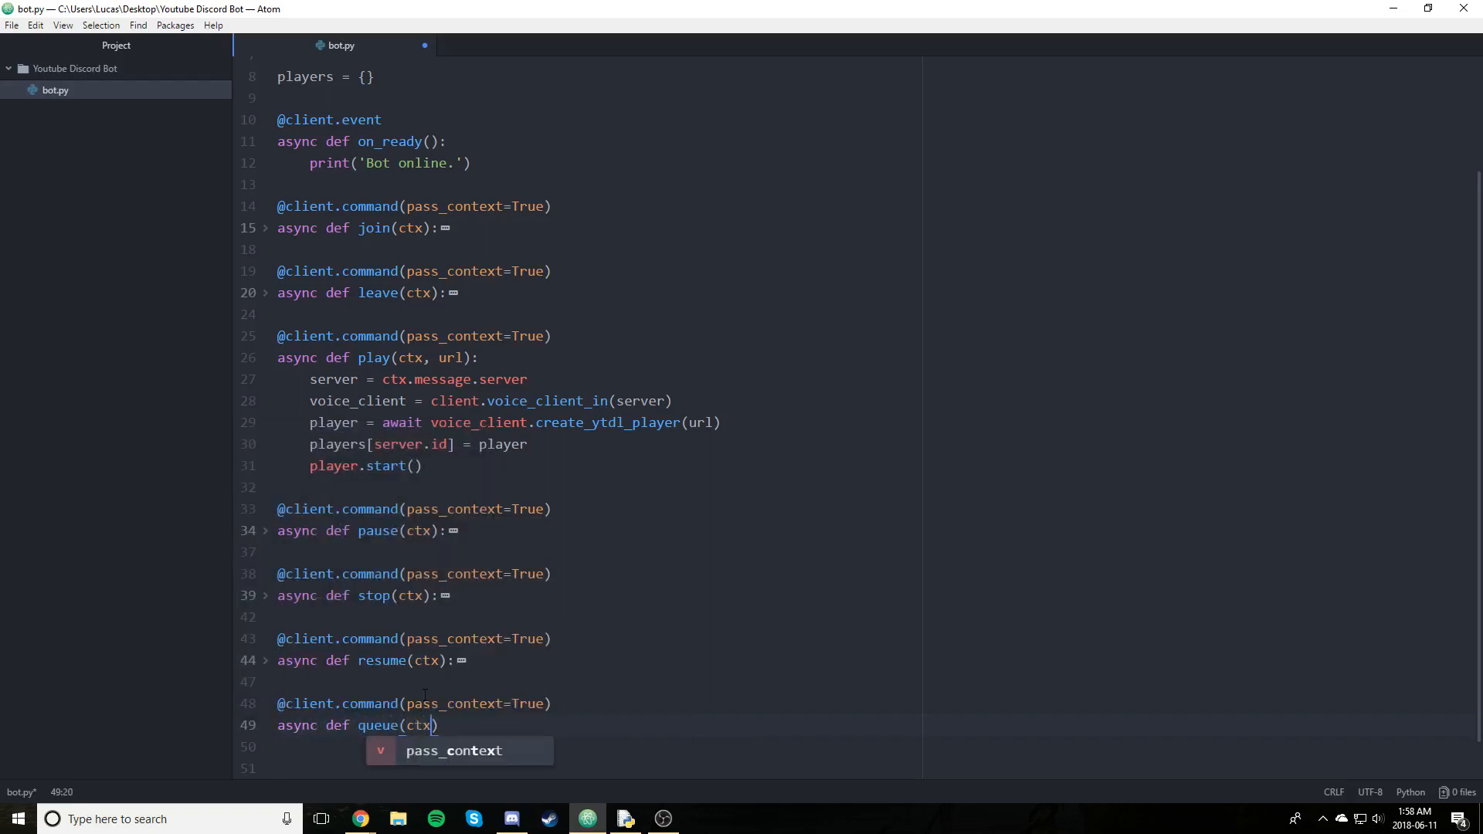
type(",")
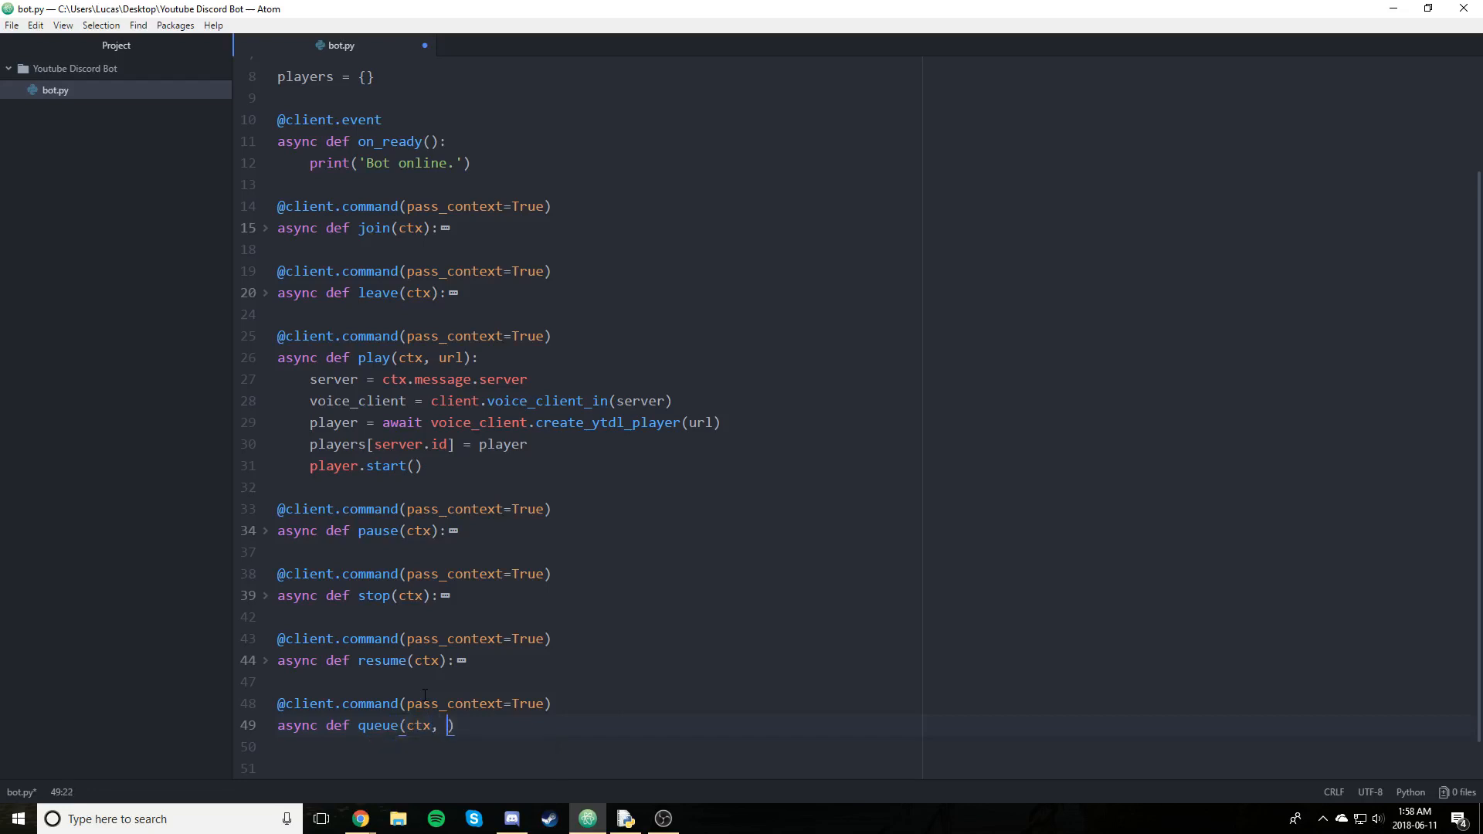
type("url")
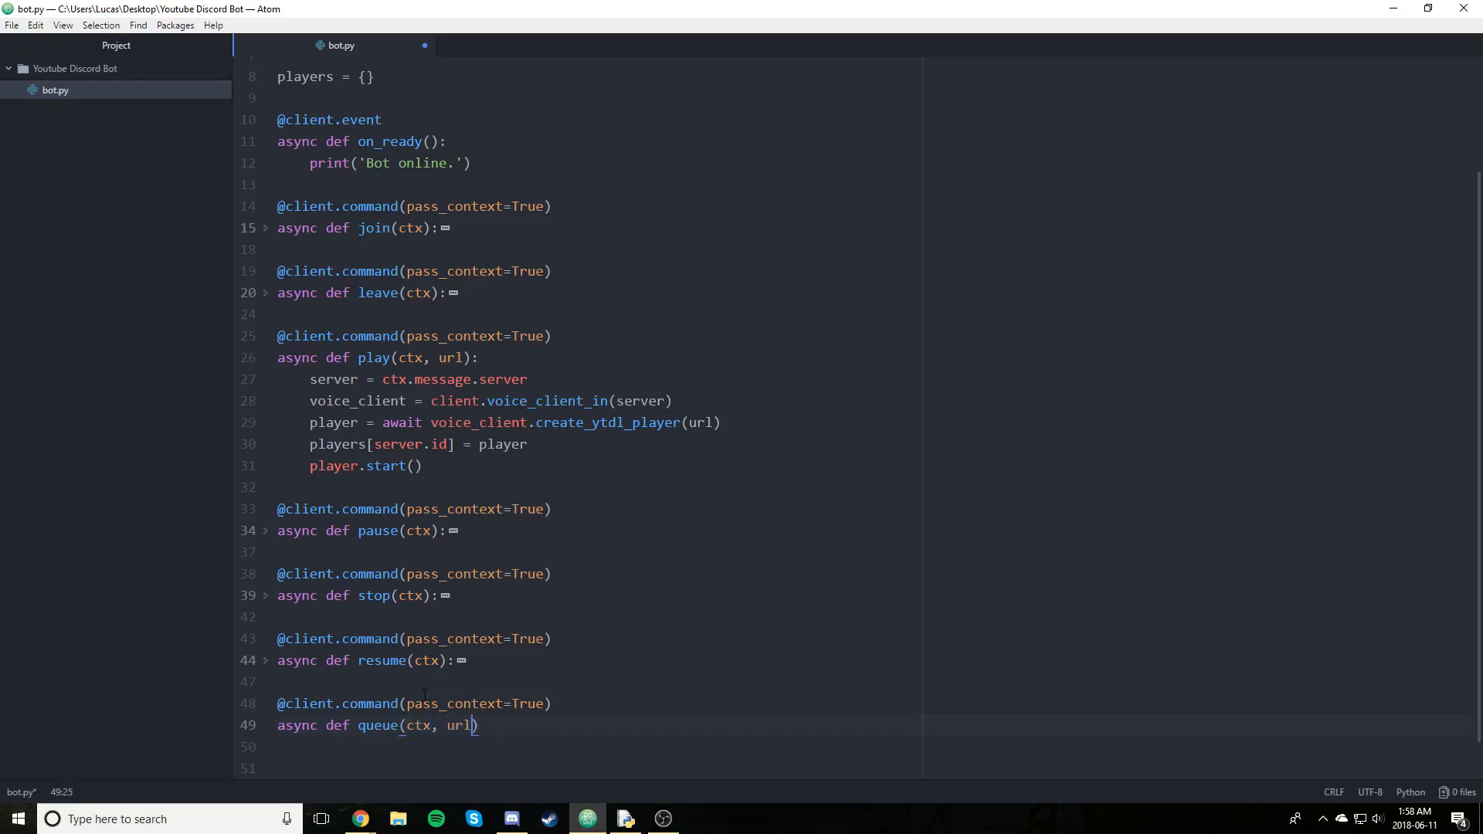
type(":")
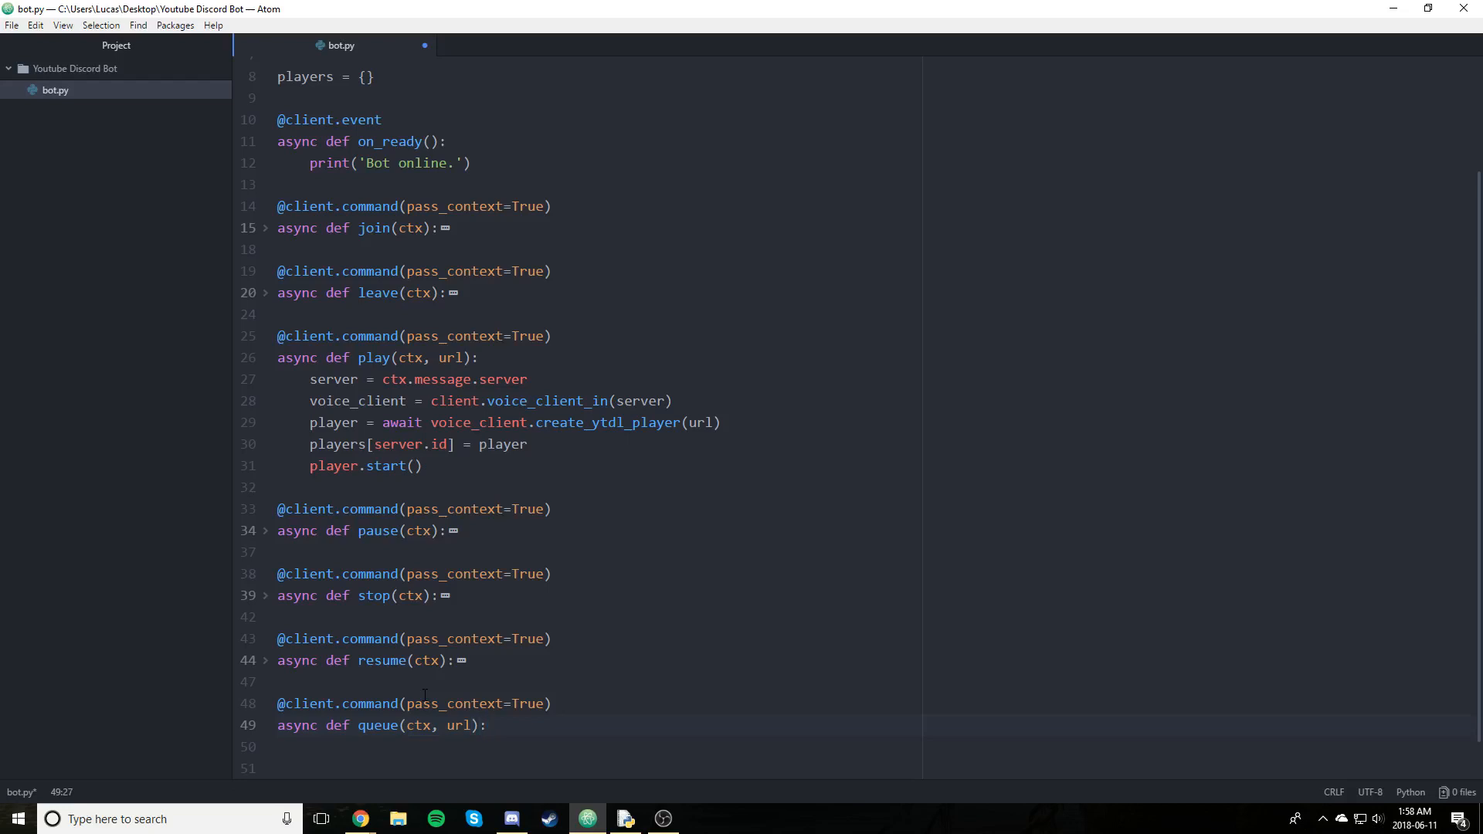
left_click(485, 725)
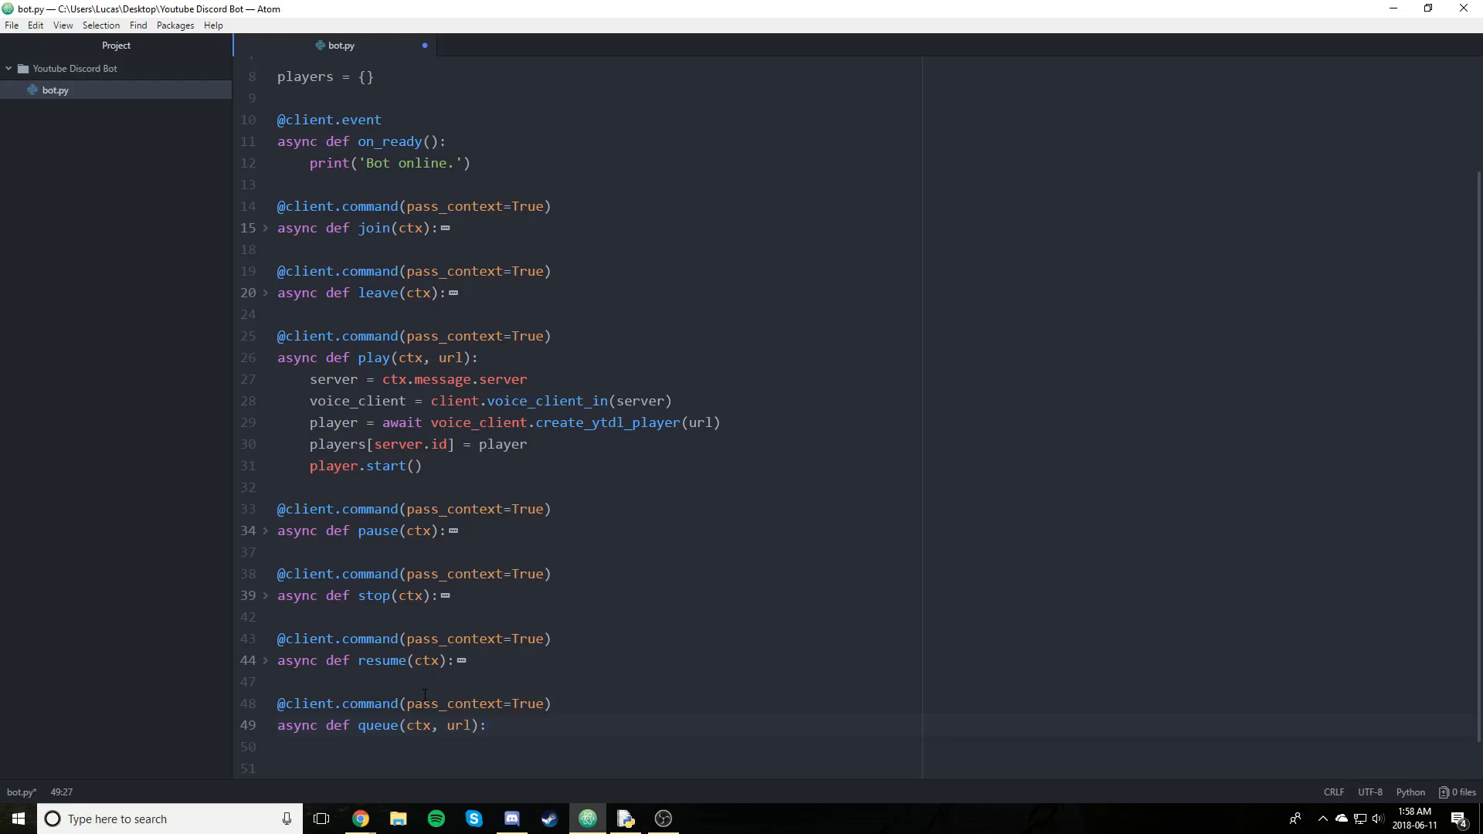
left_click(485, 725)
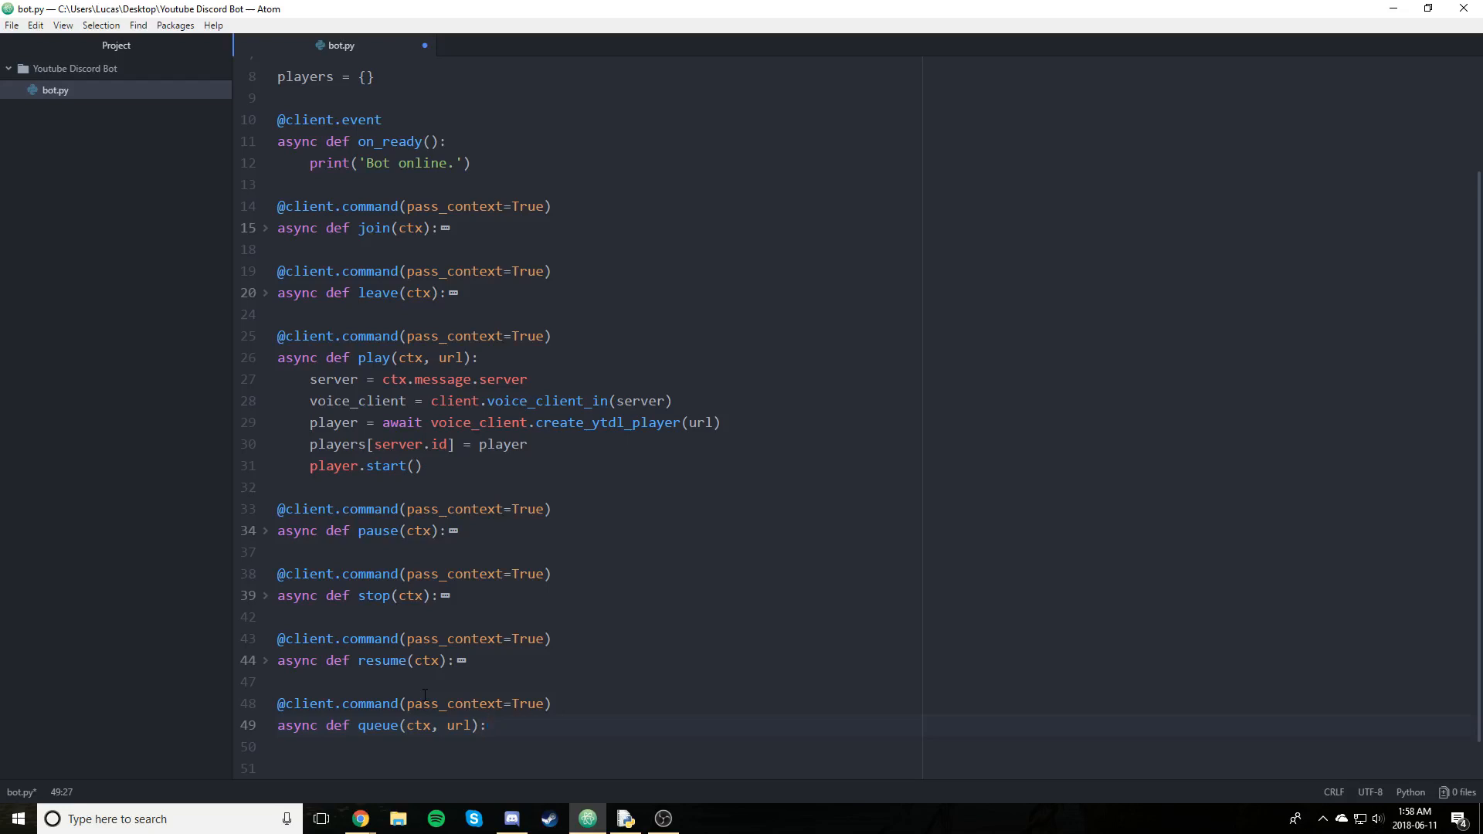
left_click(485, 725)
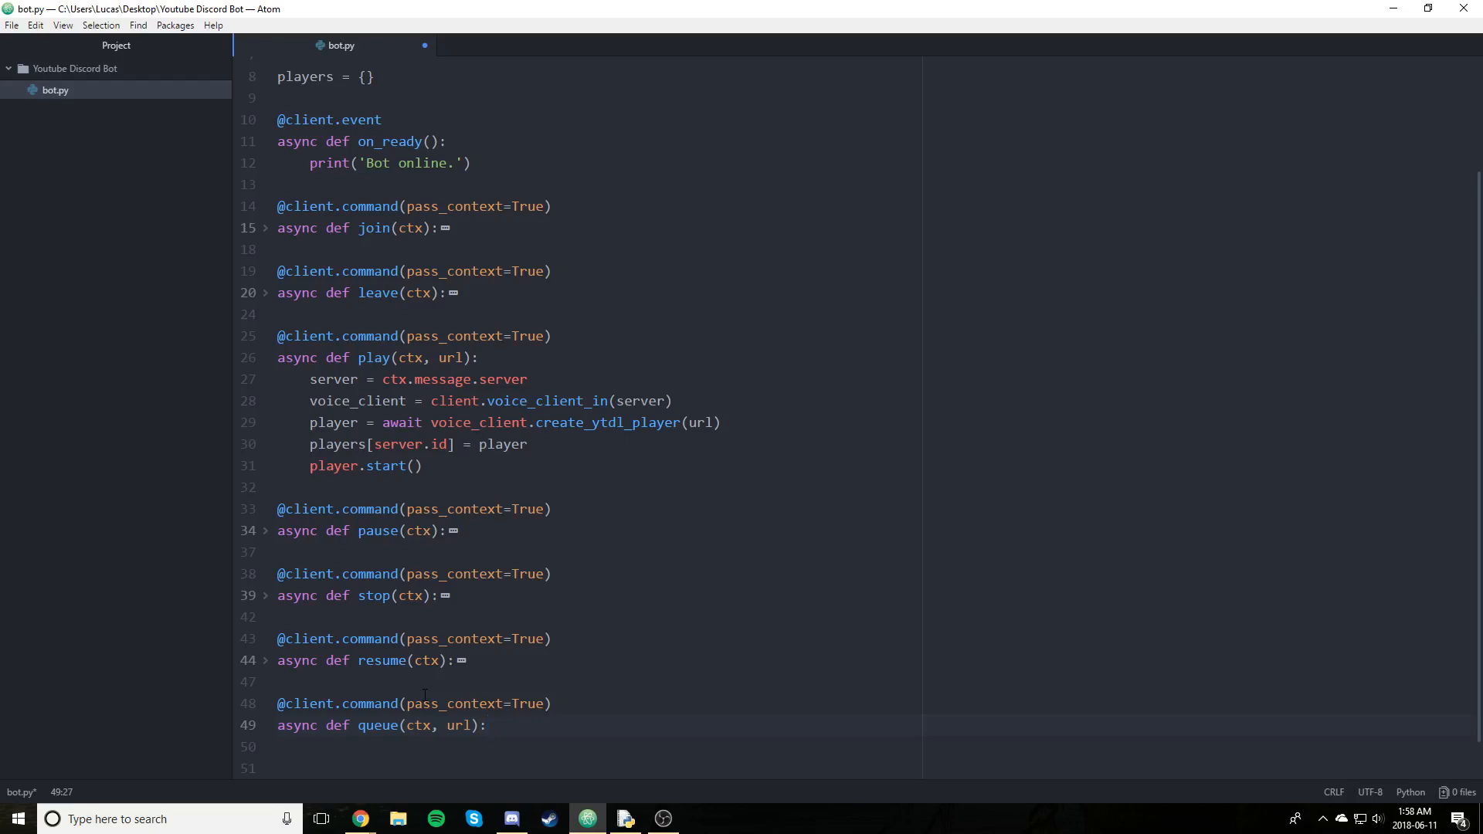
scroll("down", 3)
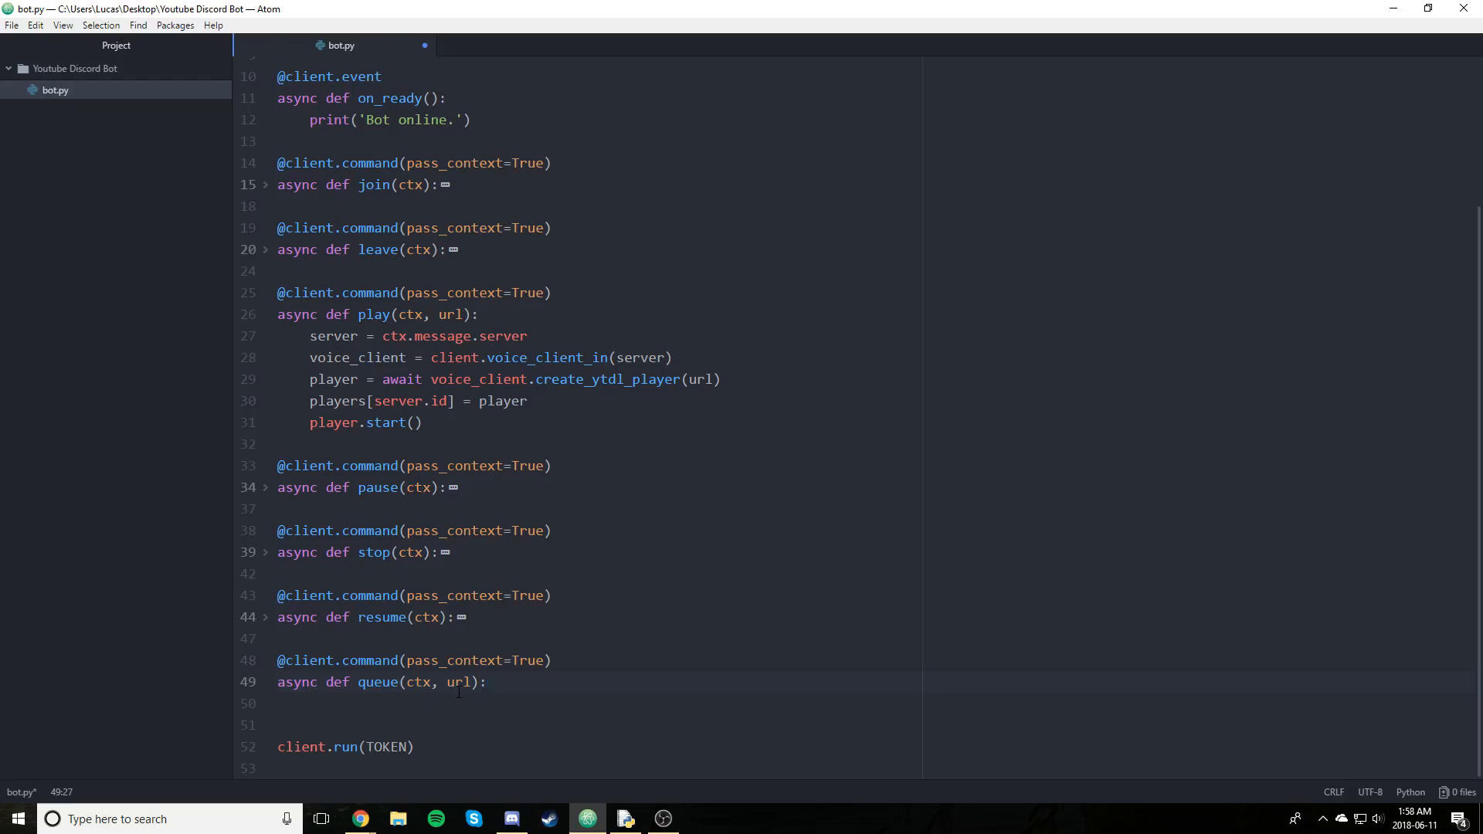
left_click(486, 682)
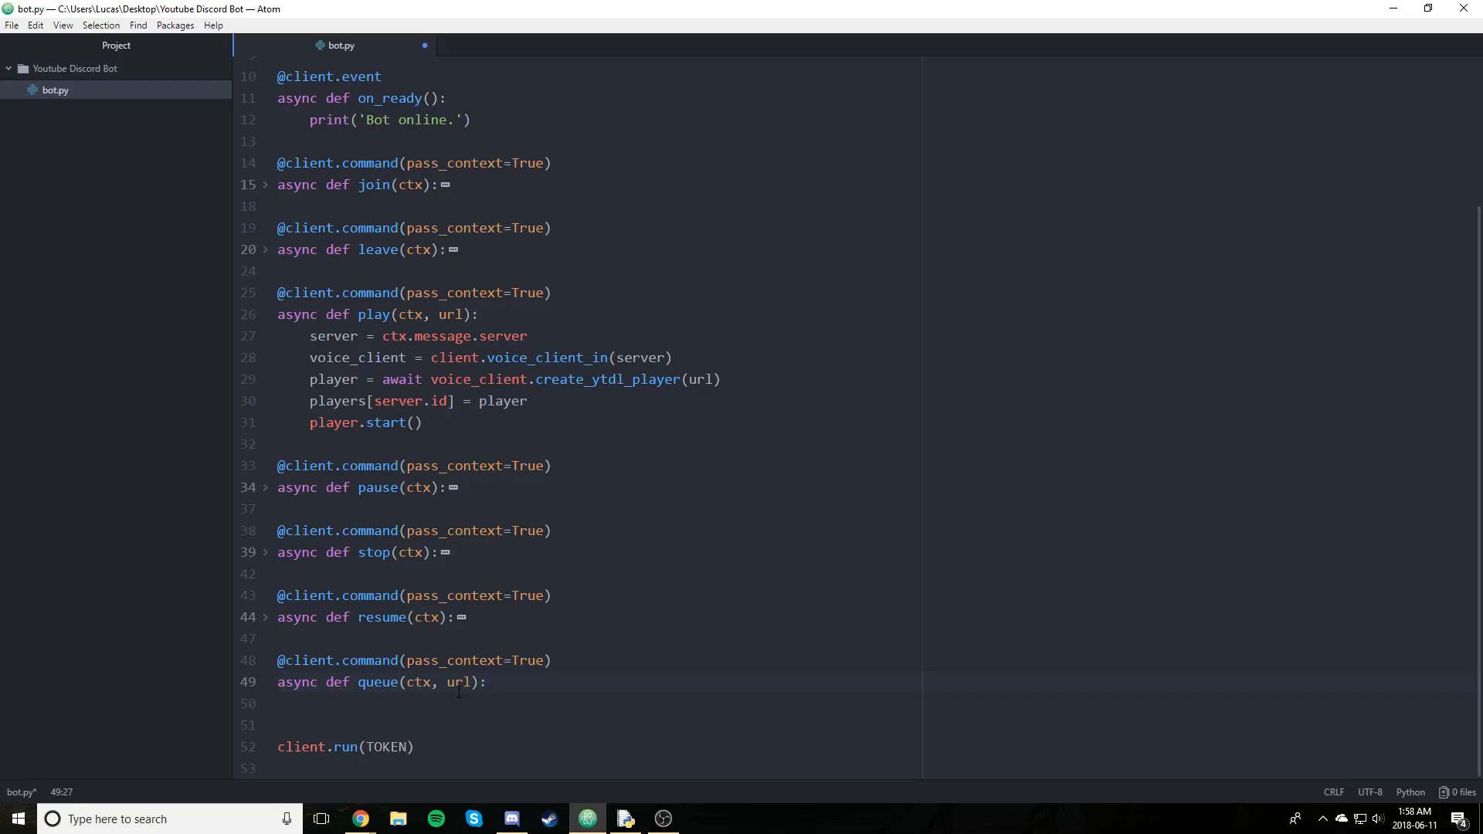
left_click(486, 682)
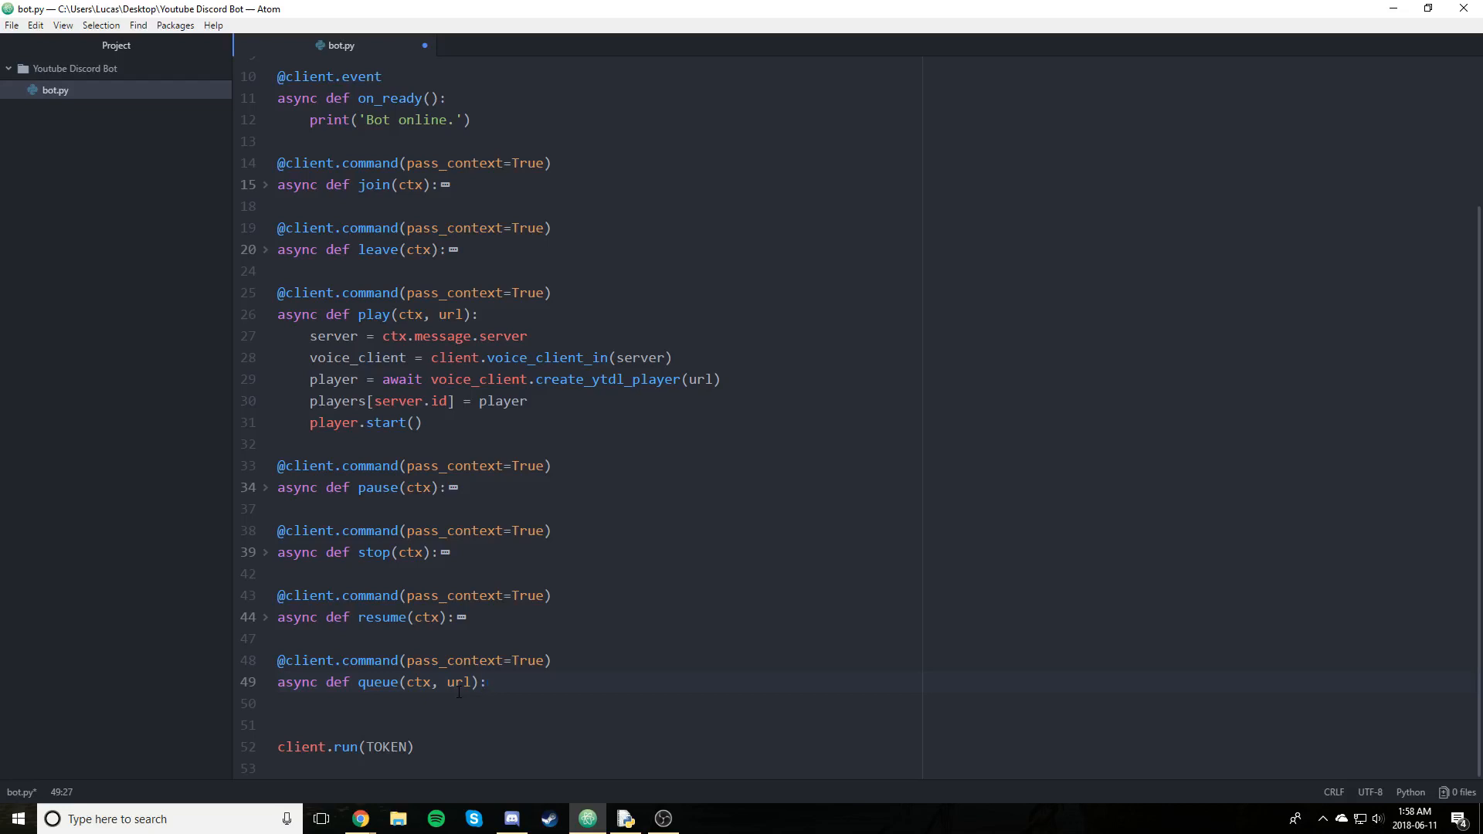
left_click(487, 682)
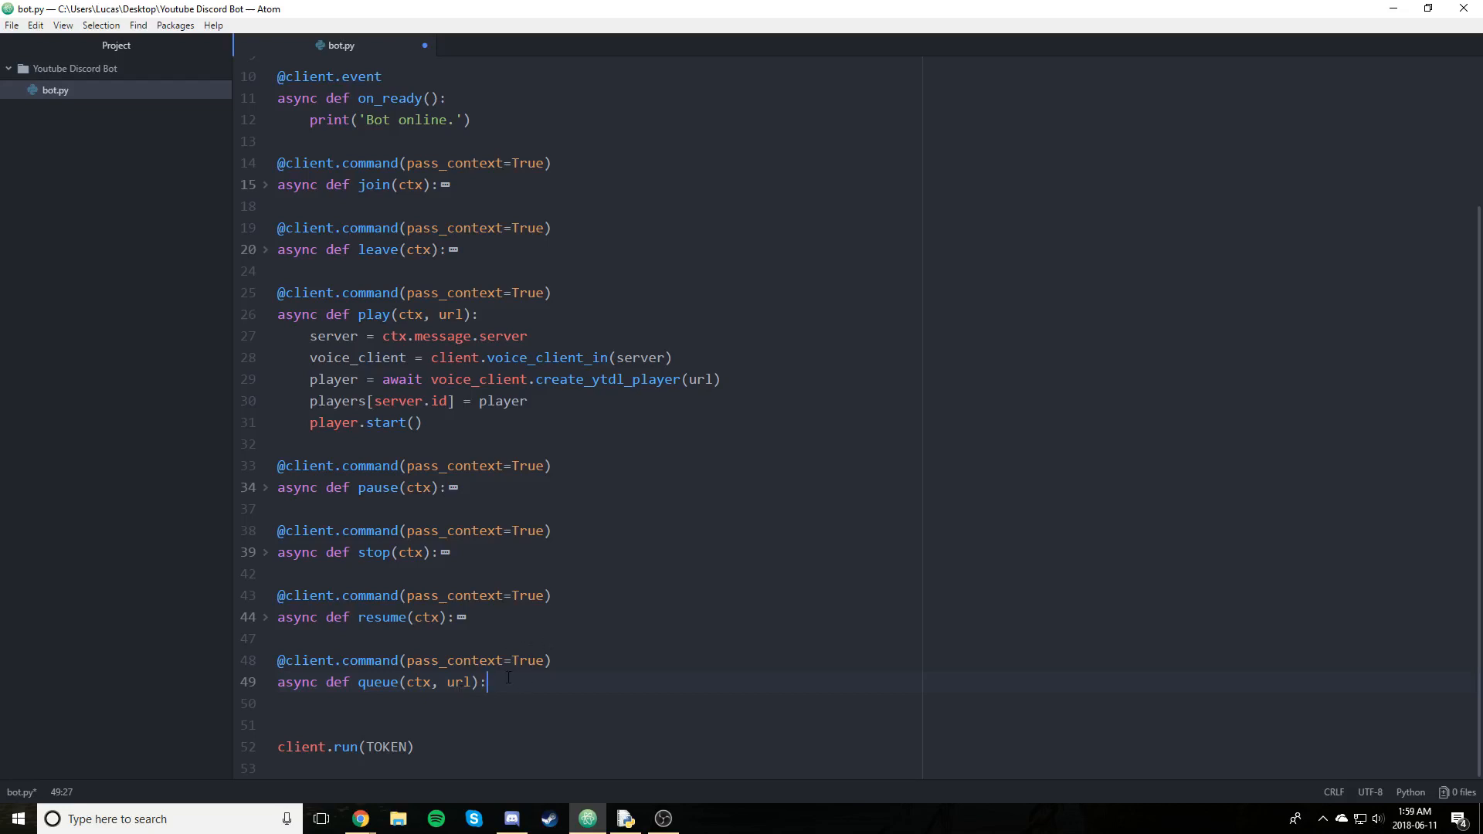
Add a module-level queues = {} dictionary below players = {}
scroll("up", 3)
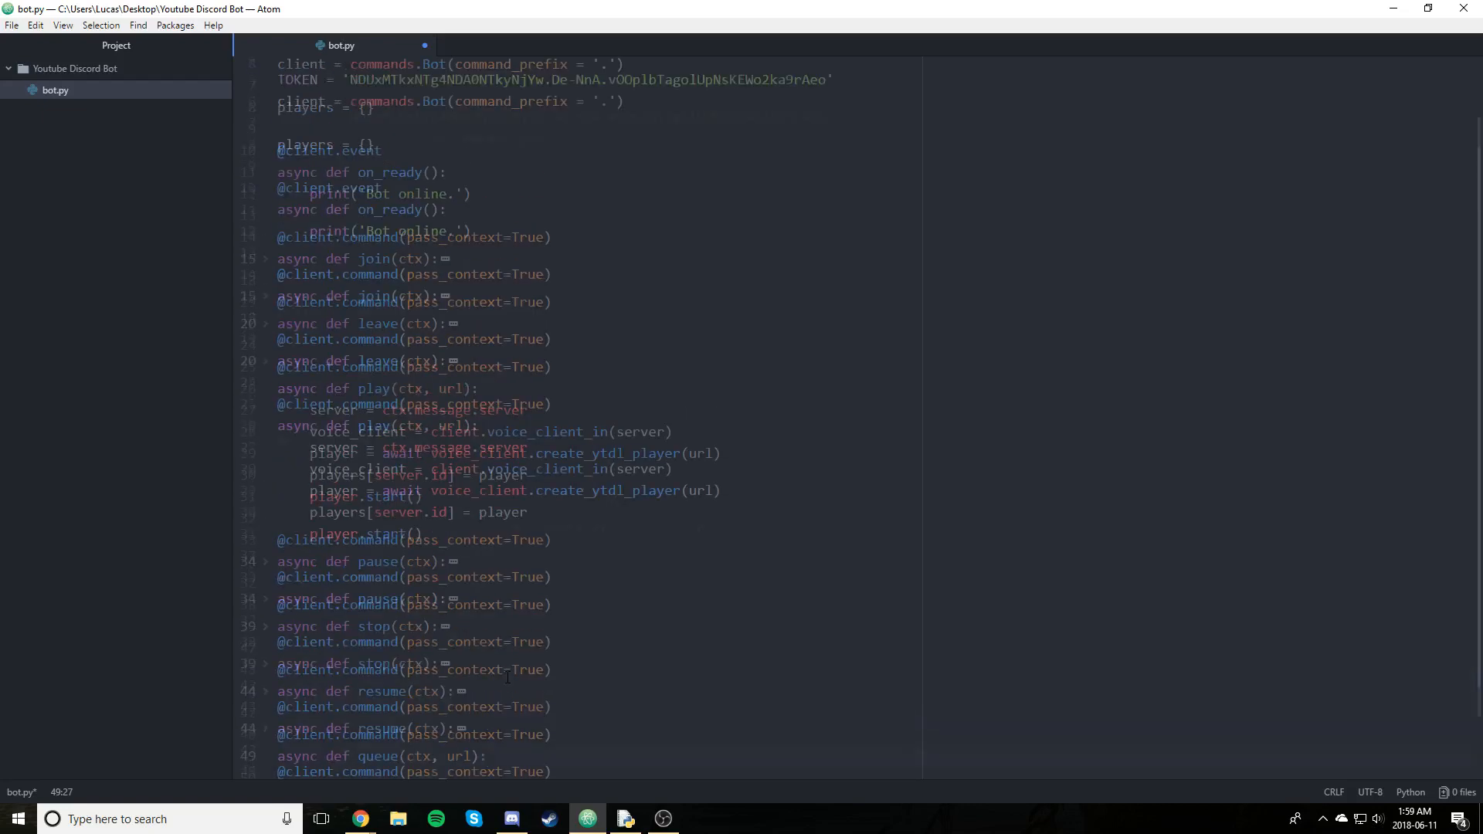
scroll("up", 3)
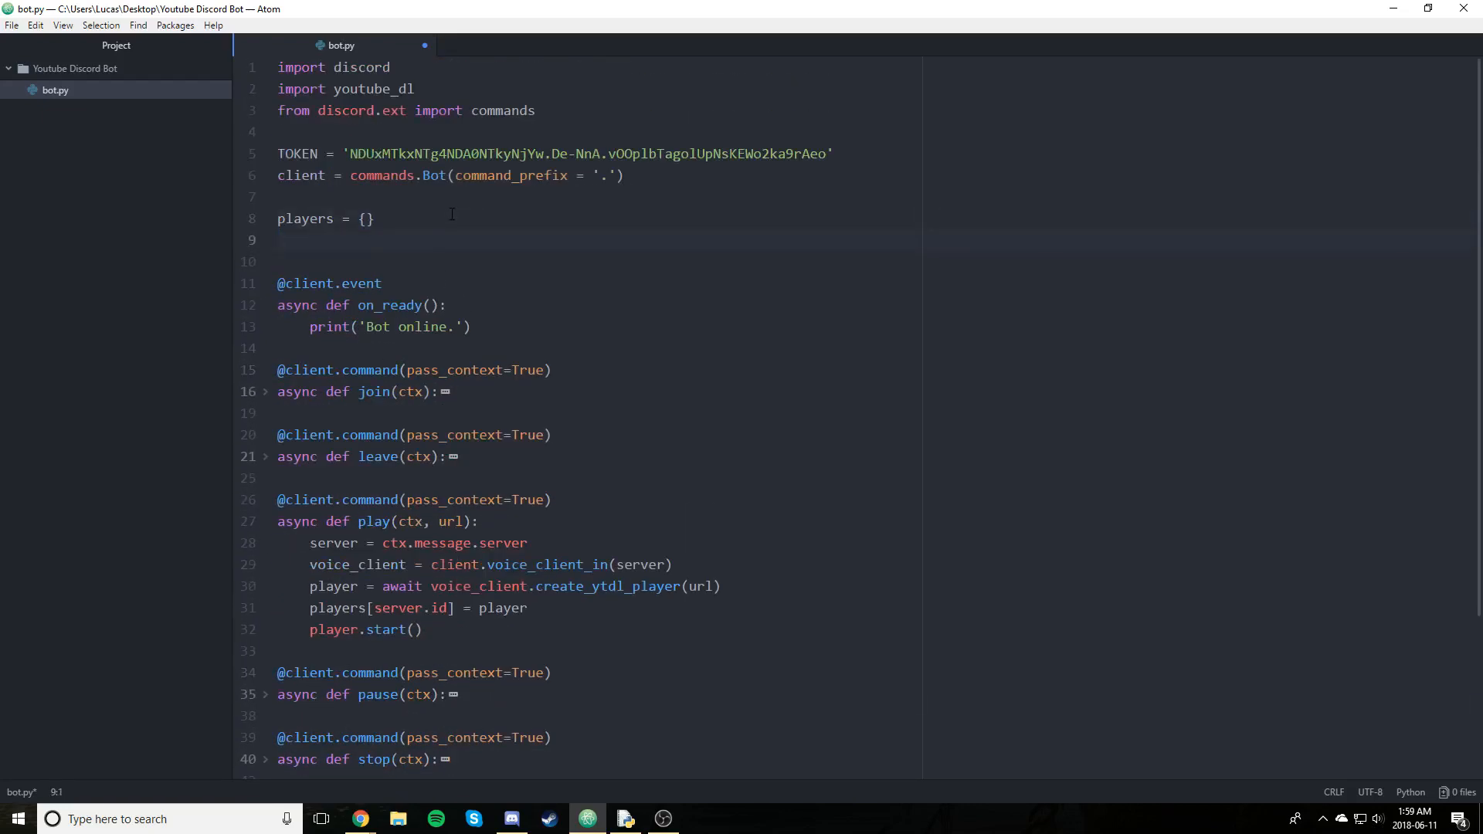
type("queues = []")
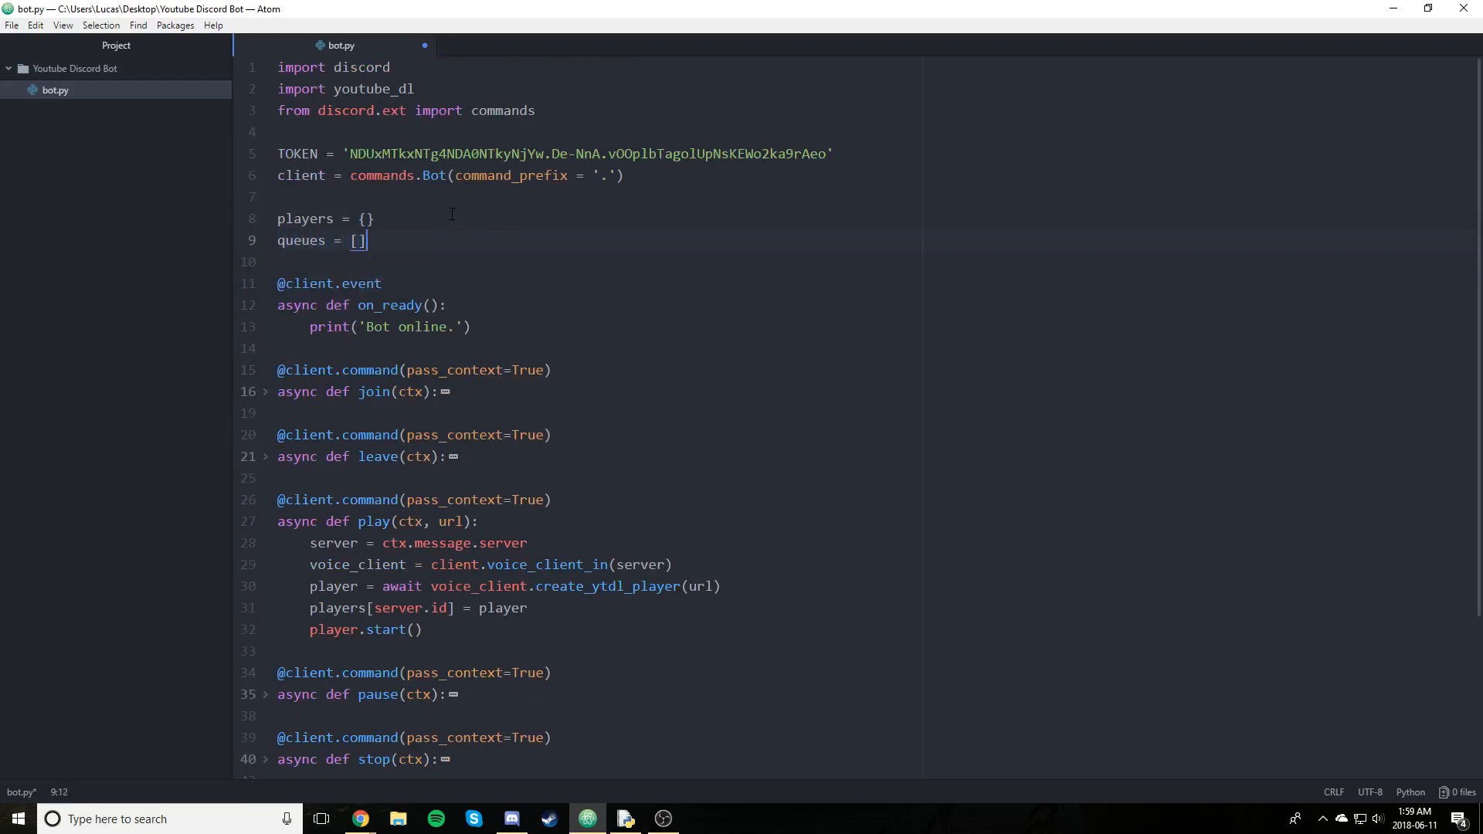
type("{}")
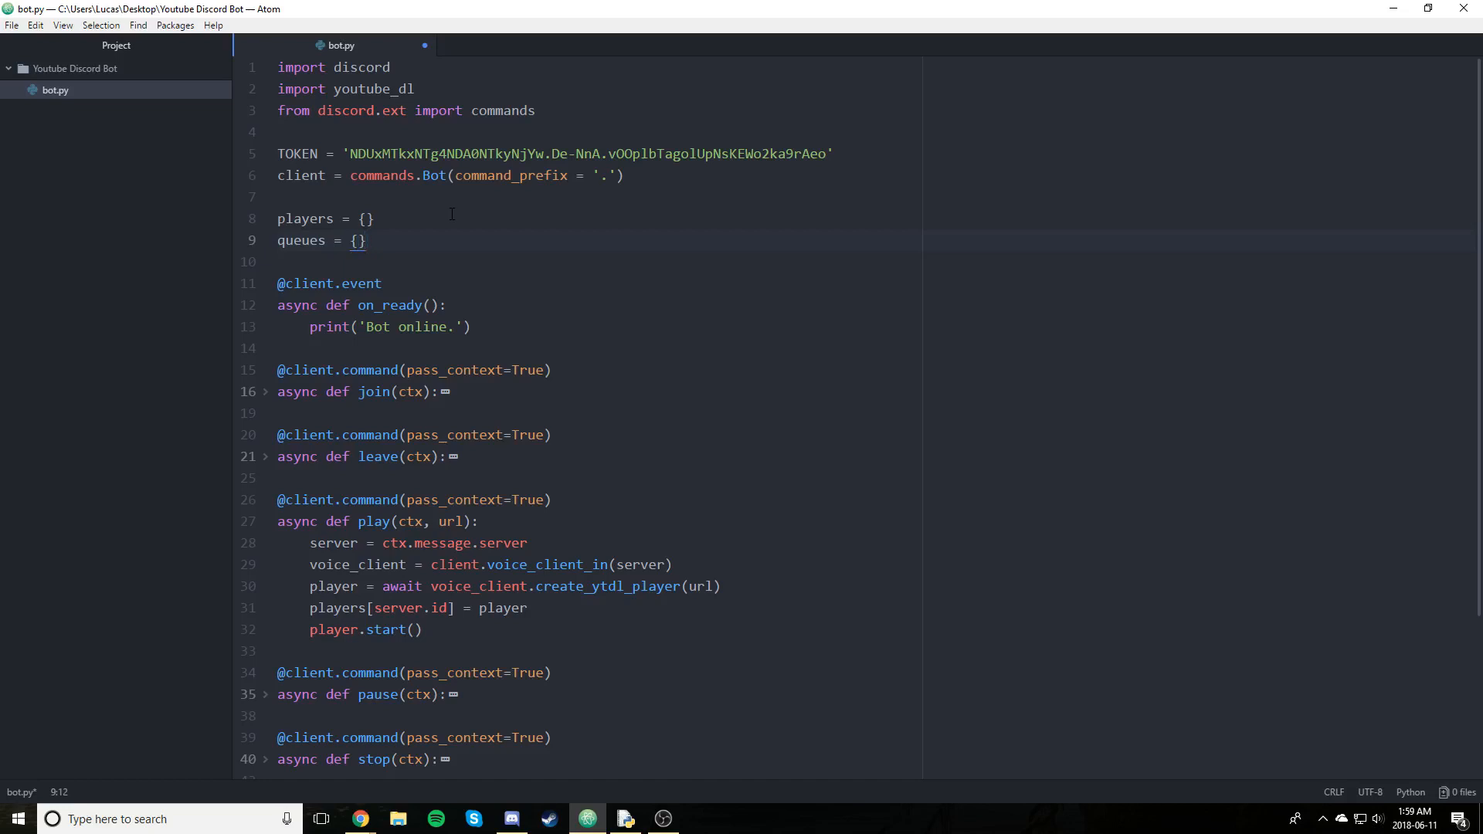
left_click(367, 241)
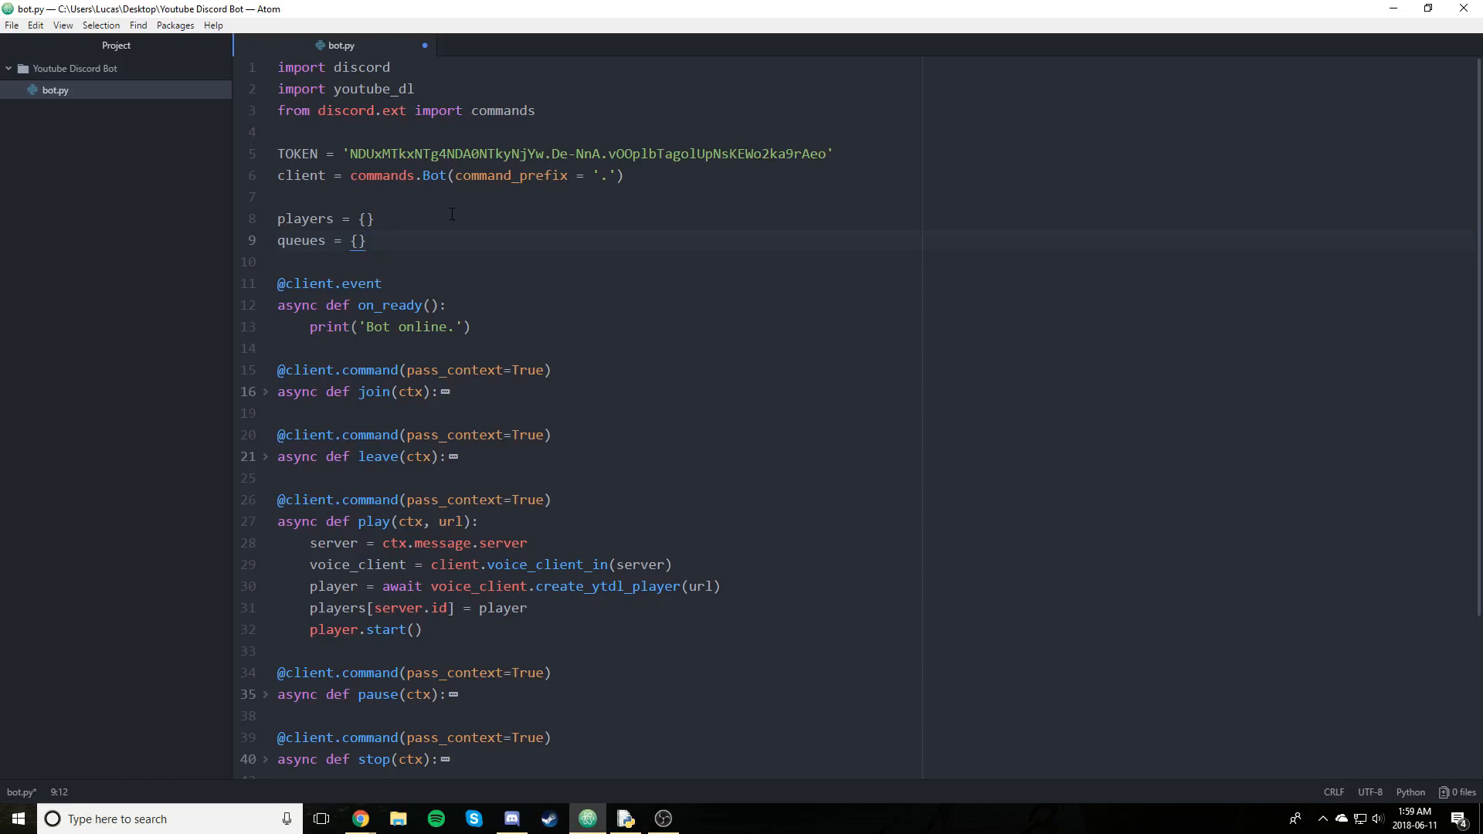
left_click(367, 240)
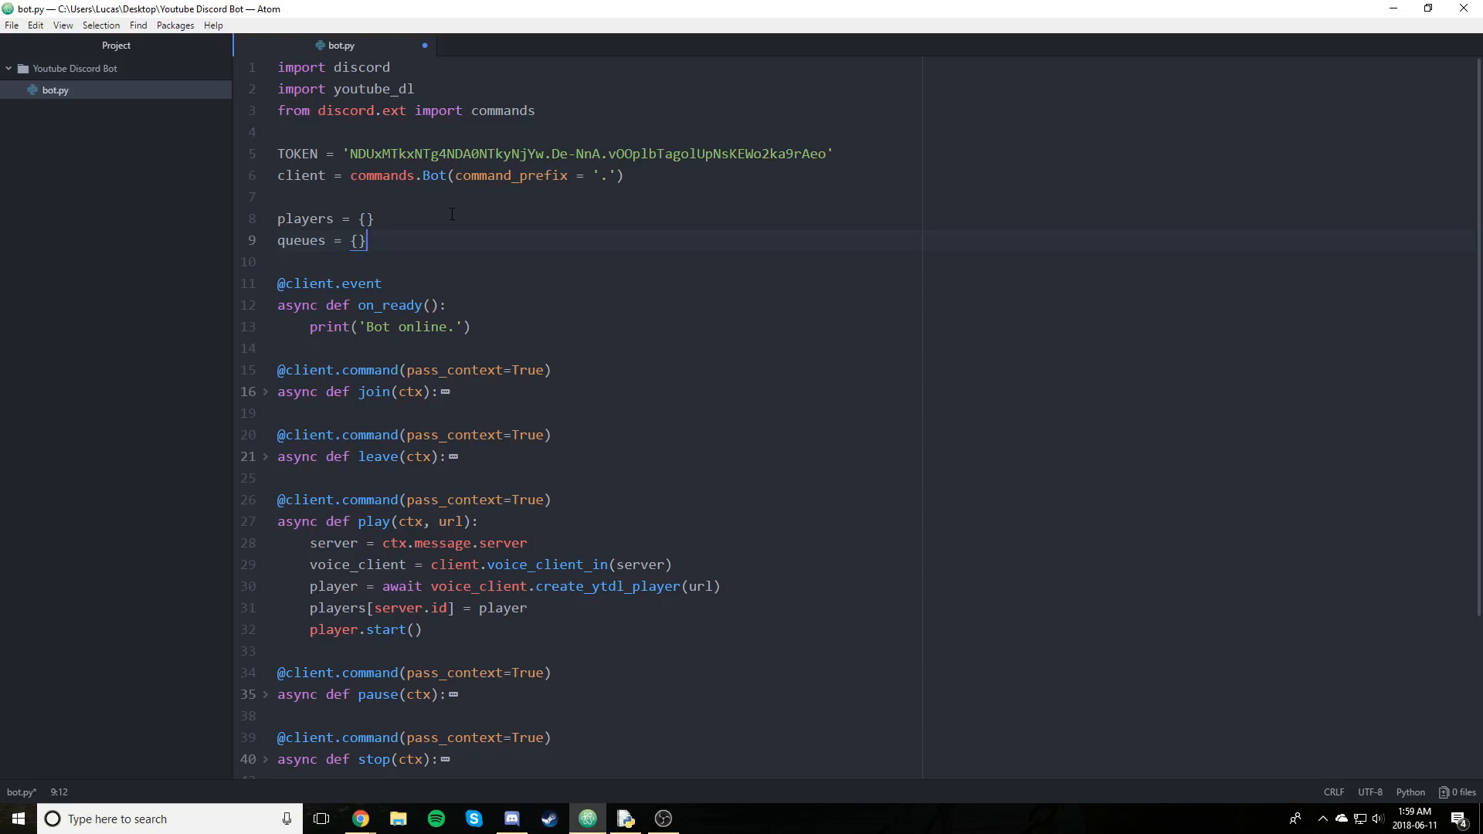
scroll("down", 3)
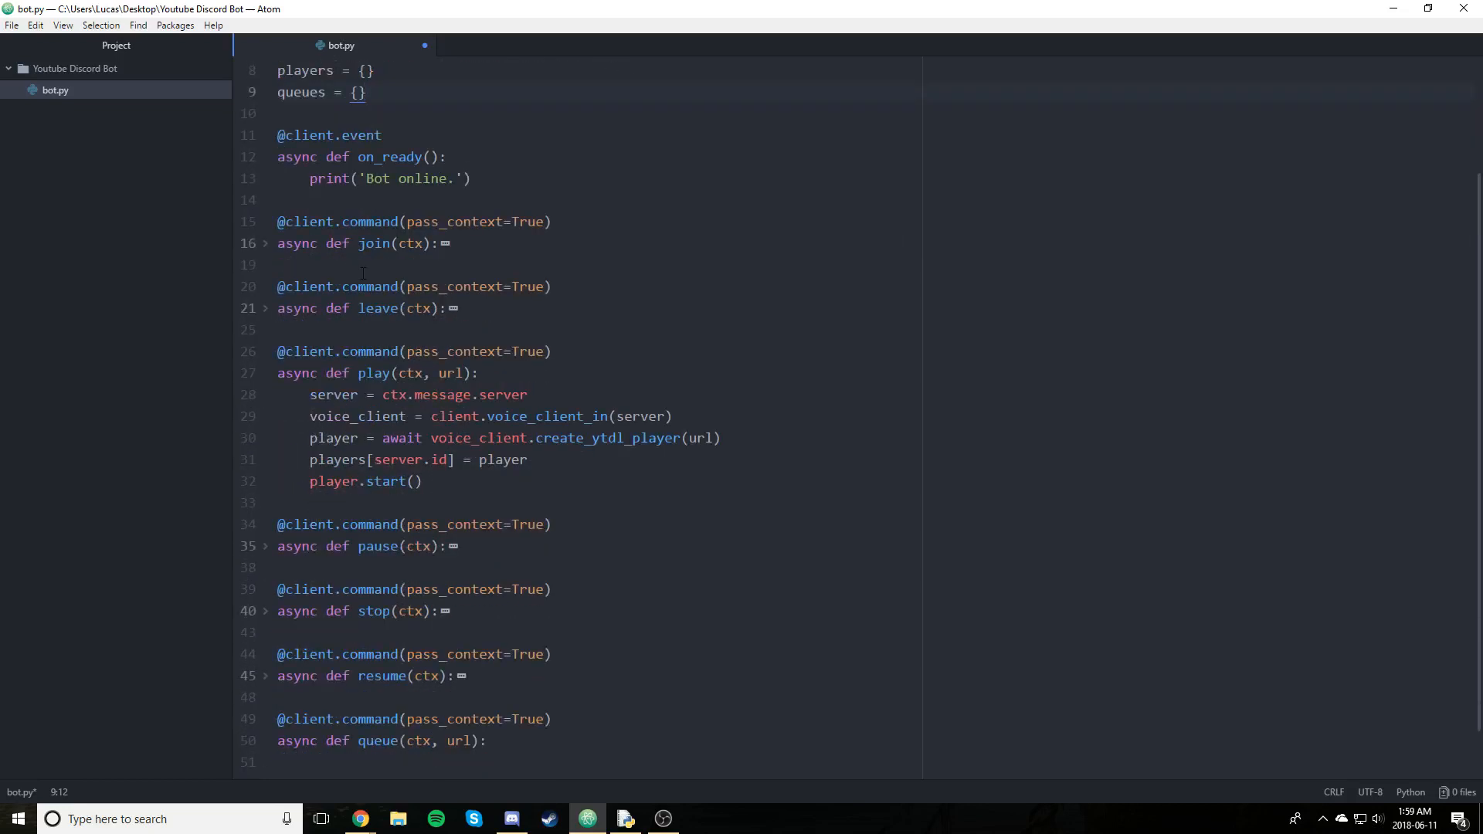
In queue, get server = ctx.message.server and voice_client = client.voice_client_in(server)
scroll("down", 3)
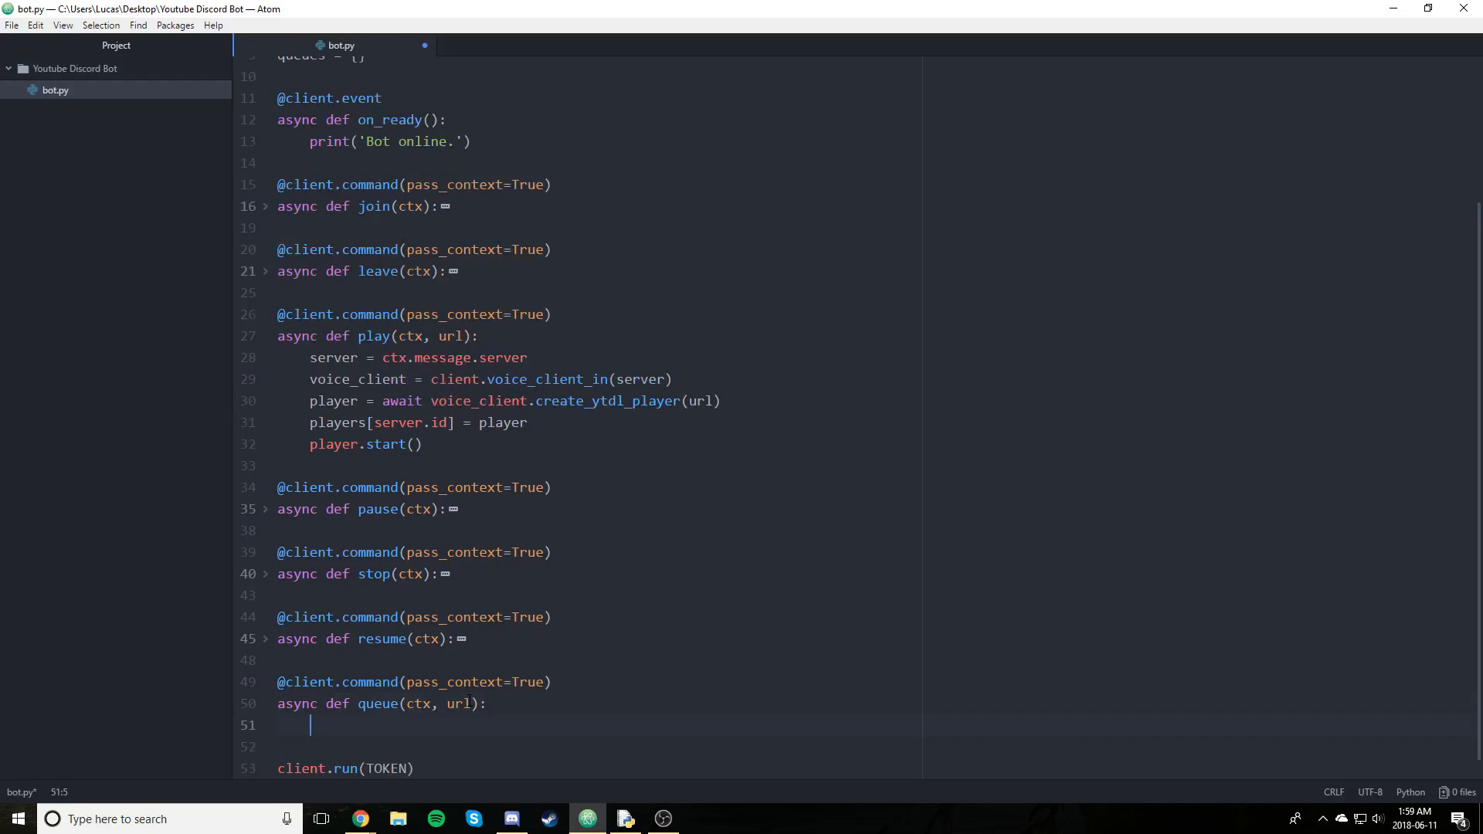
mouse_move(311, 725)
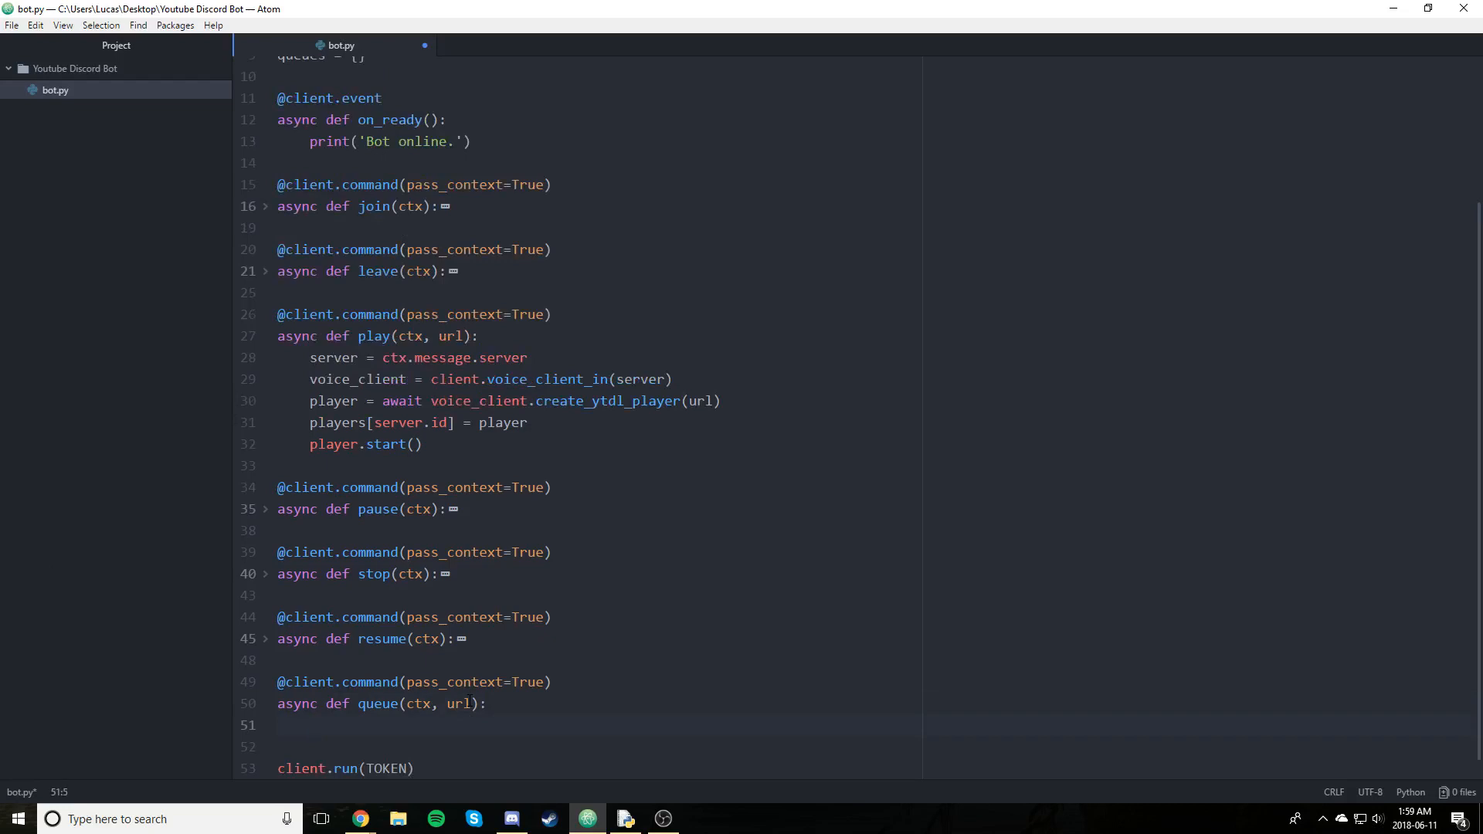
type("server = c")
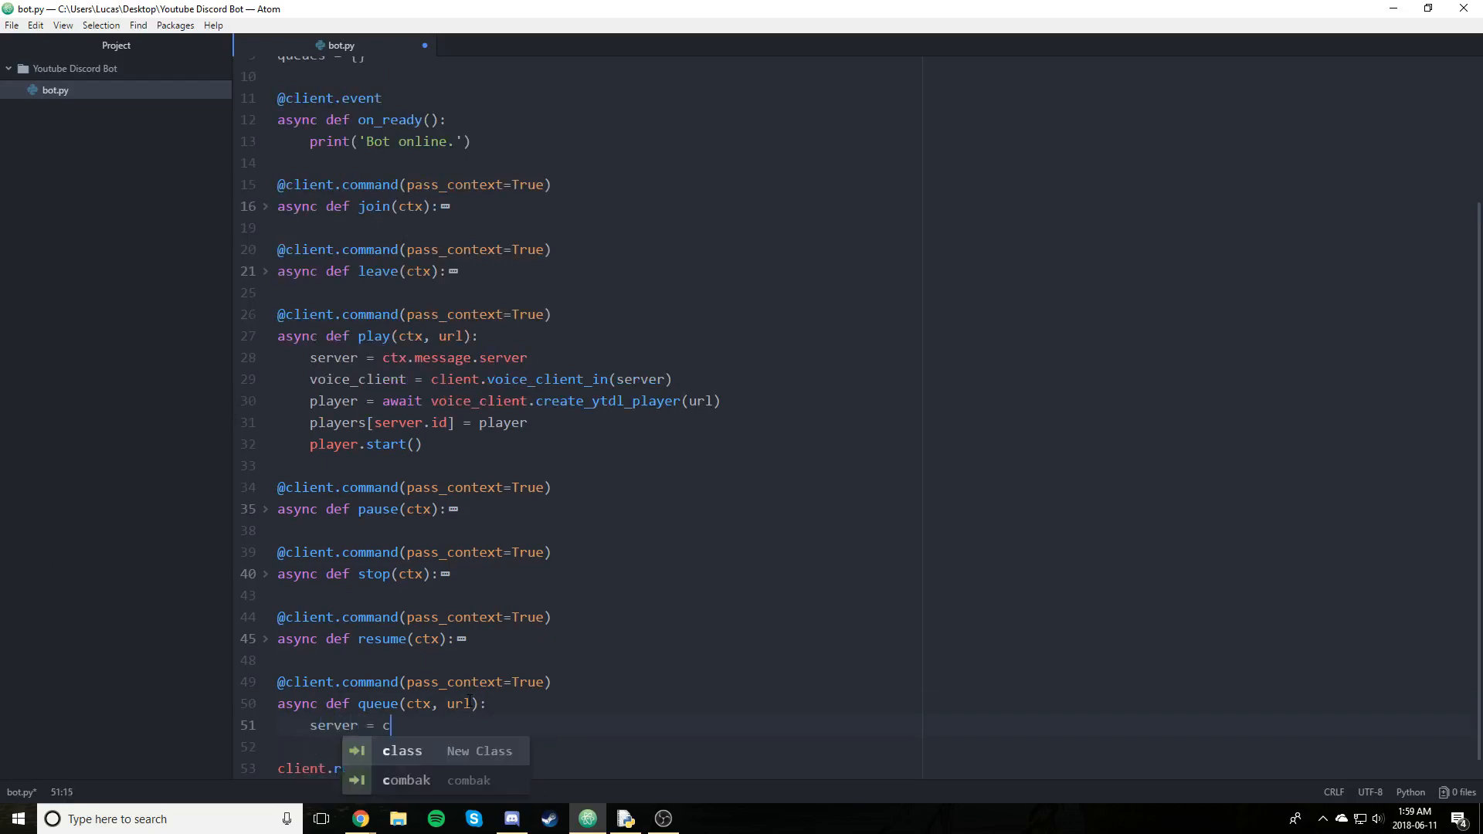
type("tx.message.s")
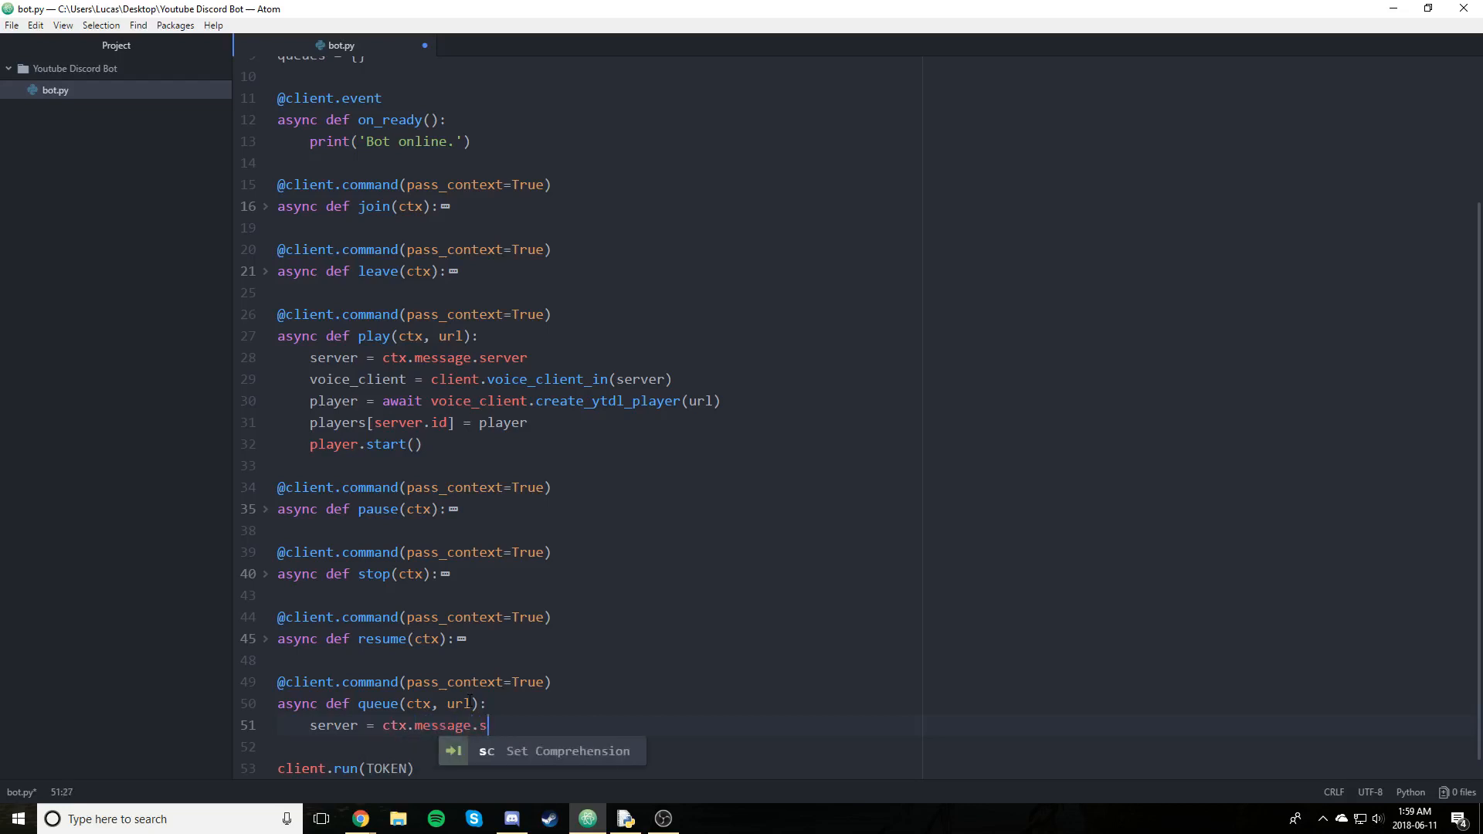
type("erver")
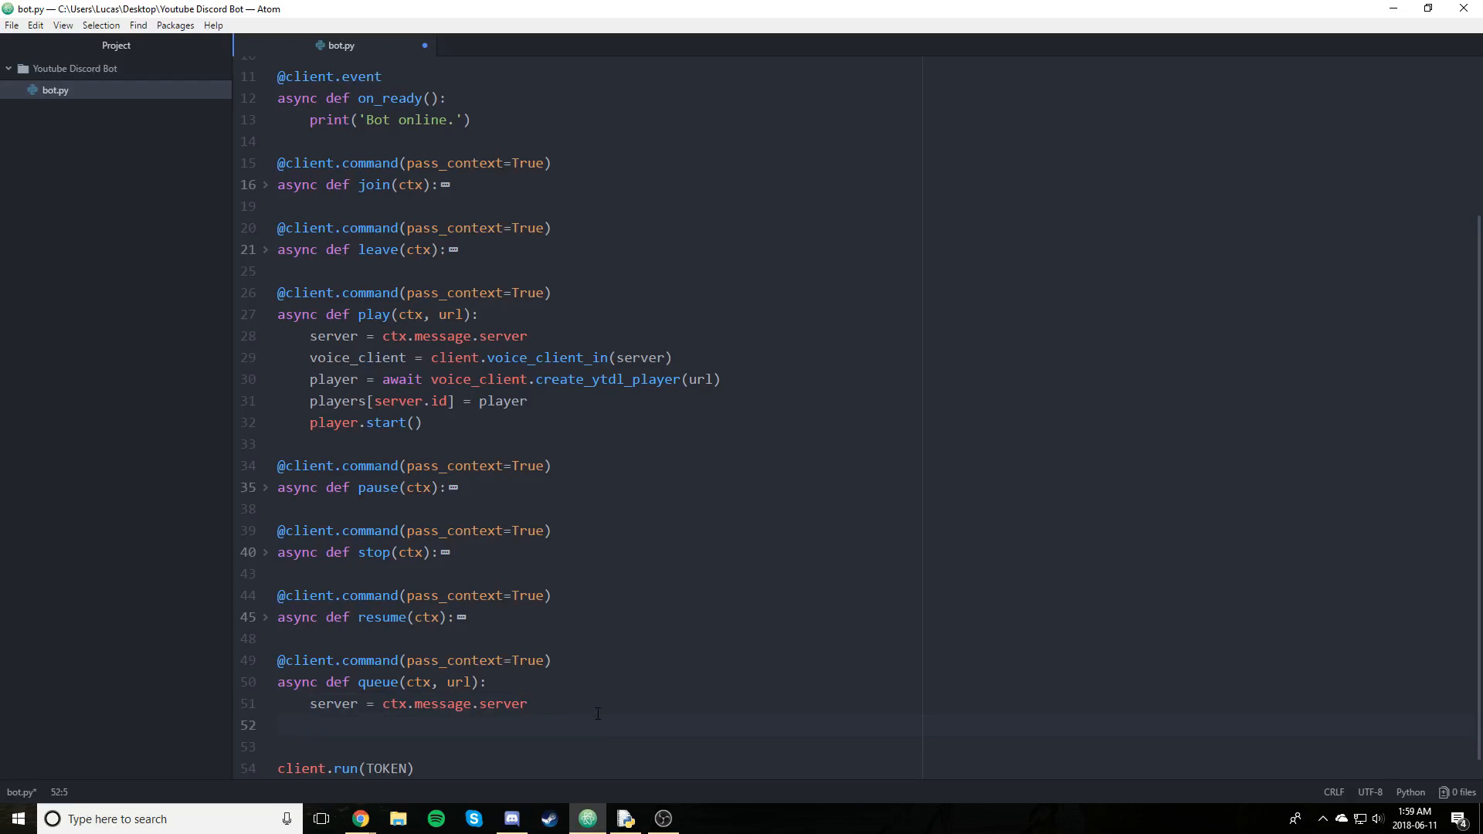
left_click(312, 725)
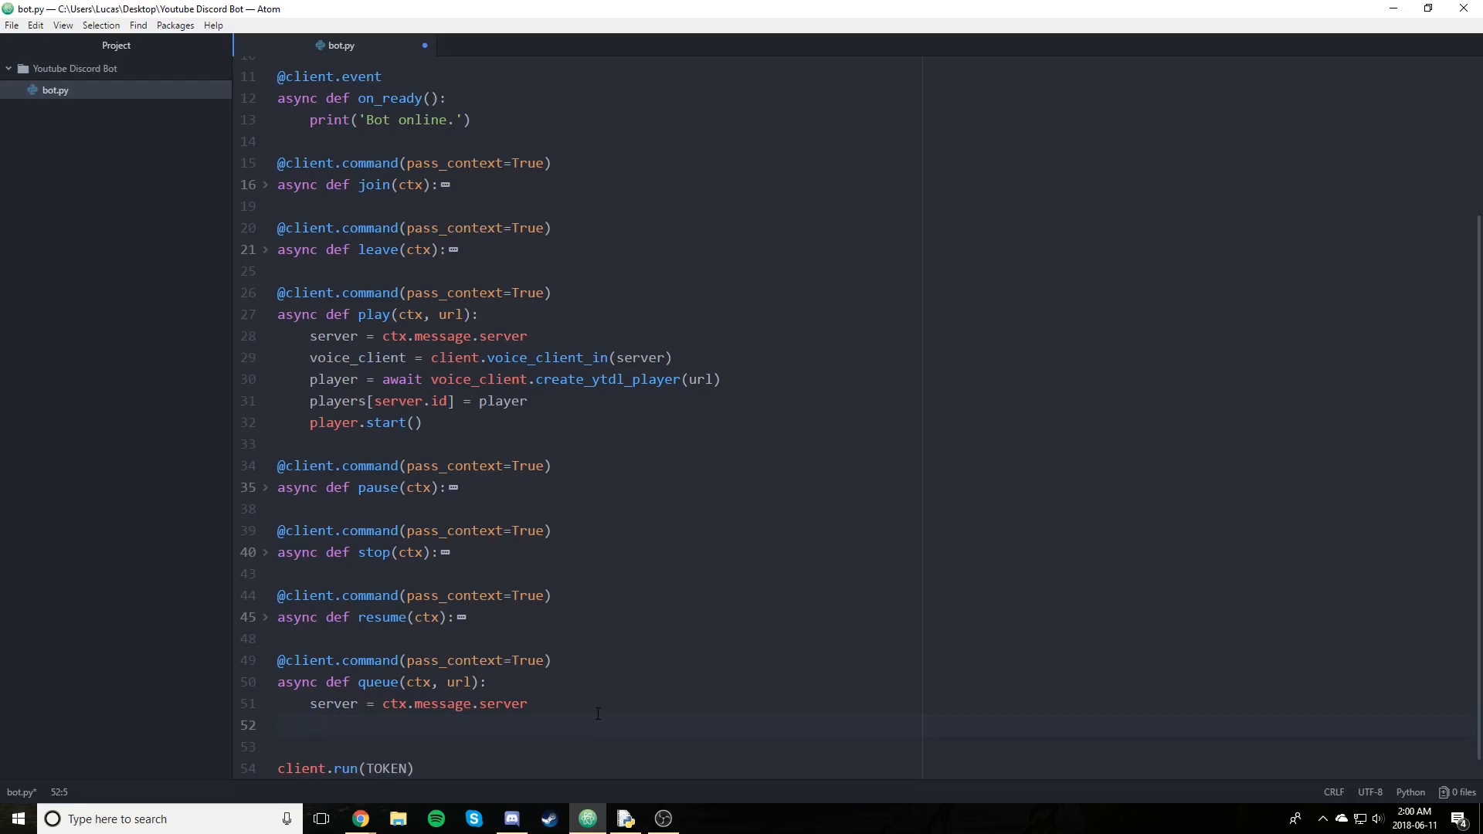
left_click(309, 724)
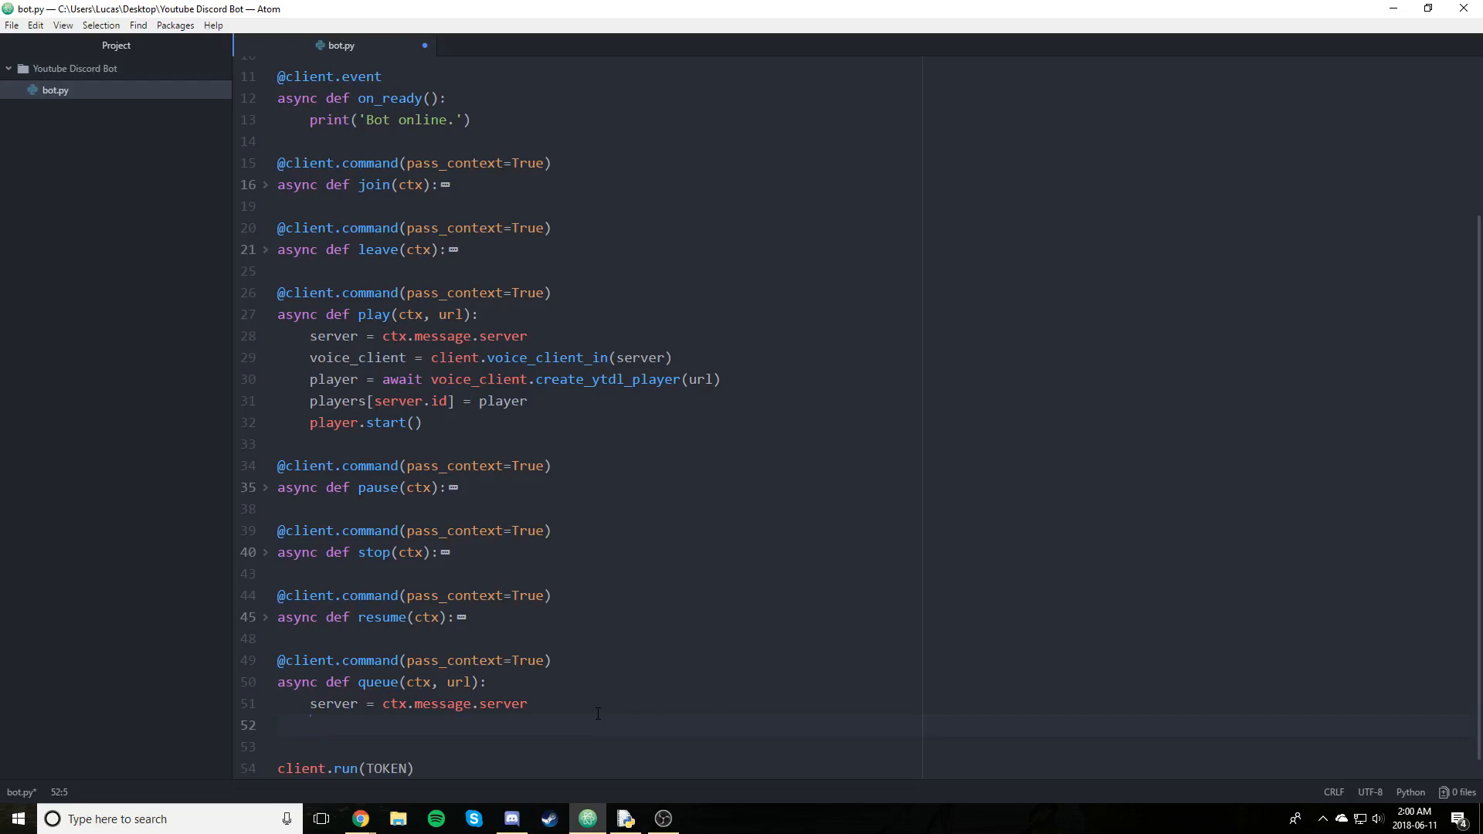
left_click(311, 724)
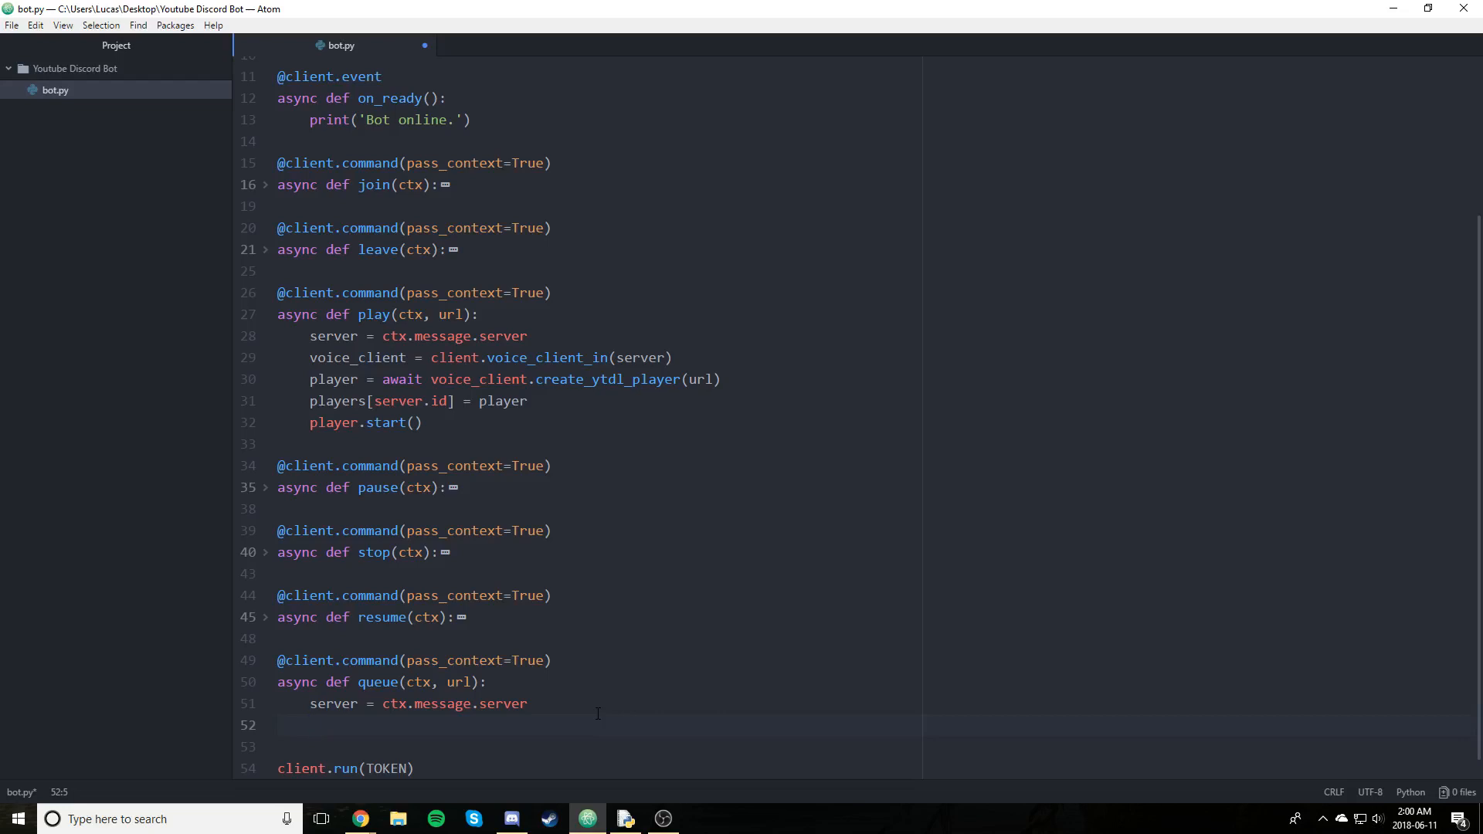
type("v")
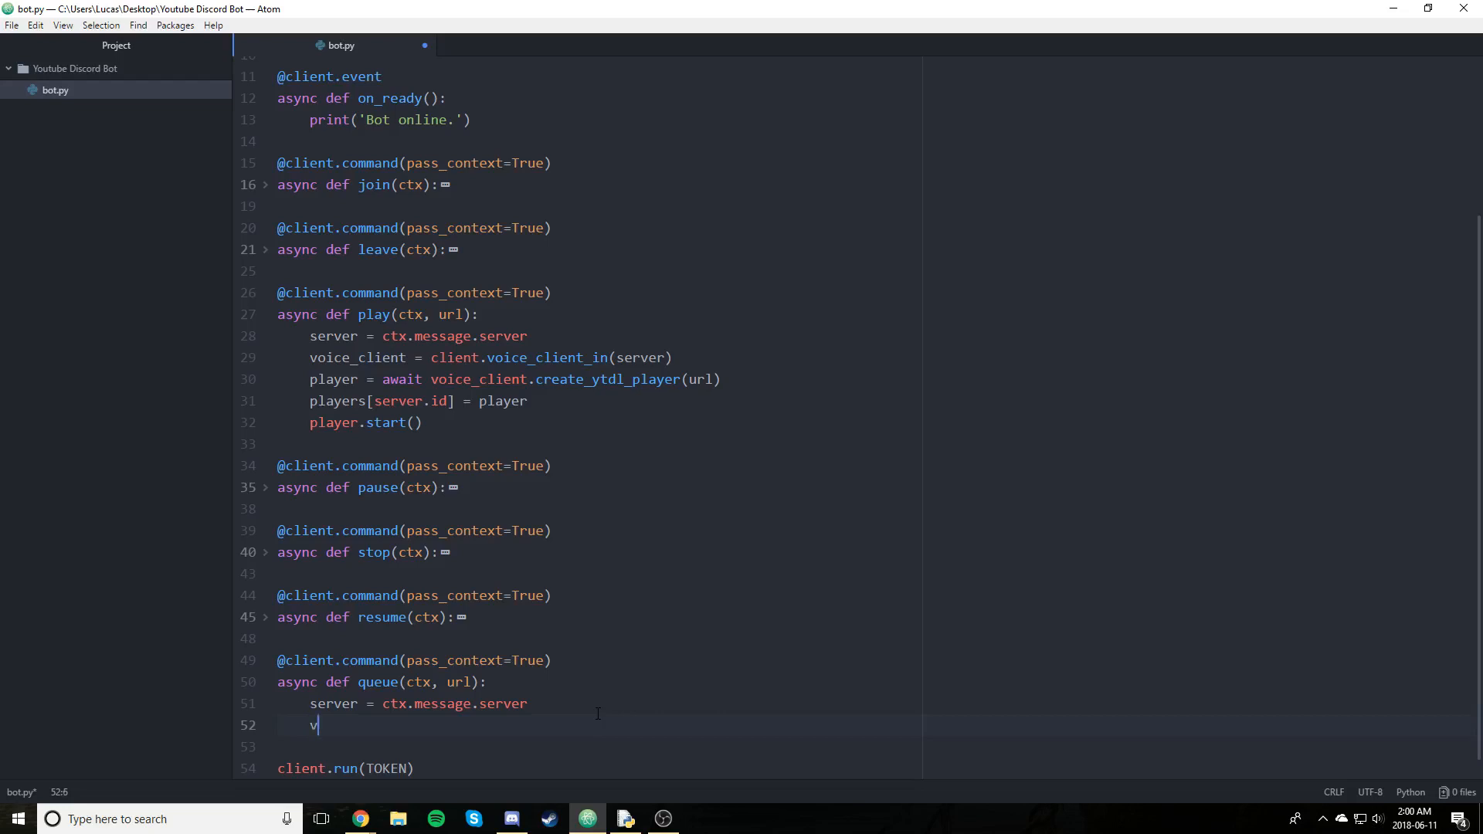
type("oice_client = client.")
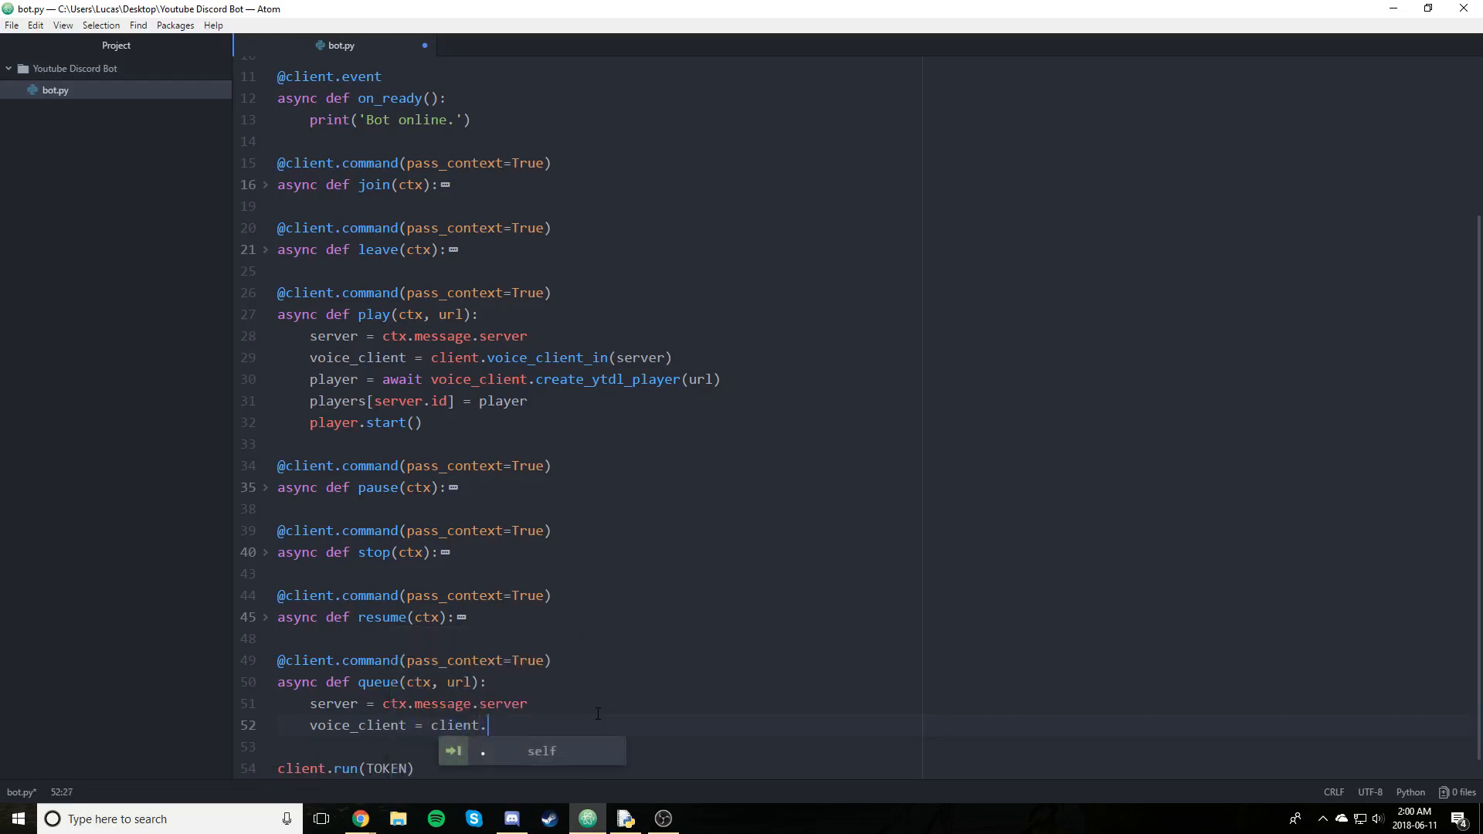
type("voice_client.in(")
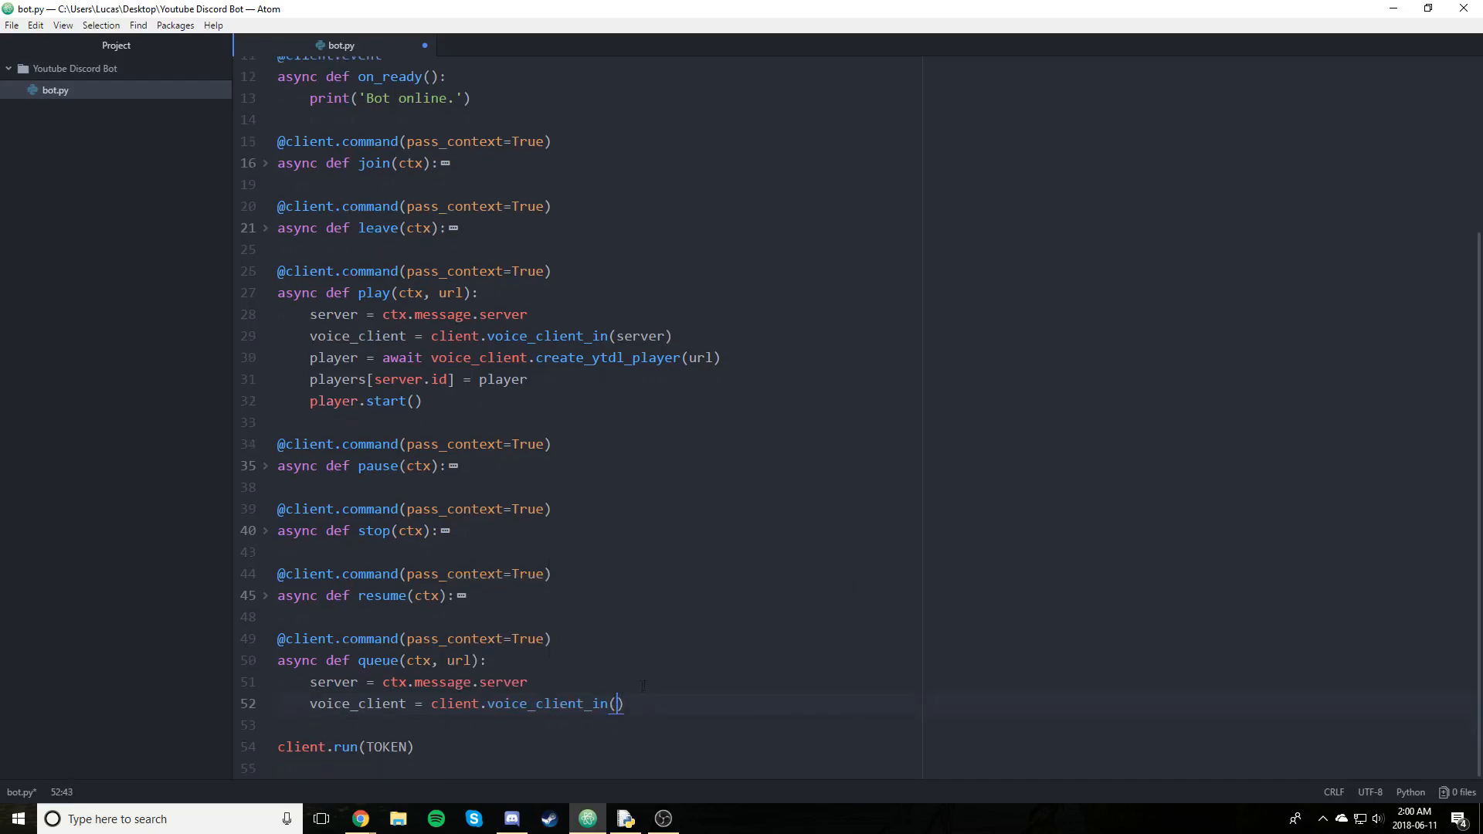
type("server")
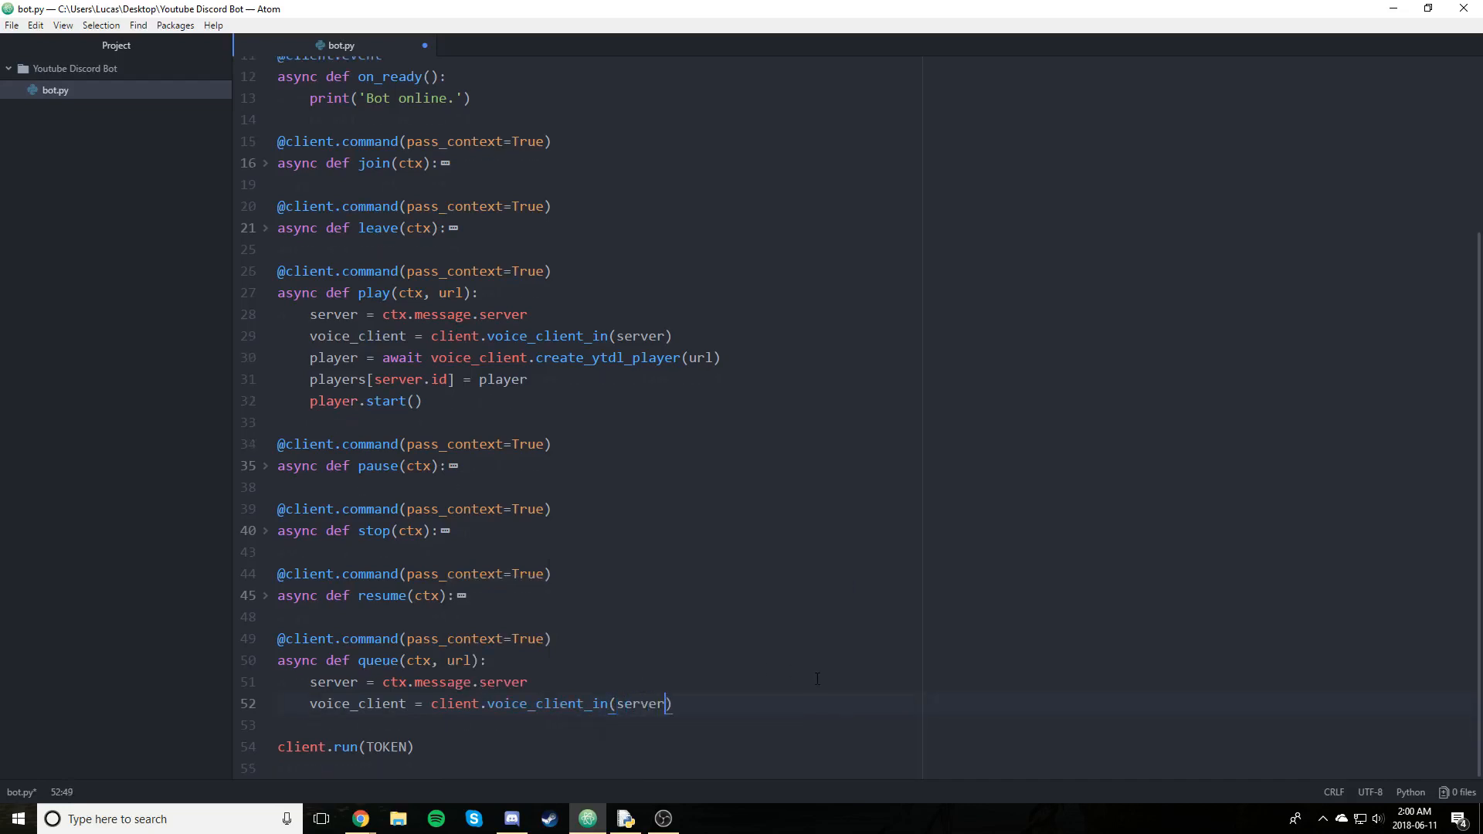
key("Enter")
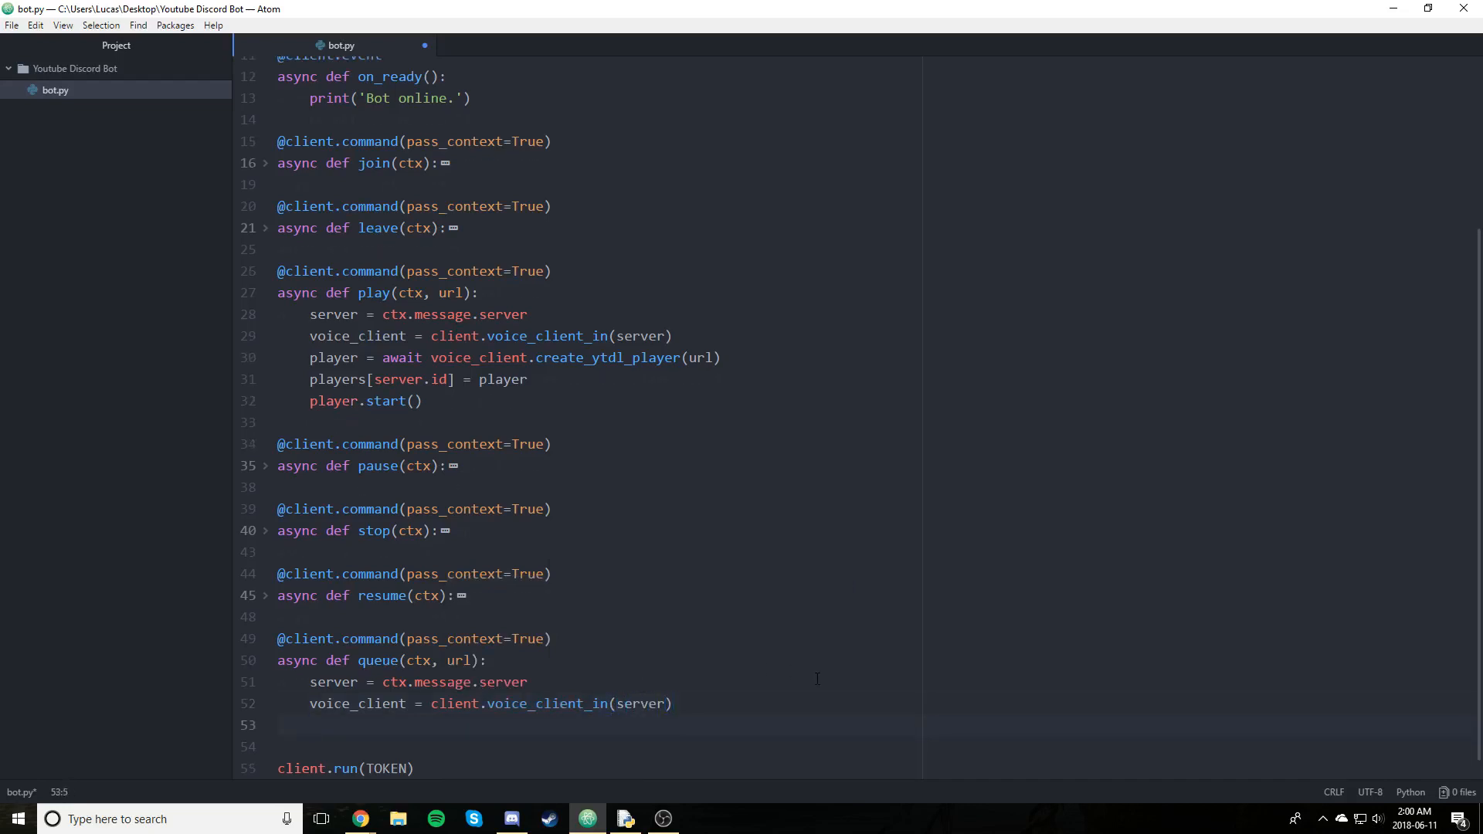
Add player = await voice_client.create_ytdl_player(url) and point out the queues dictionary
type("pl")
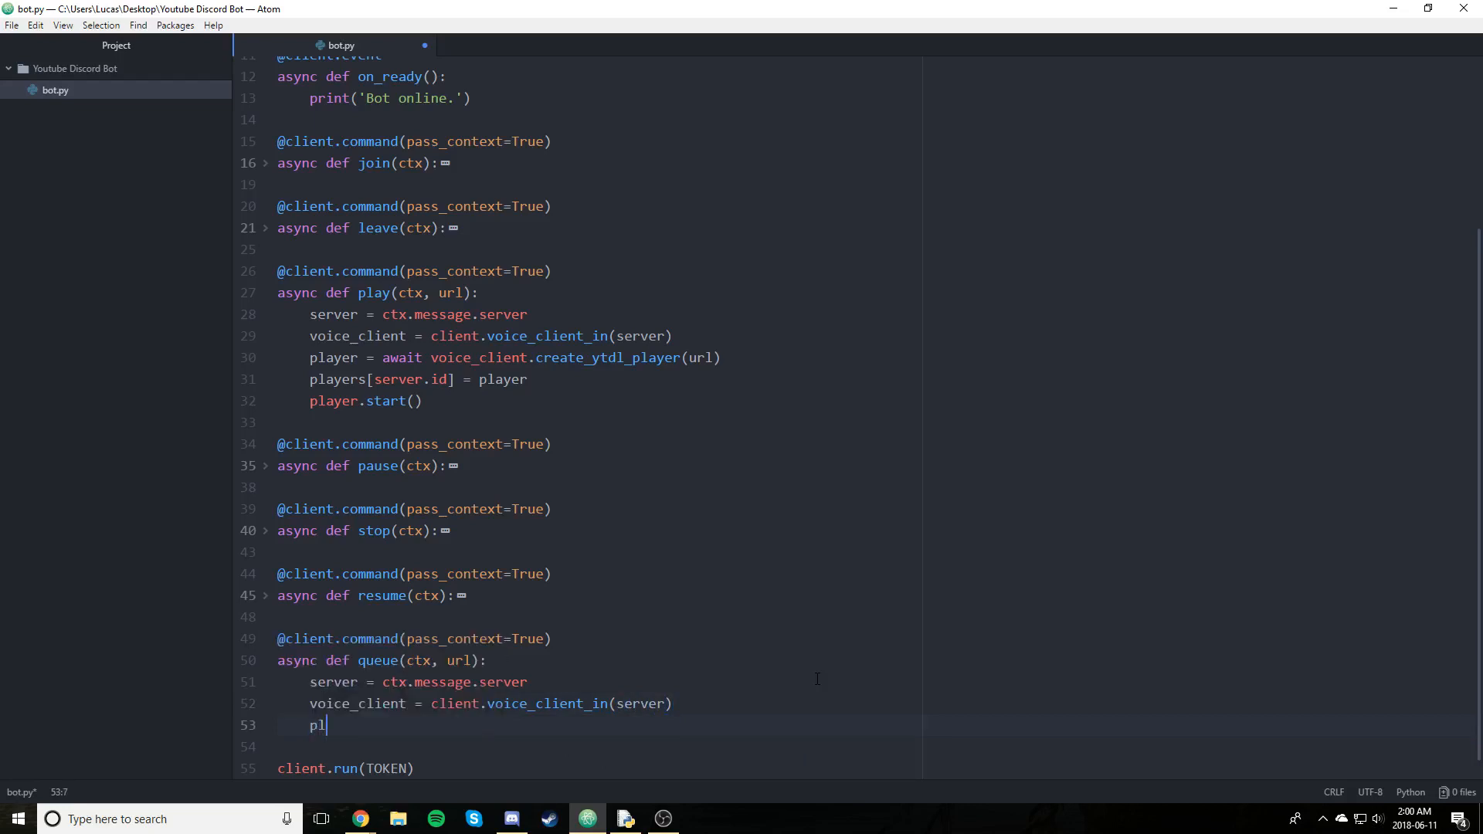
type("ayer =")
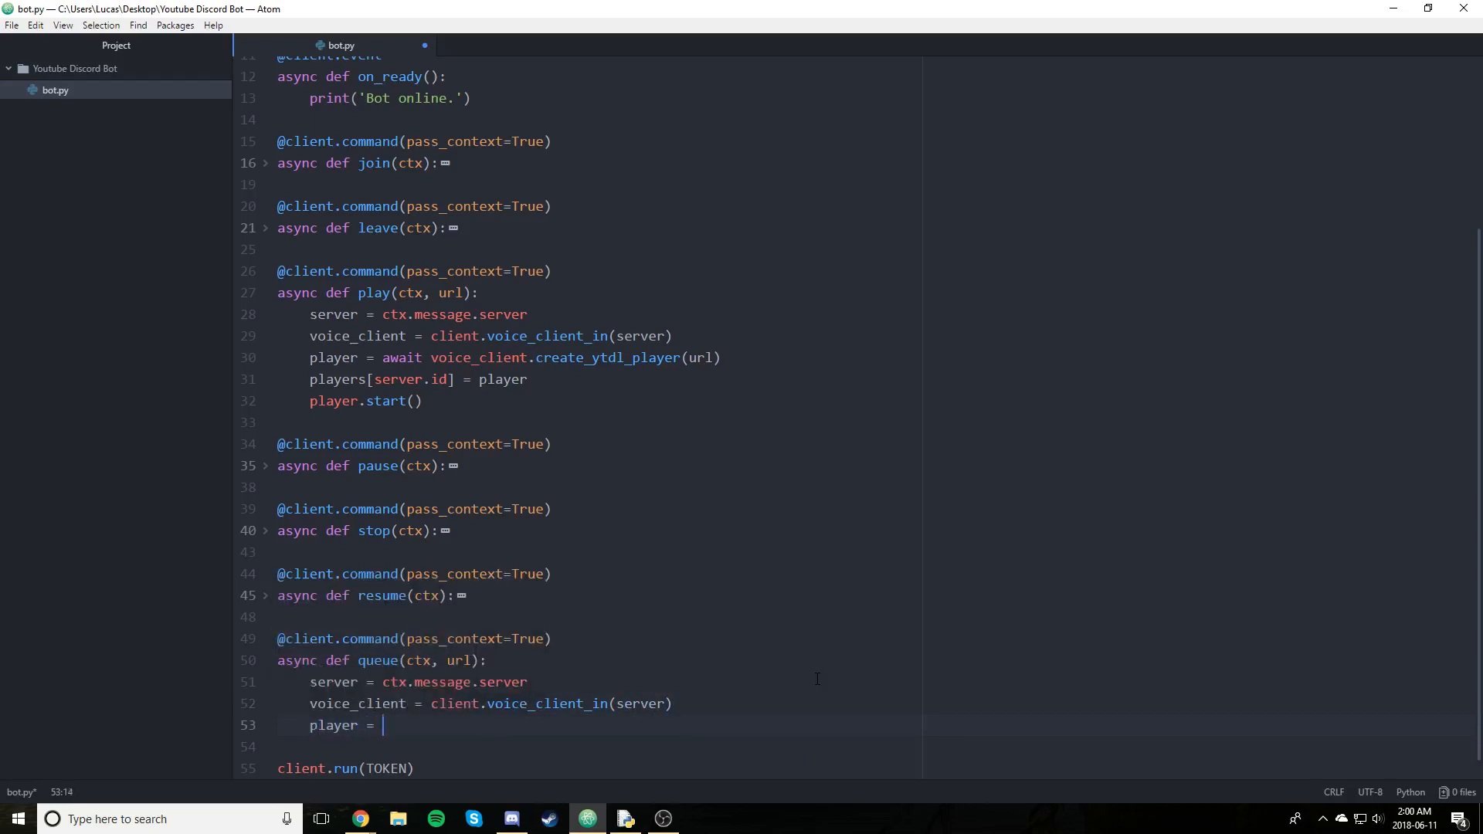
type("await")
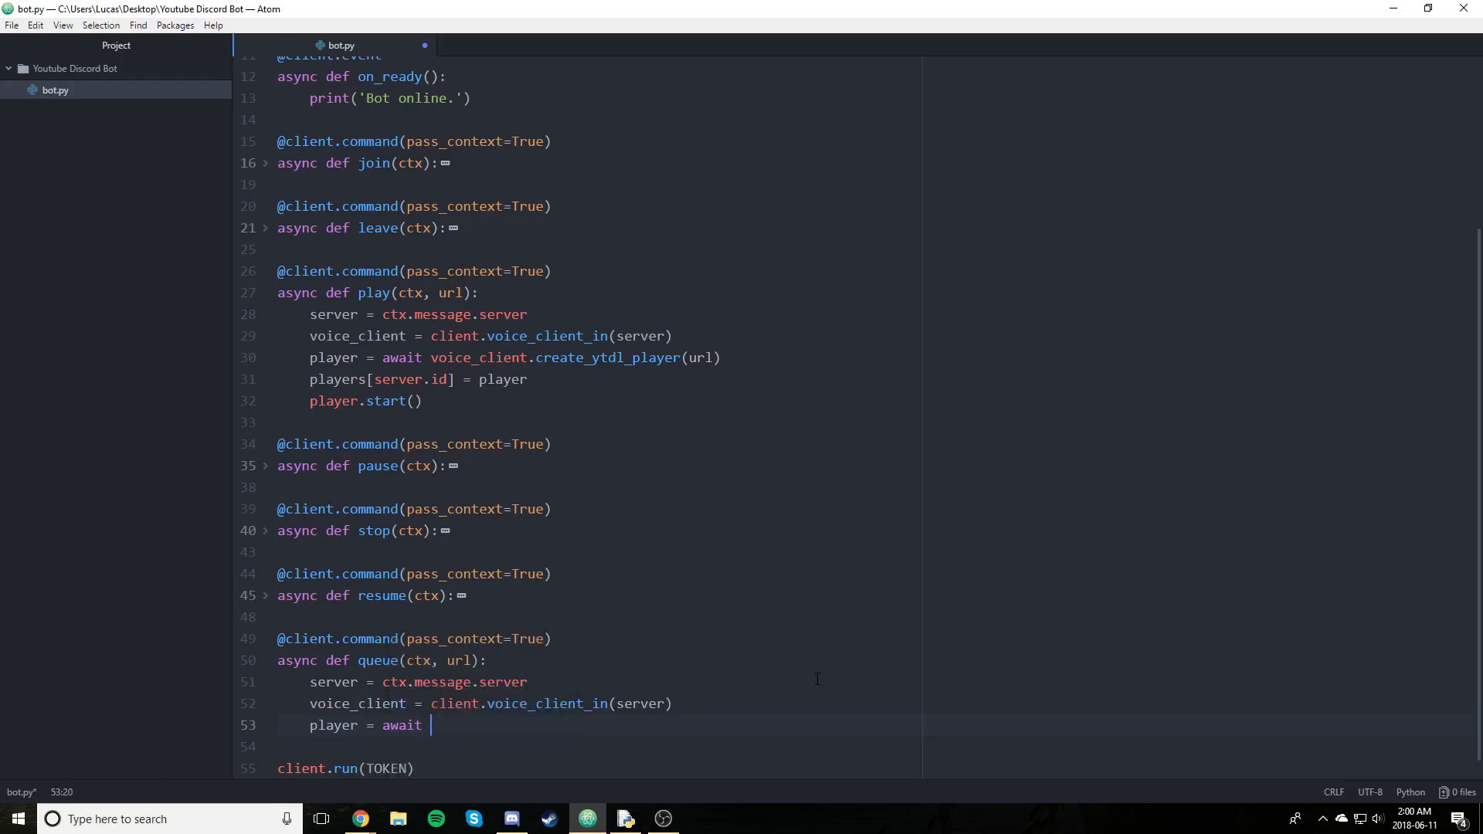
type("voice_client.")
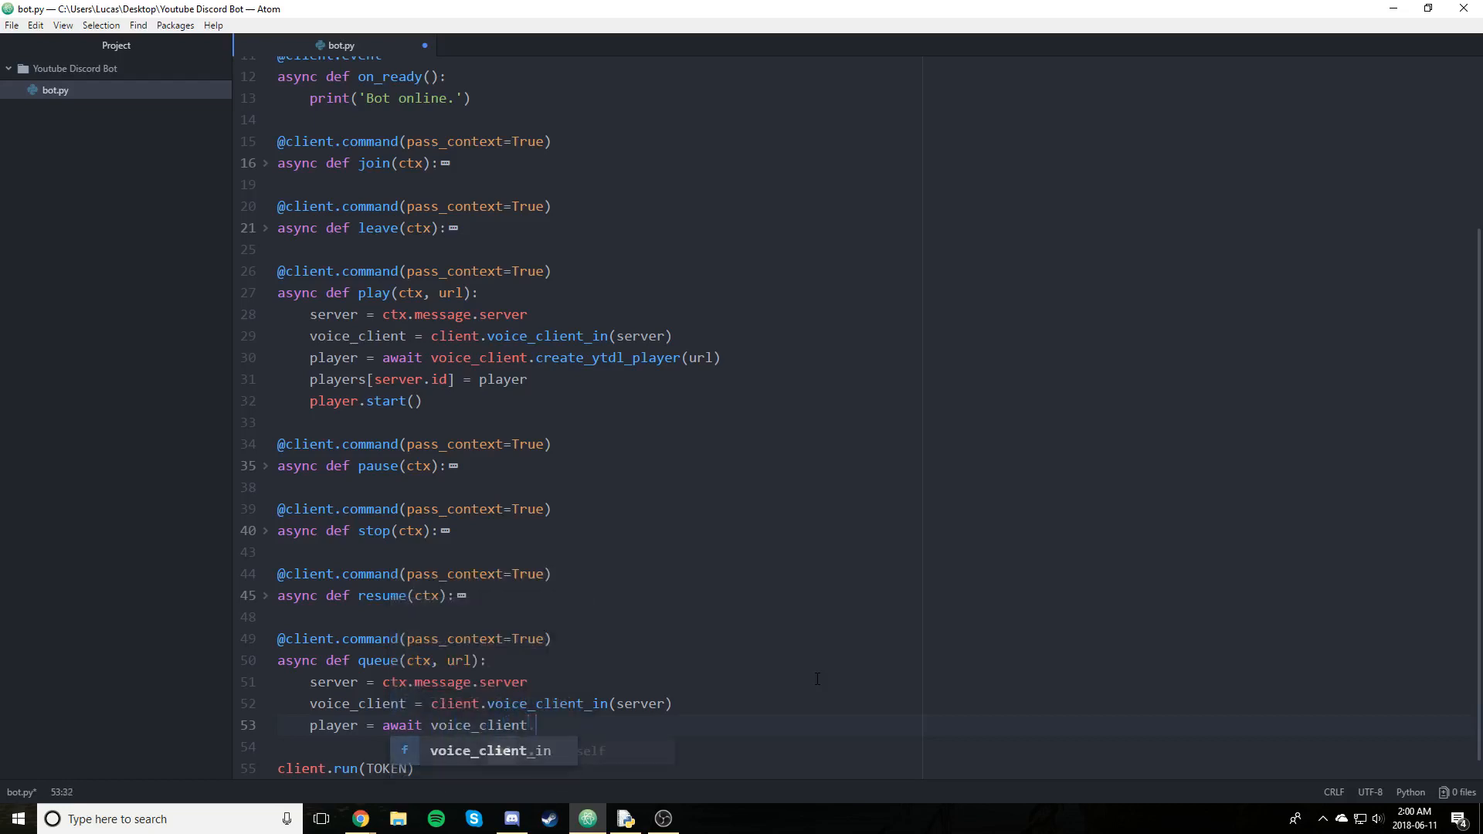
type("create_ytdl_player")
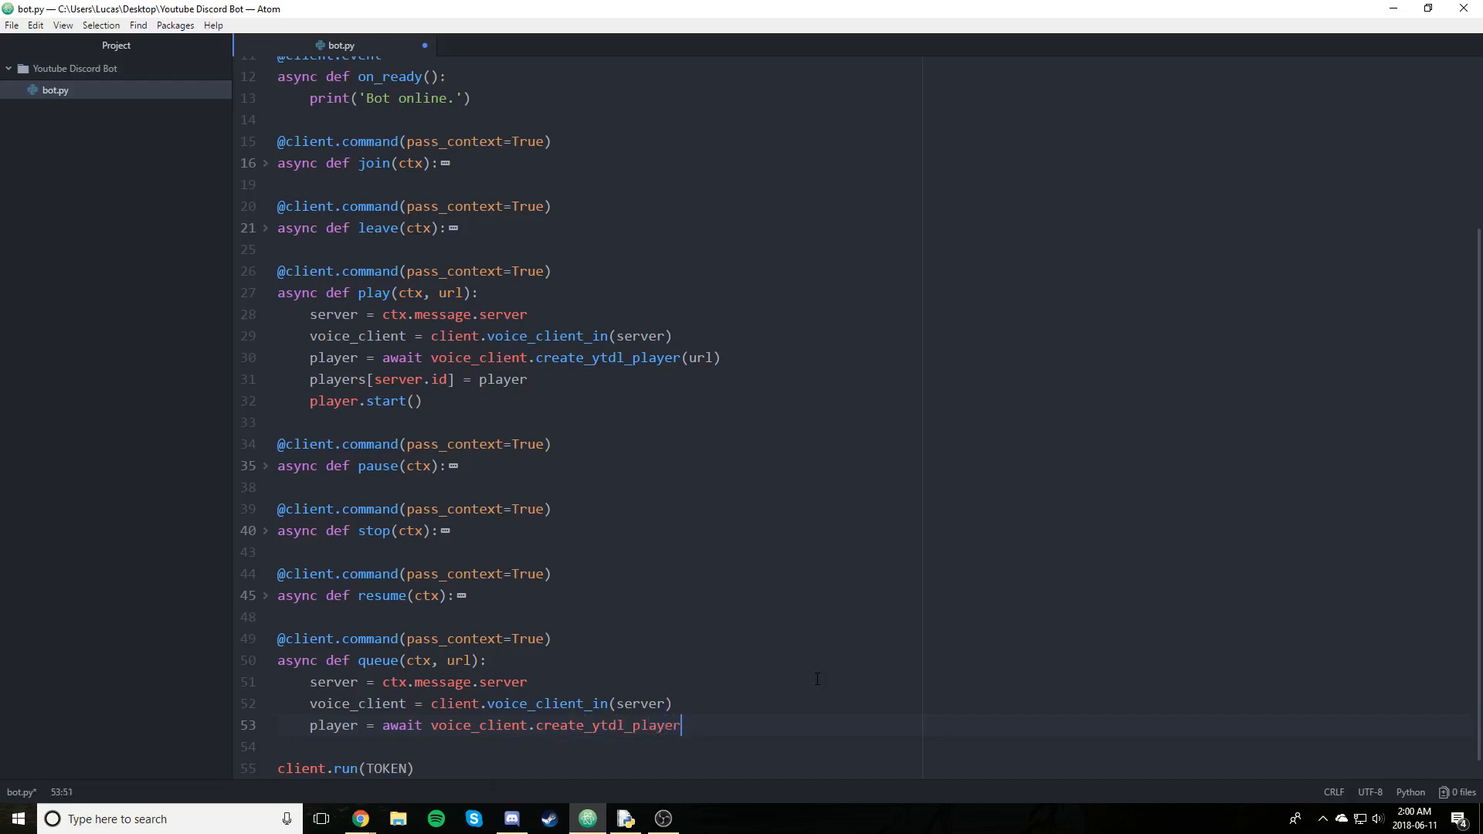
type("(url)")
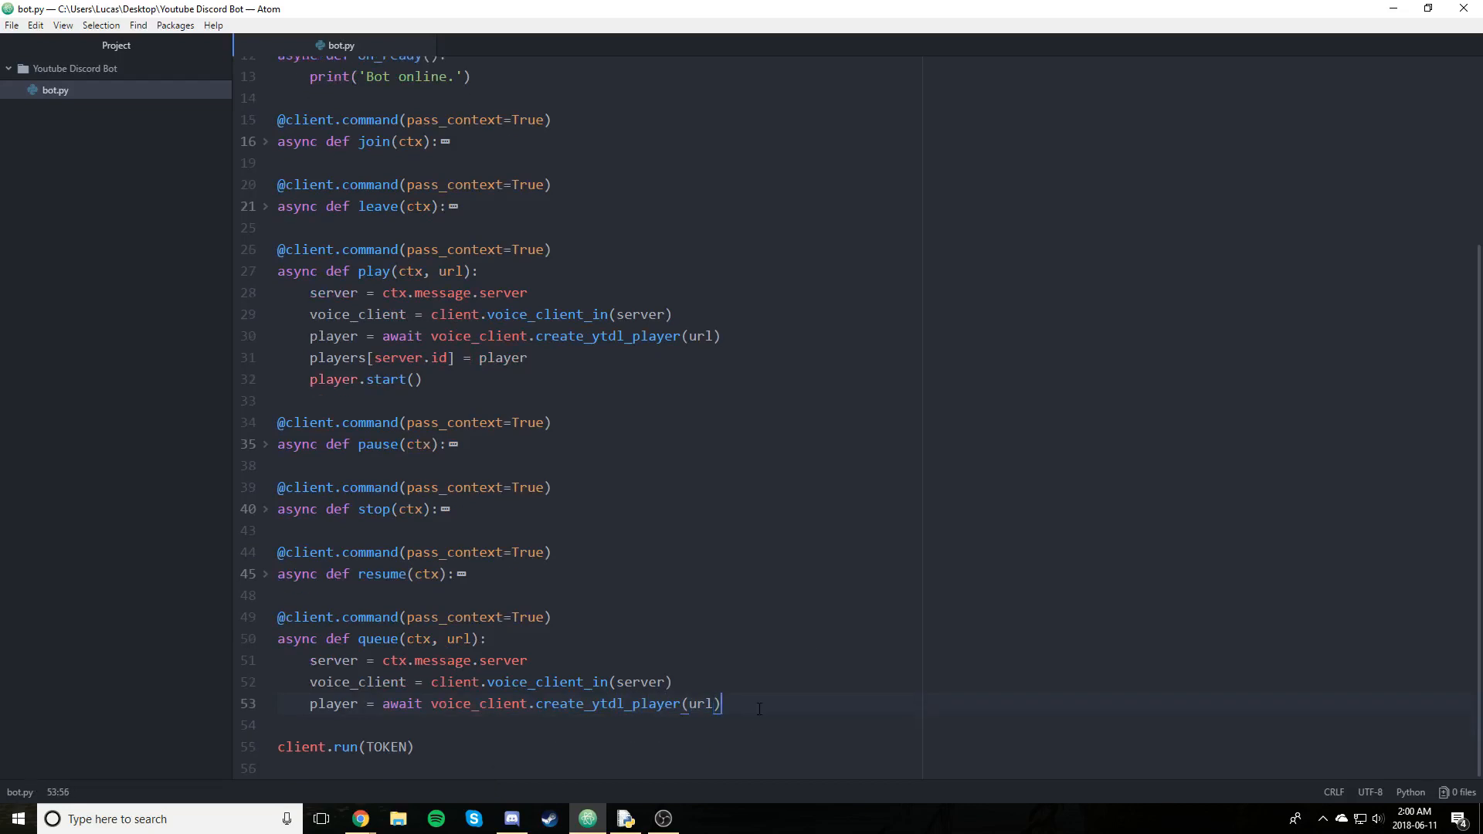
key("enter")
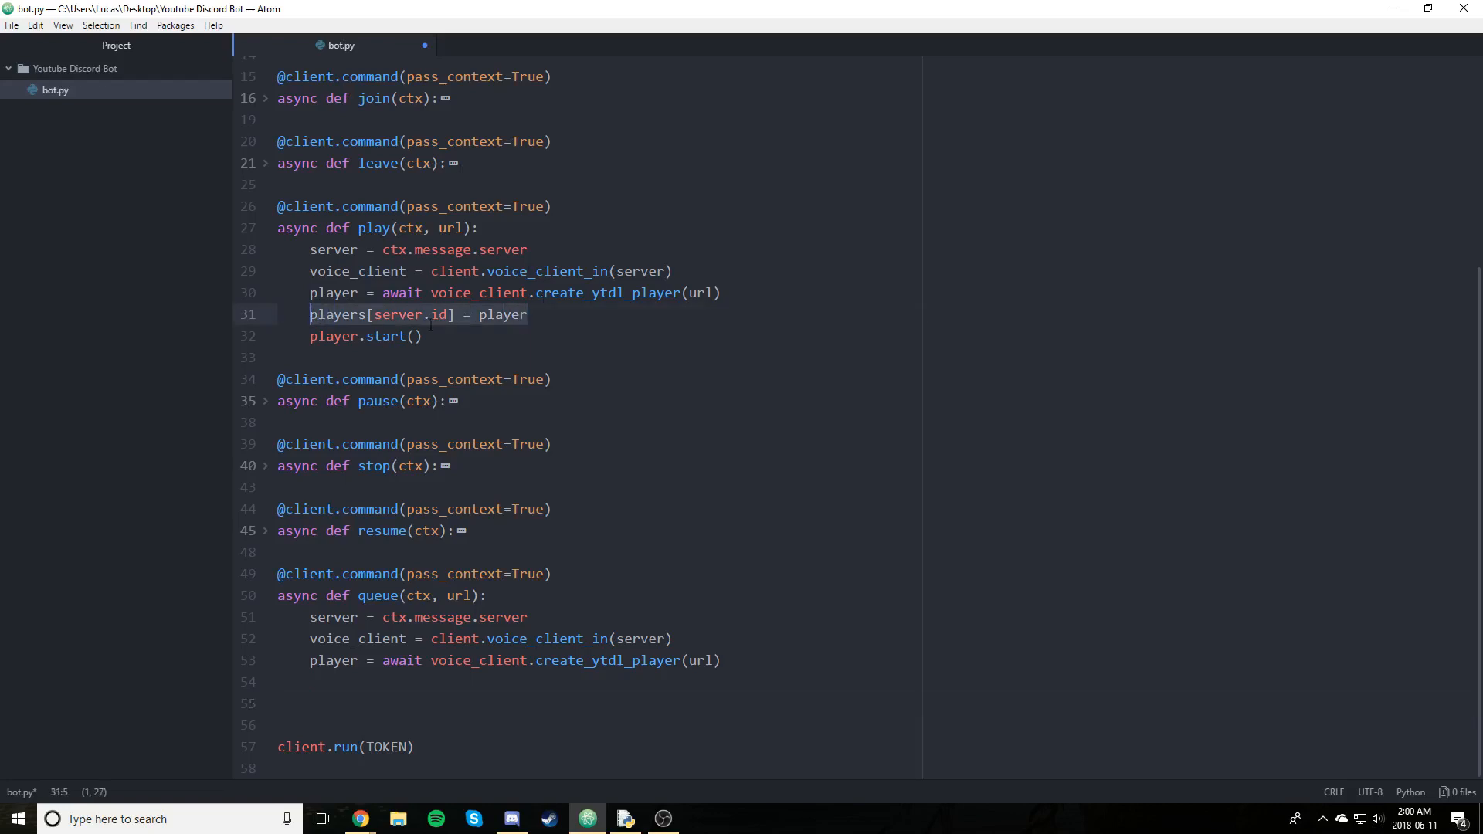
scroll("up", 3)
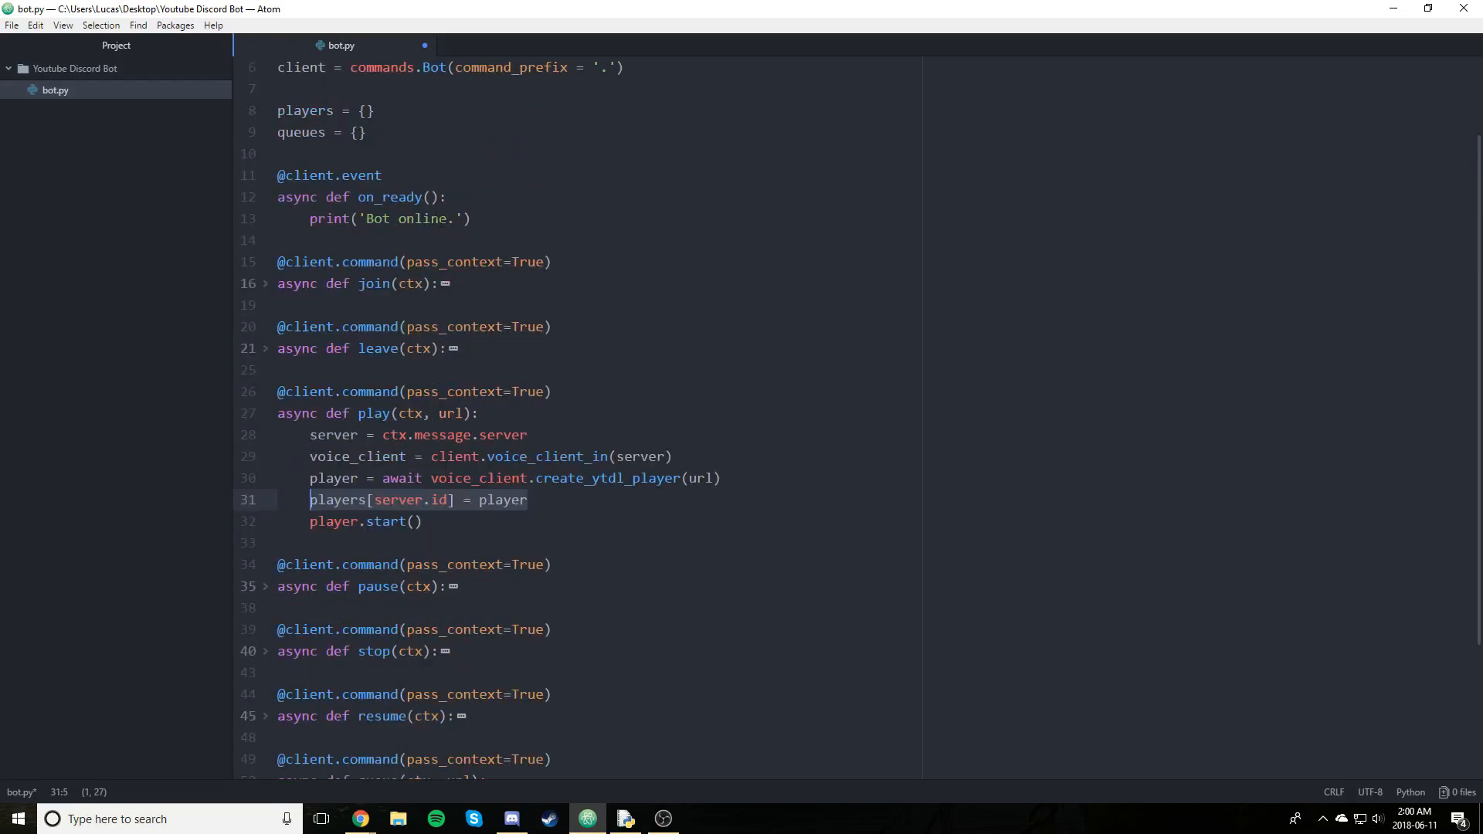
left_click(321, 131)
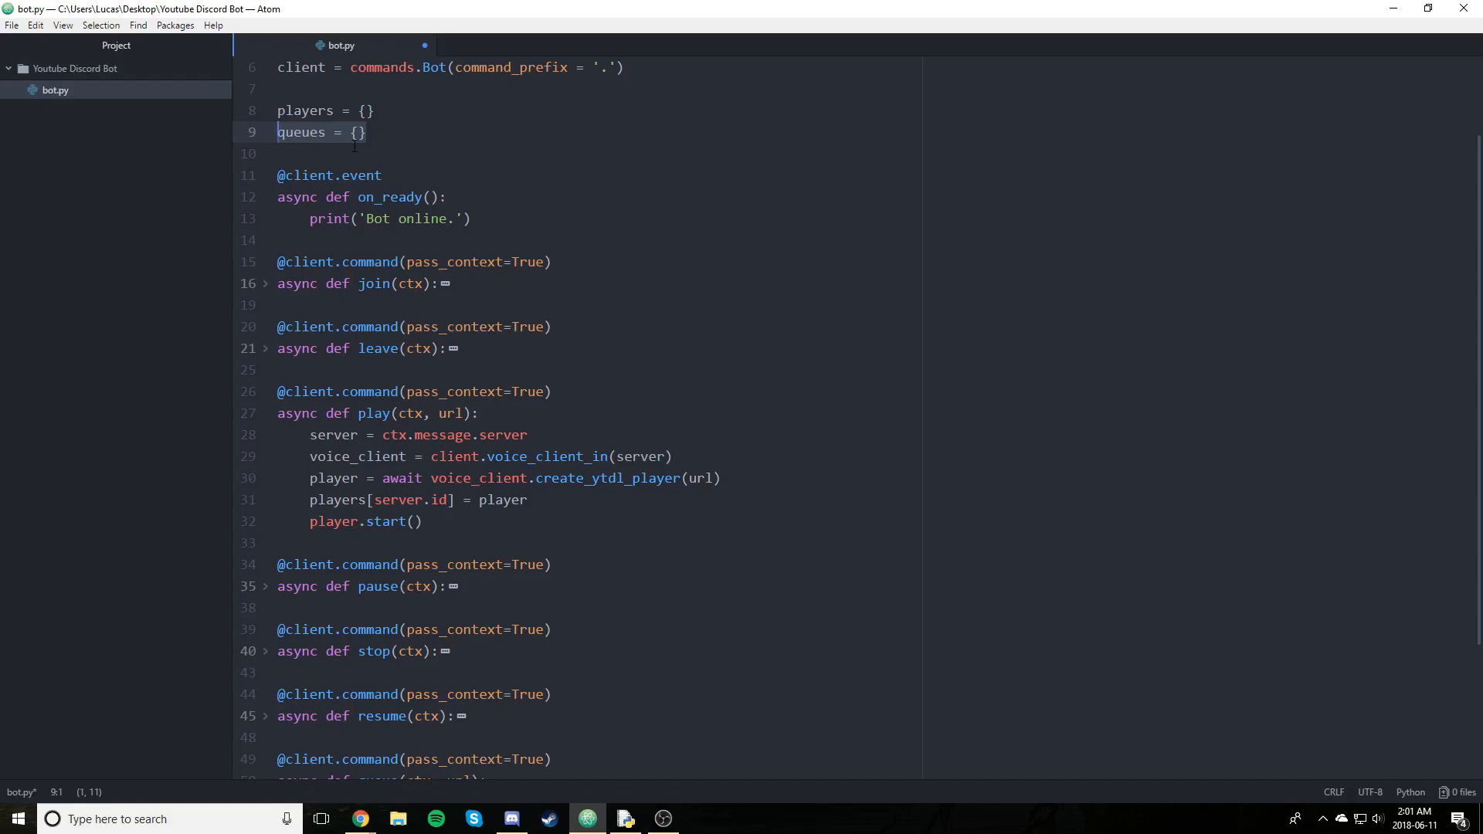
scroll("down", 3)
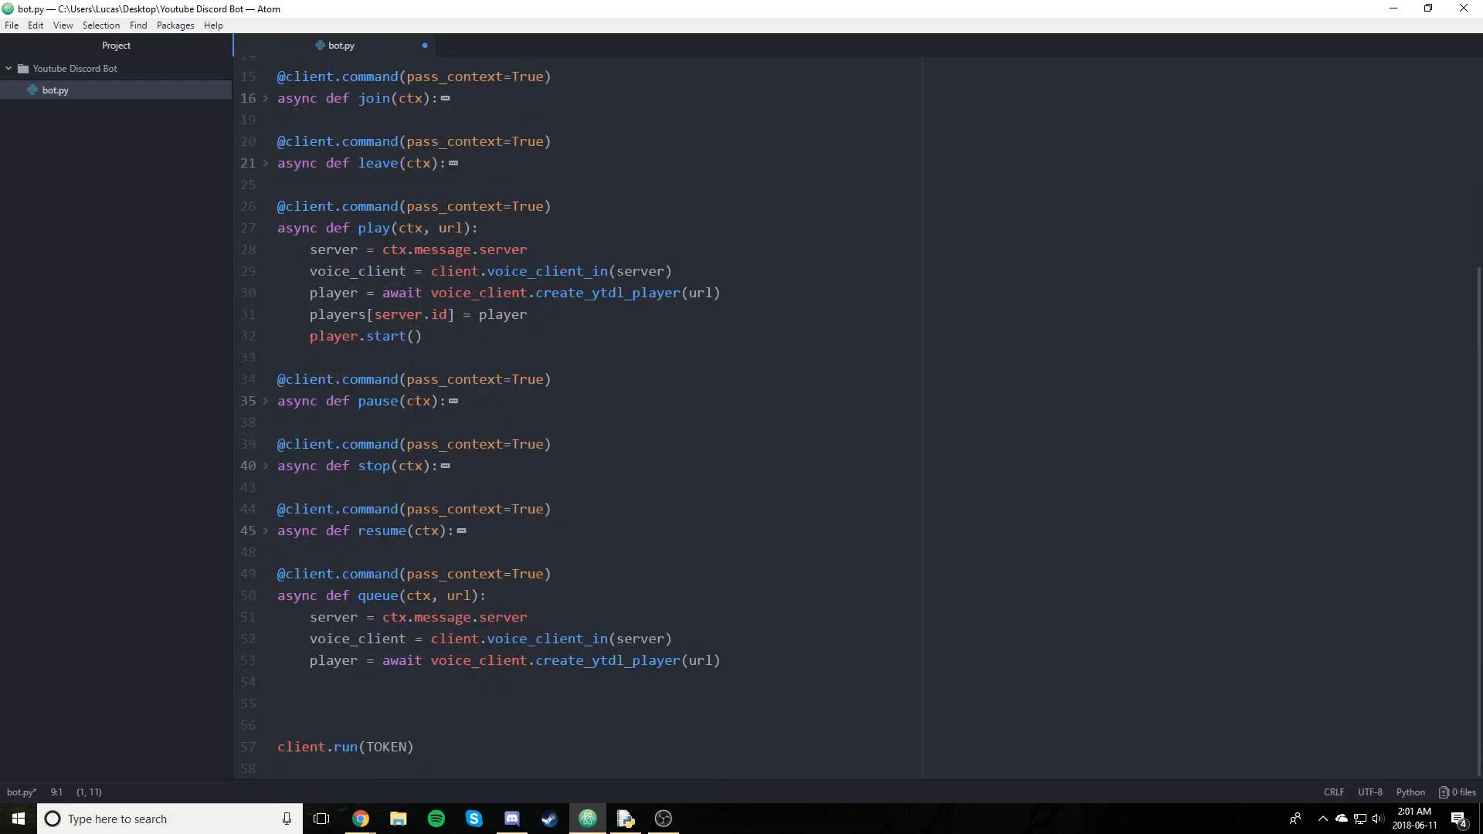
If server.id is in queues, append player to queues[server.id]
left_click(343, 703)
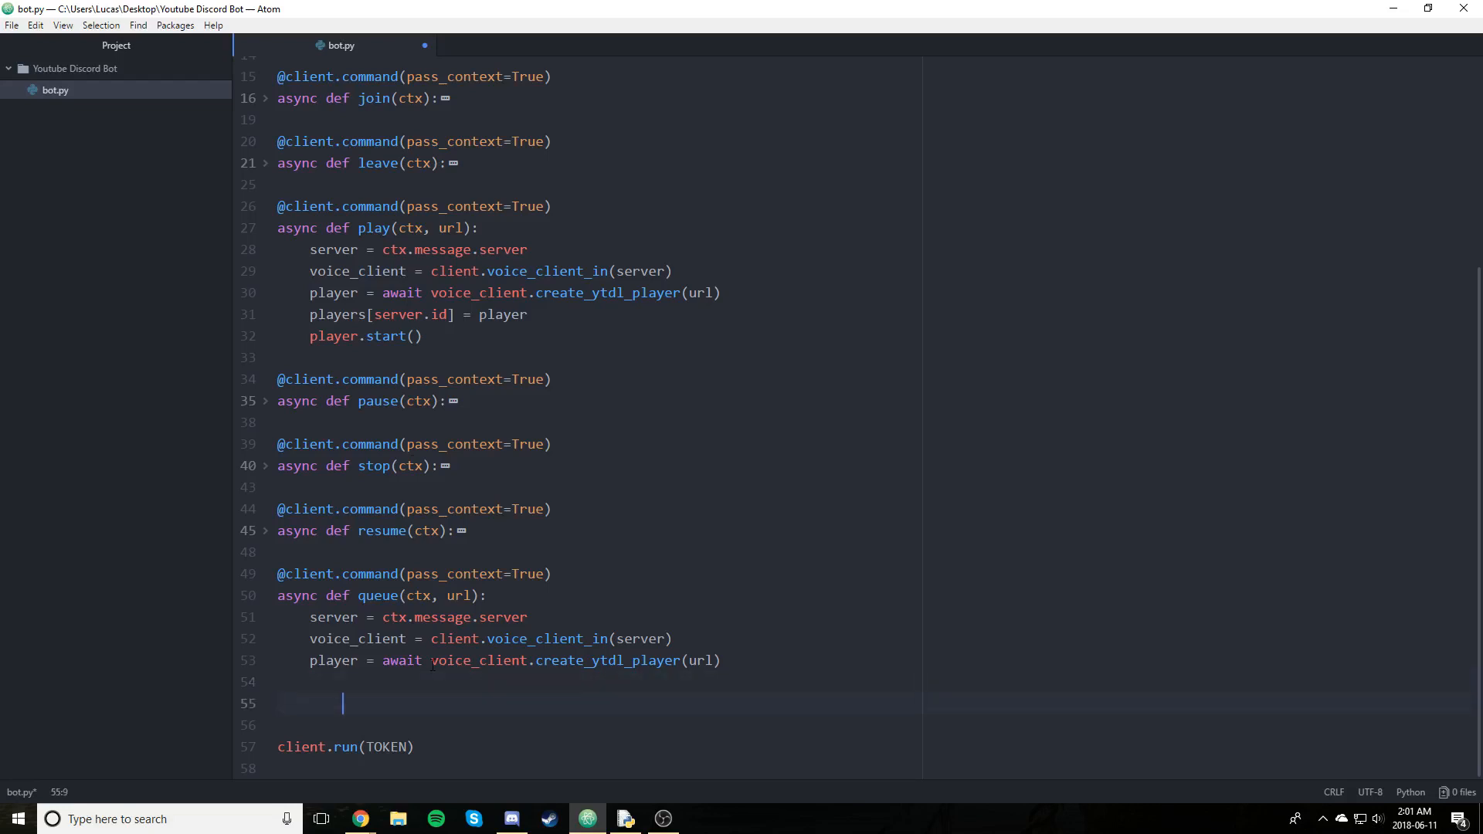
type("if s")
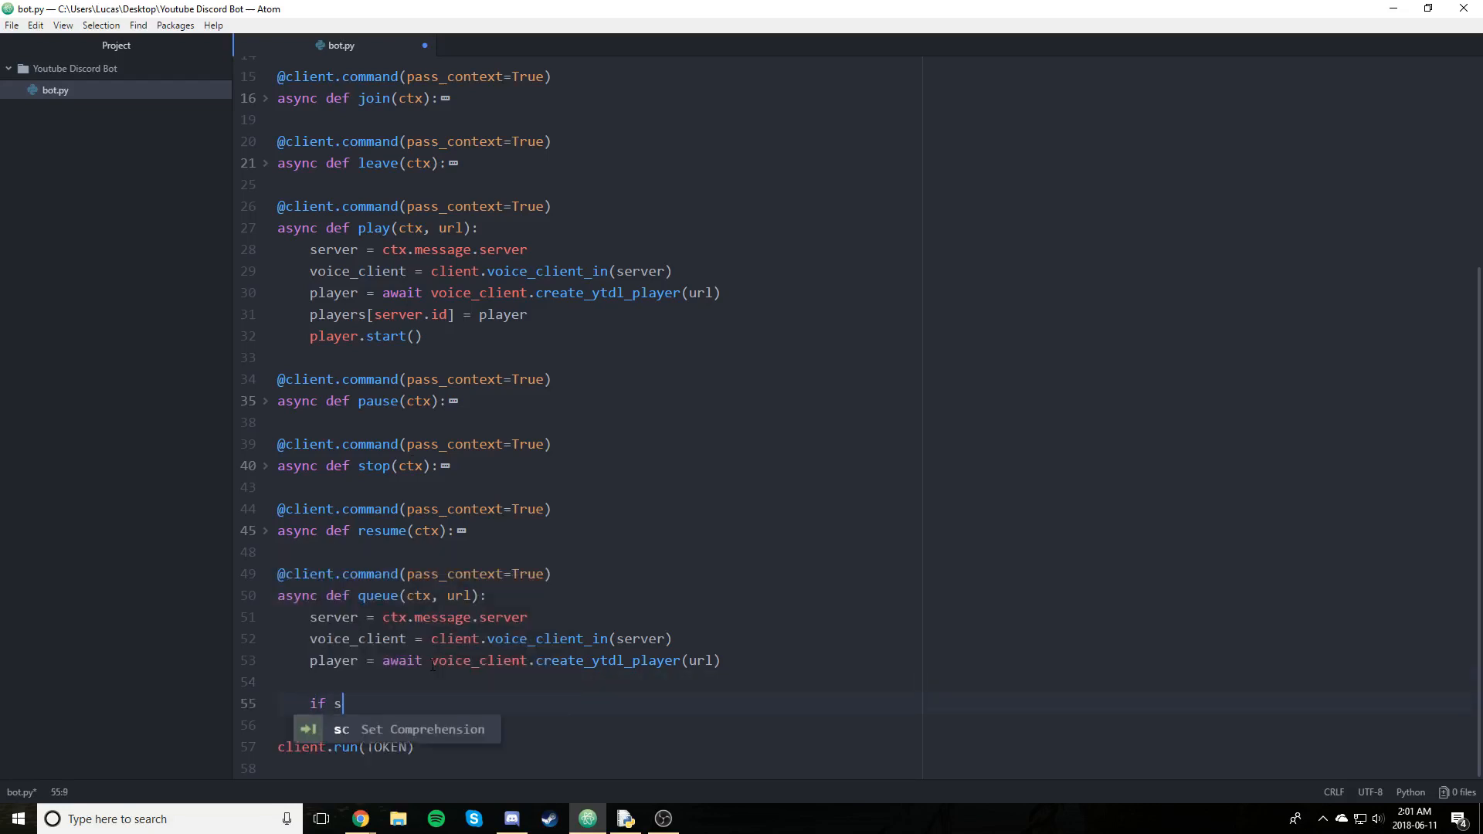
type("erver.id in queues:")
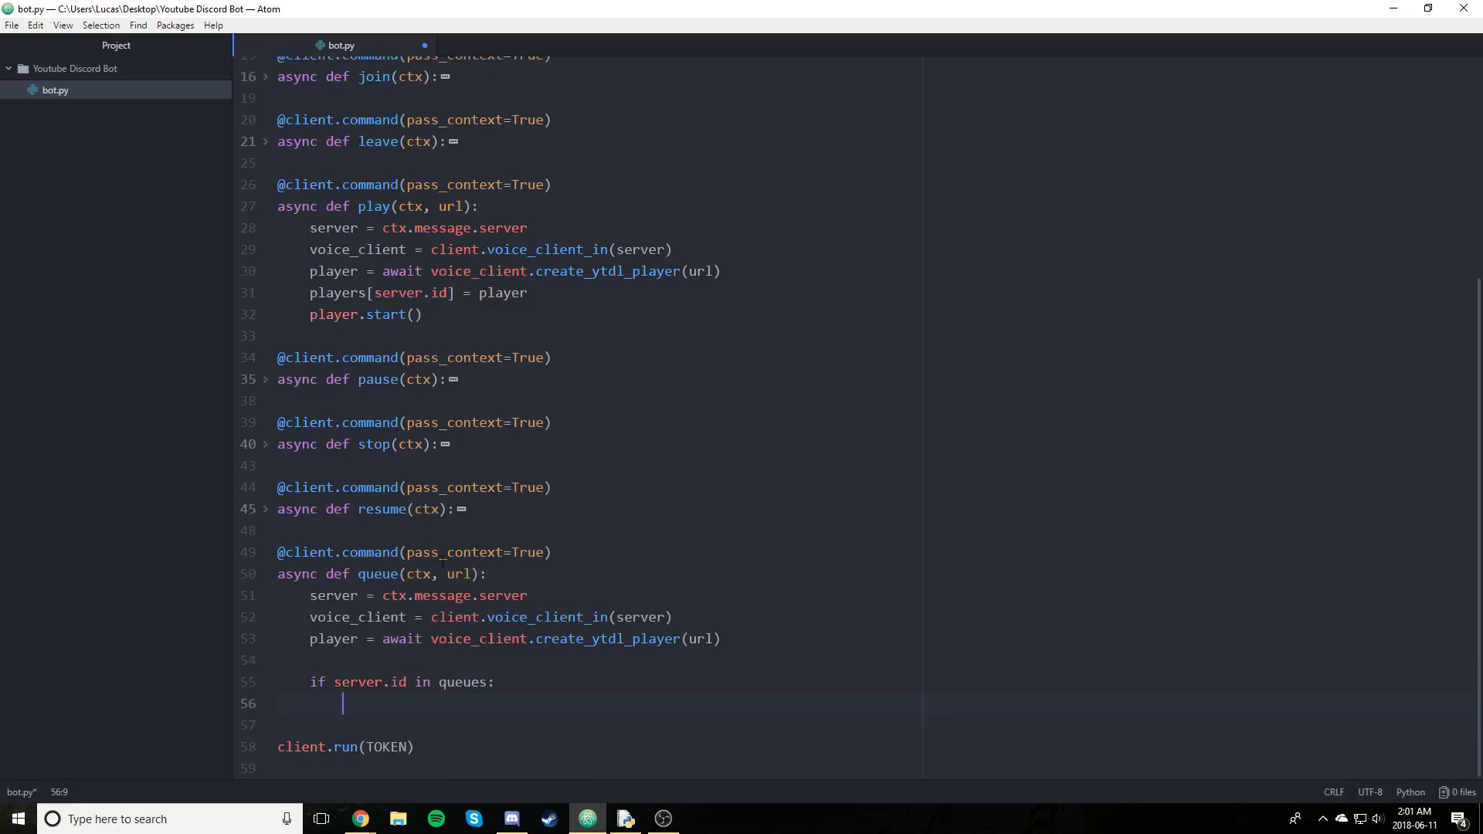
type("queues[s")
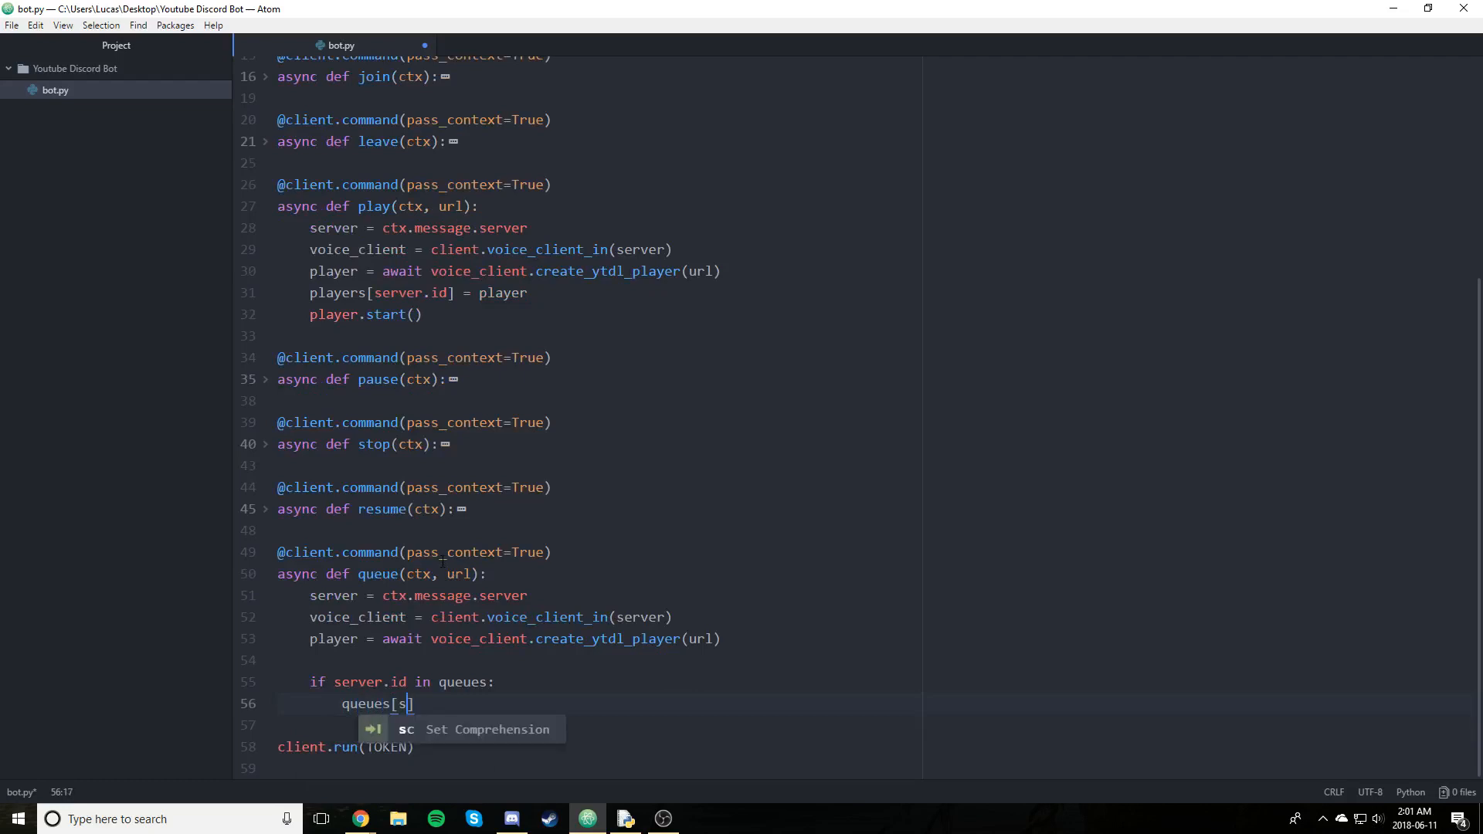
type("erver.id")
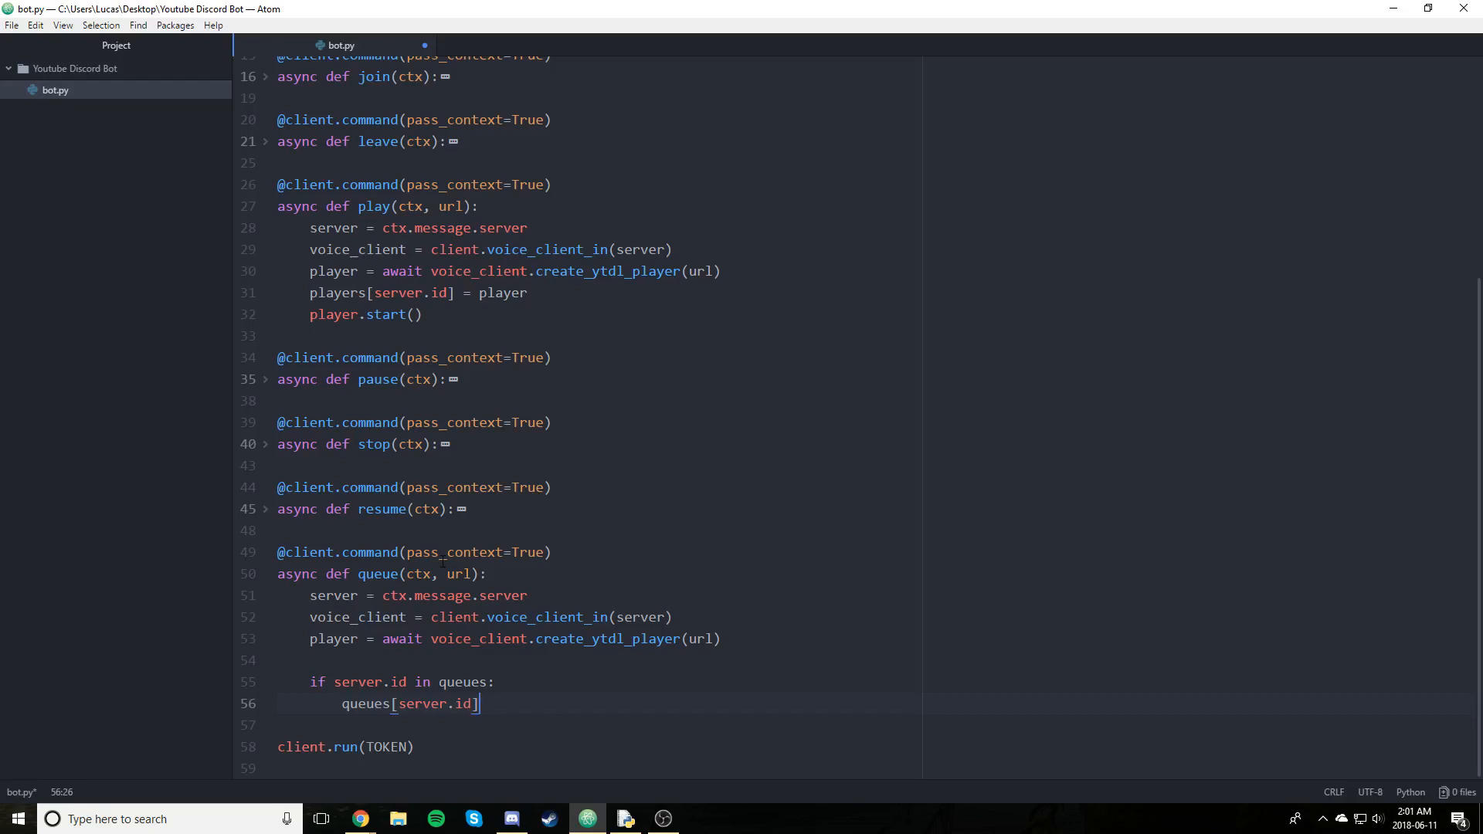
type(".append()")
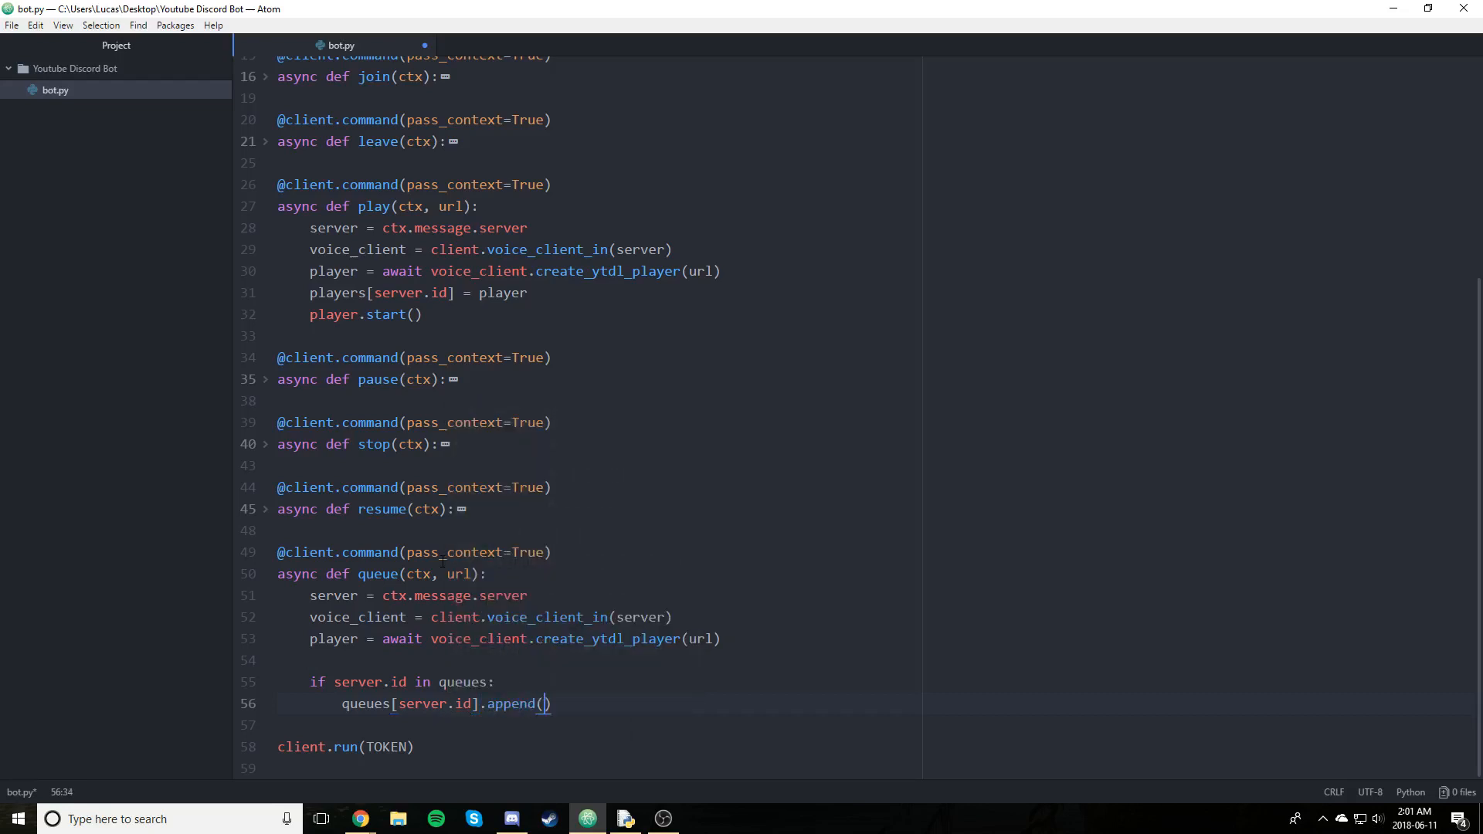
type("player")
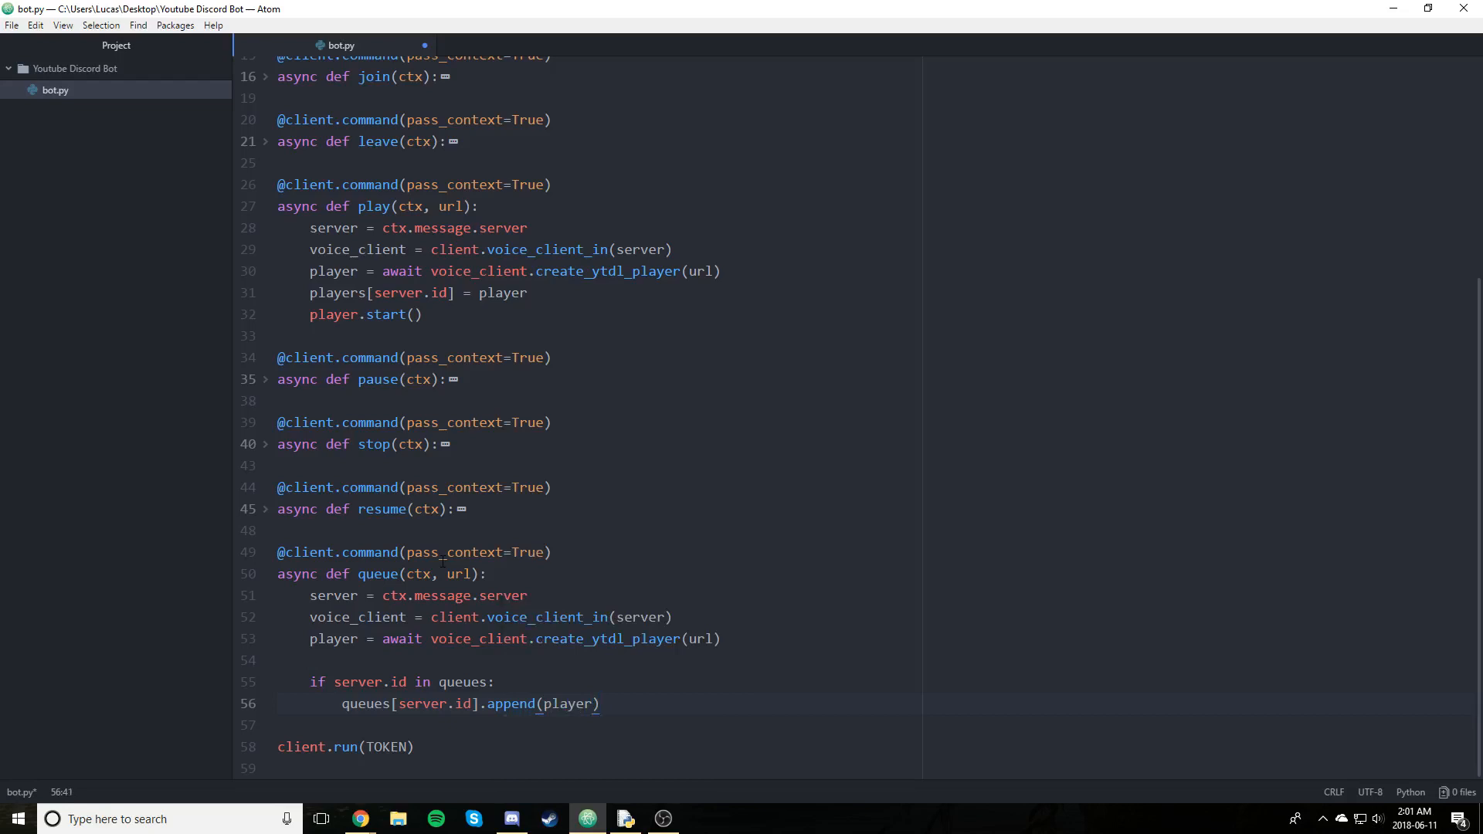
left_click(601, 704)
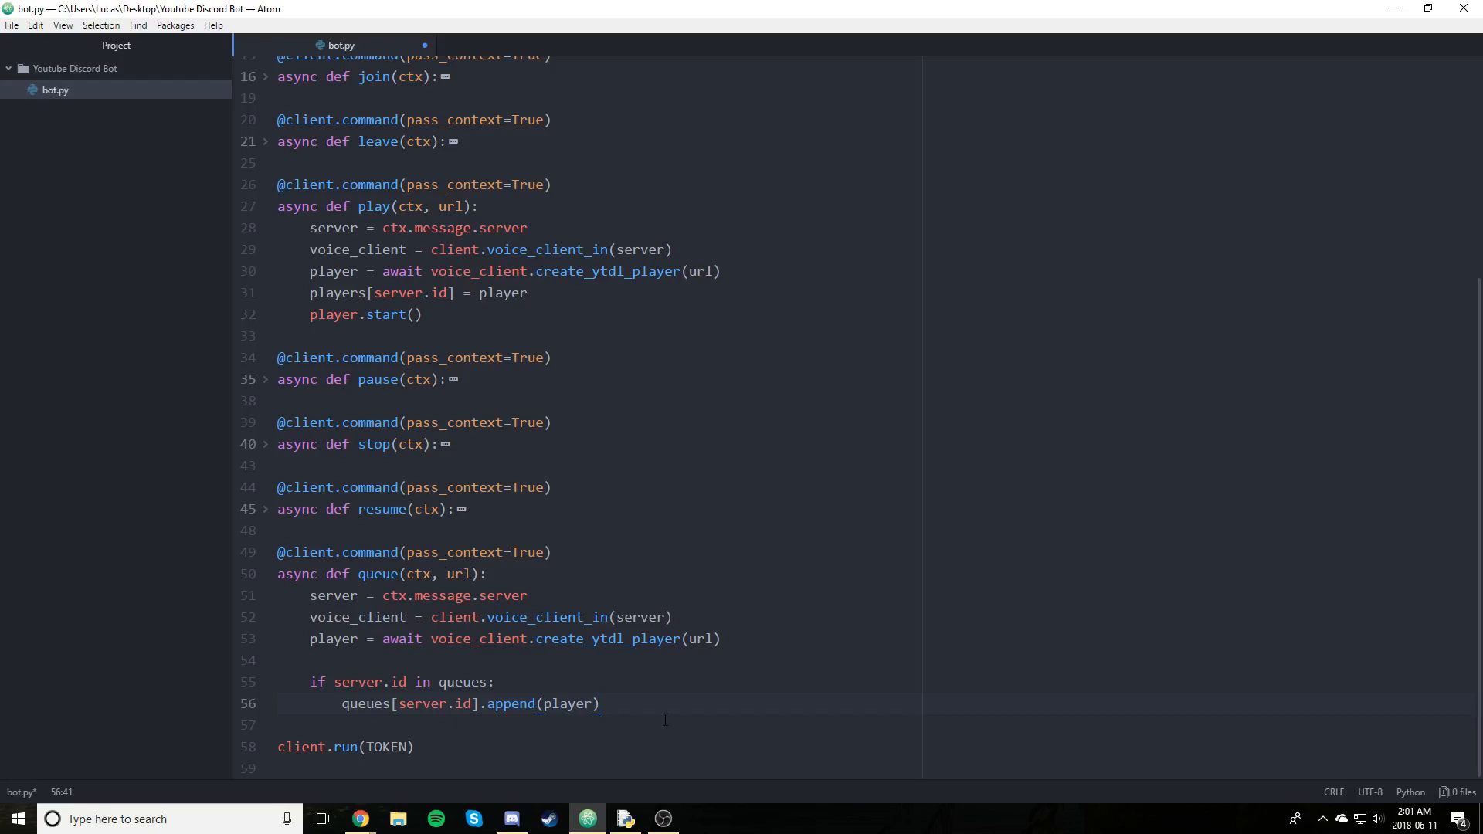
left_click(600, 704)
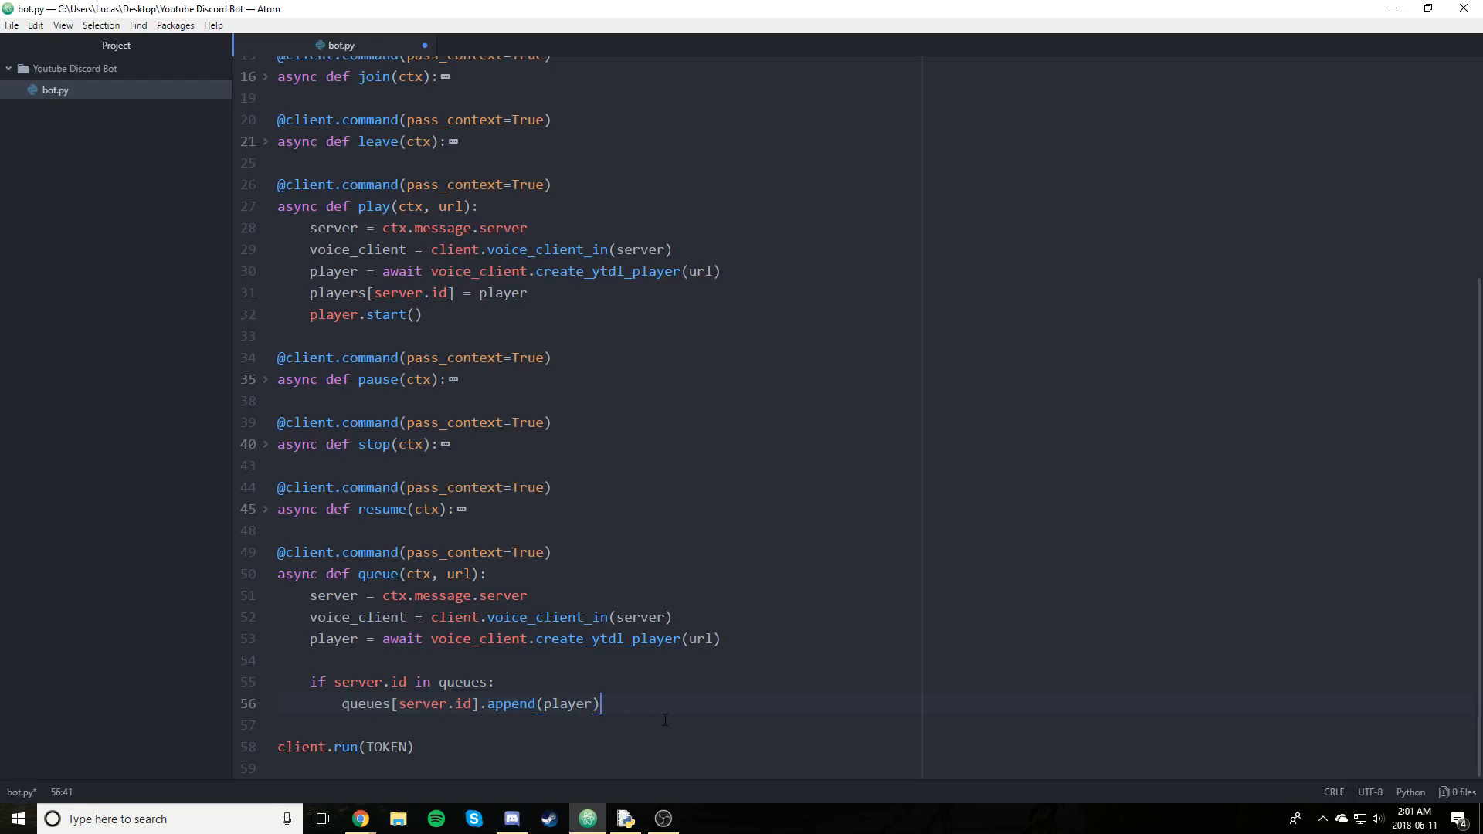
Otherwise set queues[server.id] = [player], then begin the 'Video queued.' reply
key("enter")
type("else:")
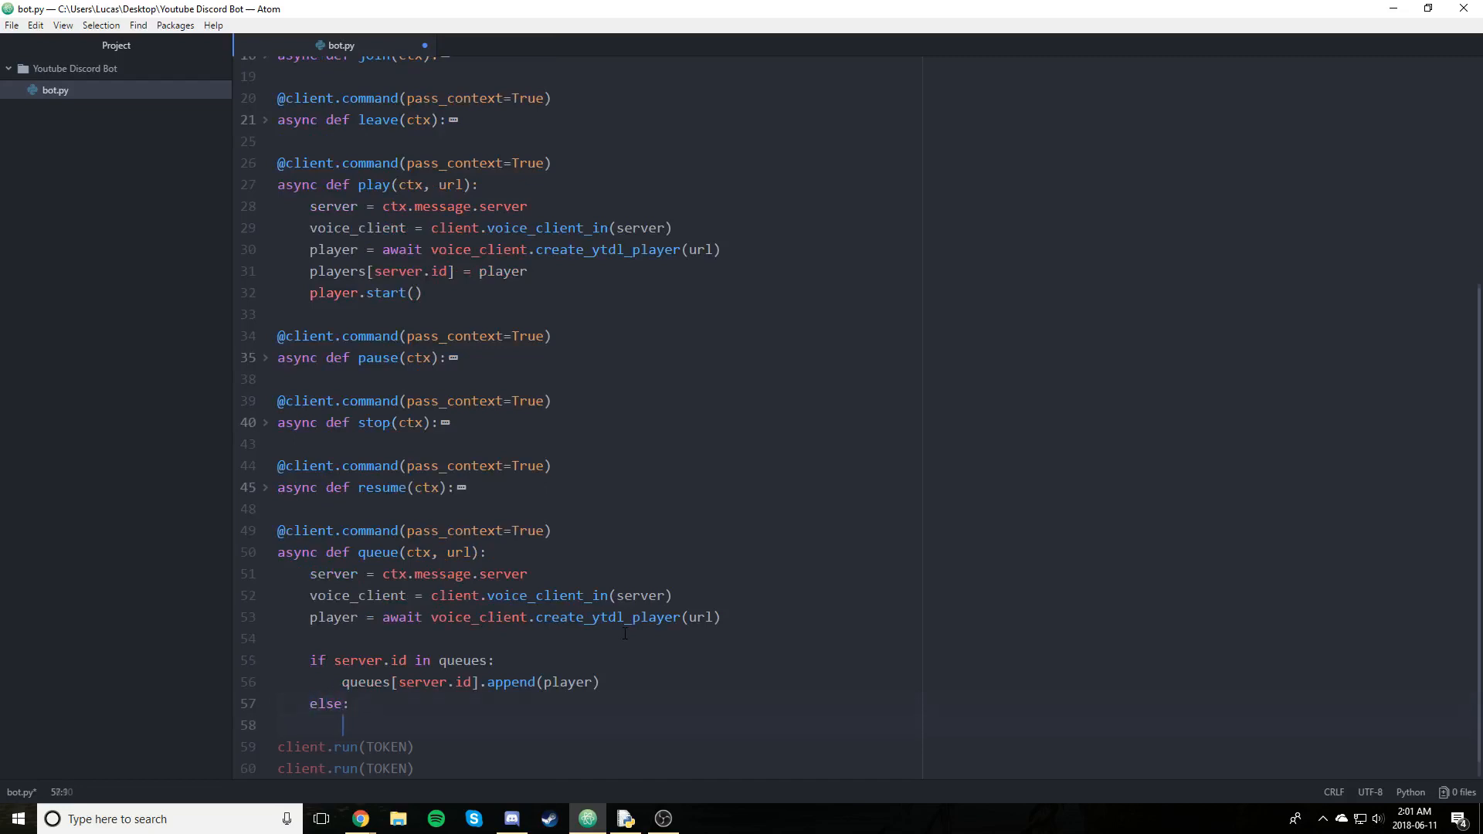
type("queuesp")
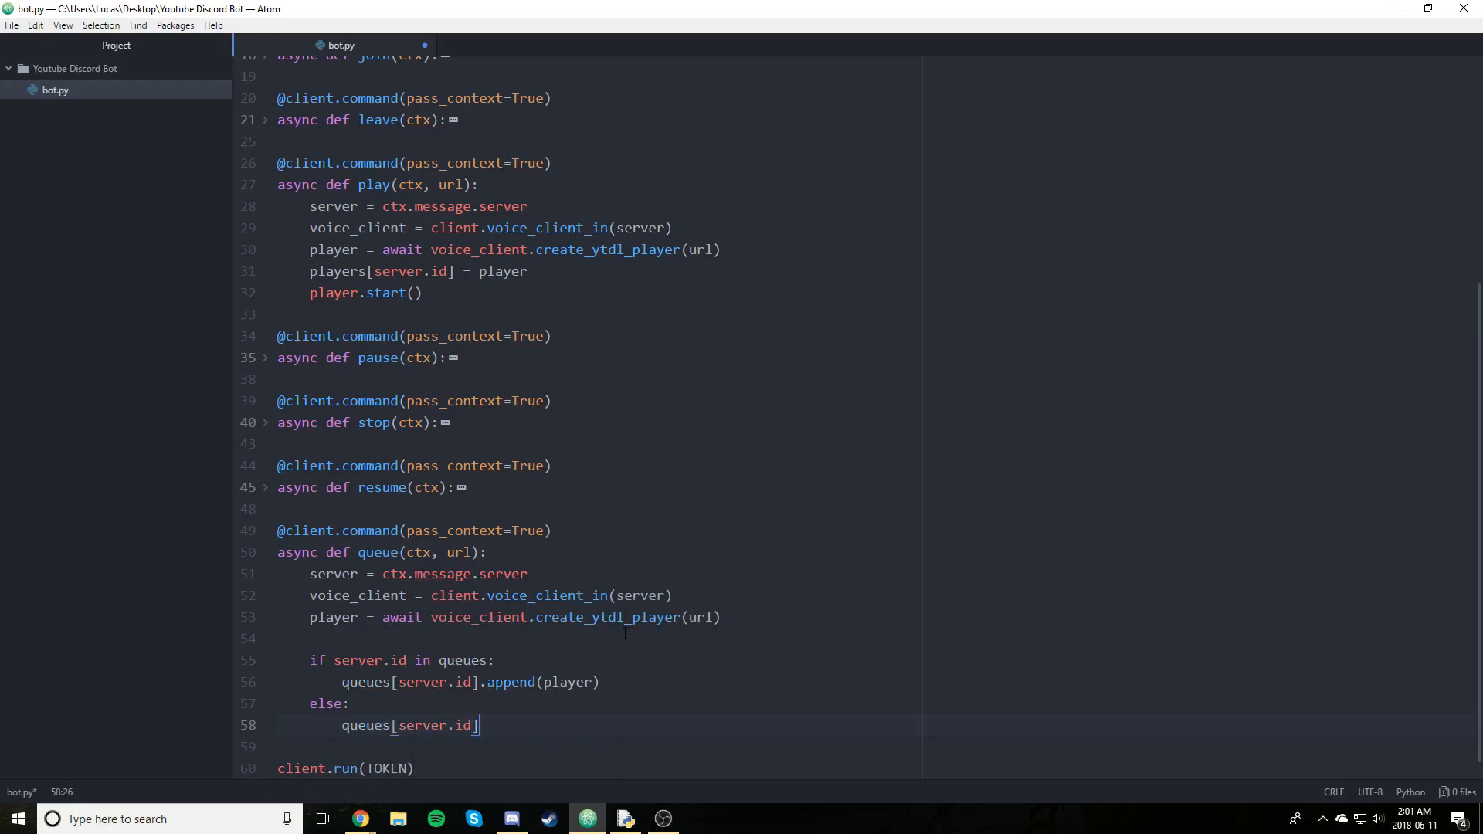
type("=")
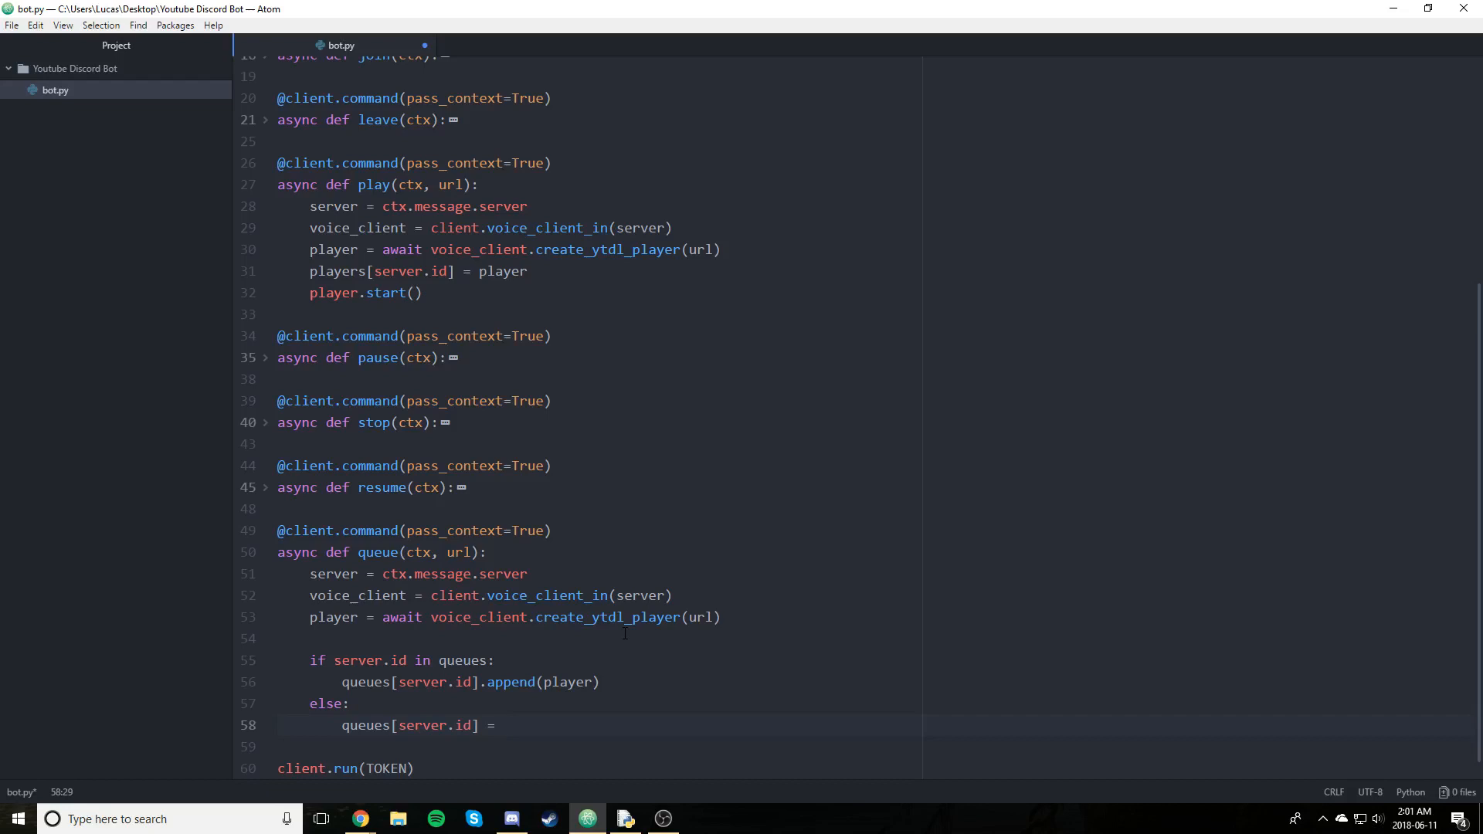
type("[pl")
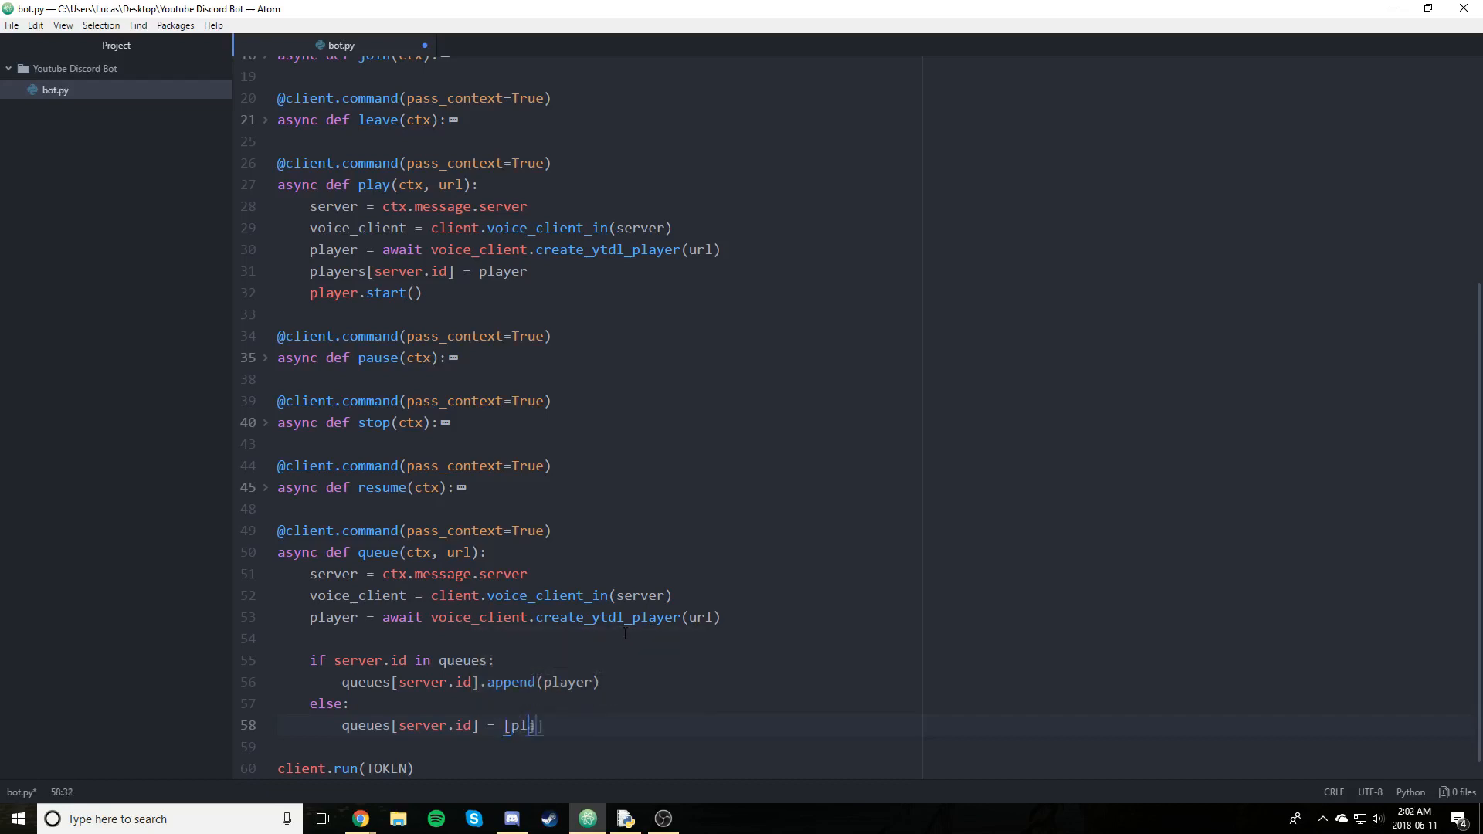
type("ayer")
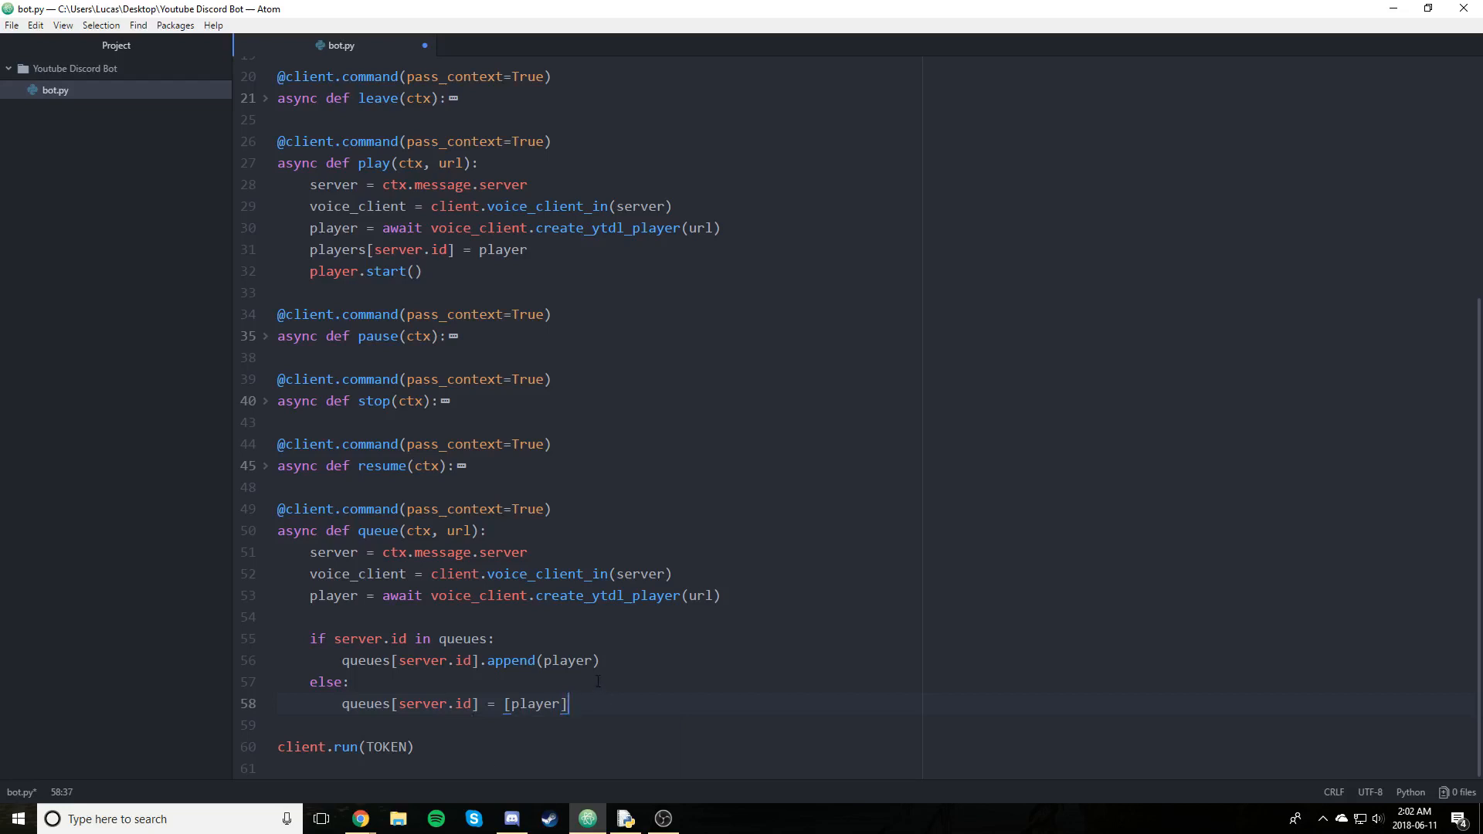
type("await client.say('Video queued.")
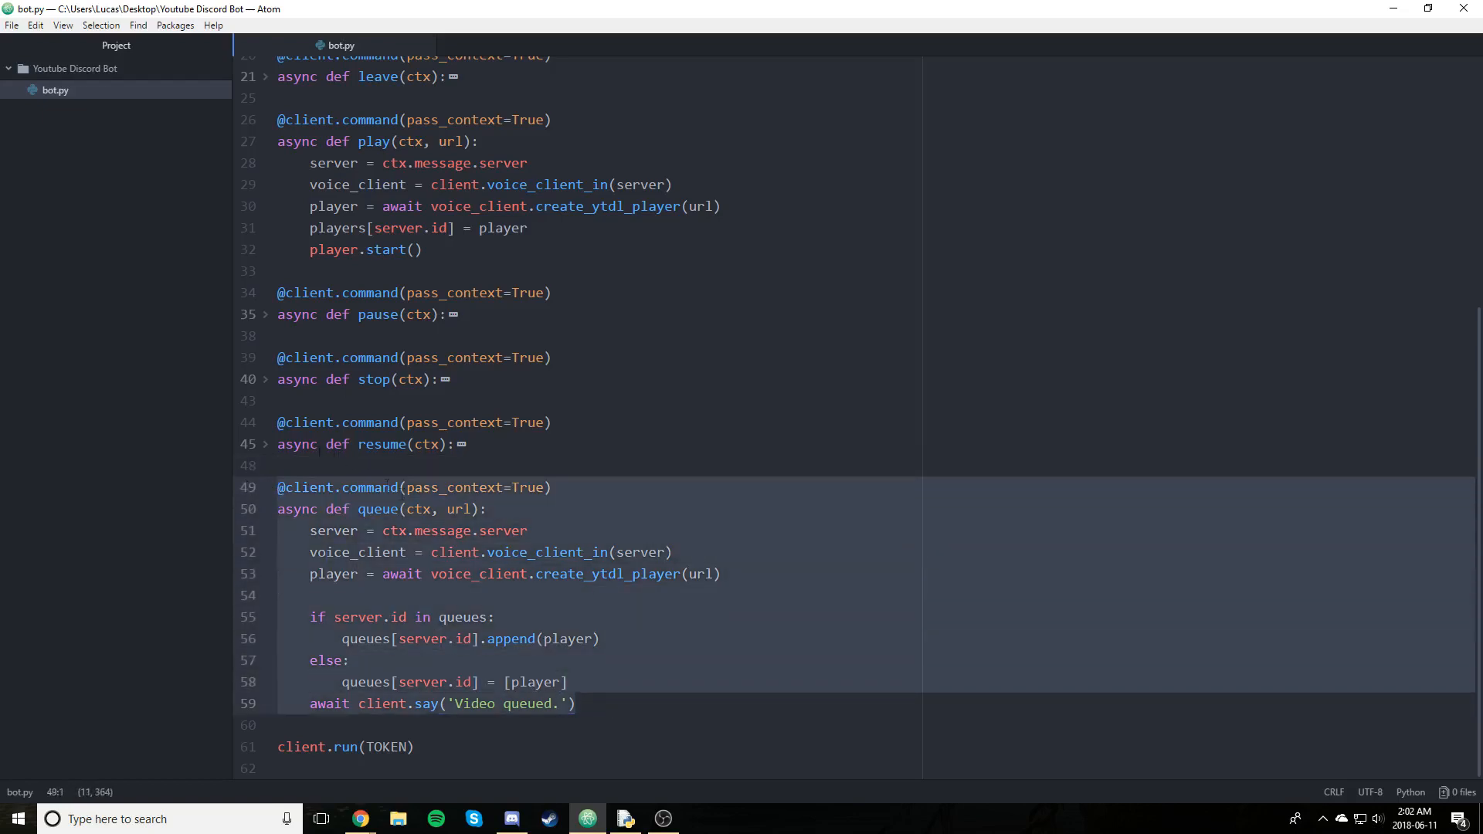
scroll("up", 3)
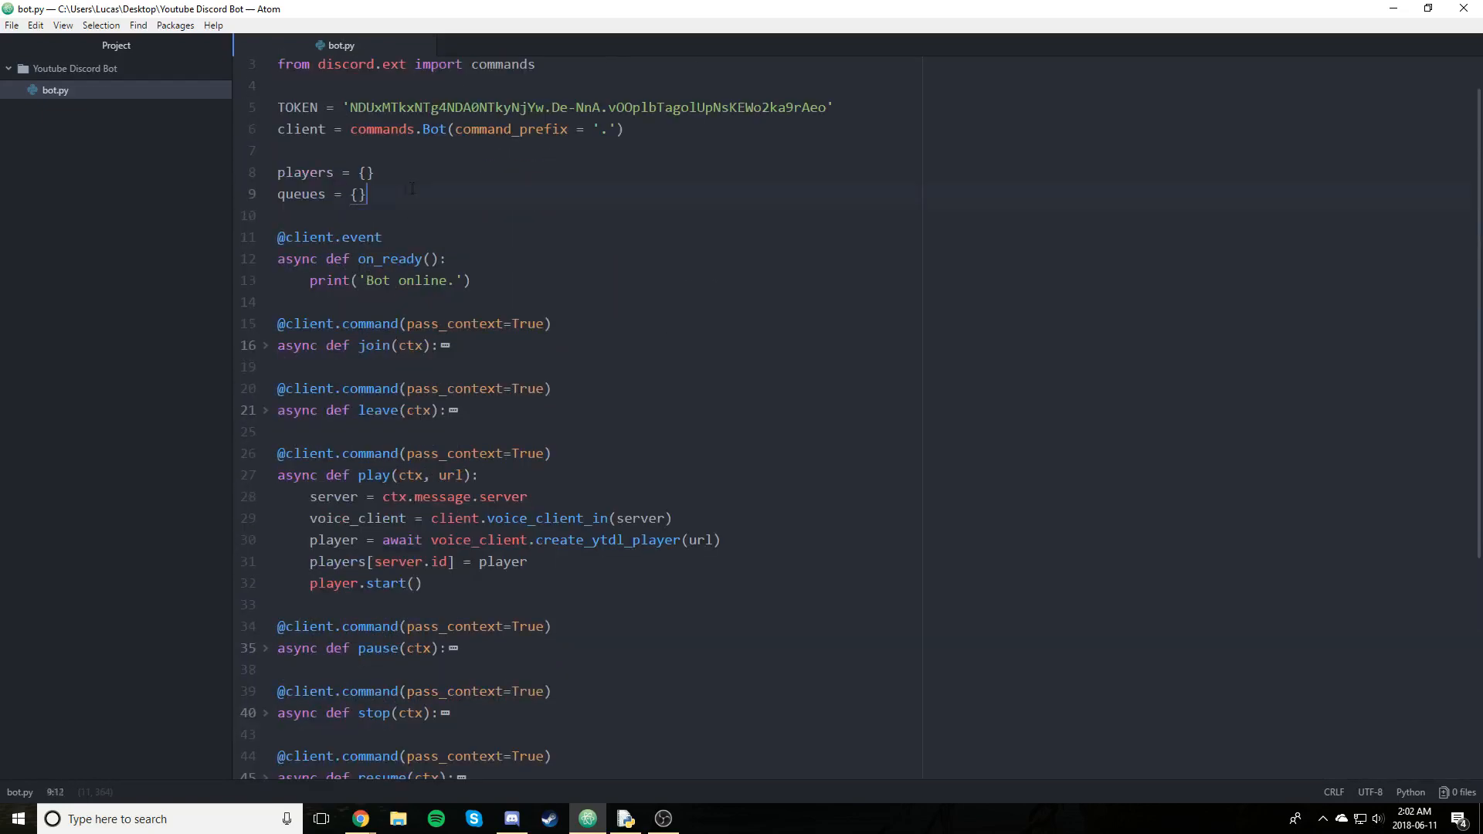
scroll("down", 3)
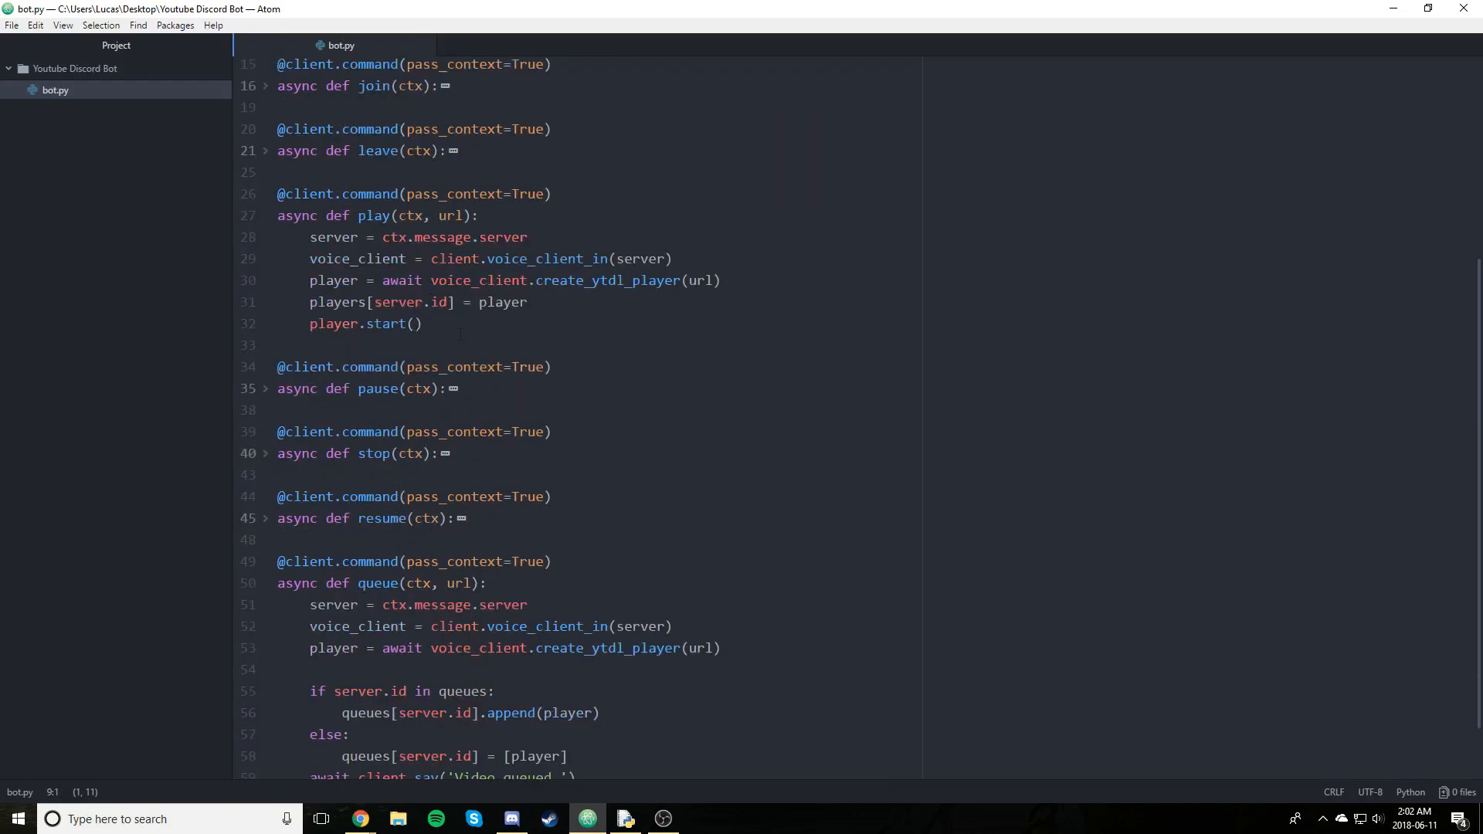
scroll("down", 3)
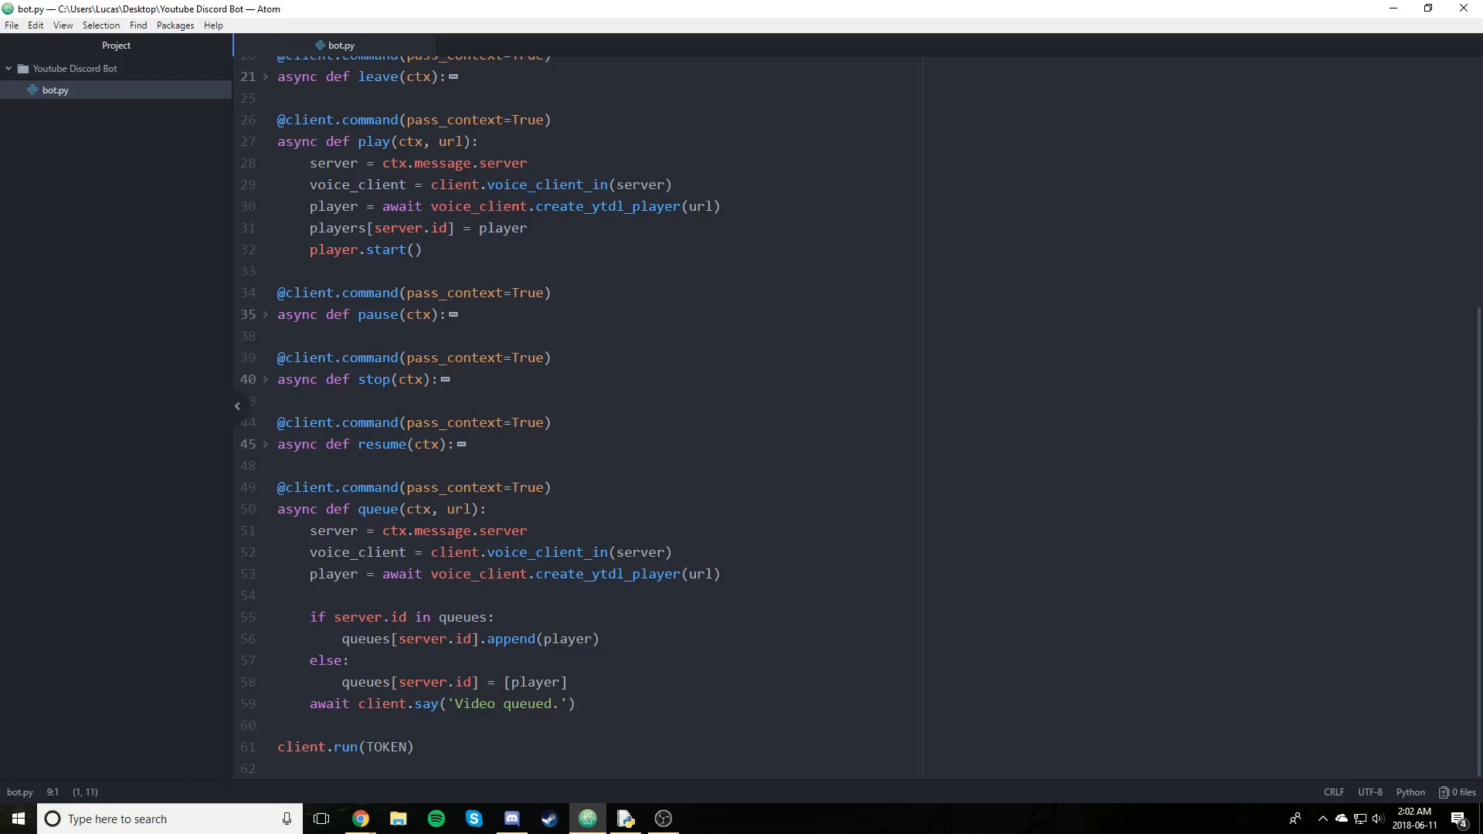
scroll("up", 3)
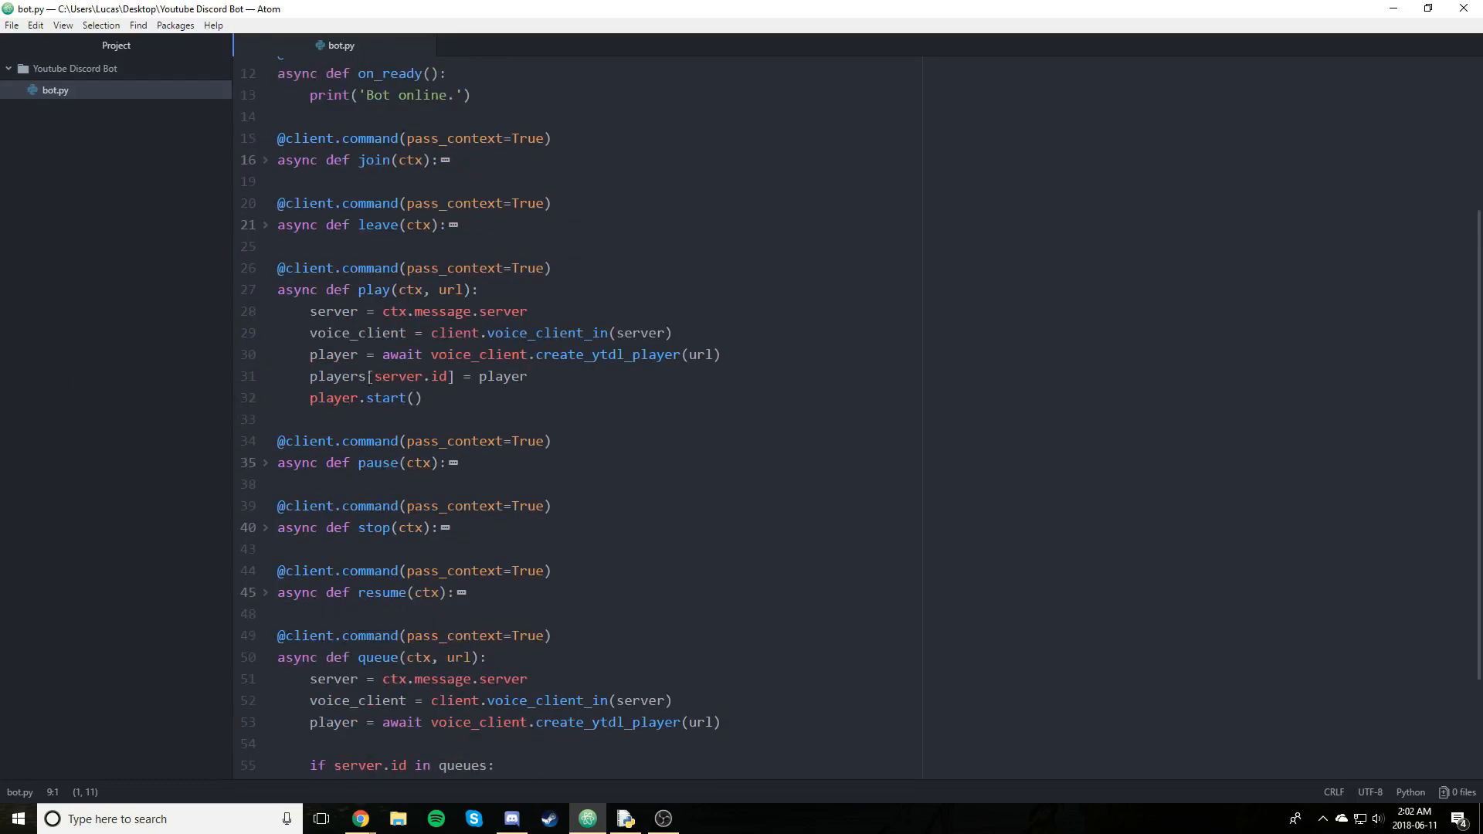
scroll("up", 3)
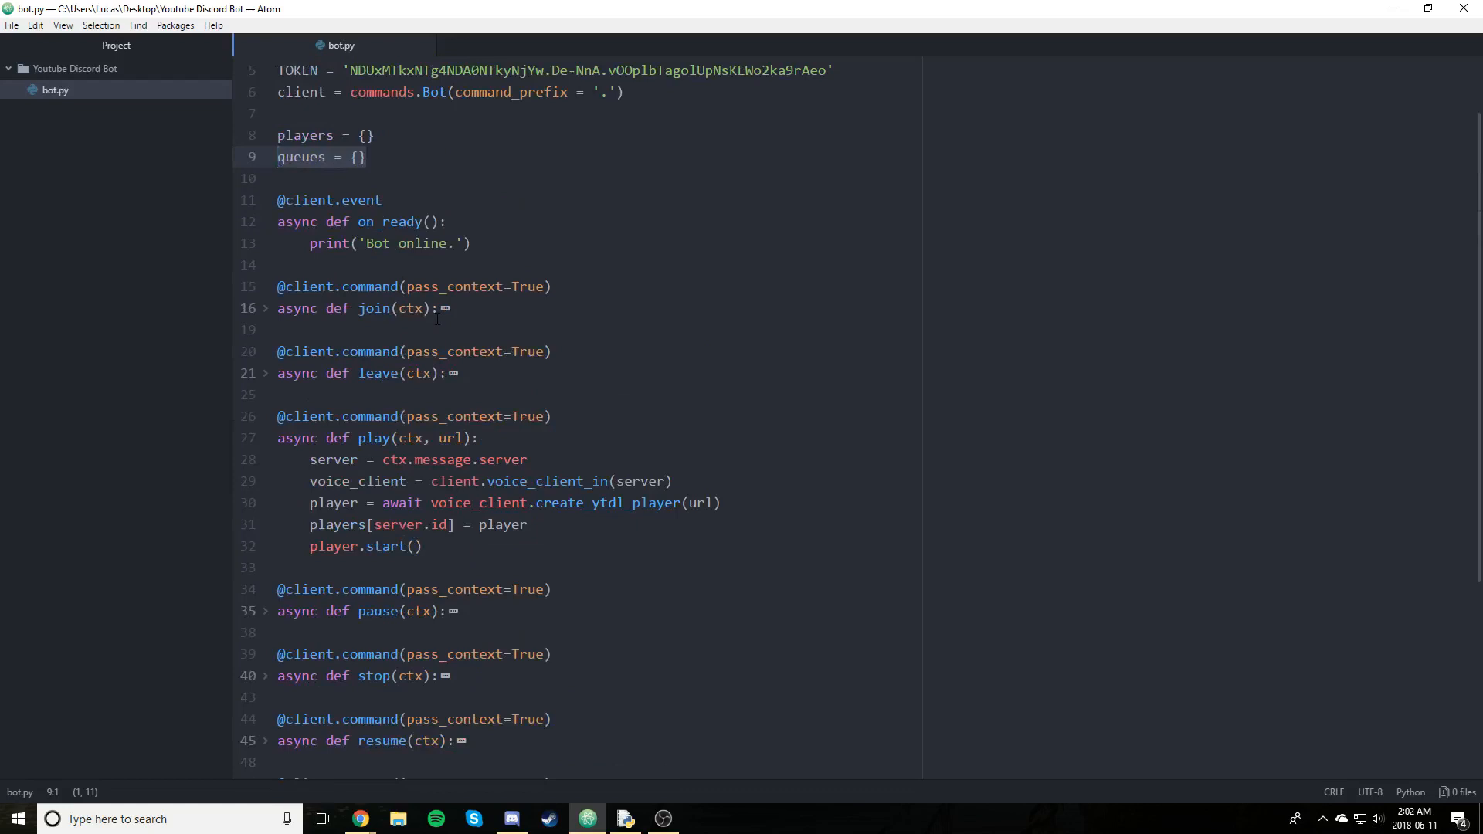
left_click(367, 157)
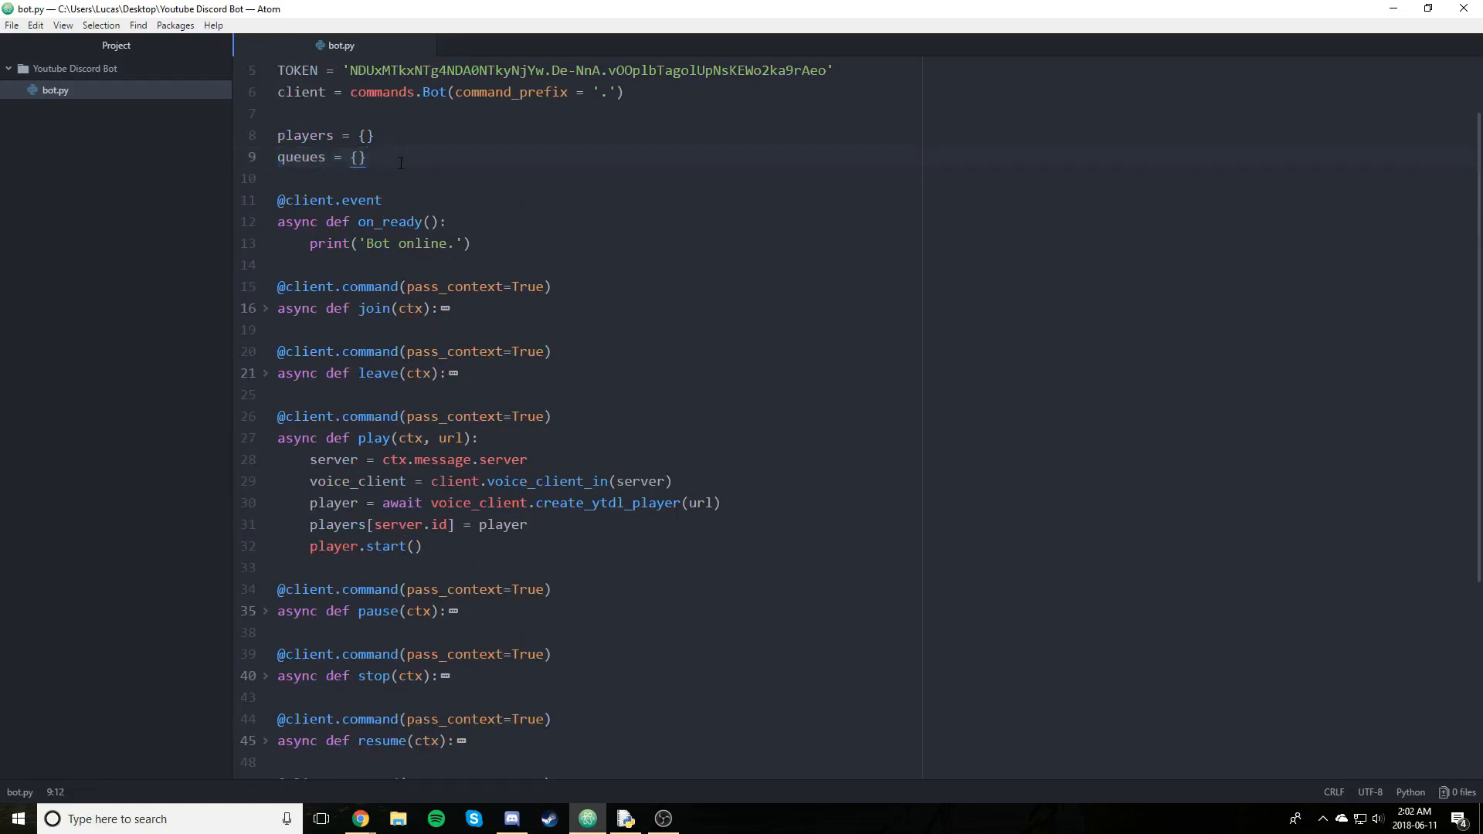
Define check_queue(id) with an if queues[id] != [] check
key("enter")
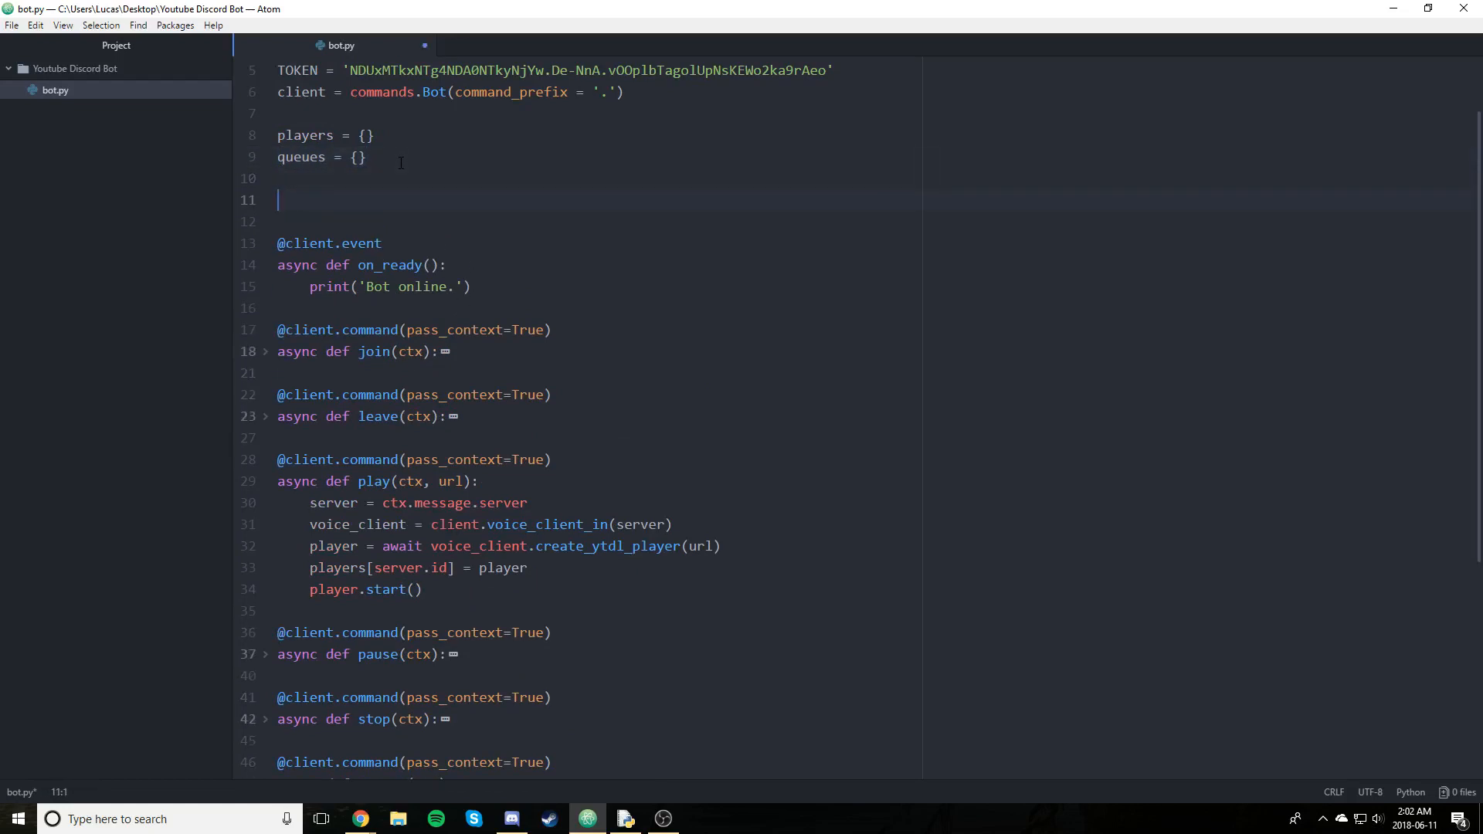
type("def")
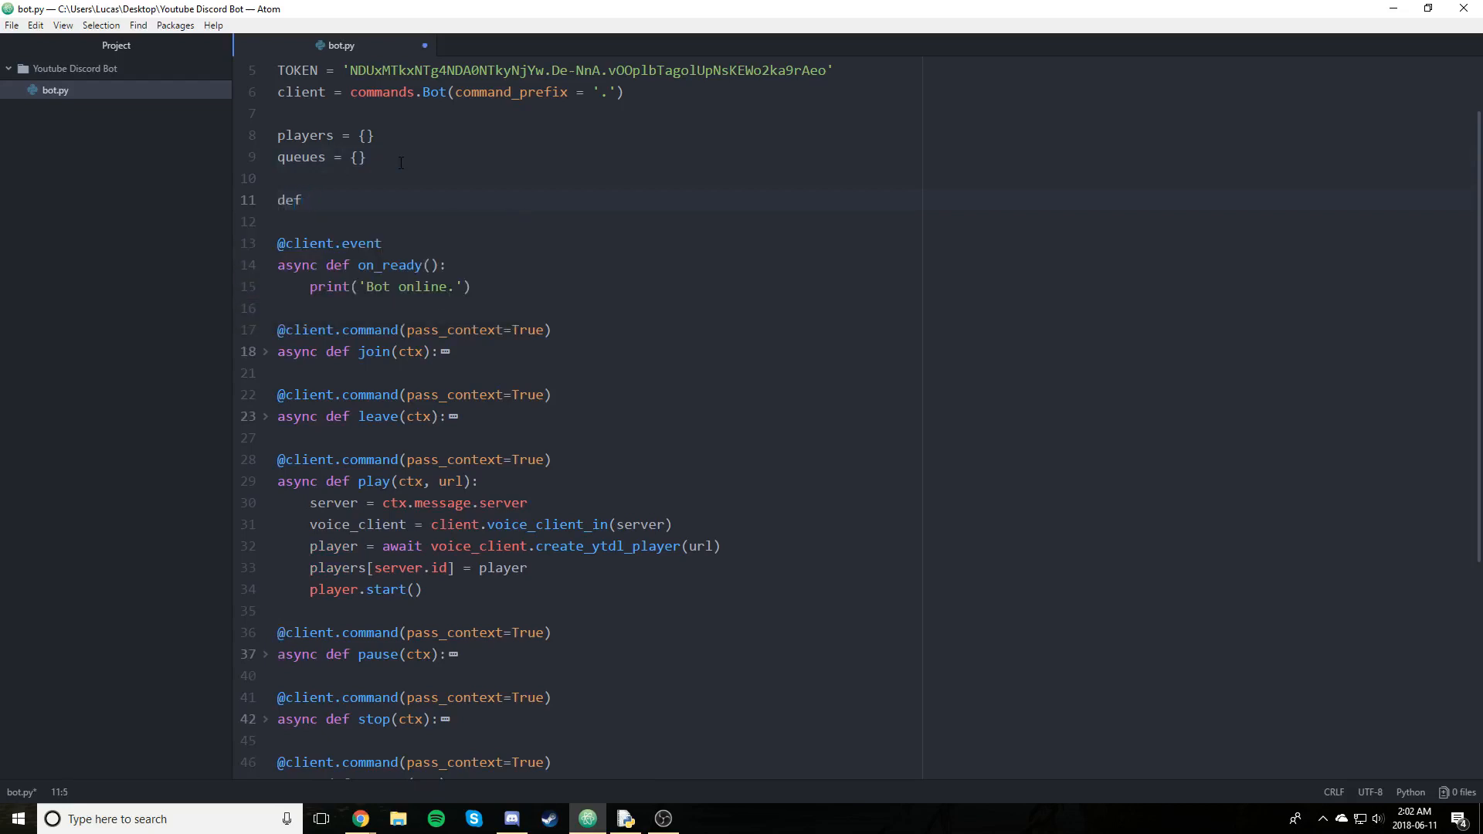
type("check_")
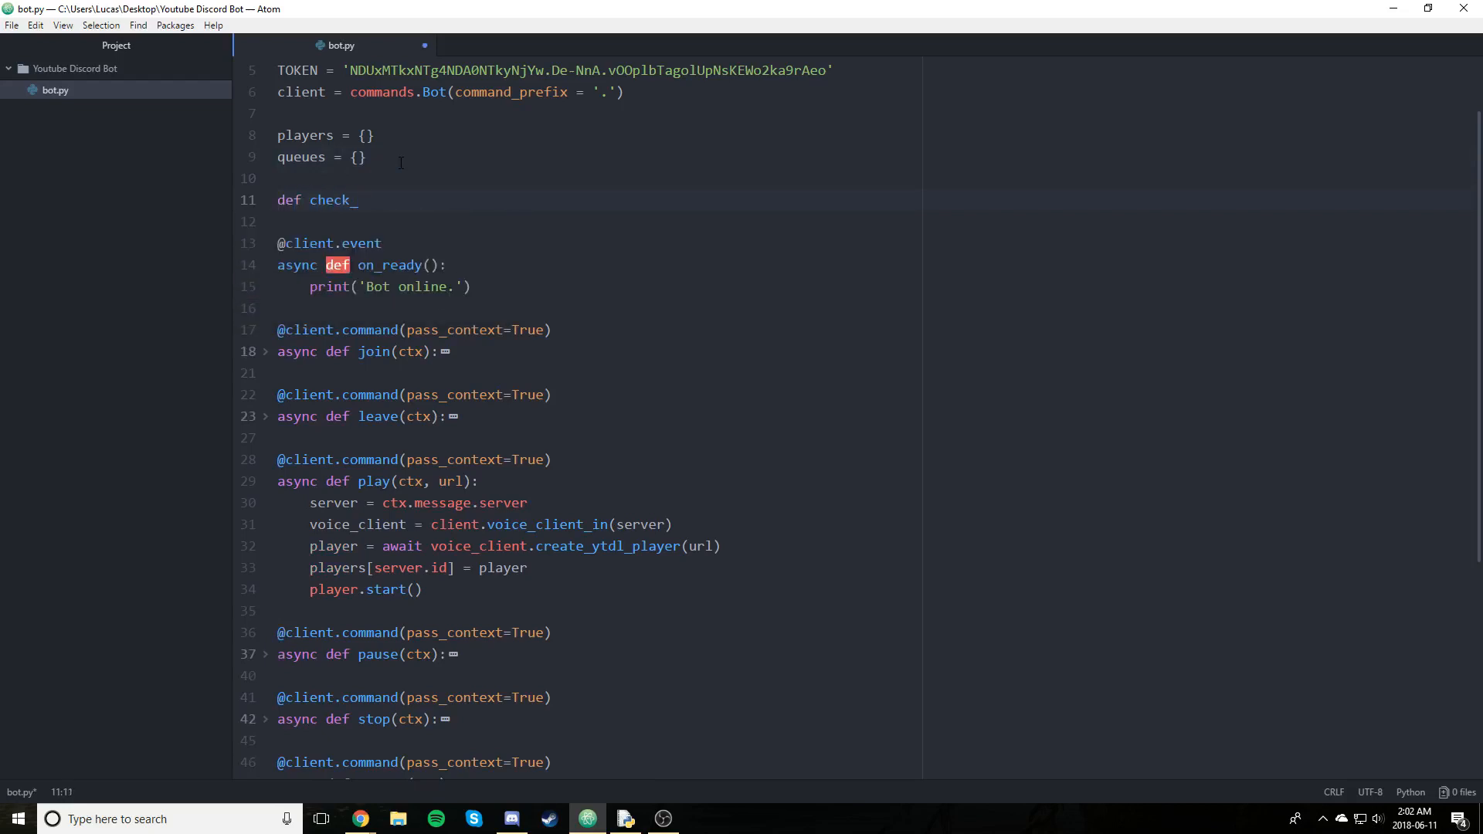
type("queue")
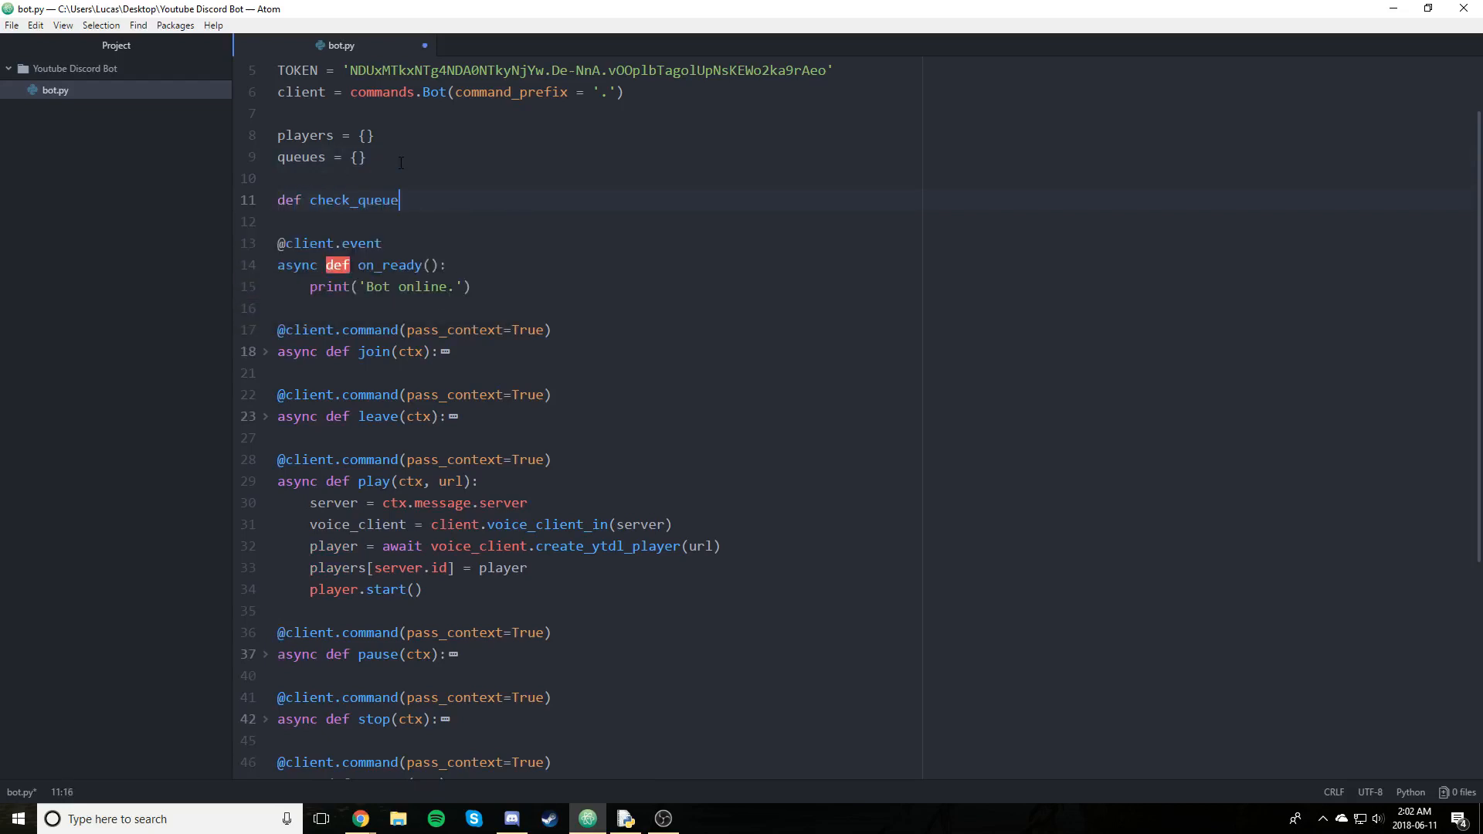
type("(id):")
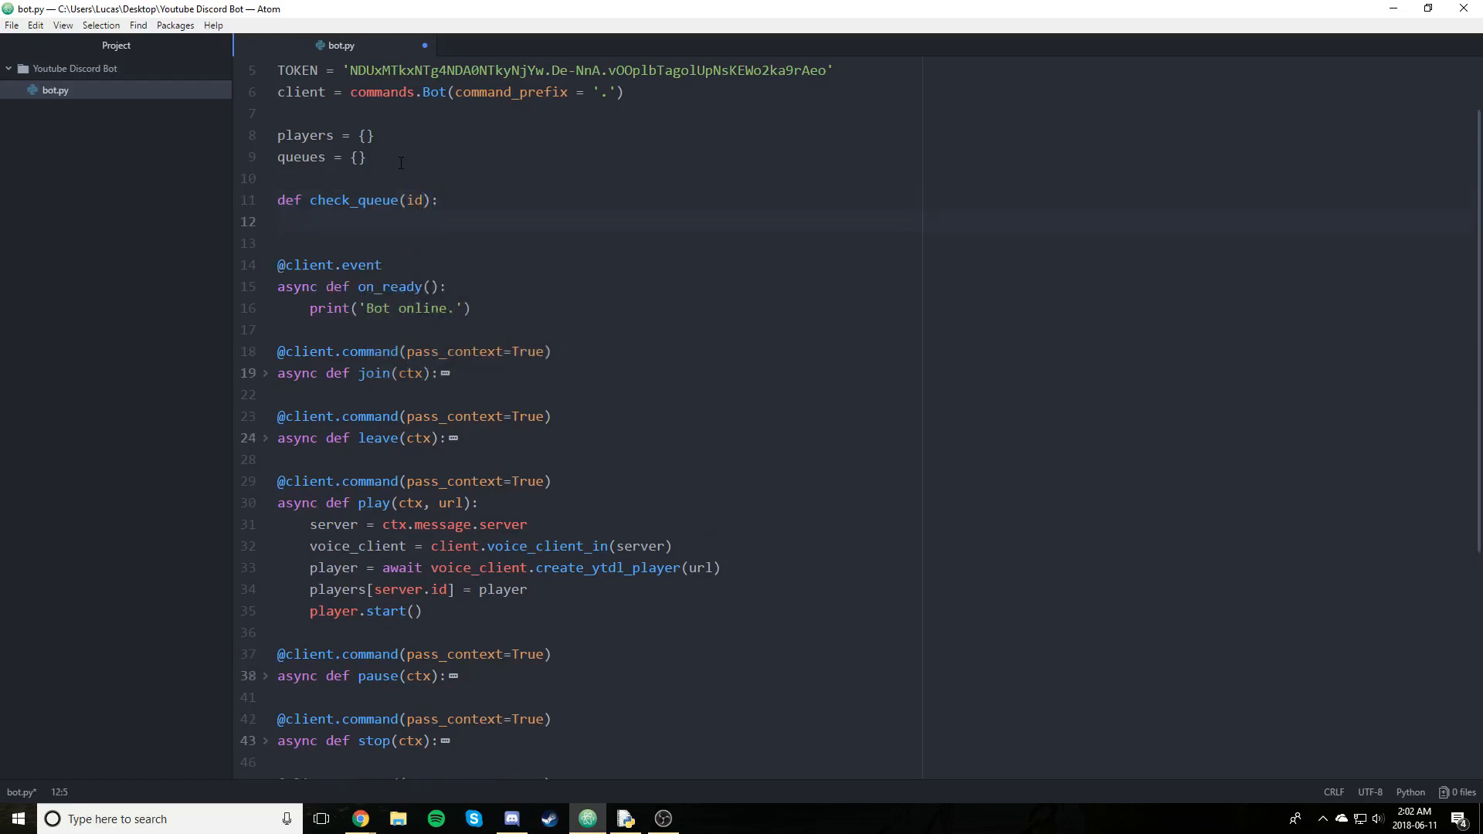
type("if queues")
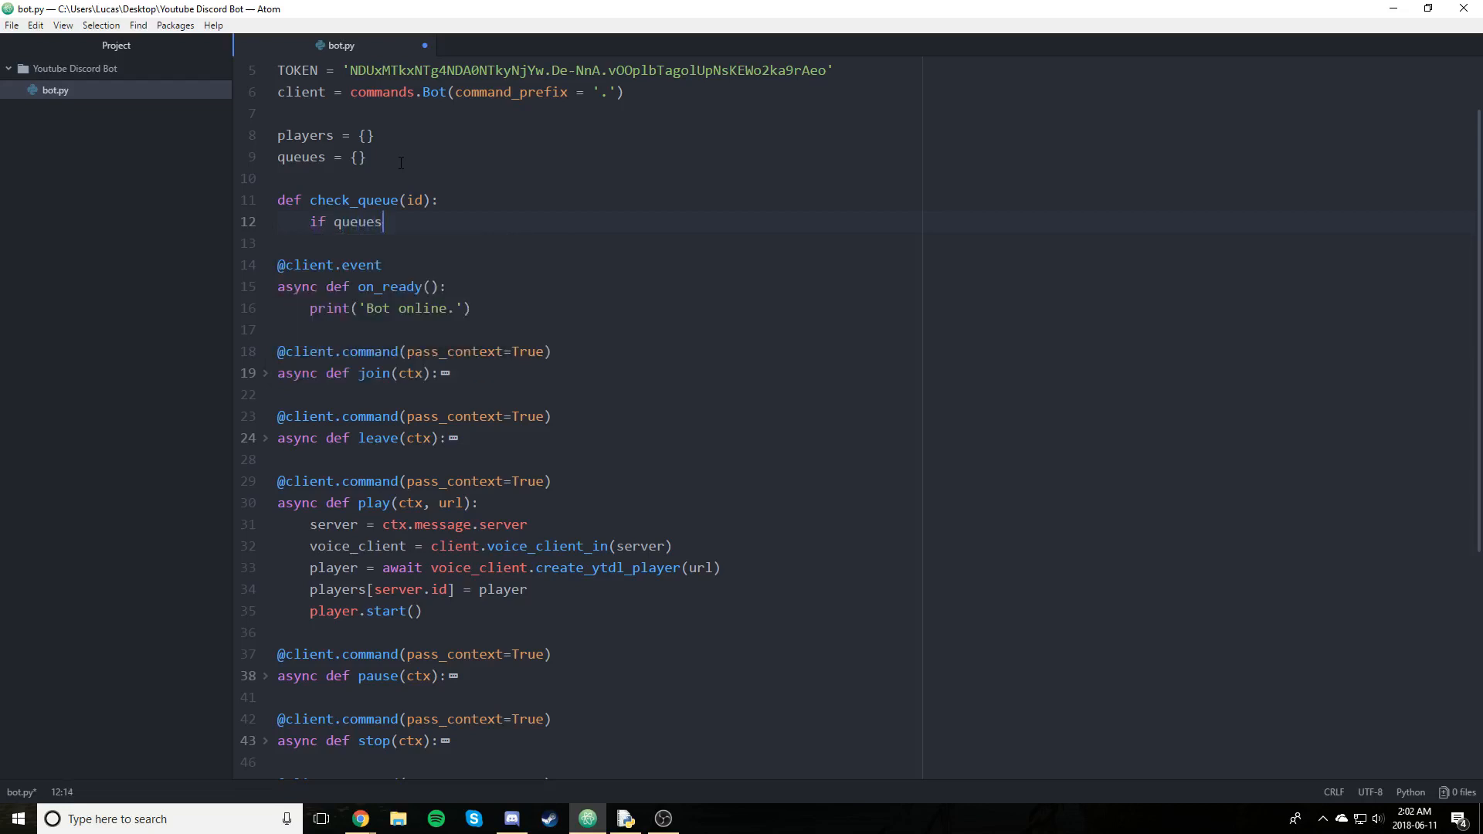
type("[server]")
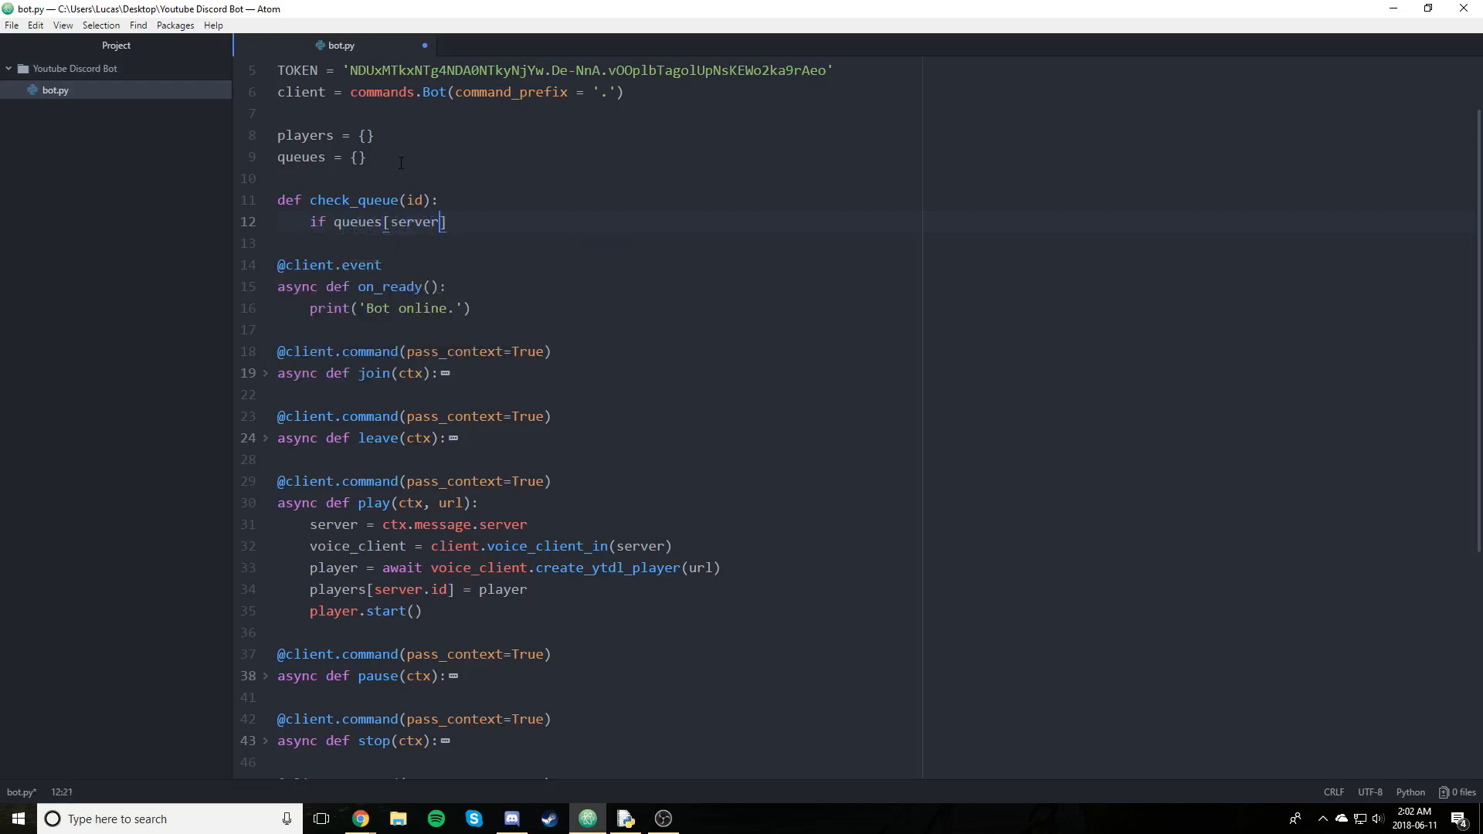
type("id")
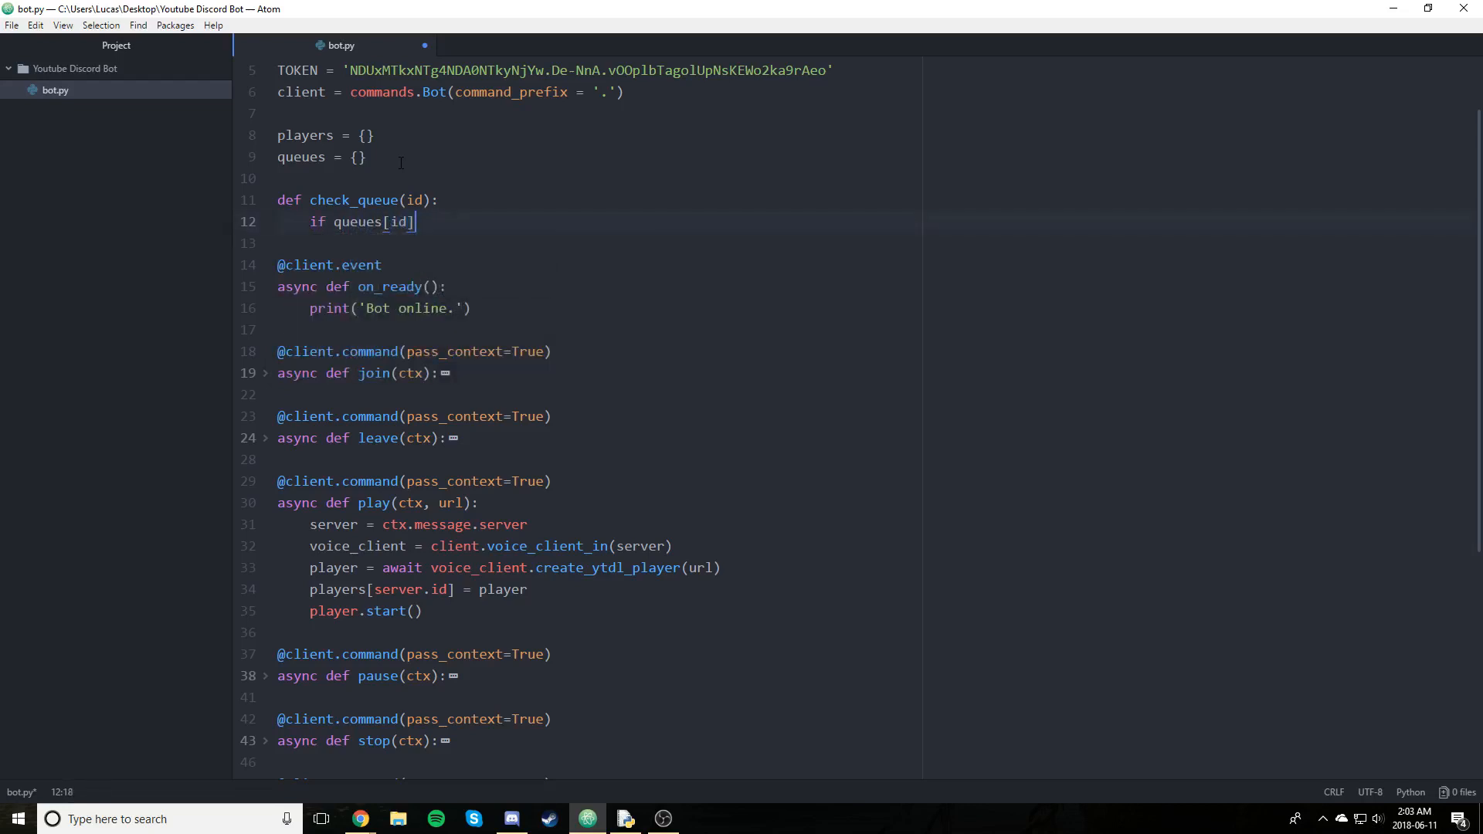
type("!= []")
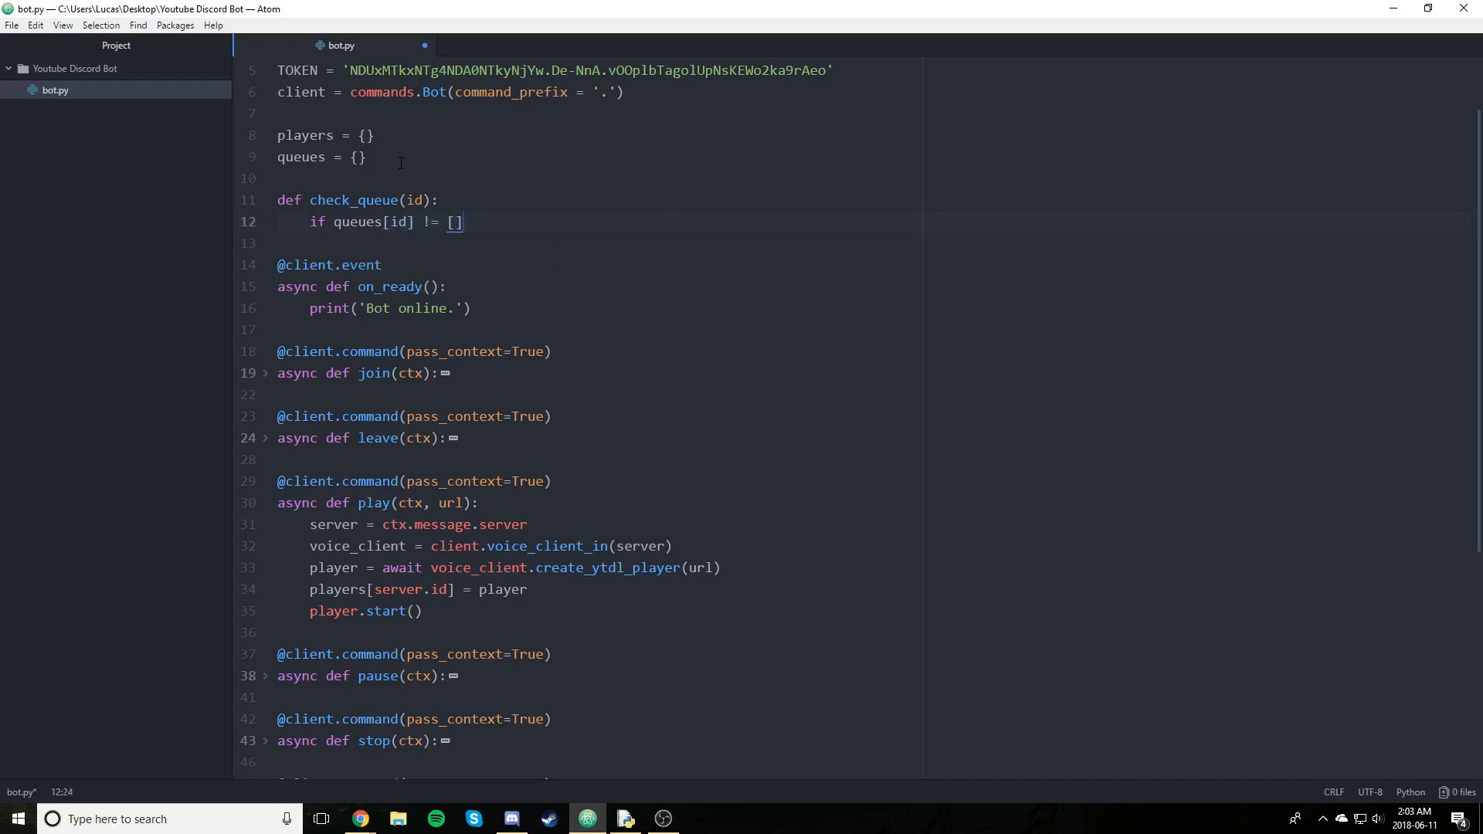
type(":")
left_click(874, 243)
type("player =")
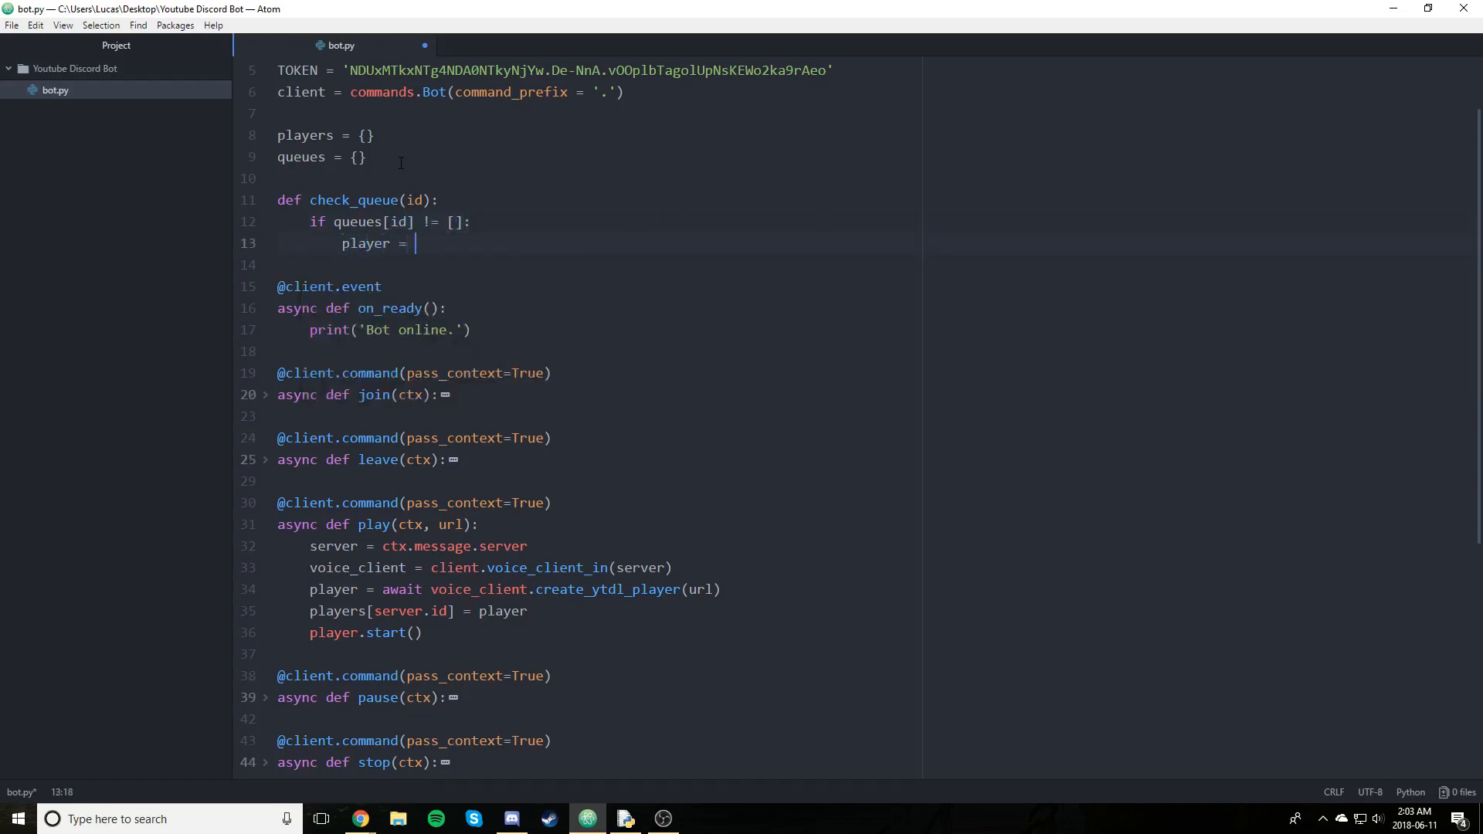
Pop queues[id].pop(0) into player, store it in players[id], and call player.start()
type("queues")
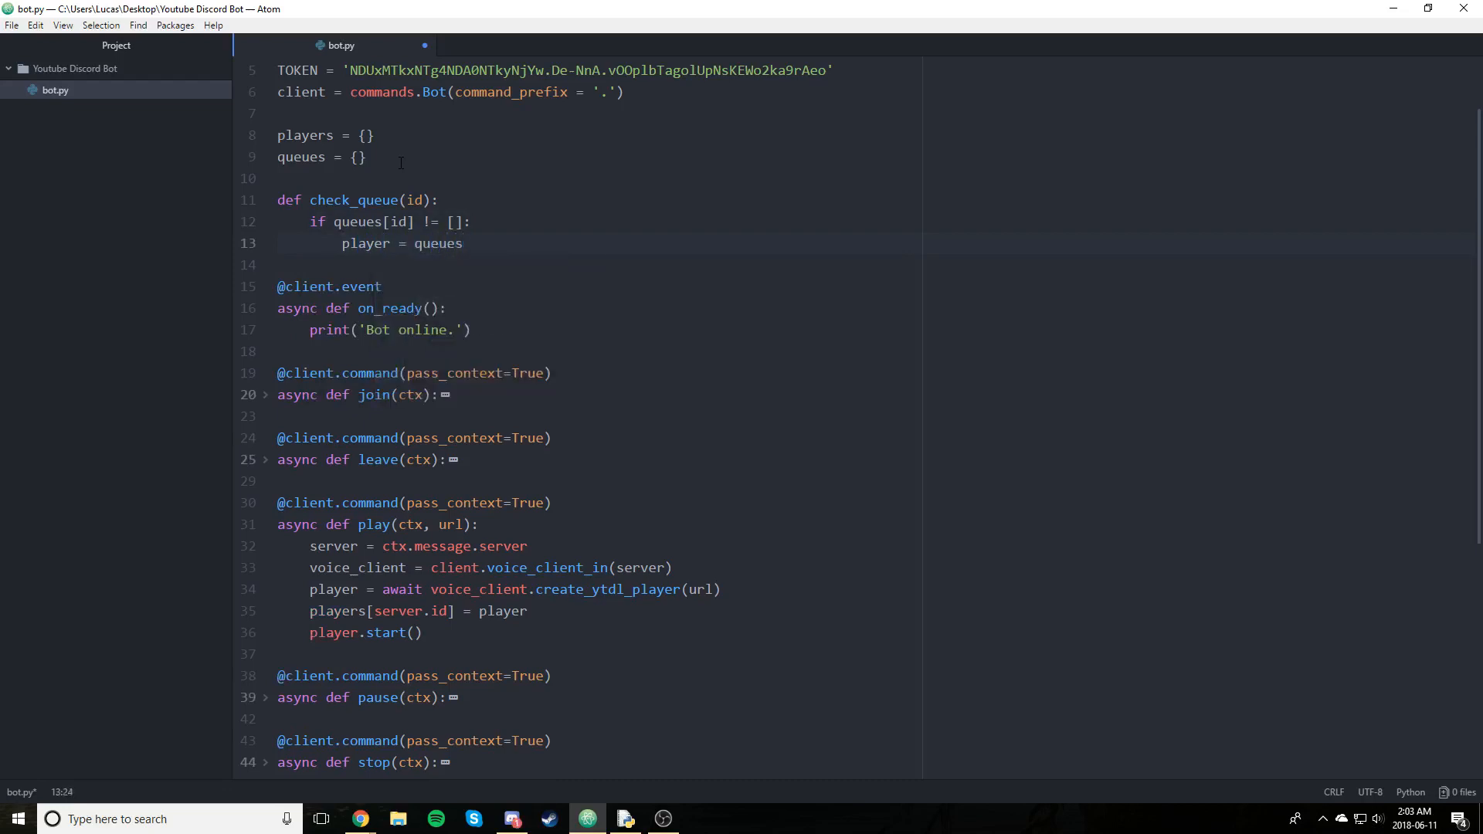
type("[id]")
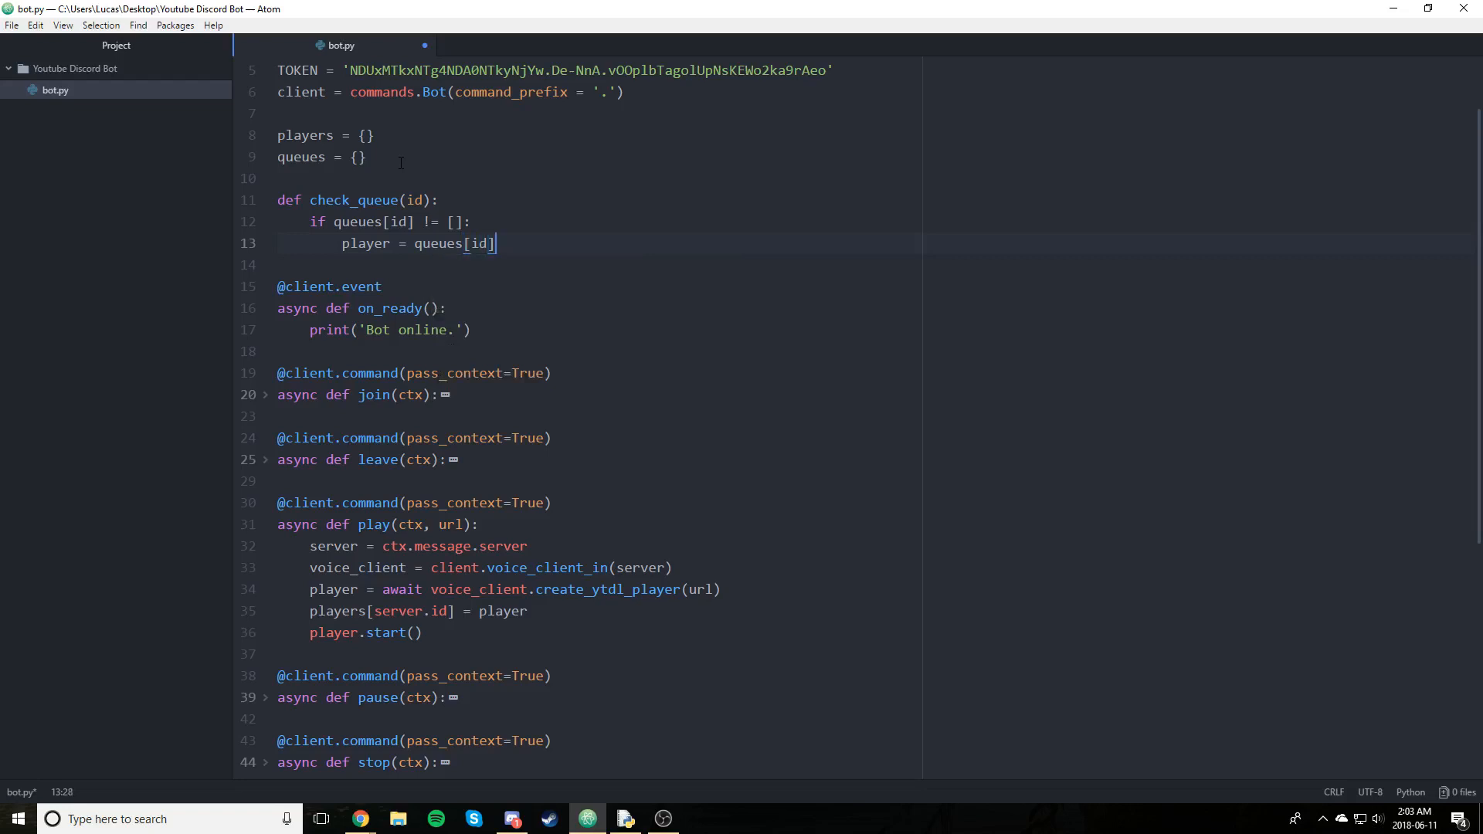
type(".pop()")
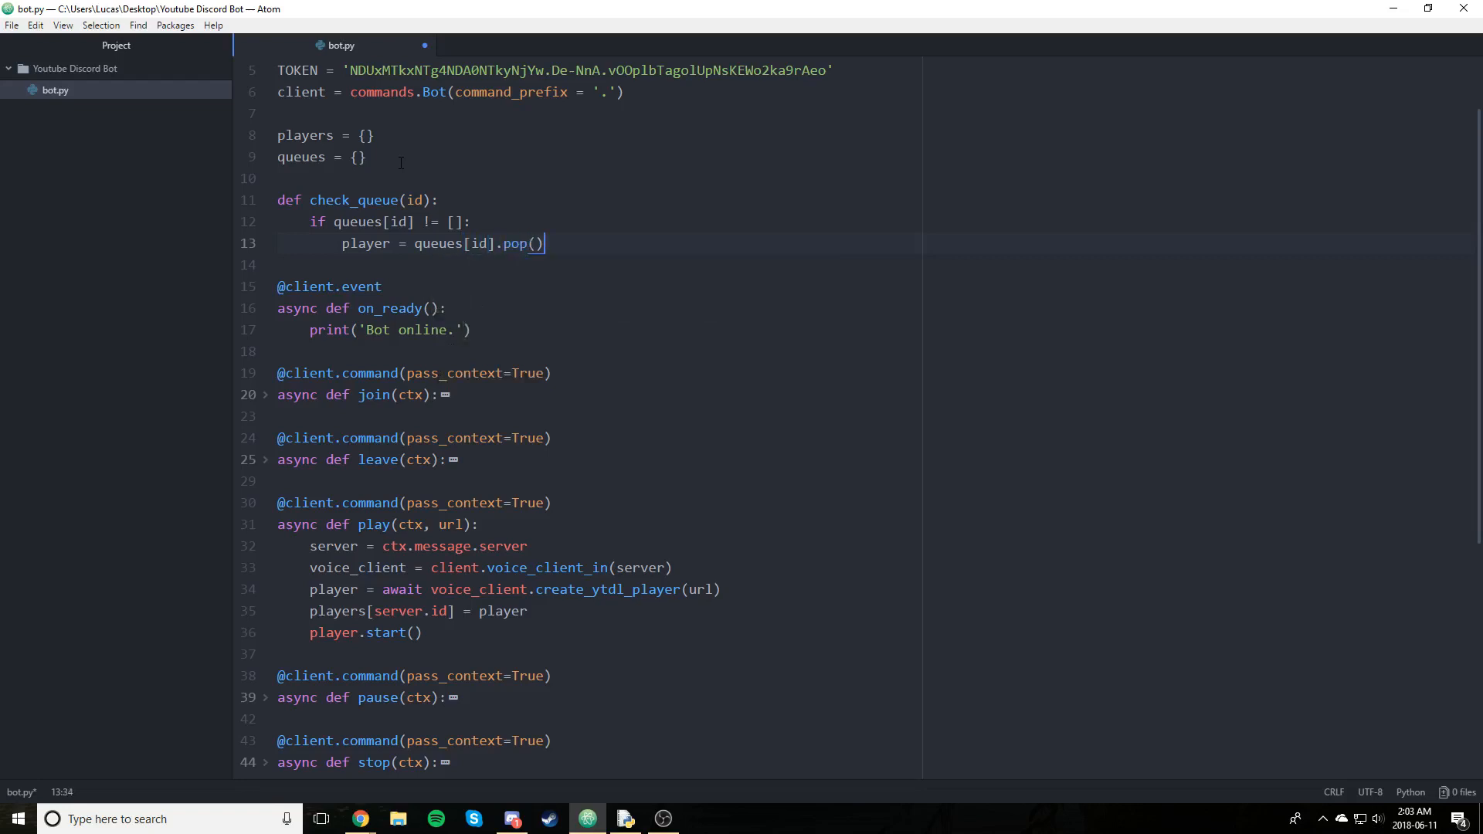
type("0")
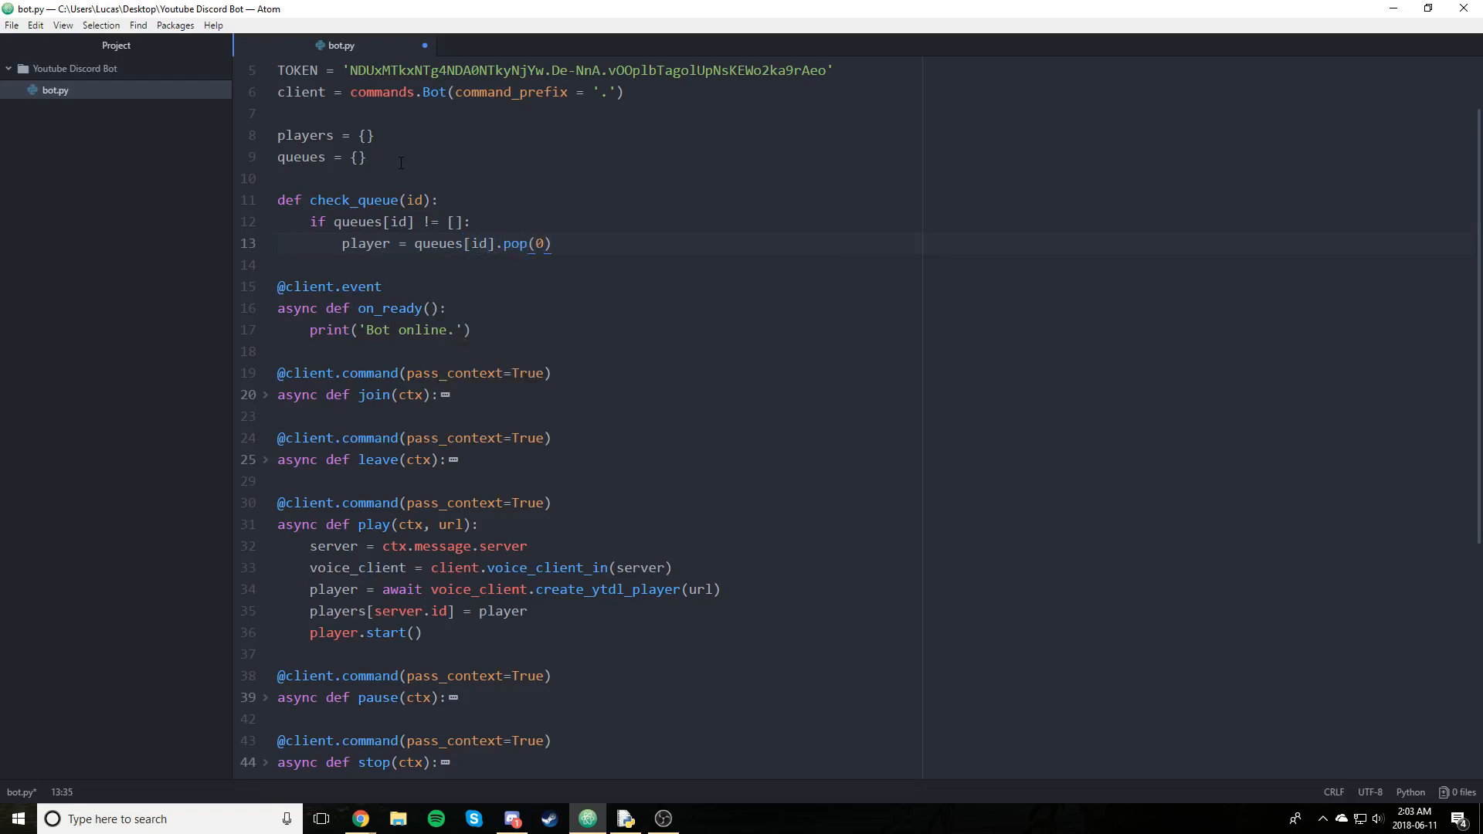
left_click(553, 243)
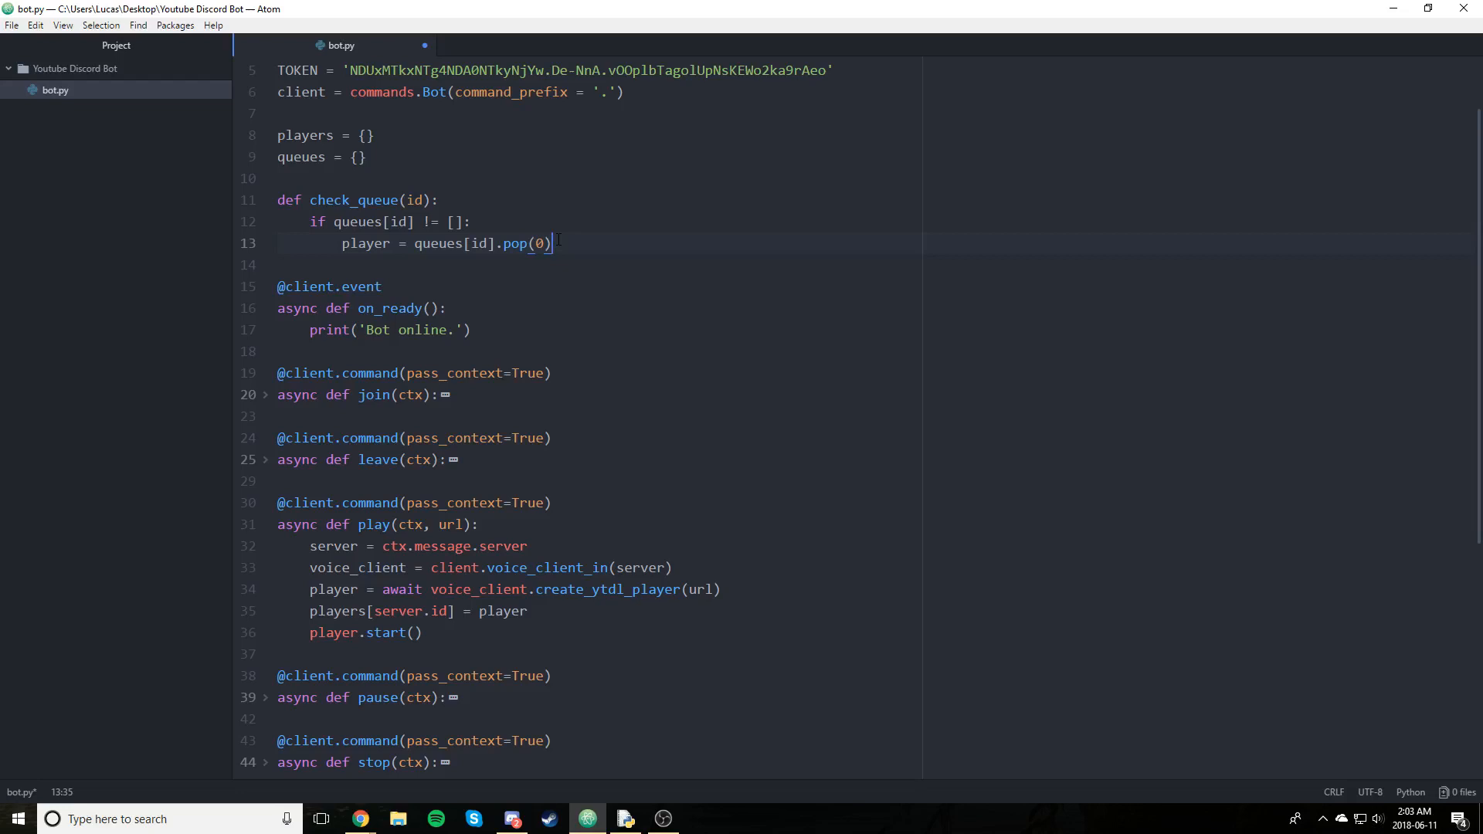
left_click(543, 243)
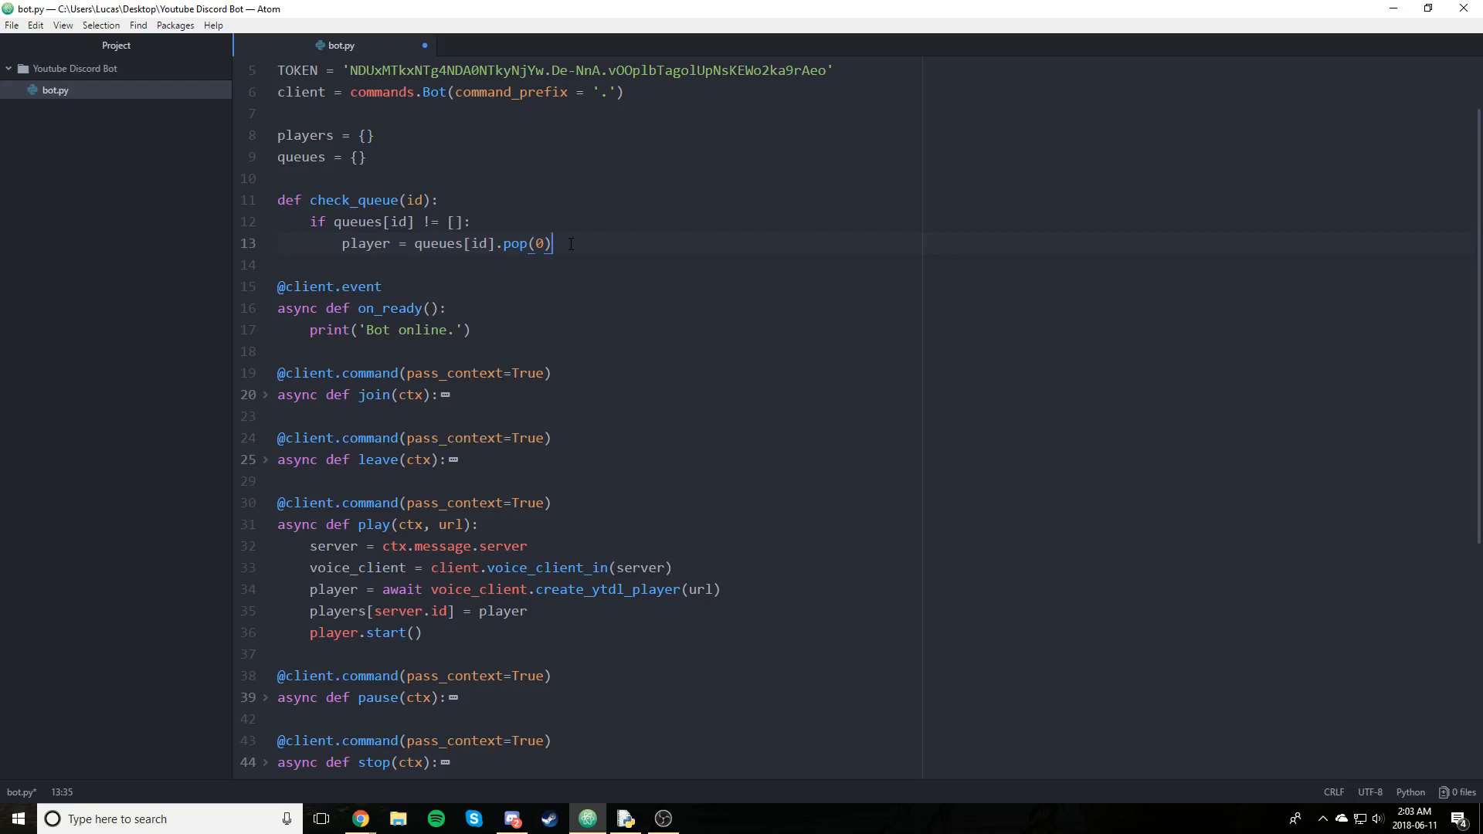
type("player.sta")
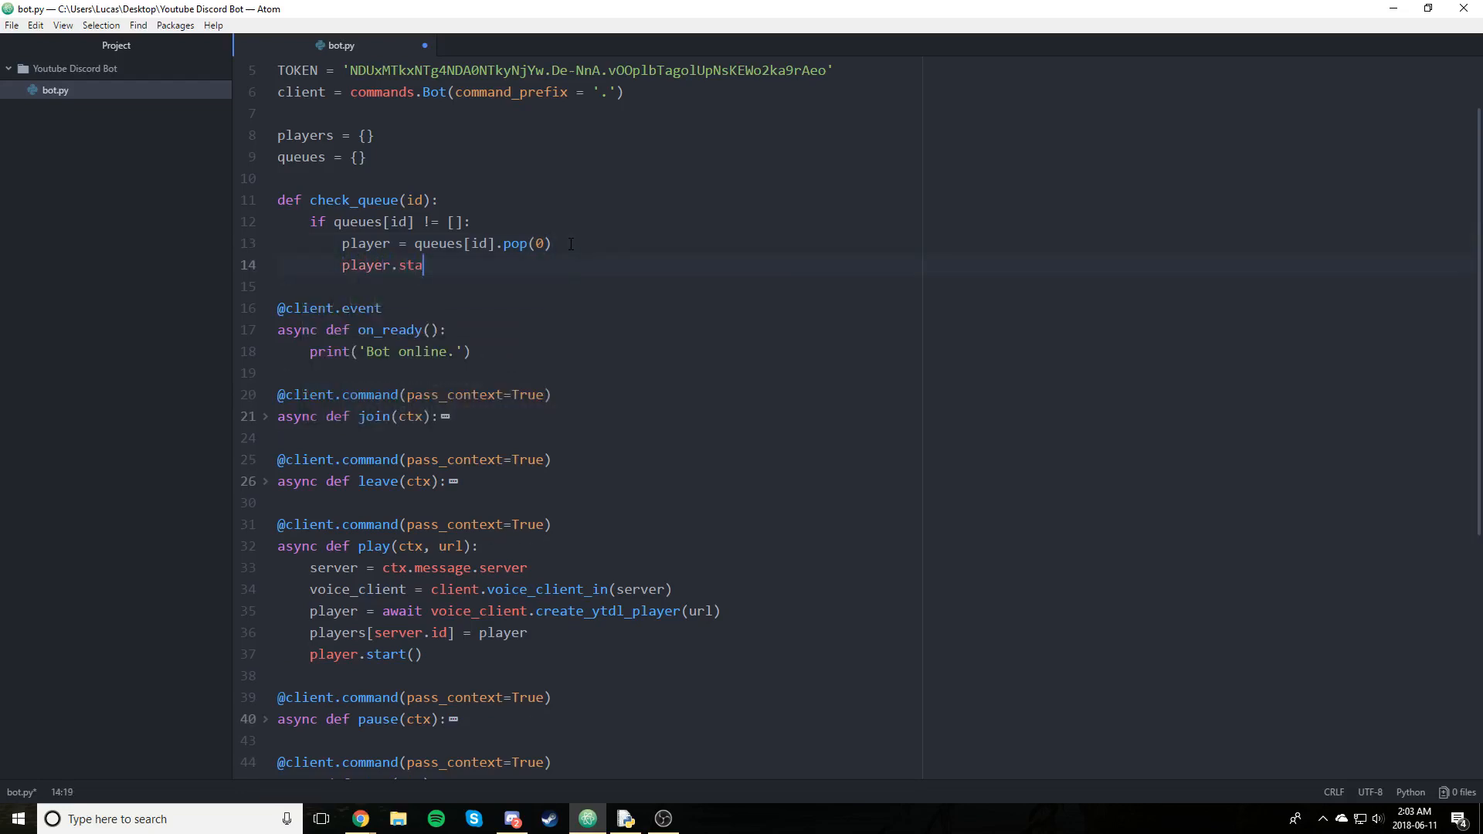
type("rt()")
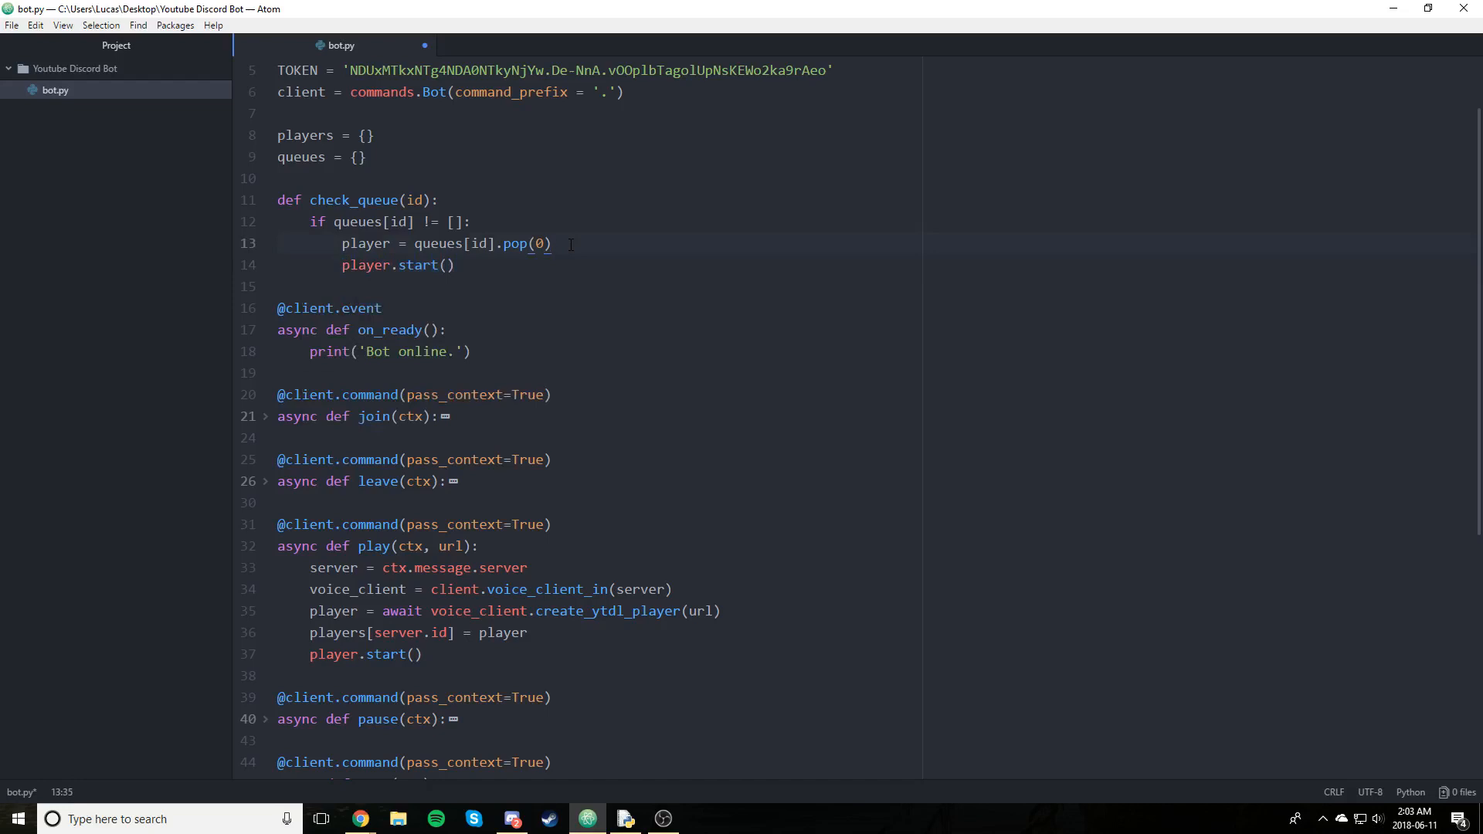
type("players[s")
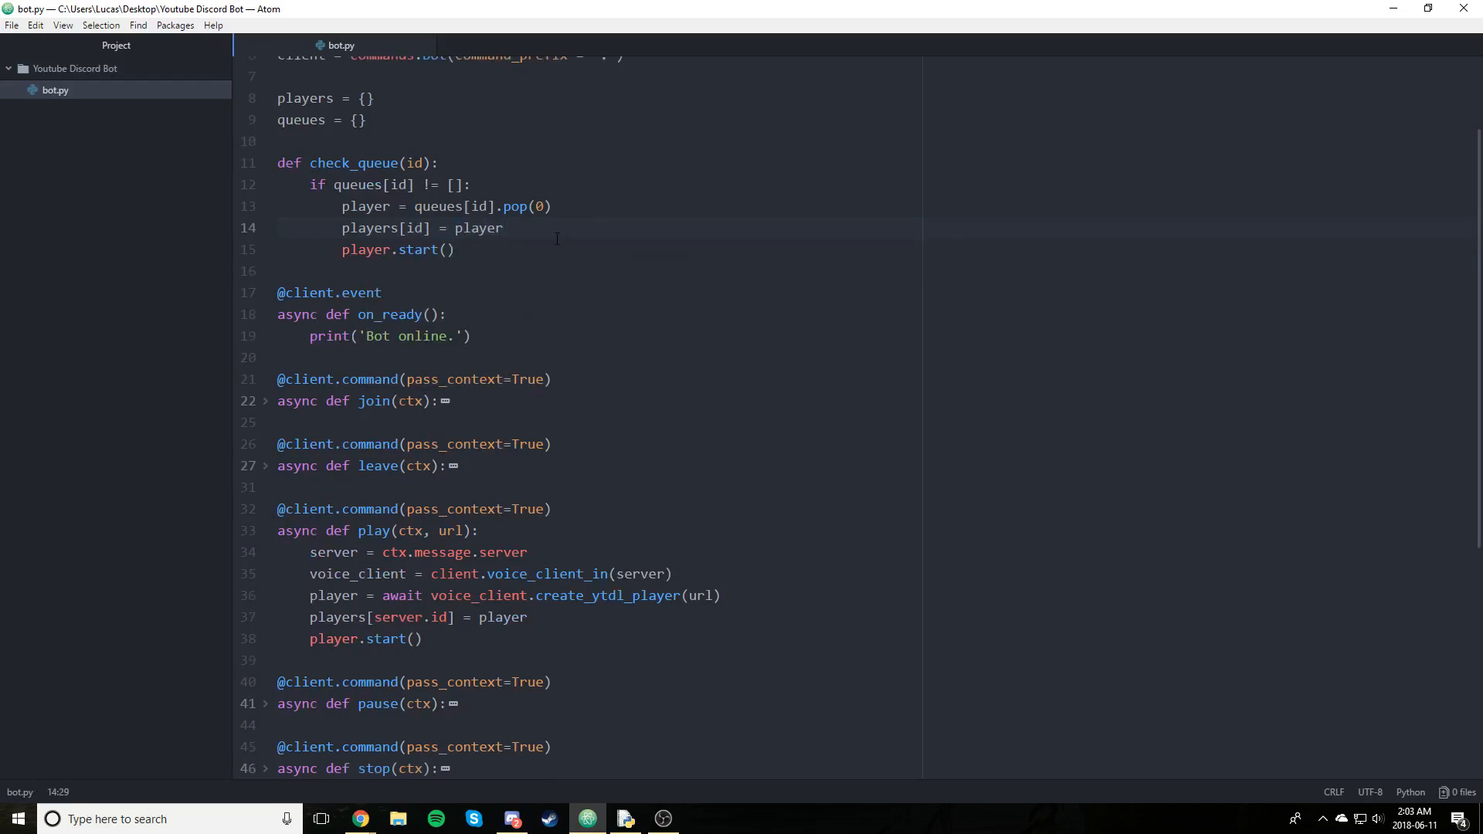
scroll("up", 3)
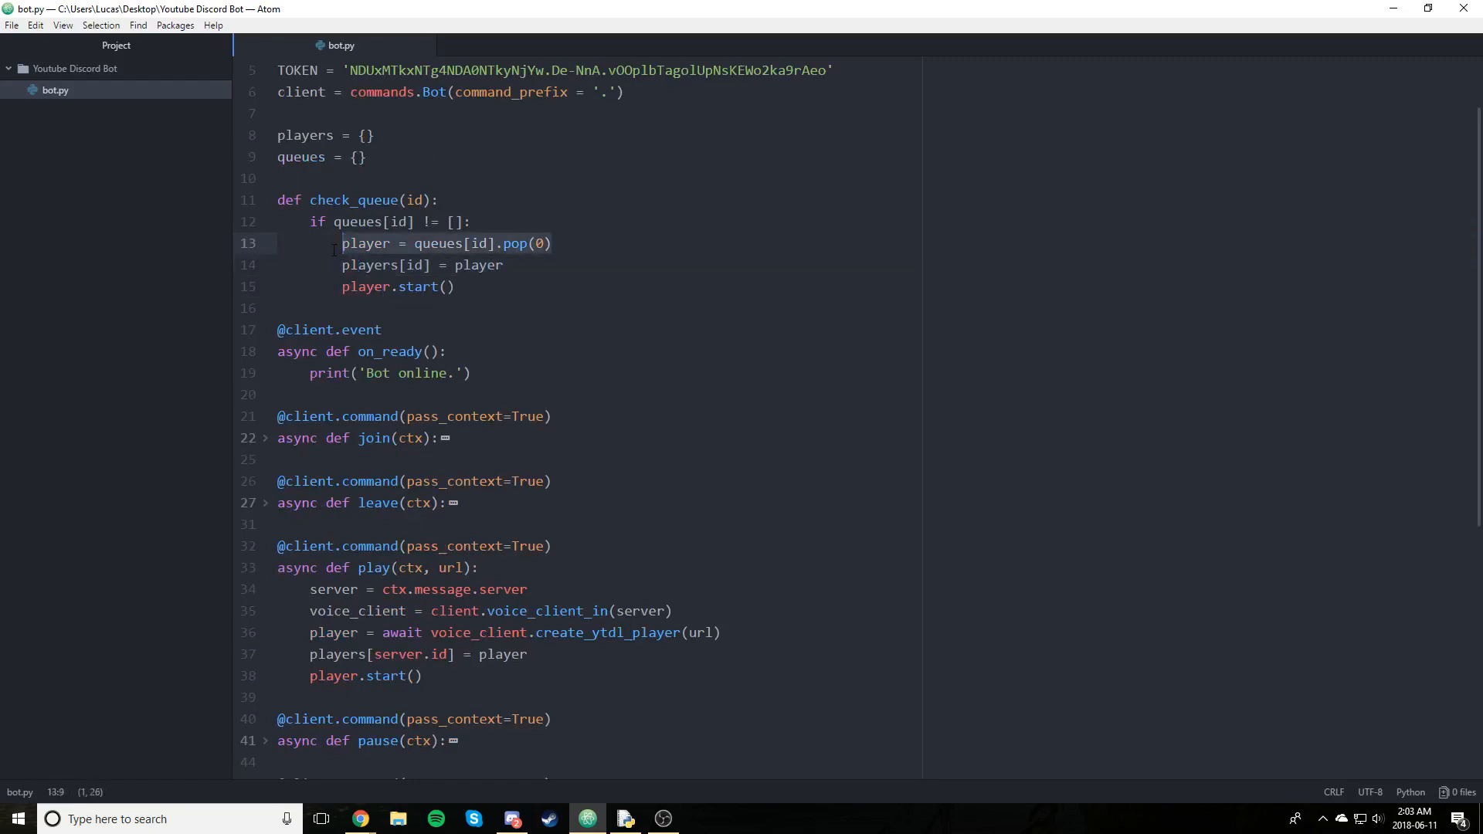
left_click(421, 265)
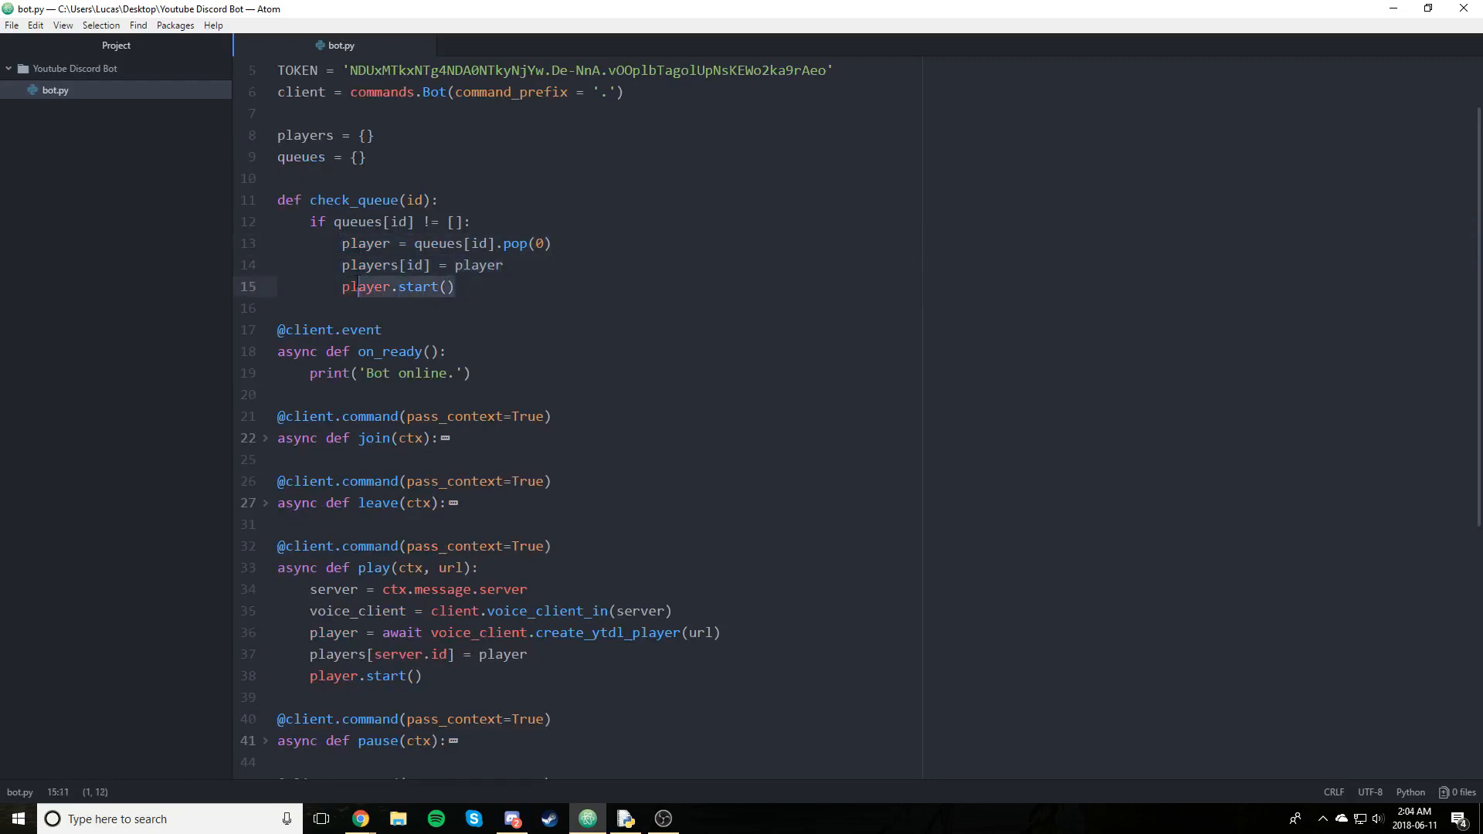
scroll("down", 3)
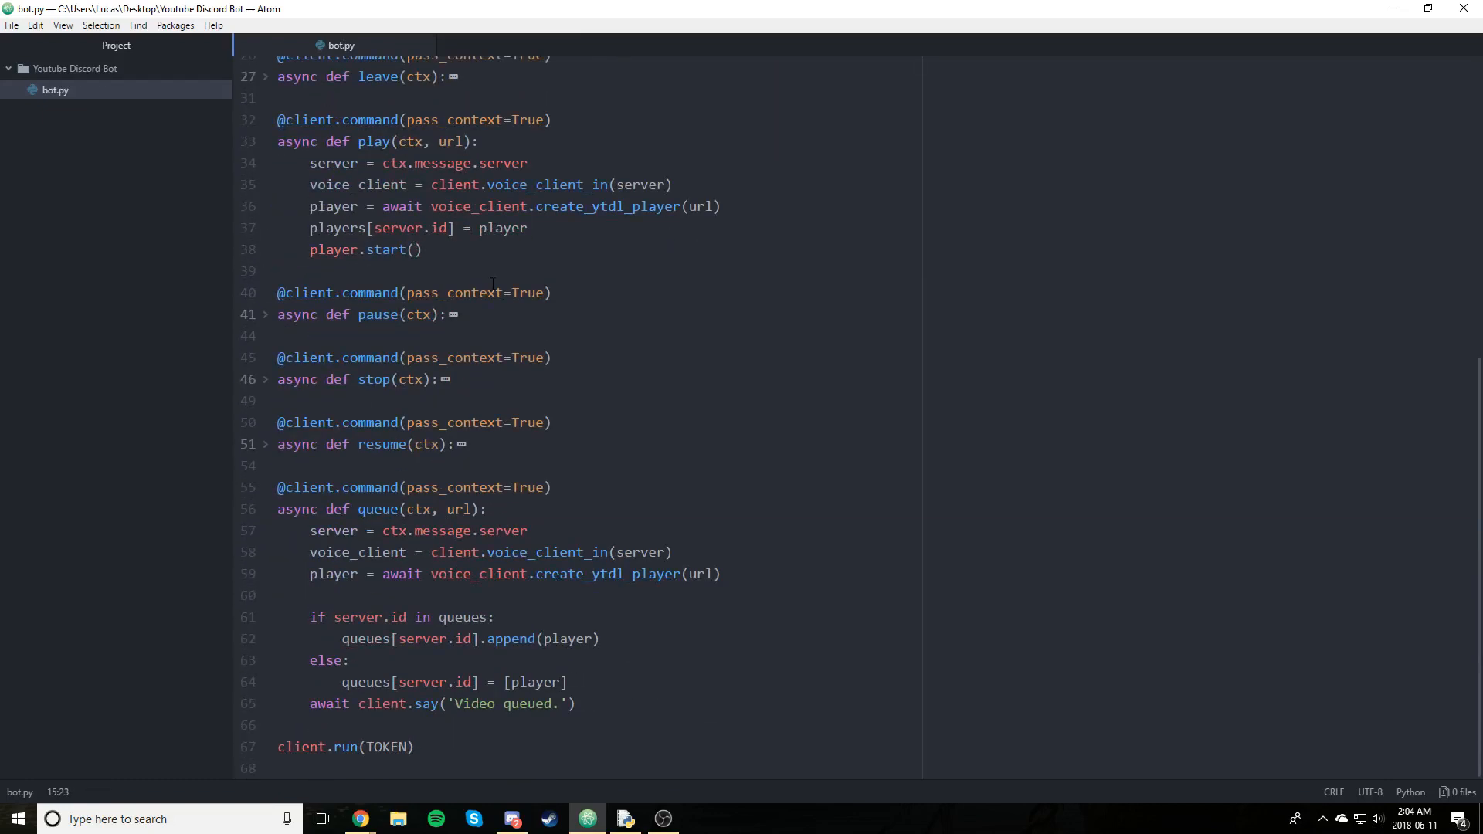
In play, add after=check_queue(server.id) to the create_ytdl_player(url) call
scroll("up", 3)
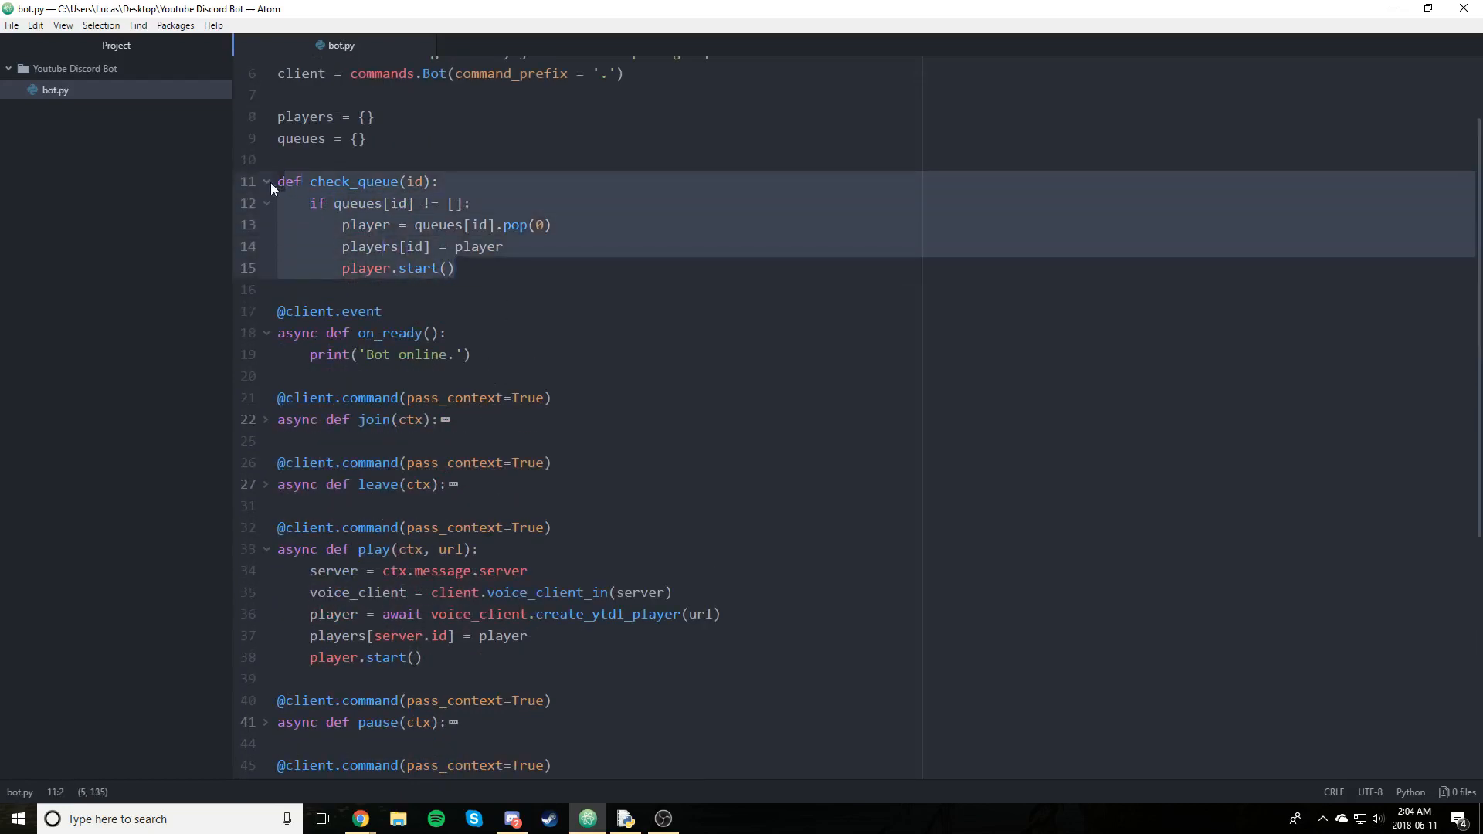
left_click(477, 268)
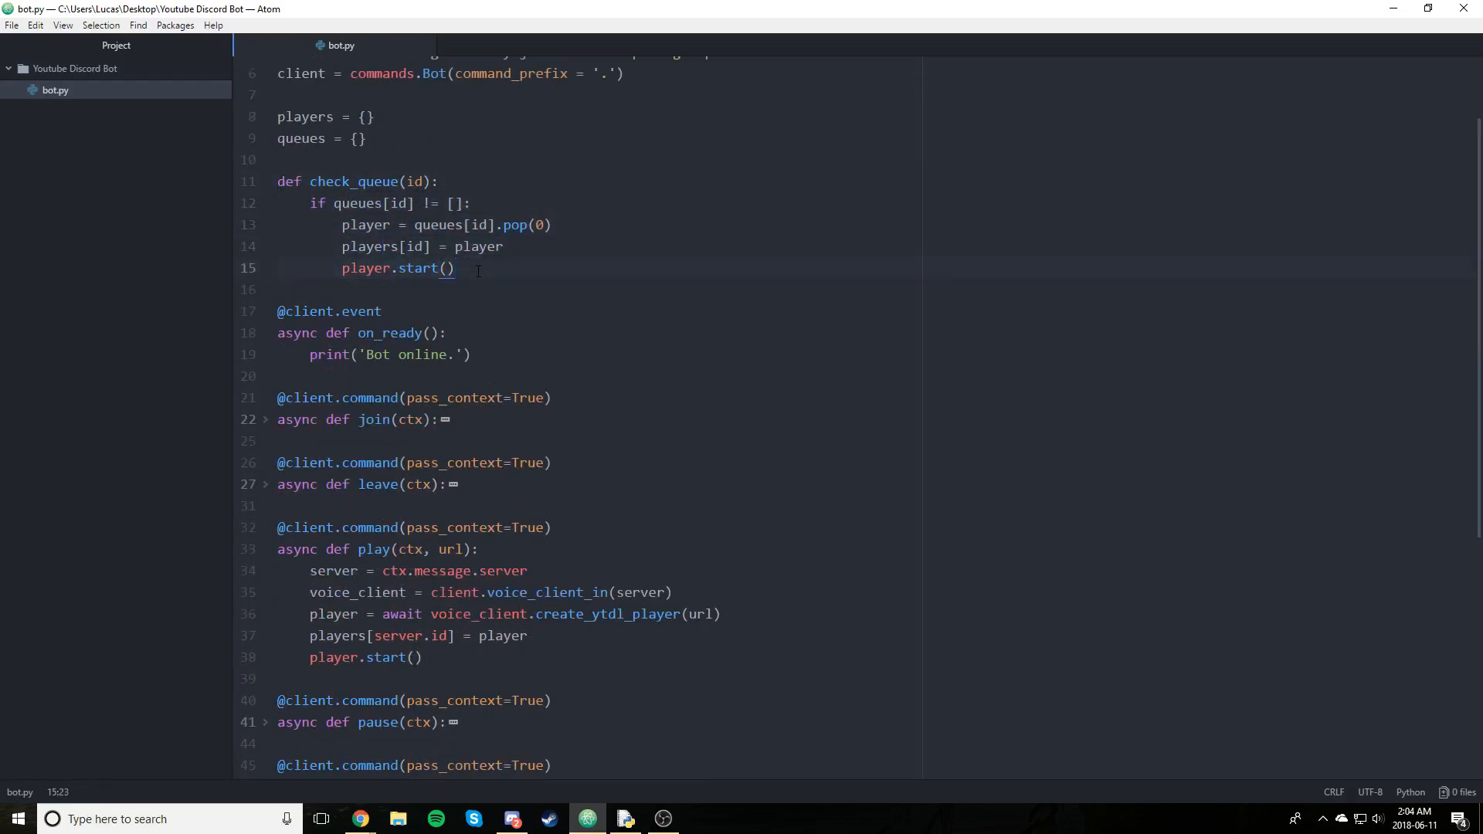
scroll("down", 3)
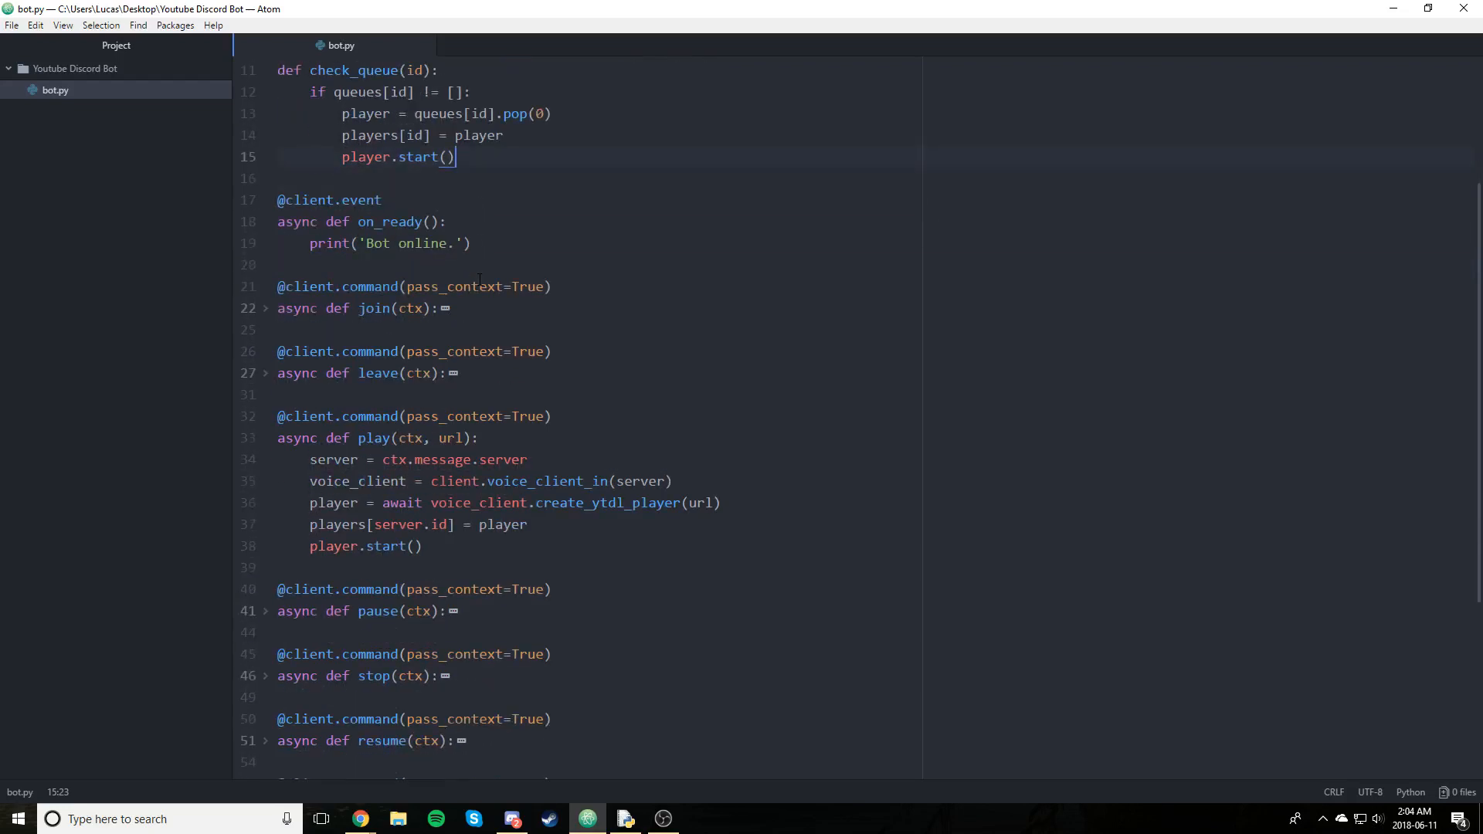
scroll("down", 3)
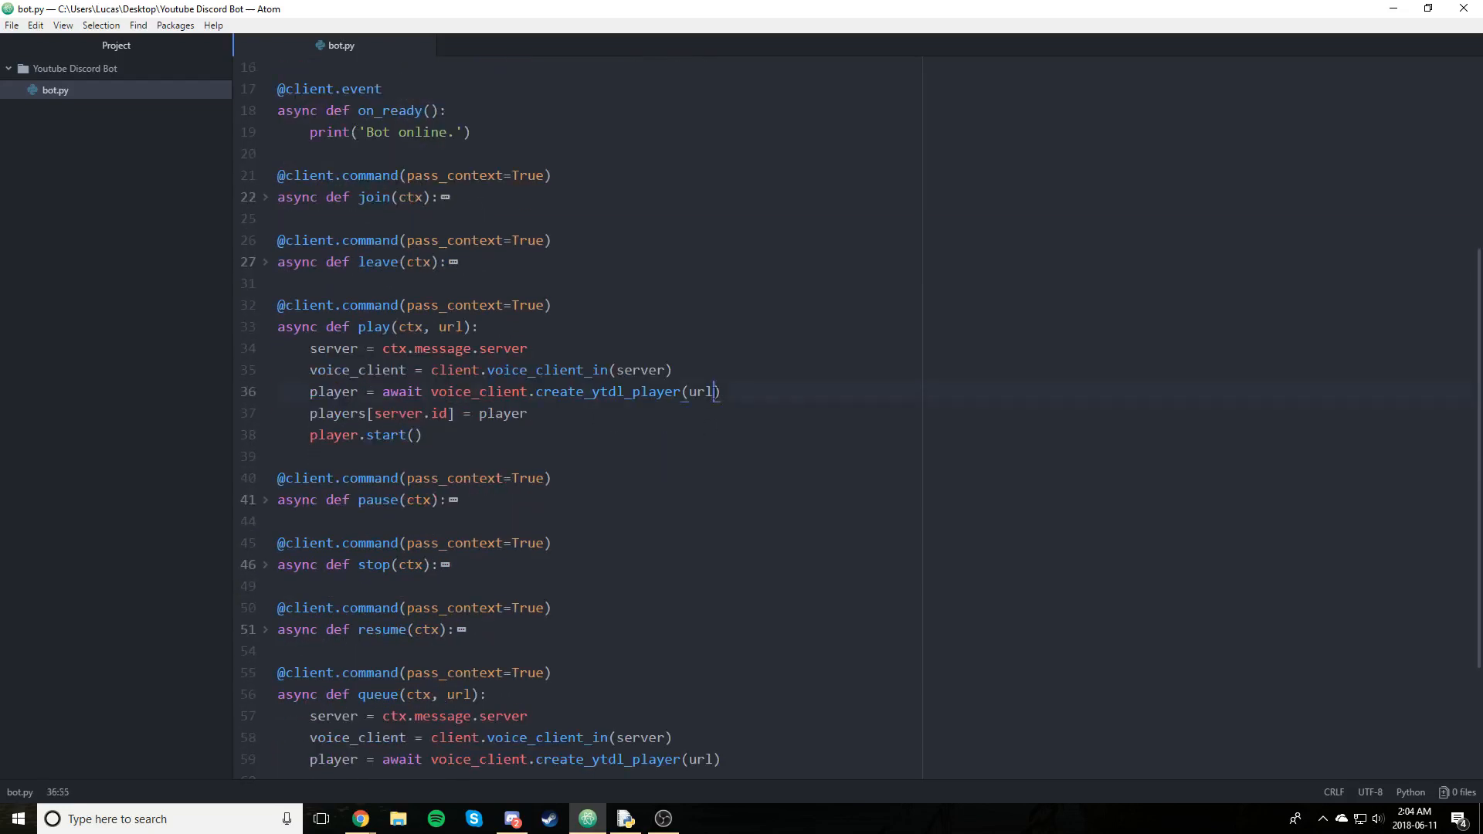
type(", after")
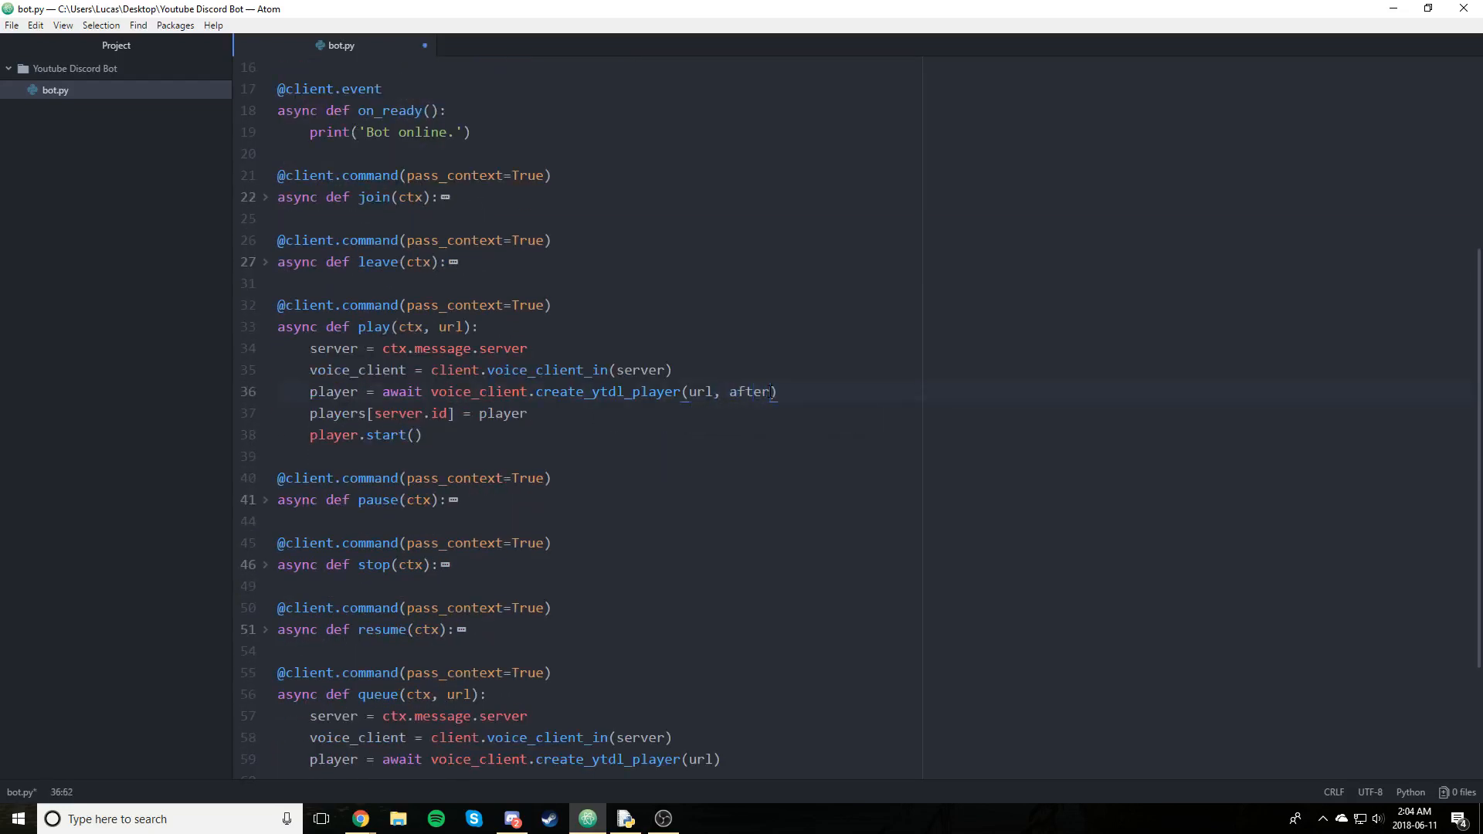
type("=")
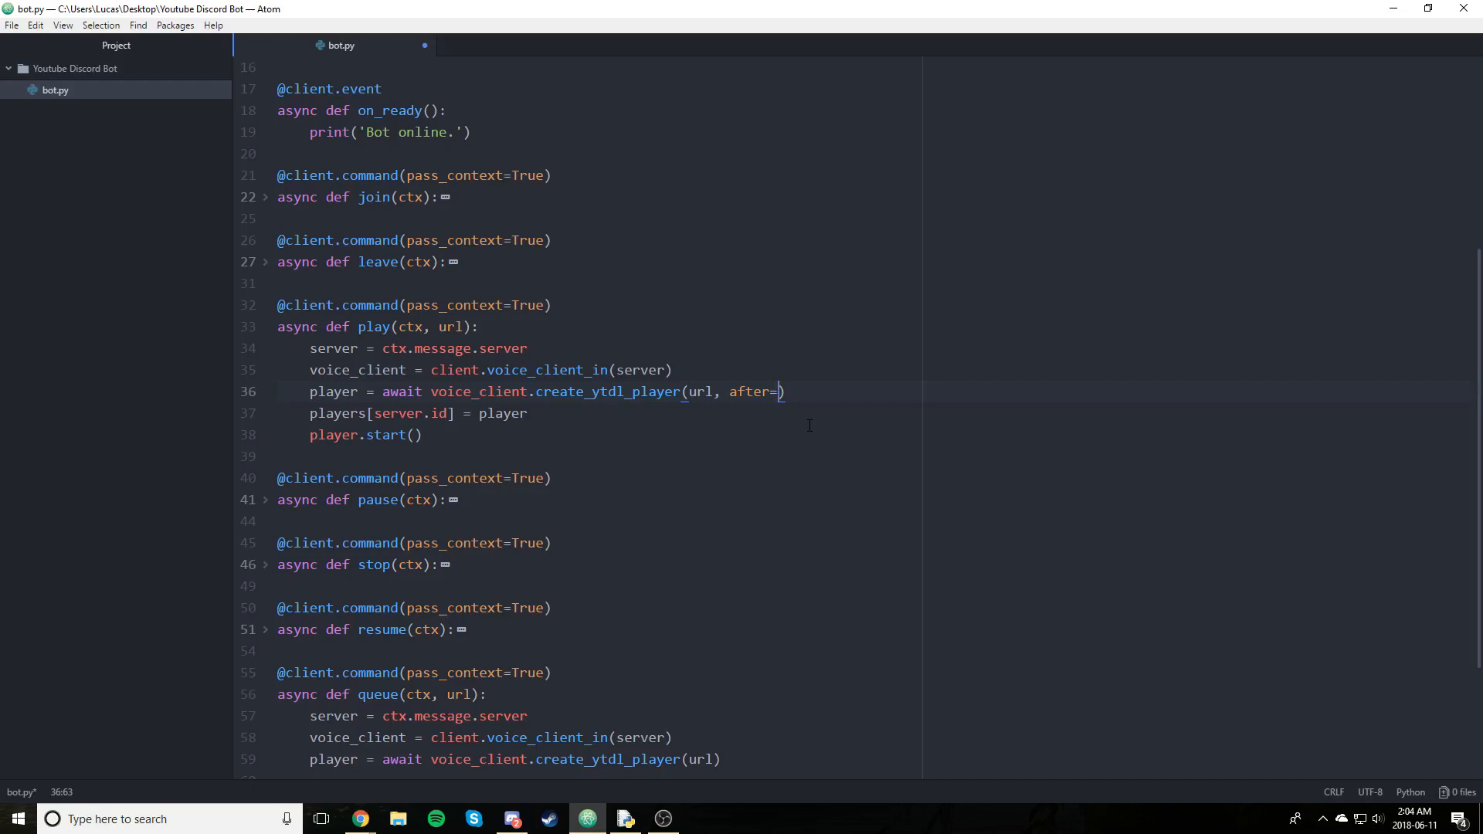
type("check_queue(server")
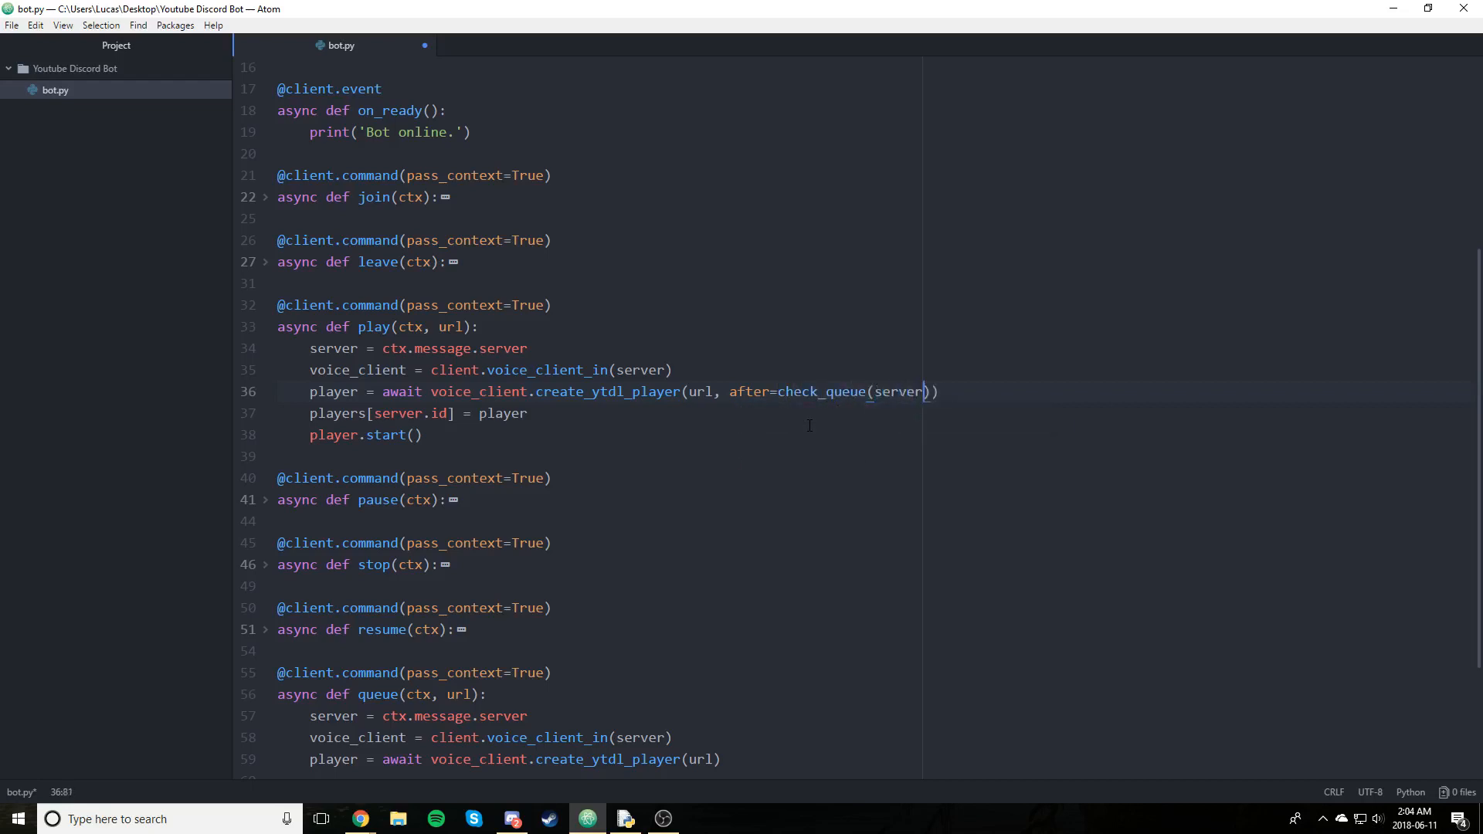
type(".id")
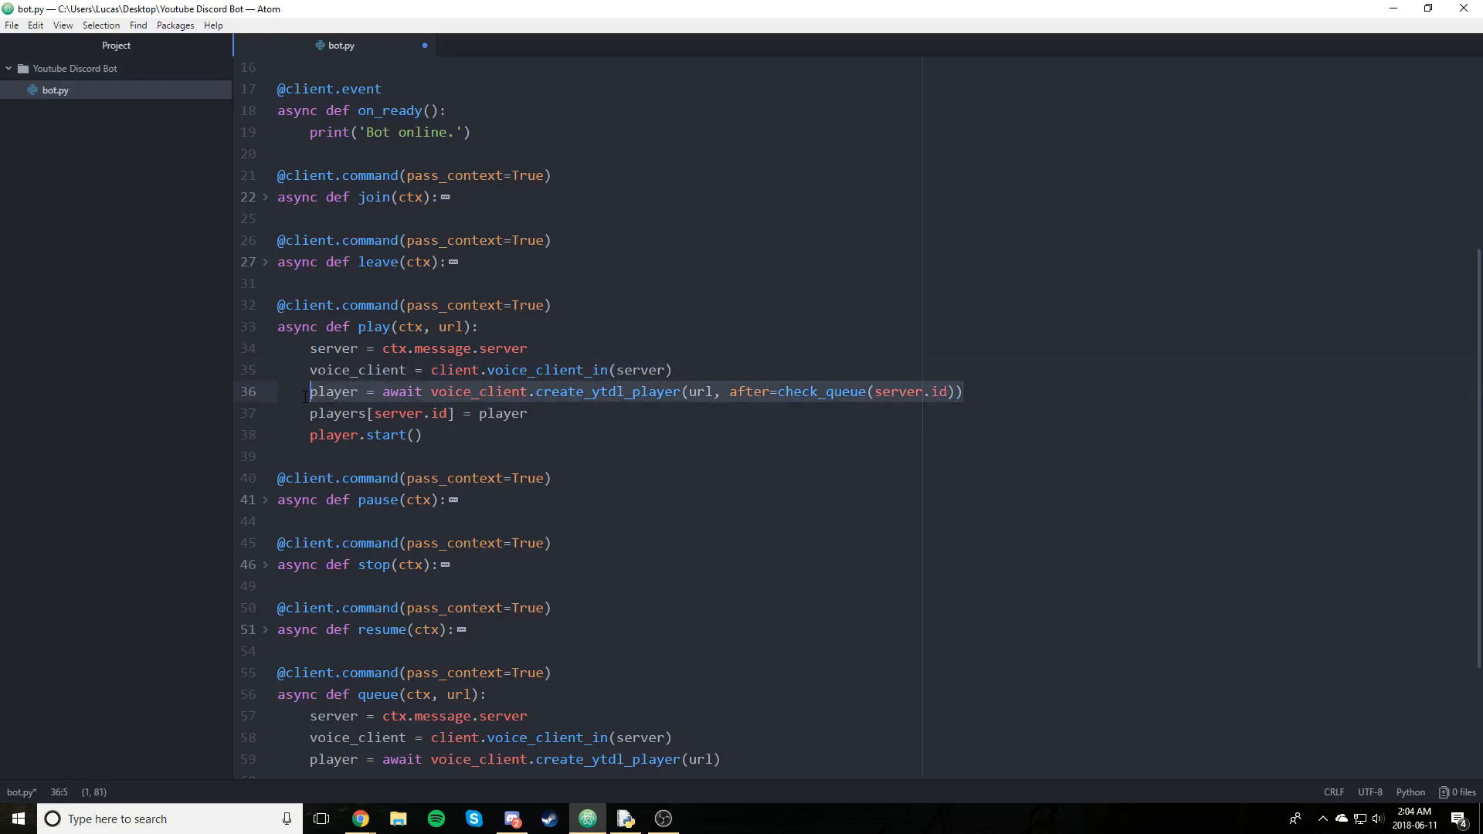
Wrap the callback as after=lambda: check_queue(server.id) and highlight it
left_click(778, 392)
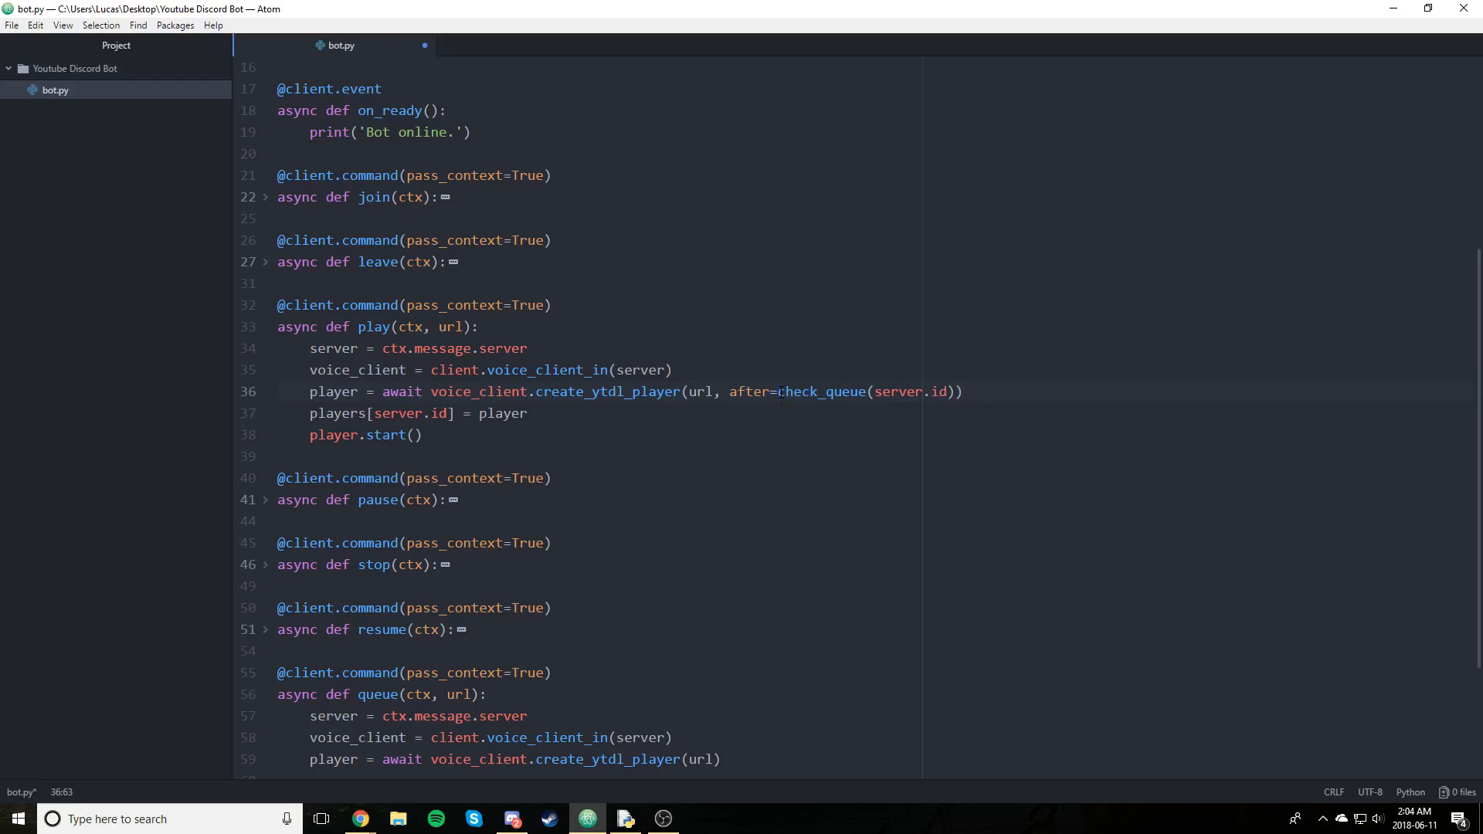
type("l")
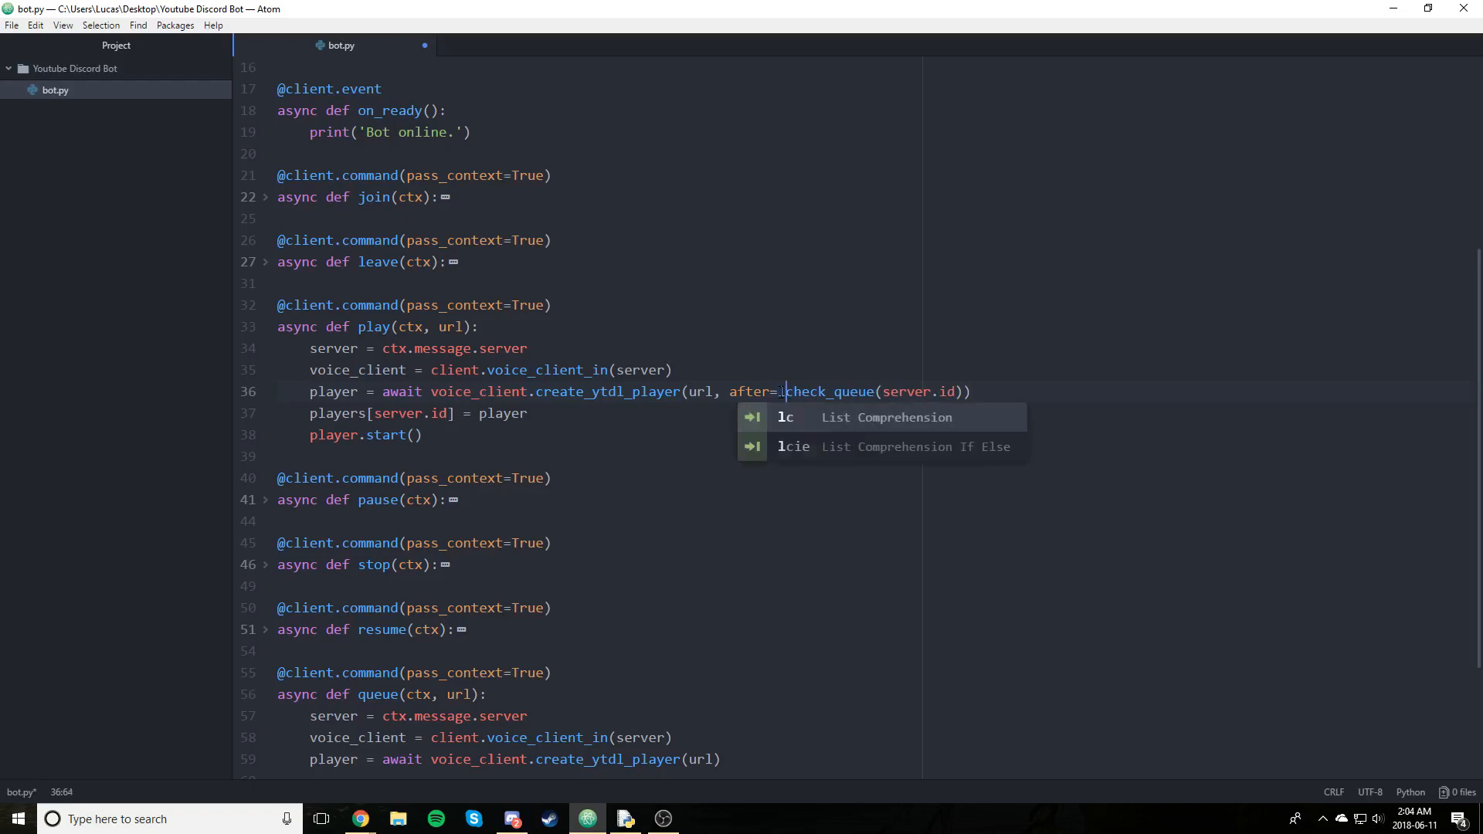
type("ambda:")
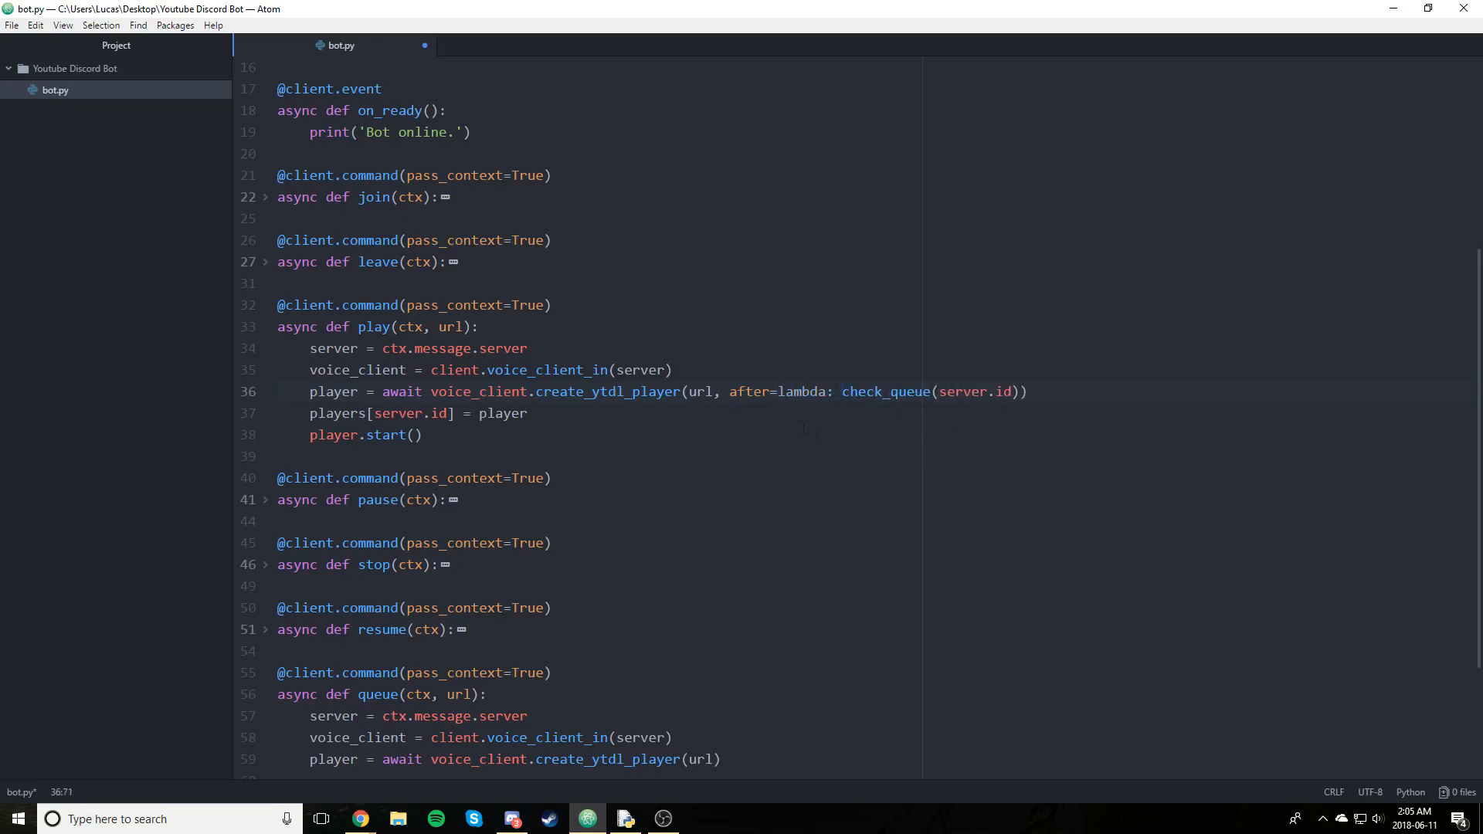
left_click(841, 392)
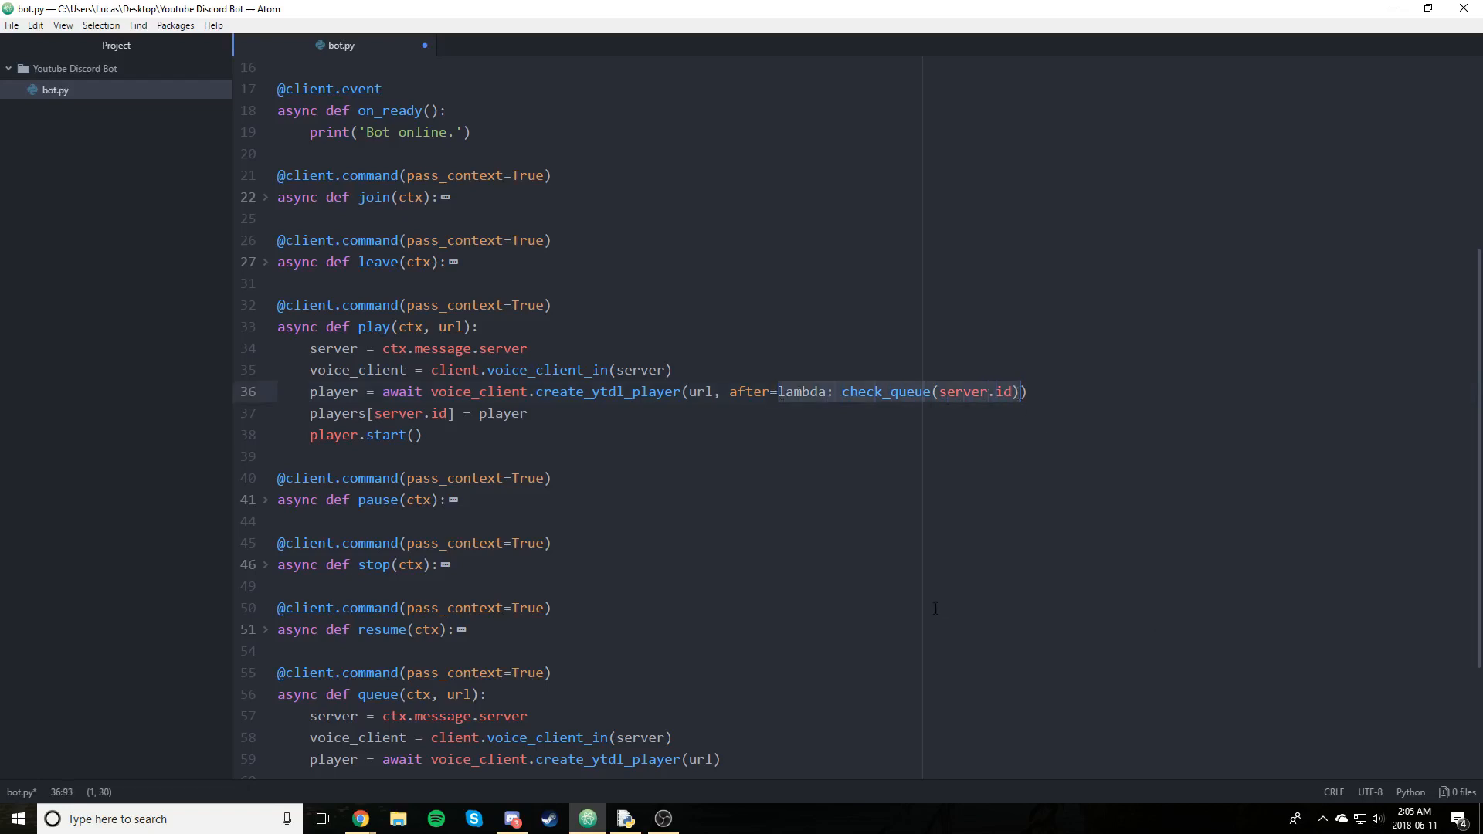
mouse_move(935, 608)
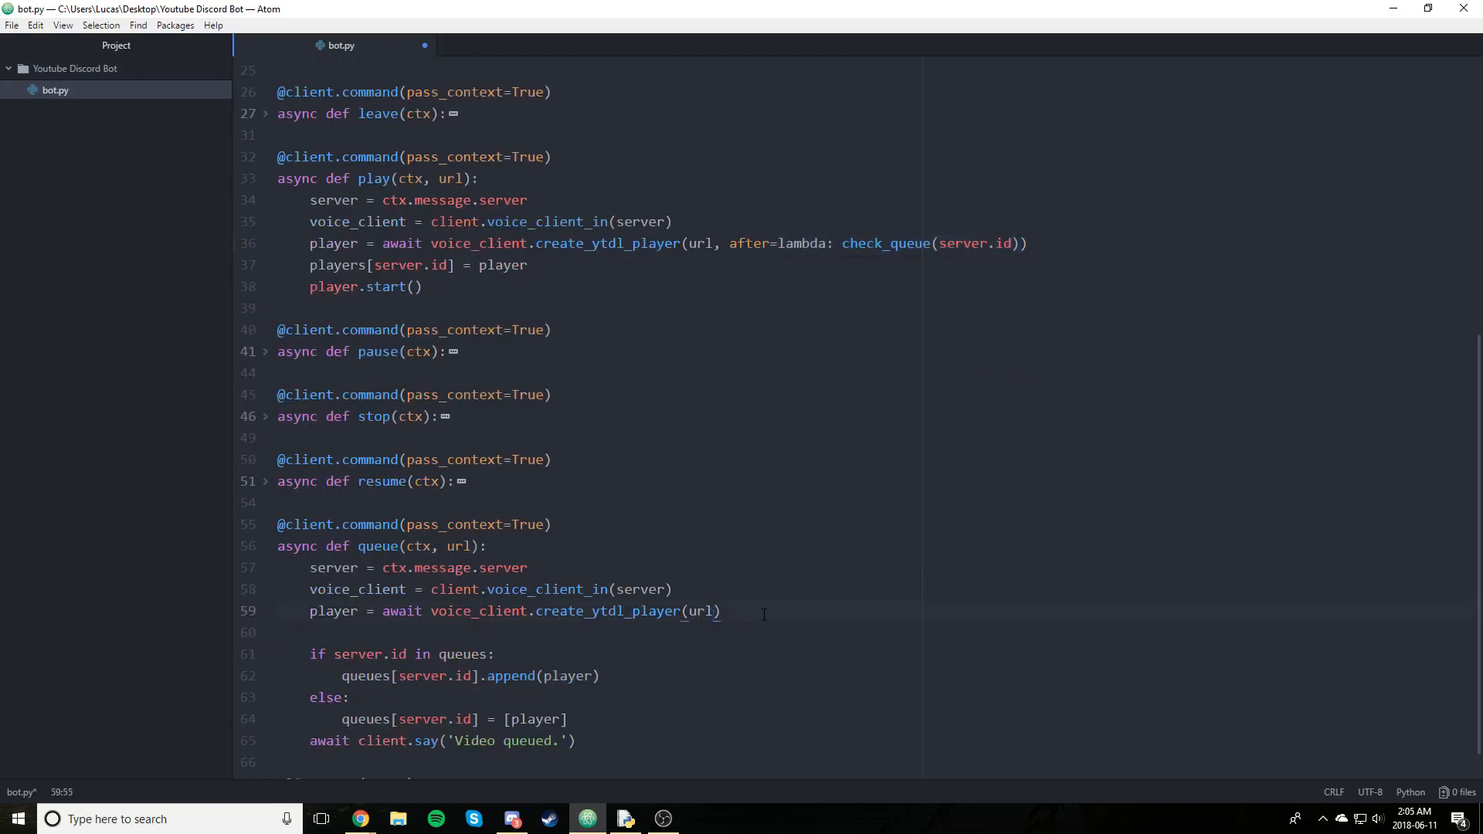
Pass after=lambda: check_queue(server.id) in queue's create_ytdl_player call and review the file
type(", after=lambda: check_queue(server.id)")
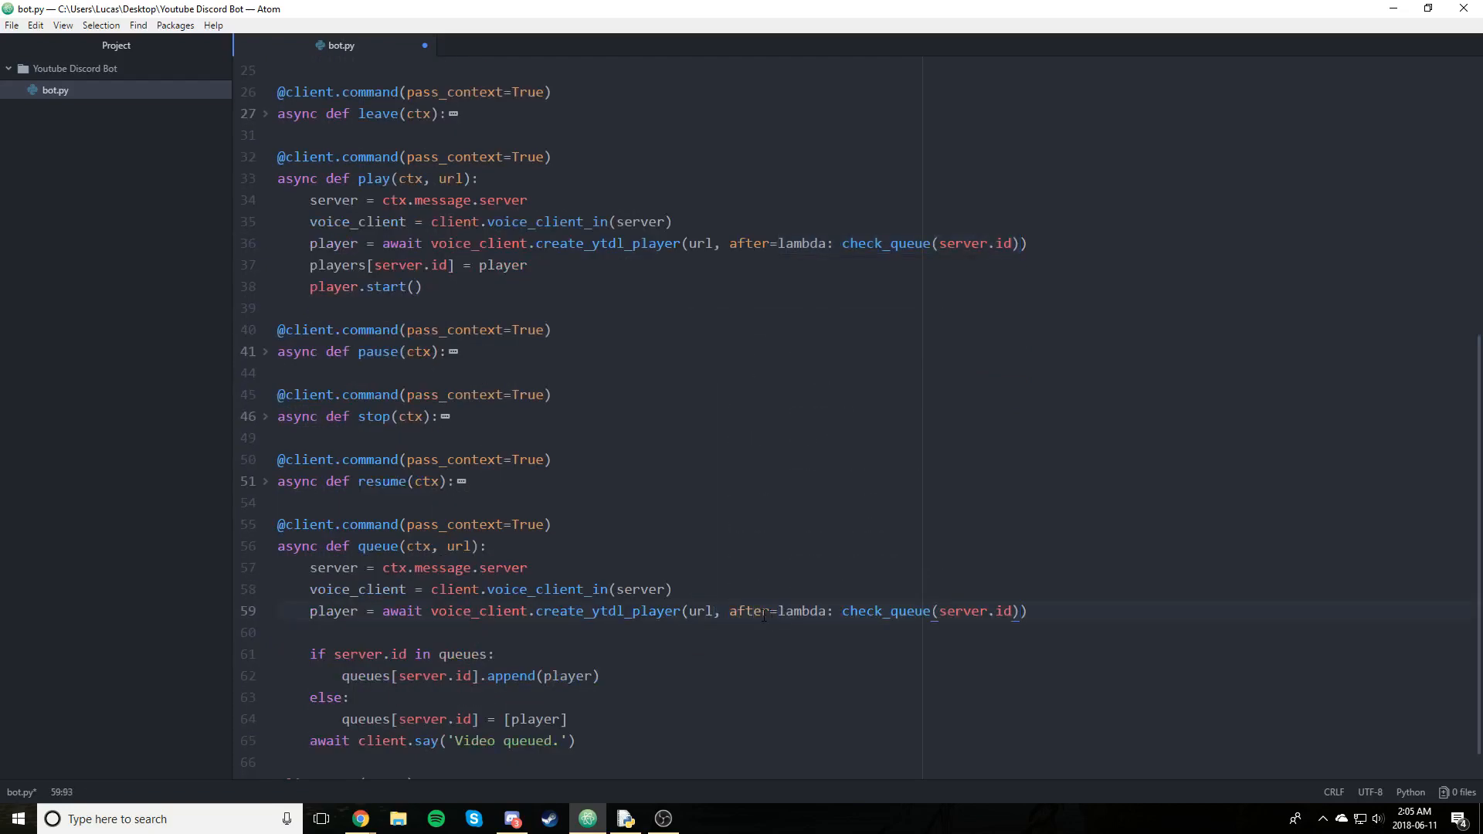
scroll("down", 3)
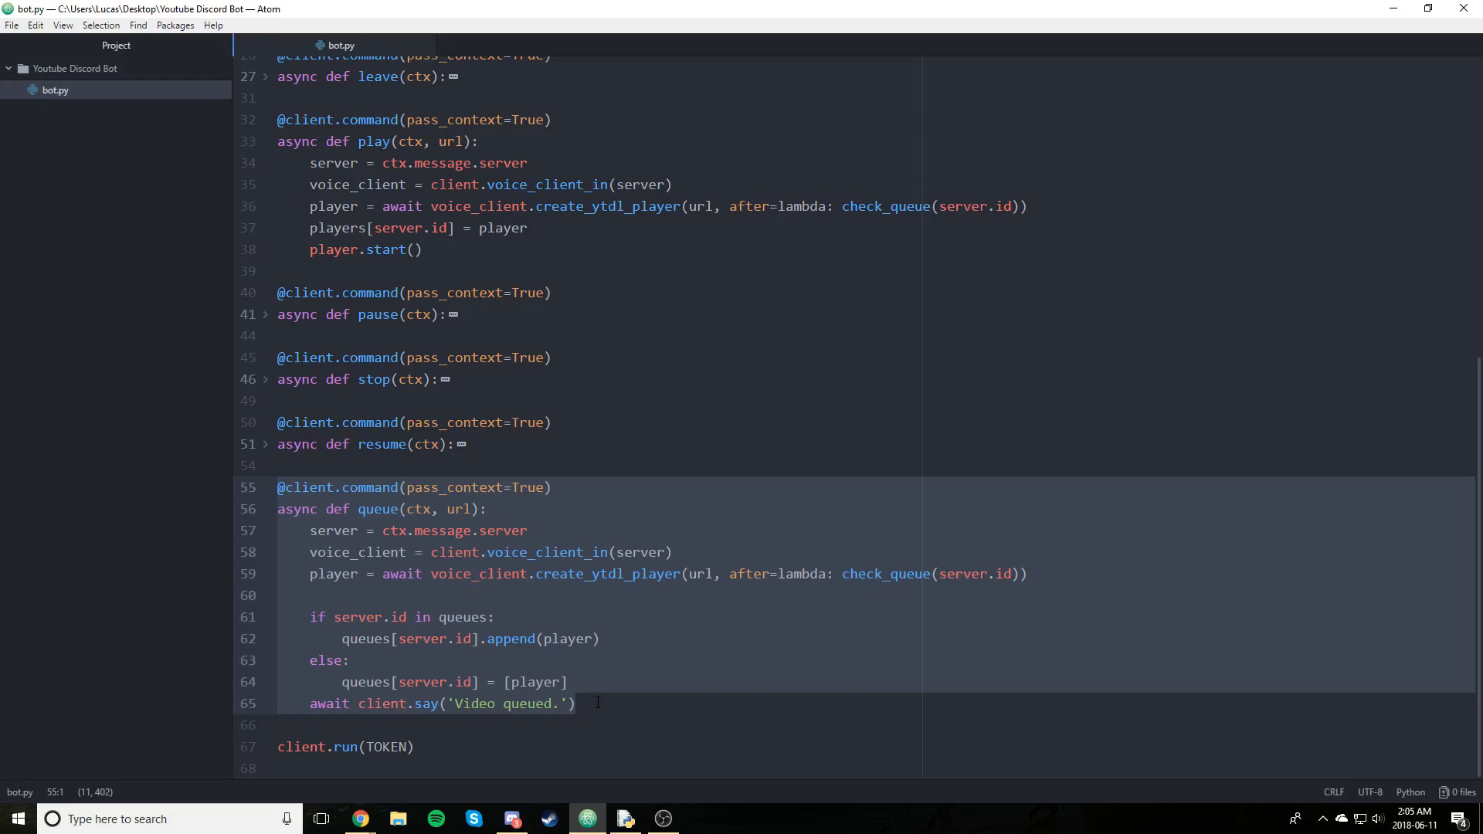
scroll("up", 3)
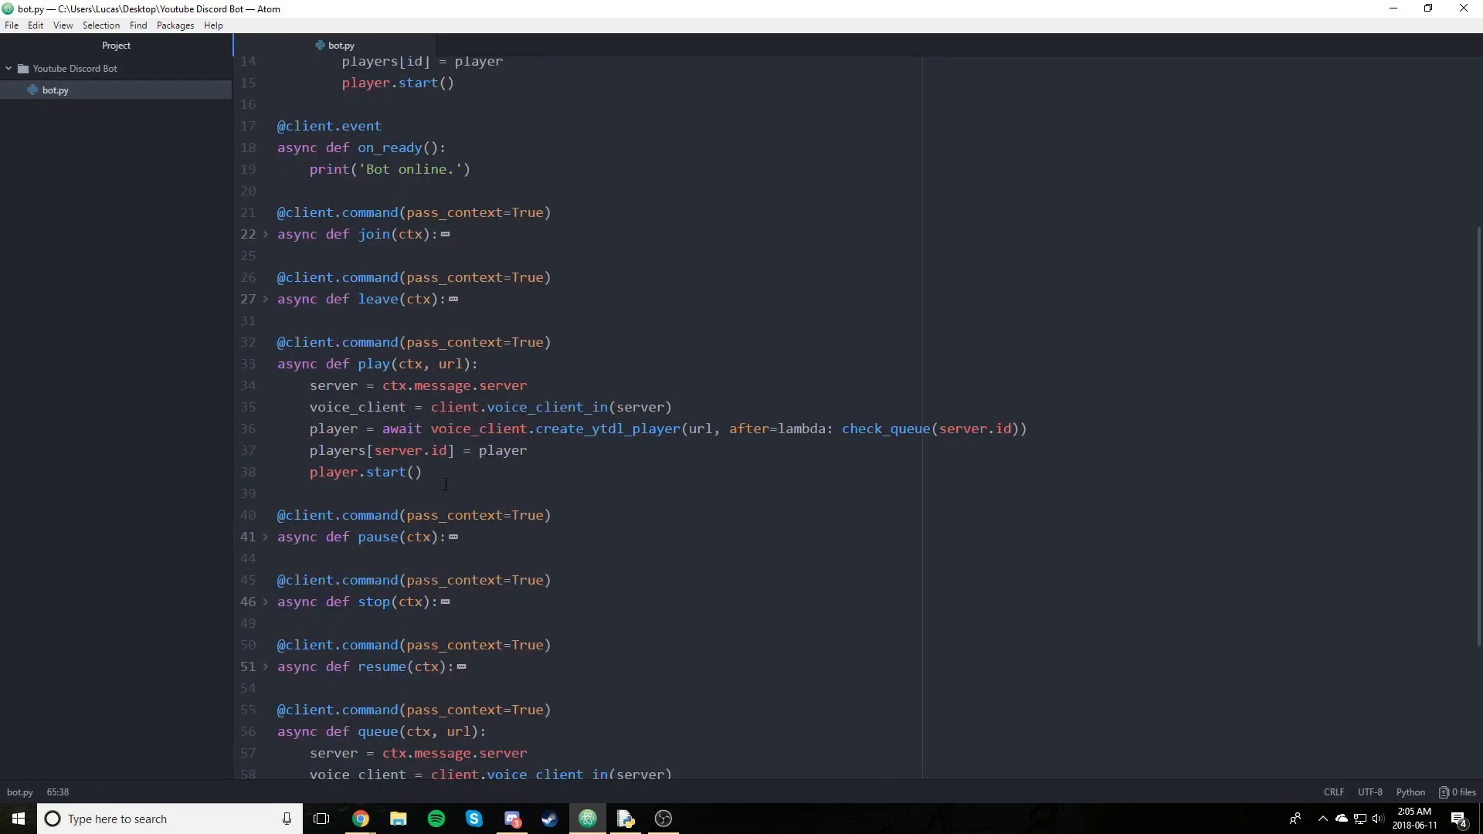
scroll("down", 3)
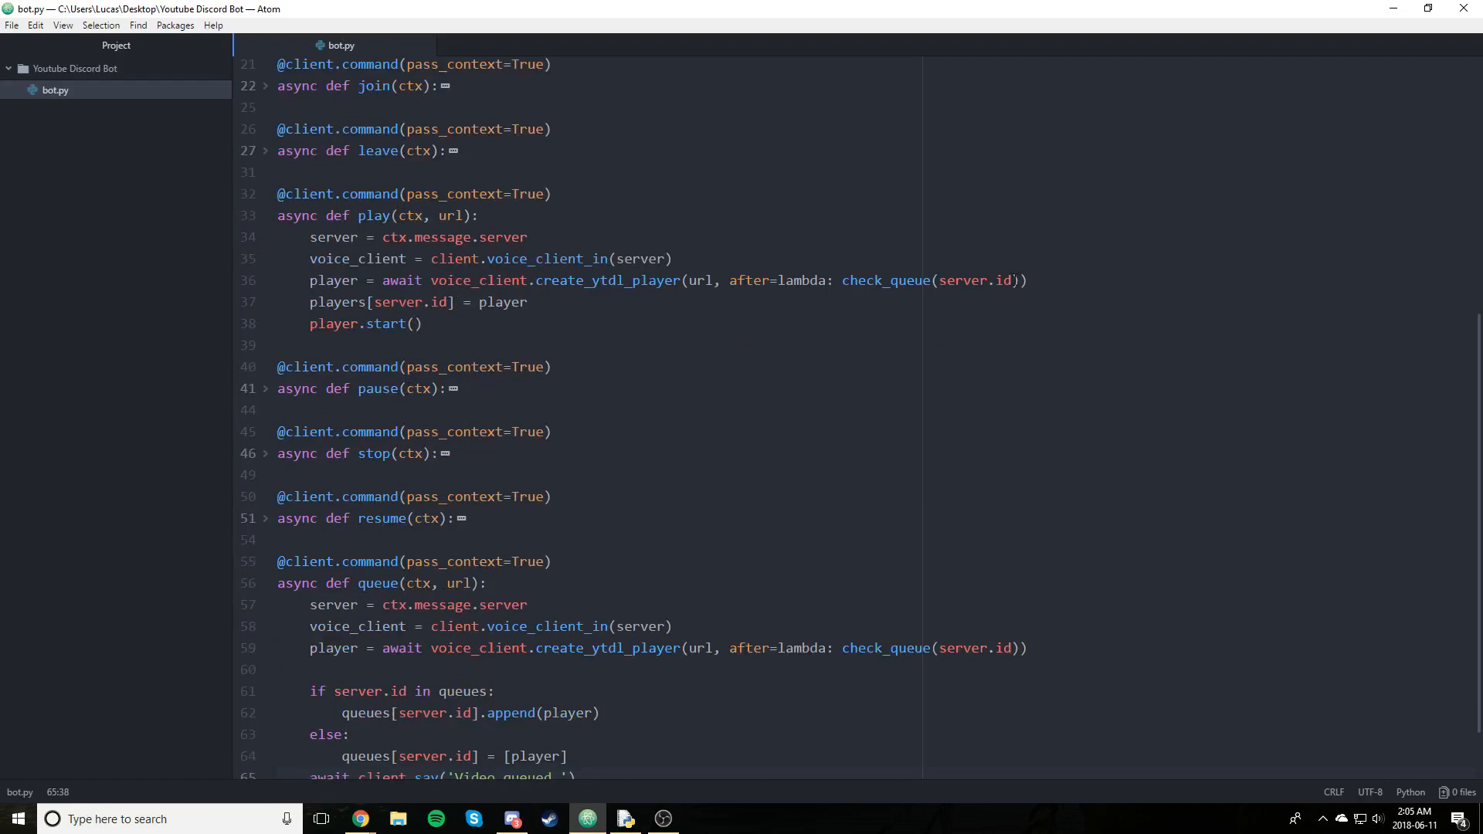
scroll("up", 3)
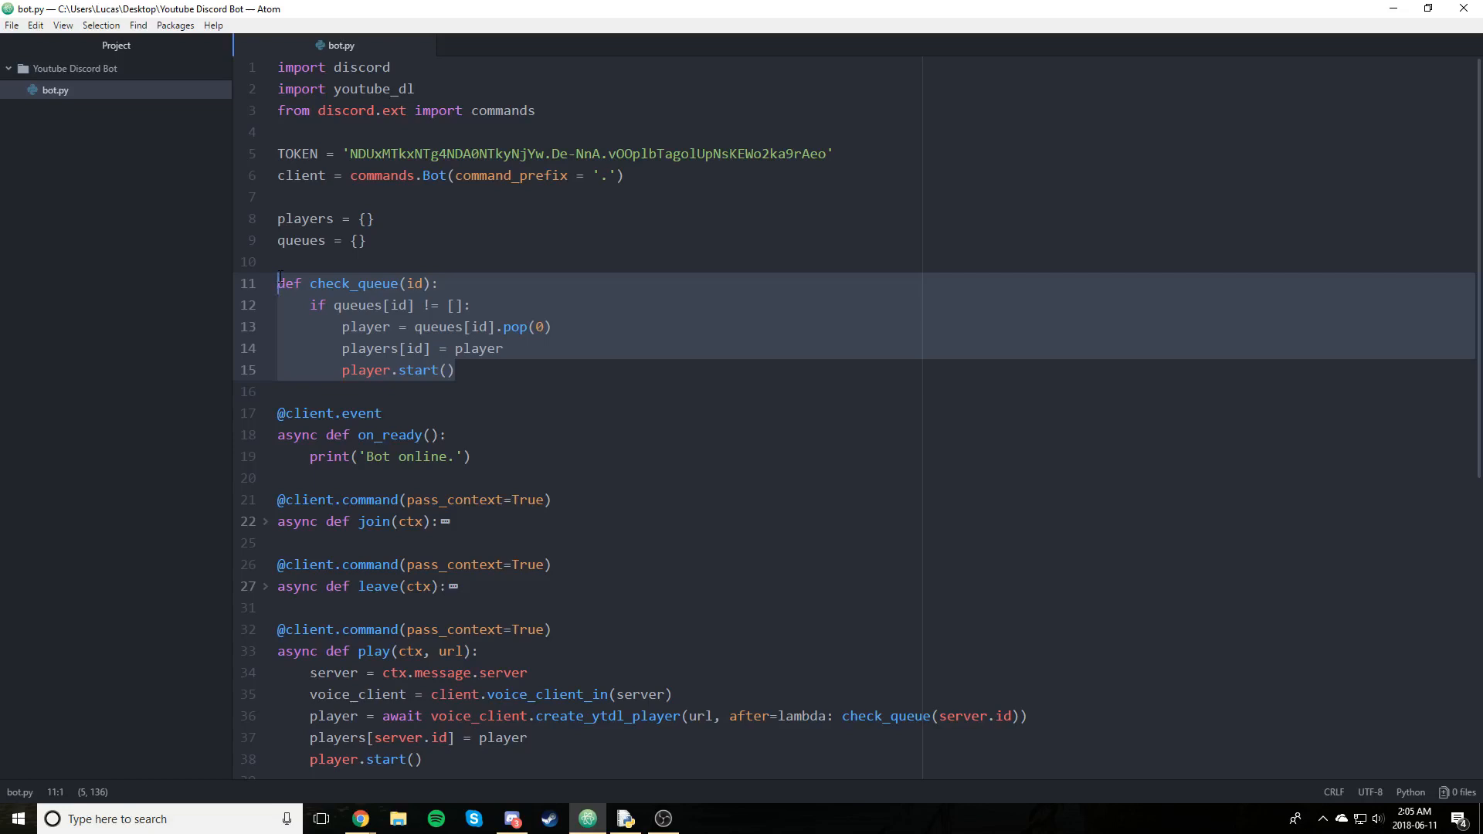
left_click(275, 239)
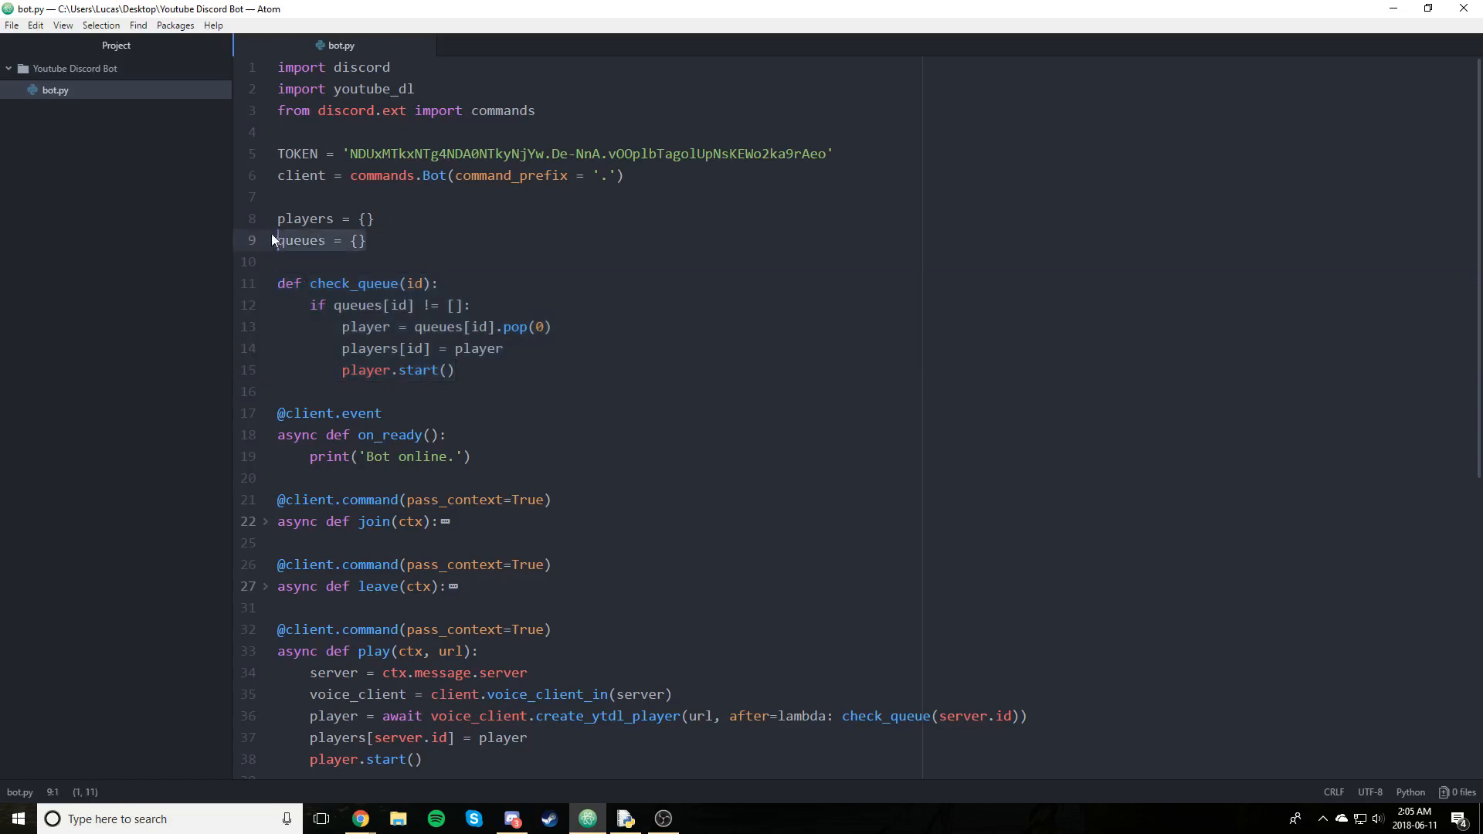
scroll("down", 3)
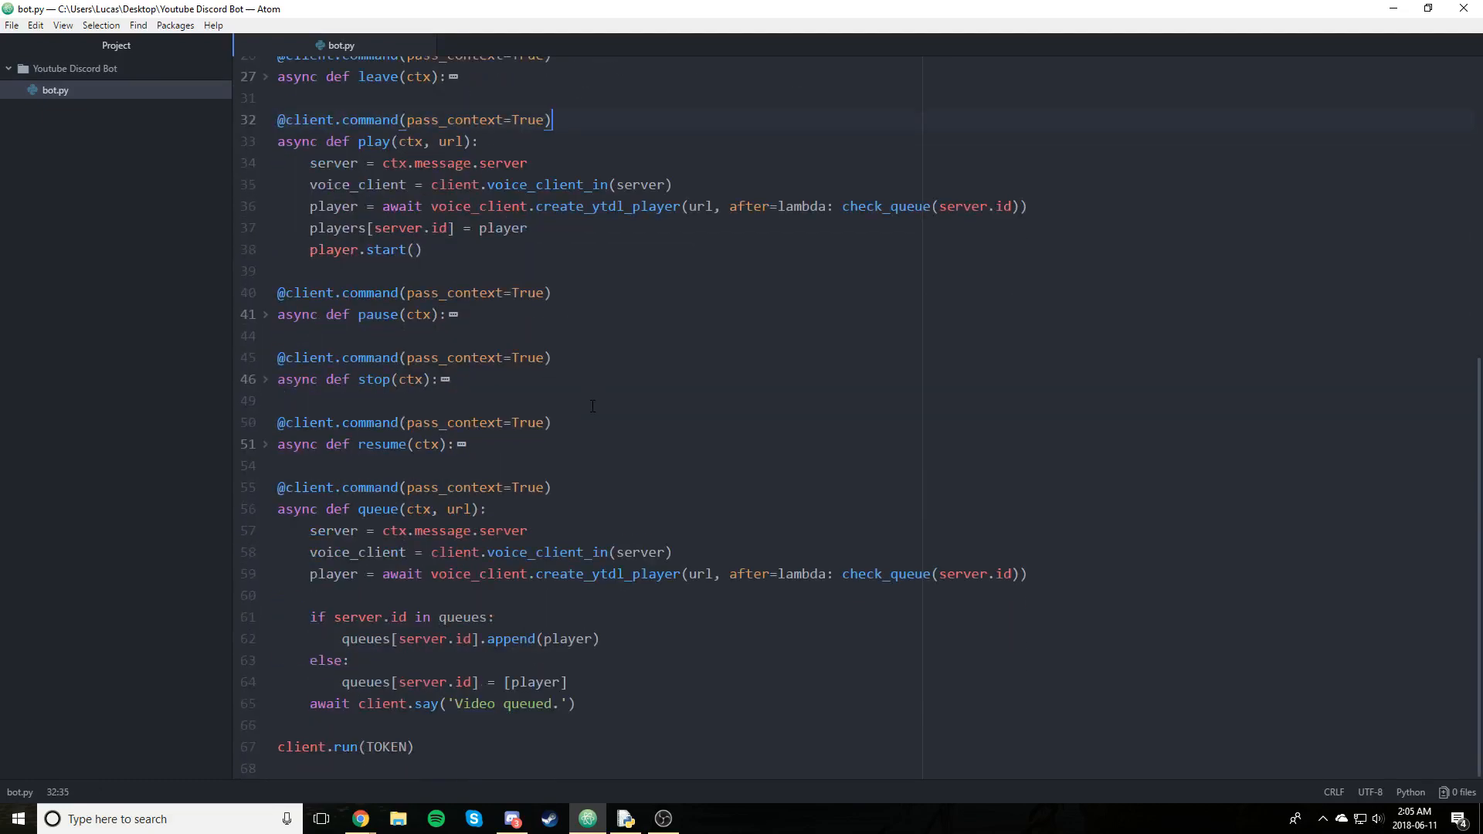
right_click(591, 407)
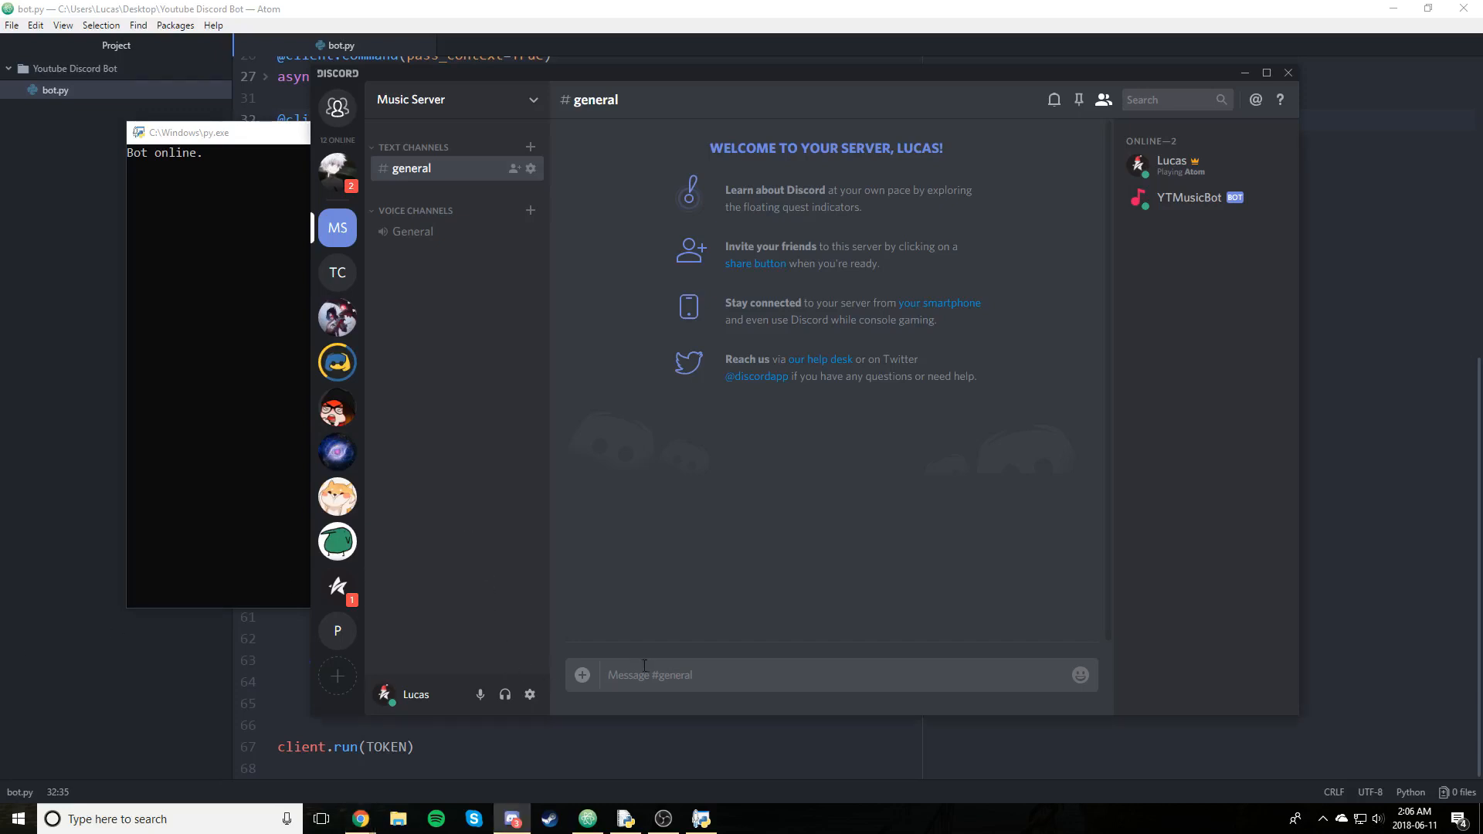
type(".join")
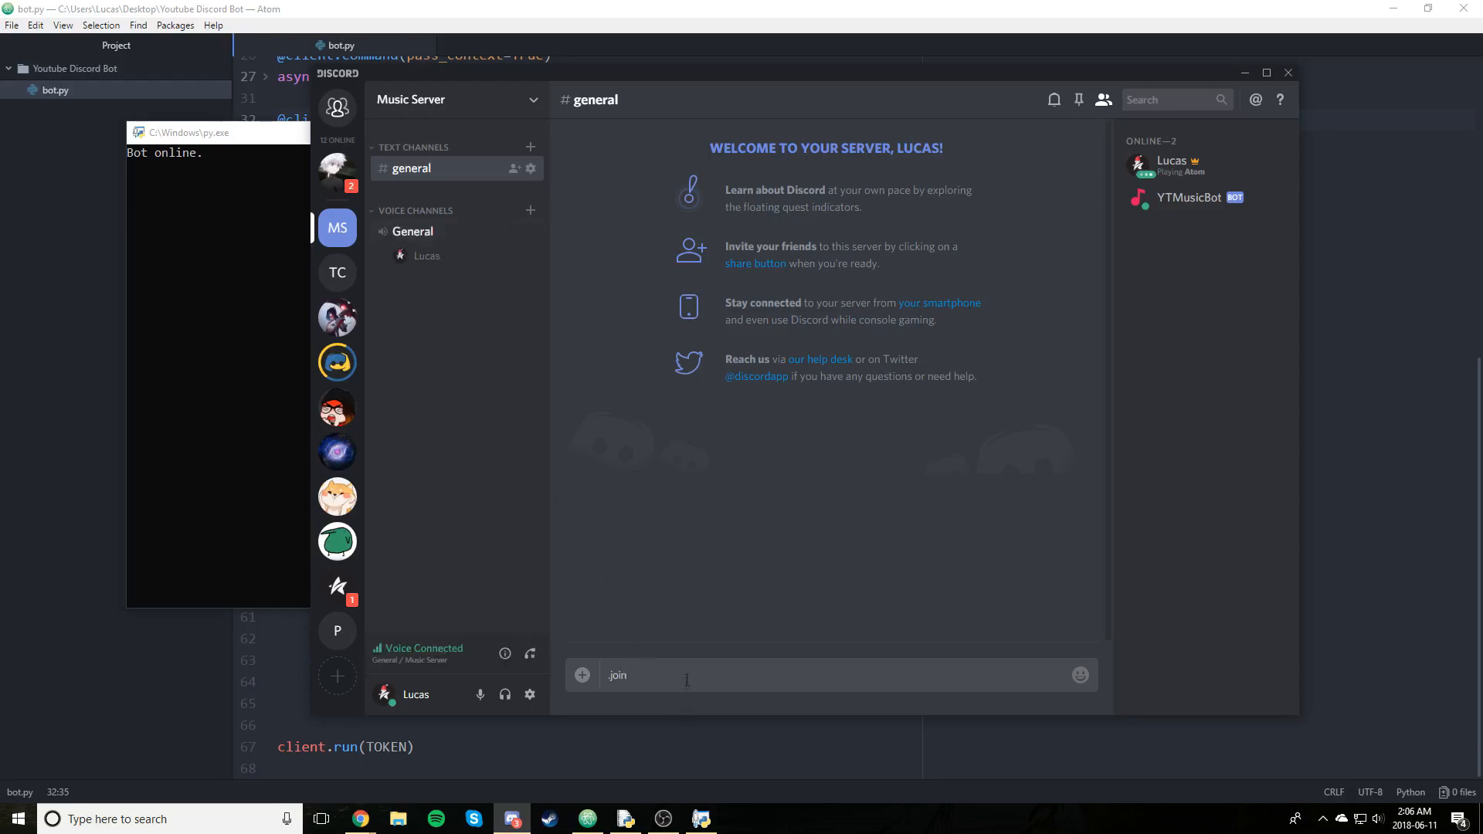
key("Return")
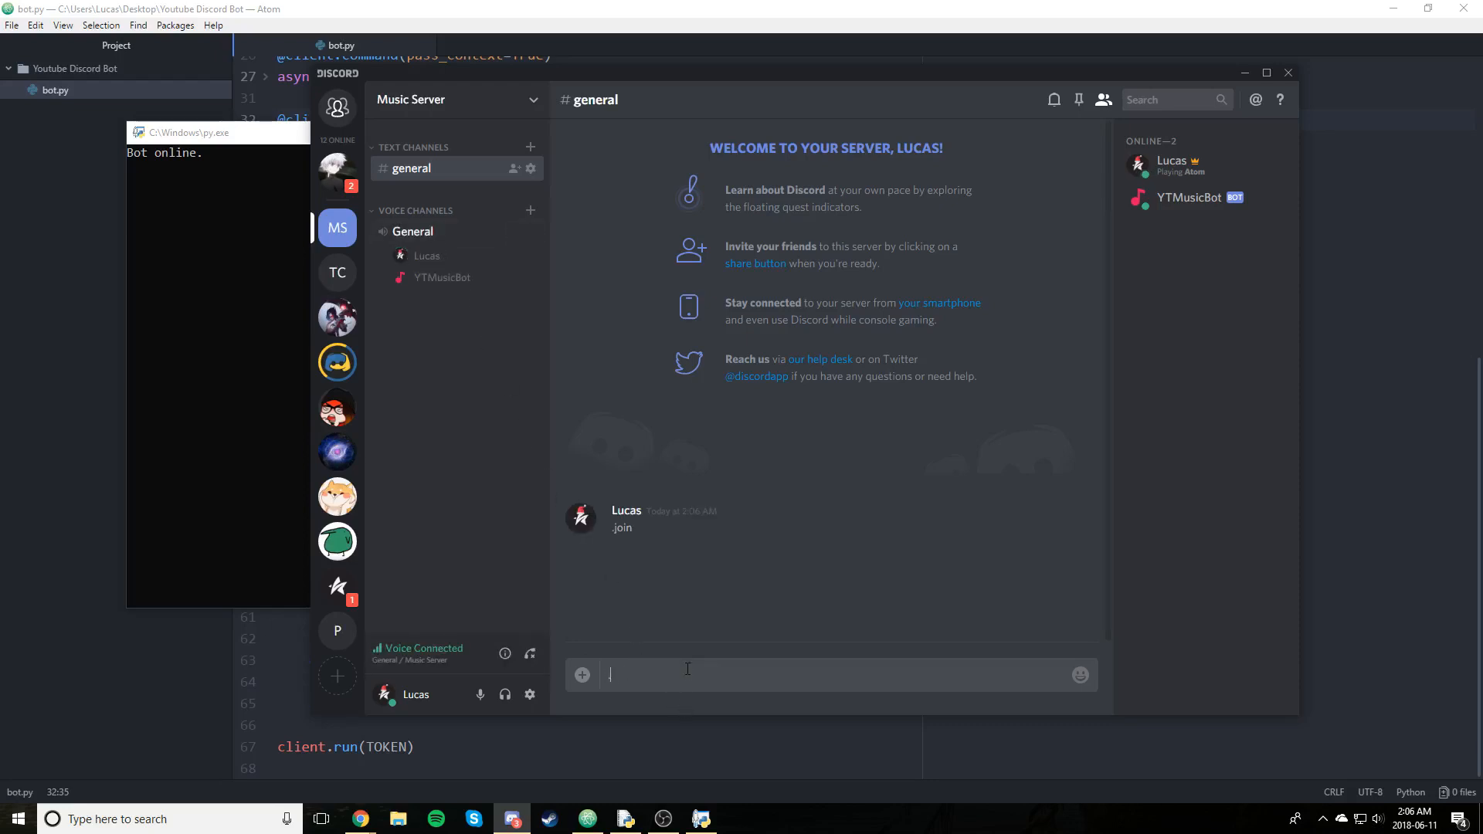
key("Return")
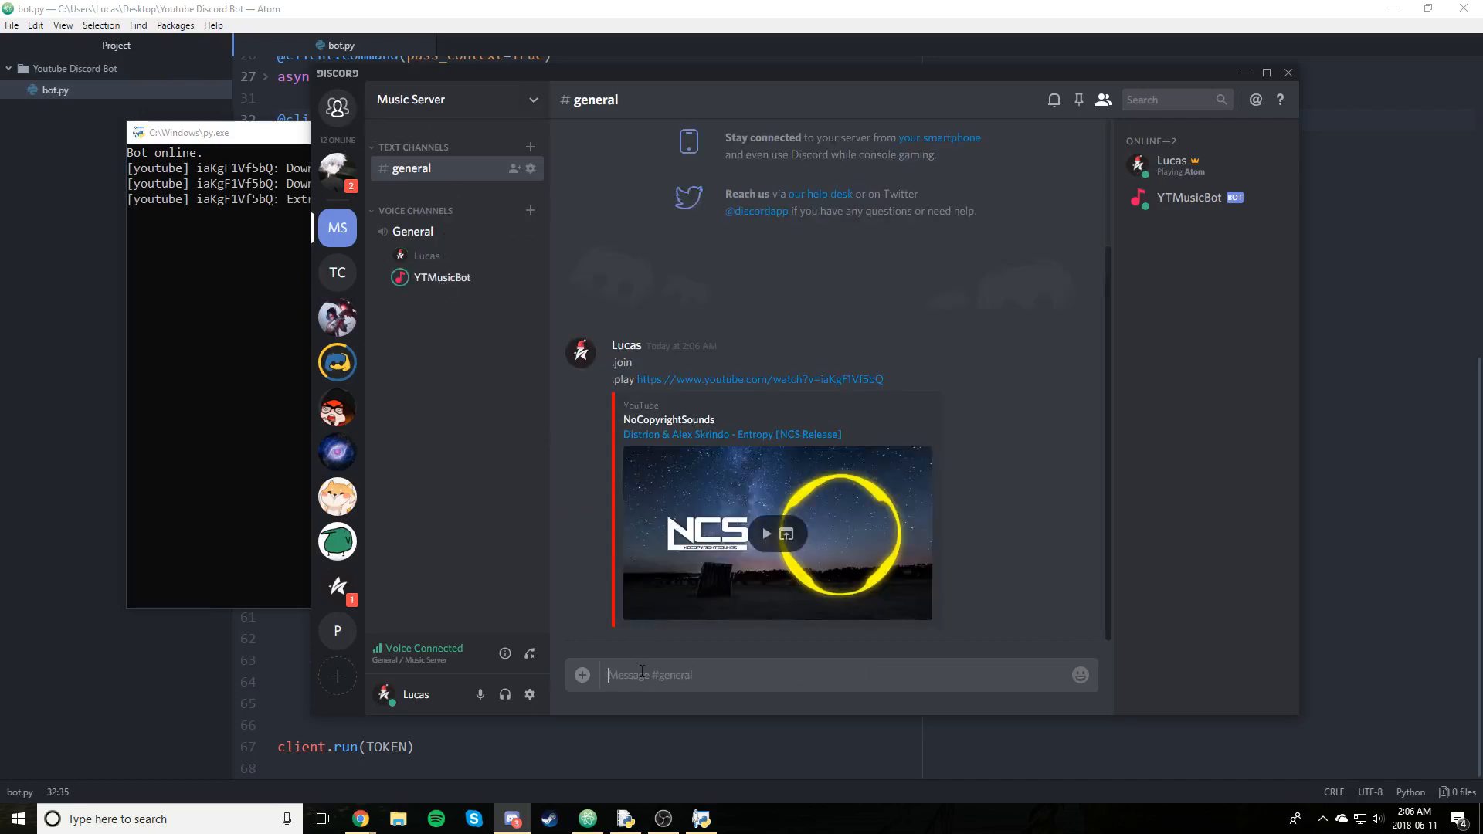
type(".queue https://www.youtube.com/watch?v=iaKgF1Vf5bQ")
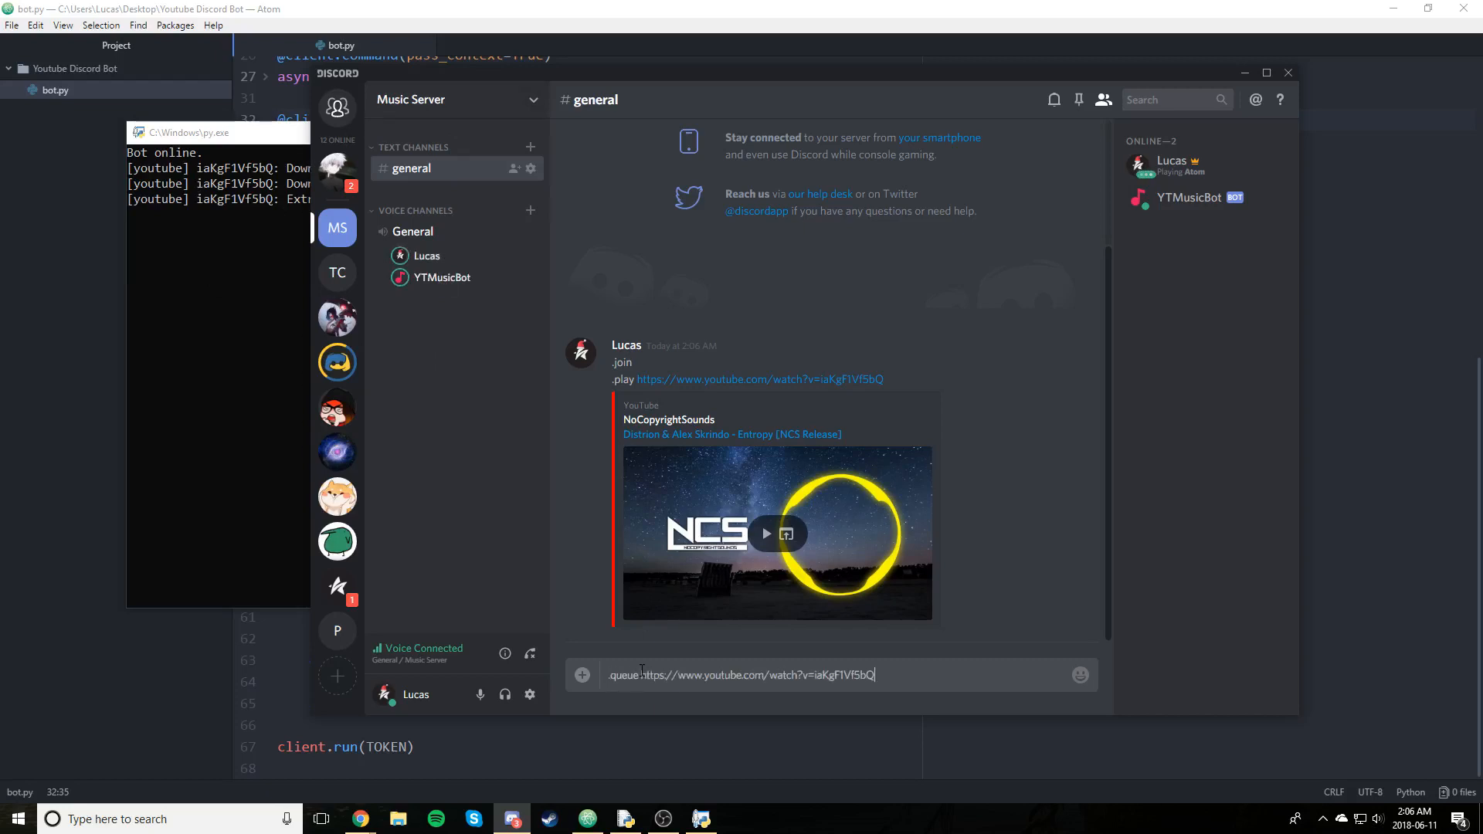
key("Return")
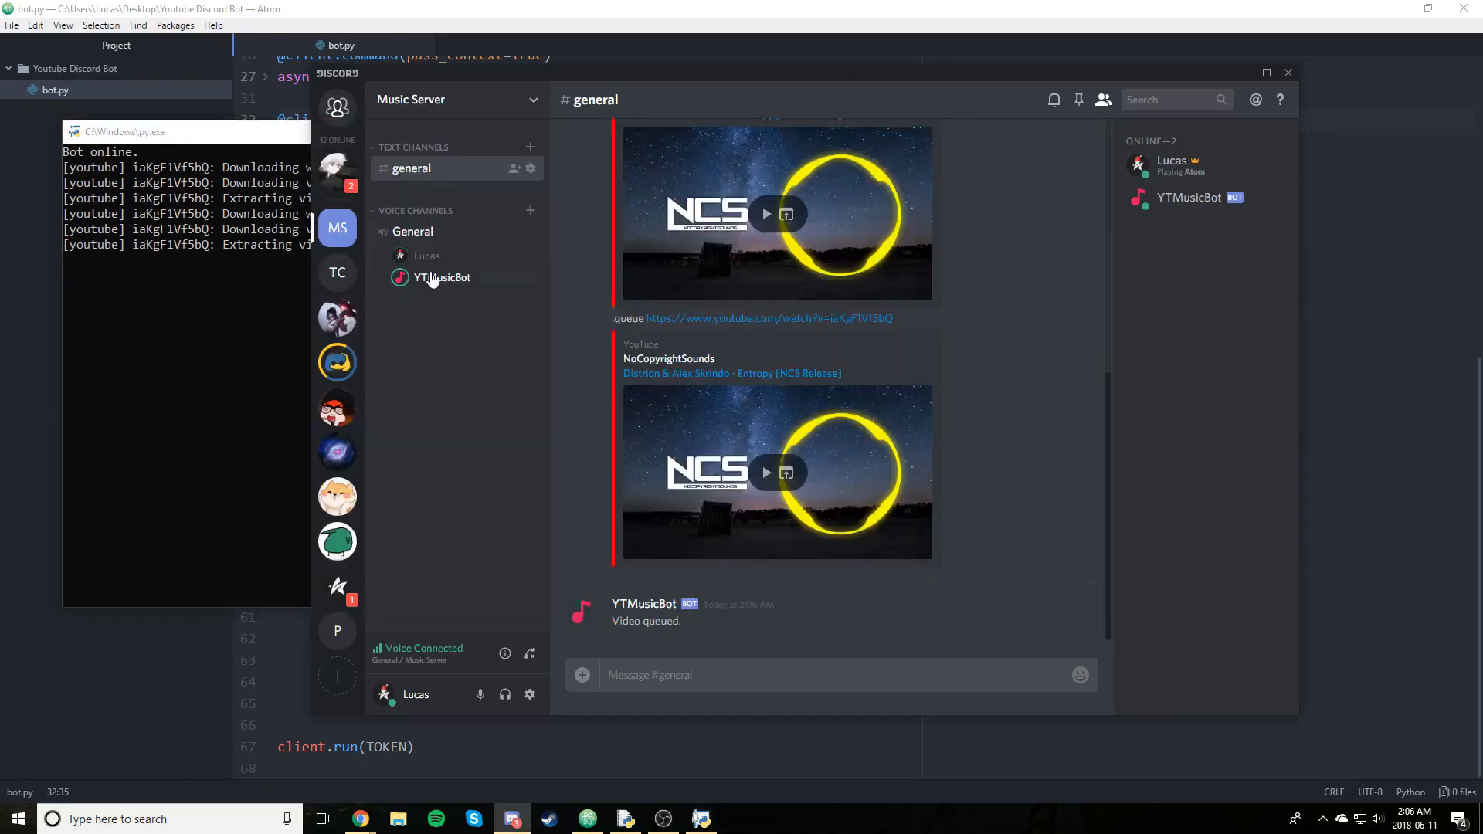
Confirm YTMusicBot's 'Video queued.' reply in the general channel
right_click(442, 277)
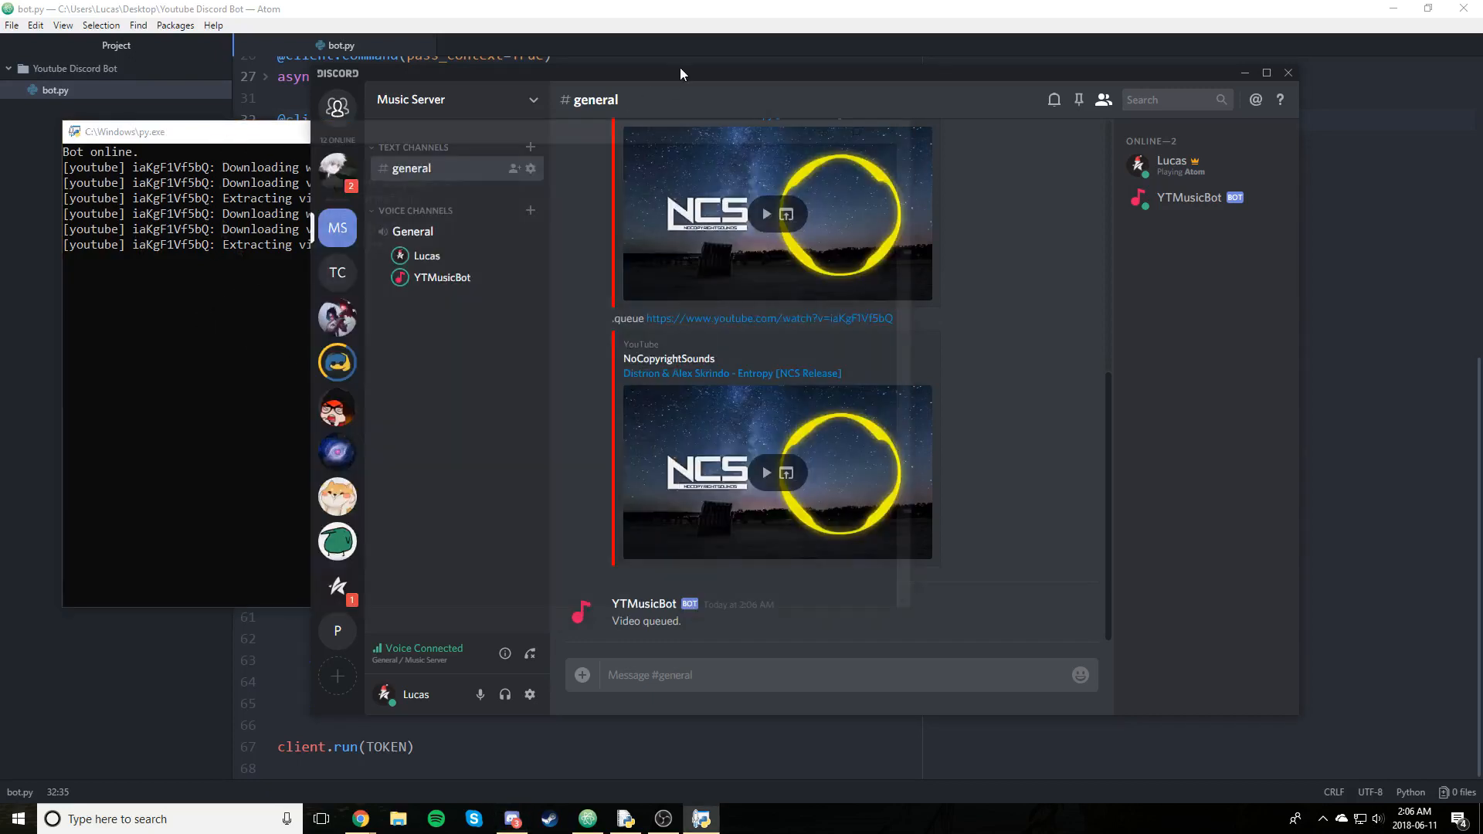
mouse_move(818, 486)
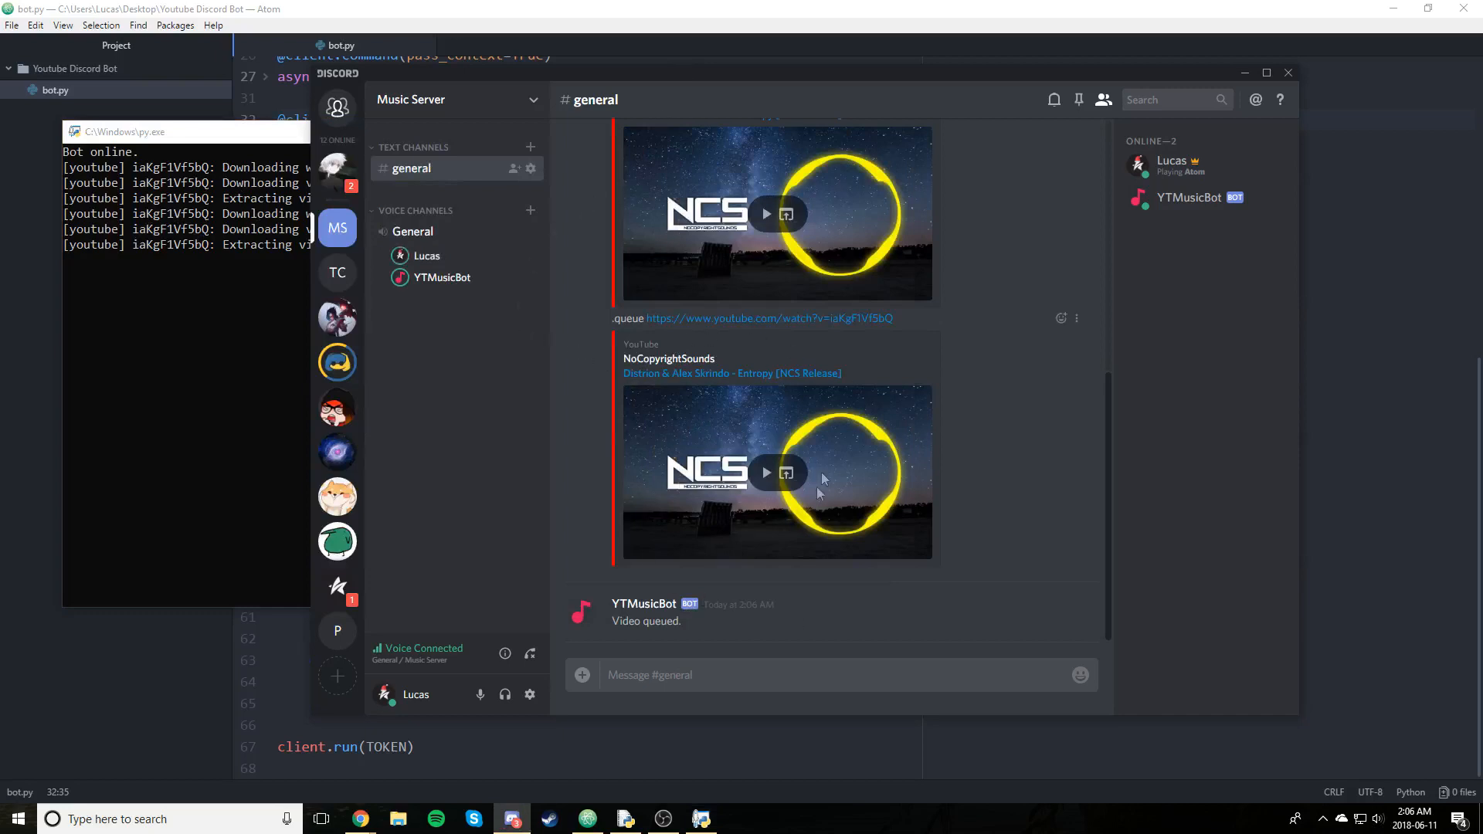
mouse_move(687, 438)
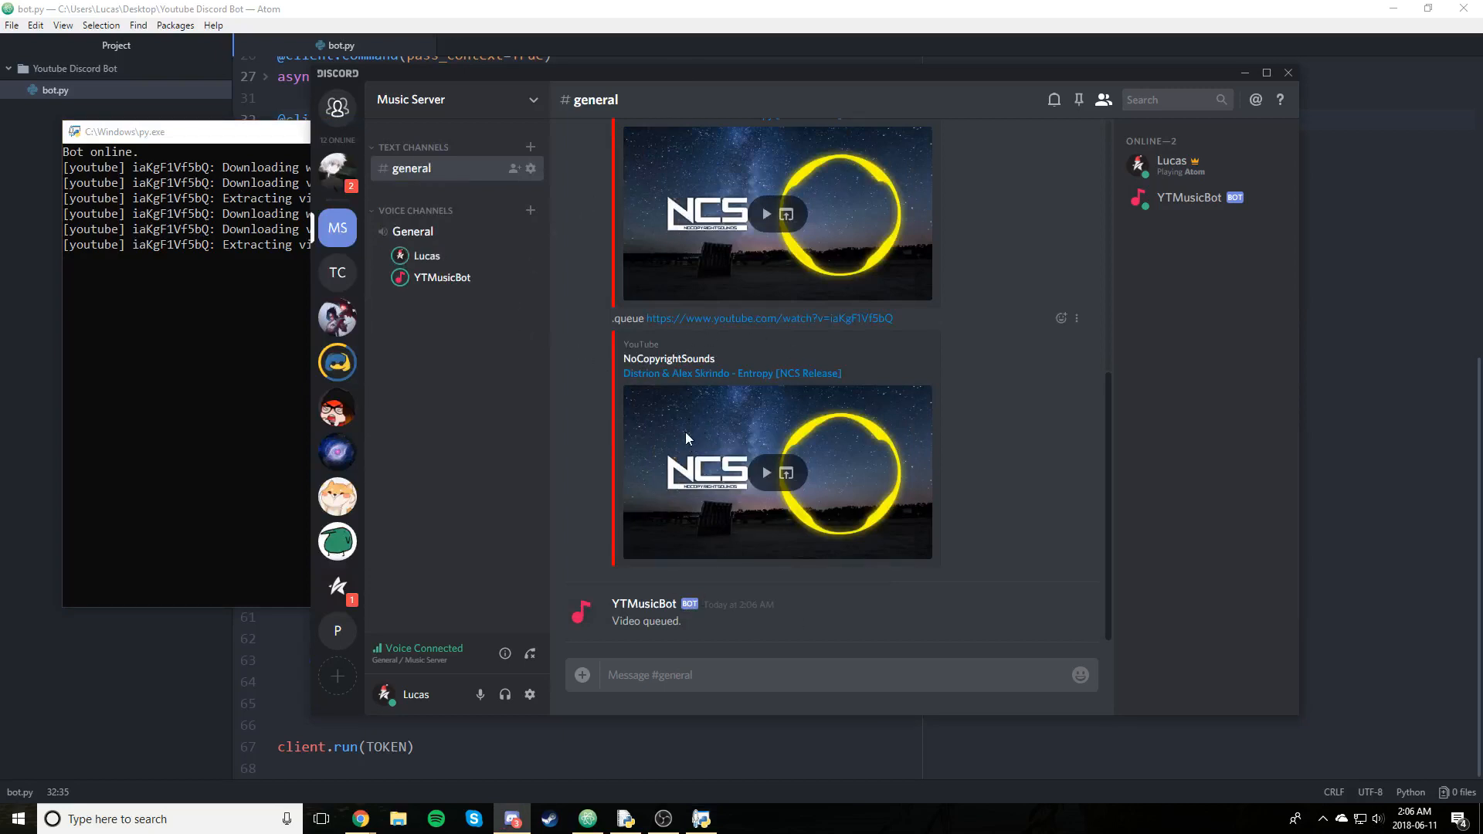
mouse_move(728, 170)
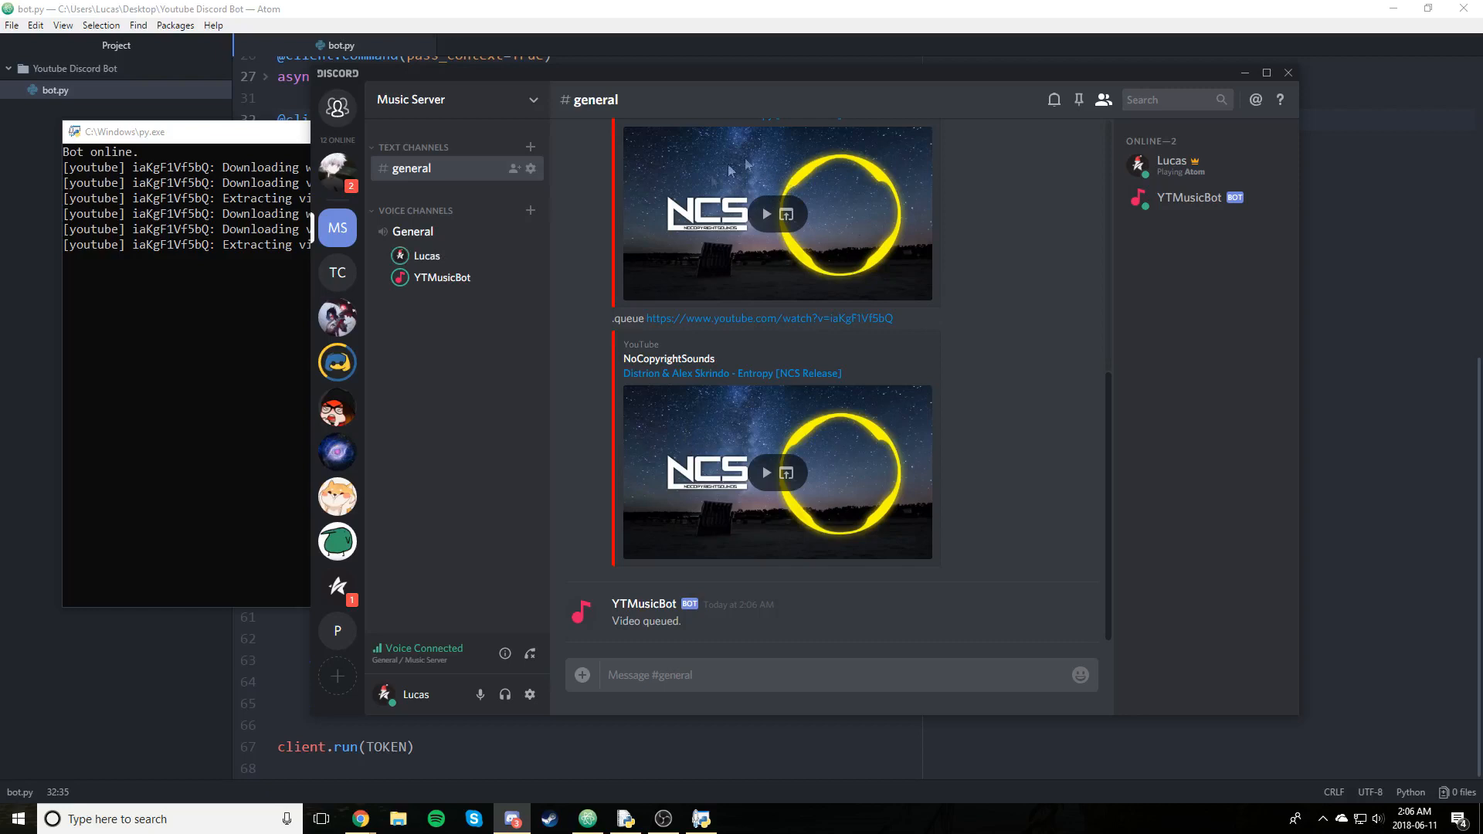
mouse_move(780, 239)
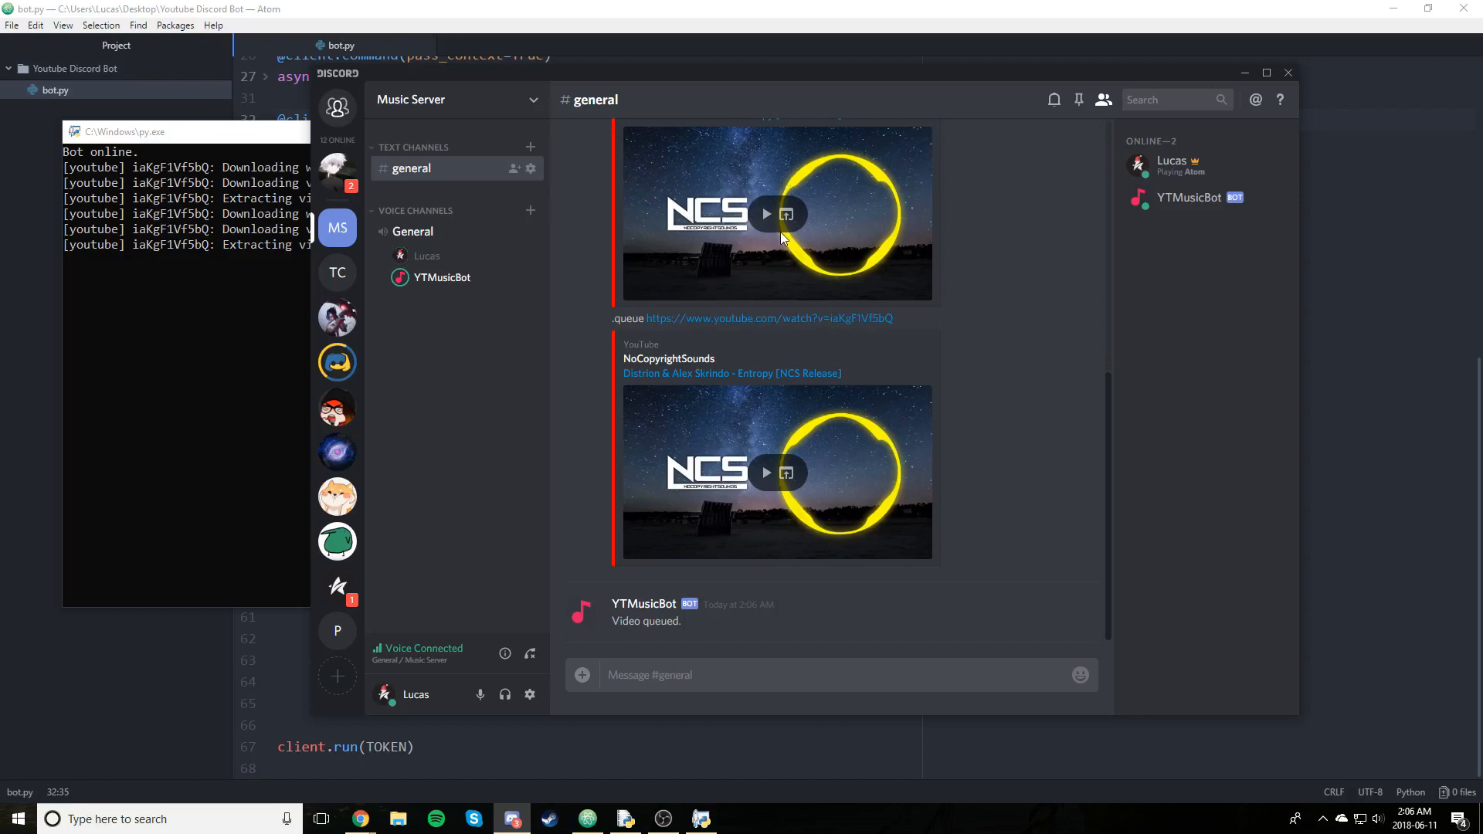
mouse_move(790, 442)
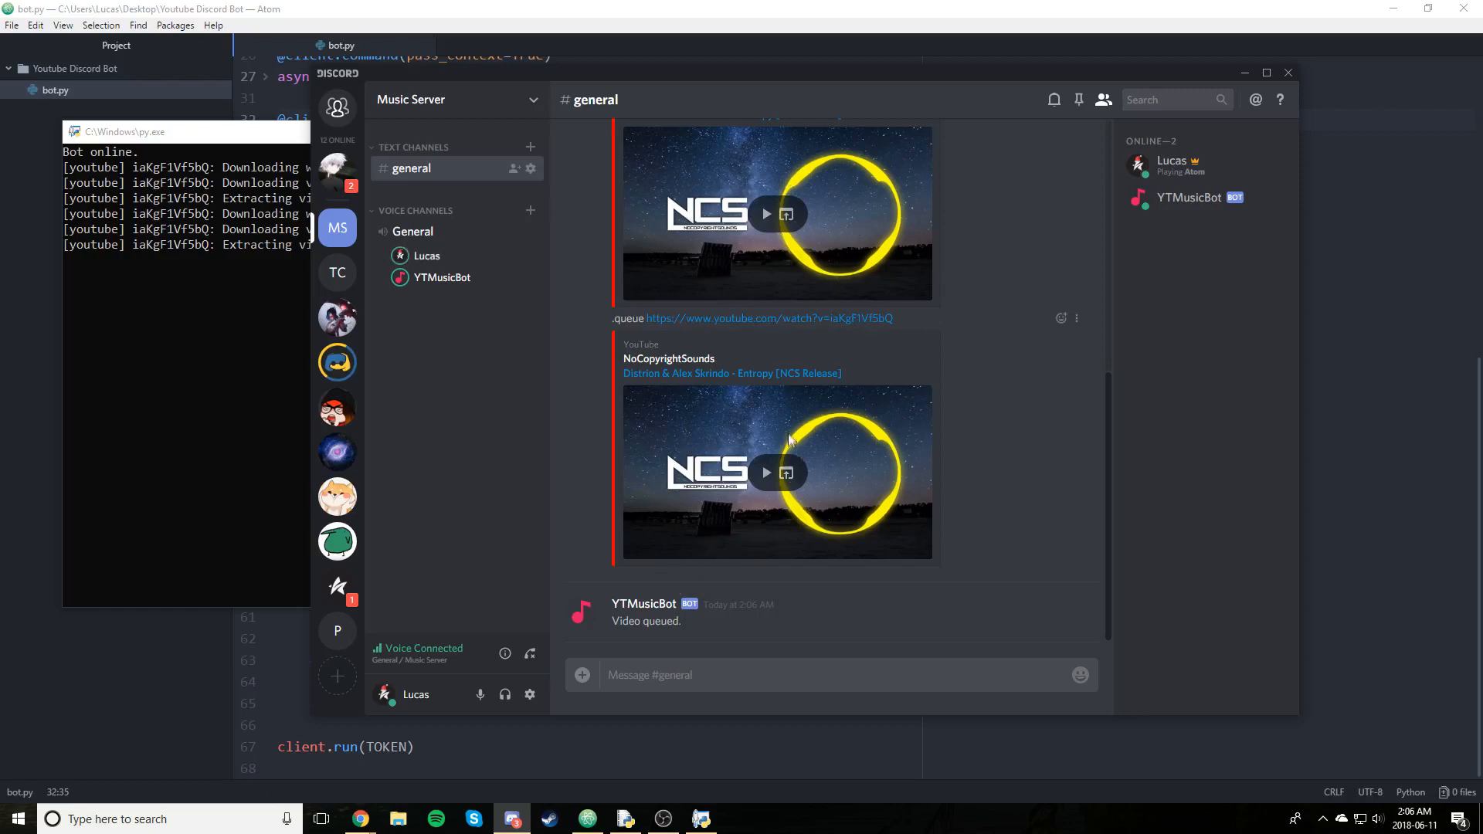
mouse_move(941, 405)
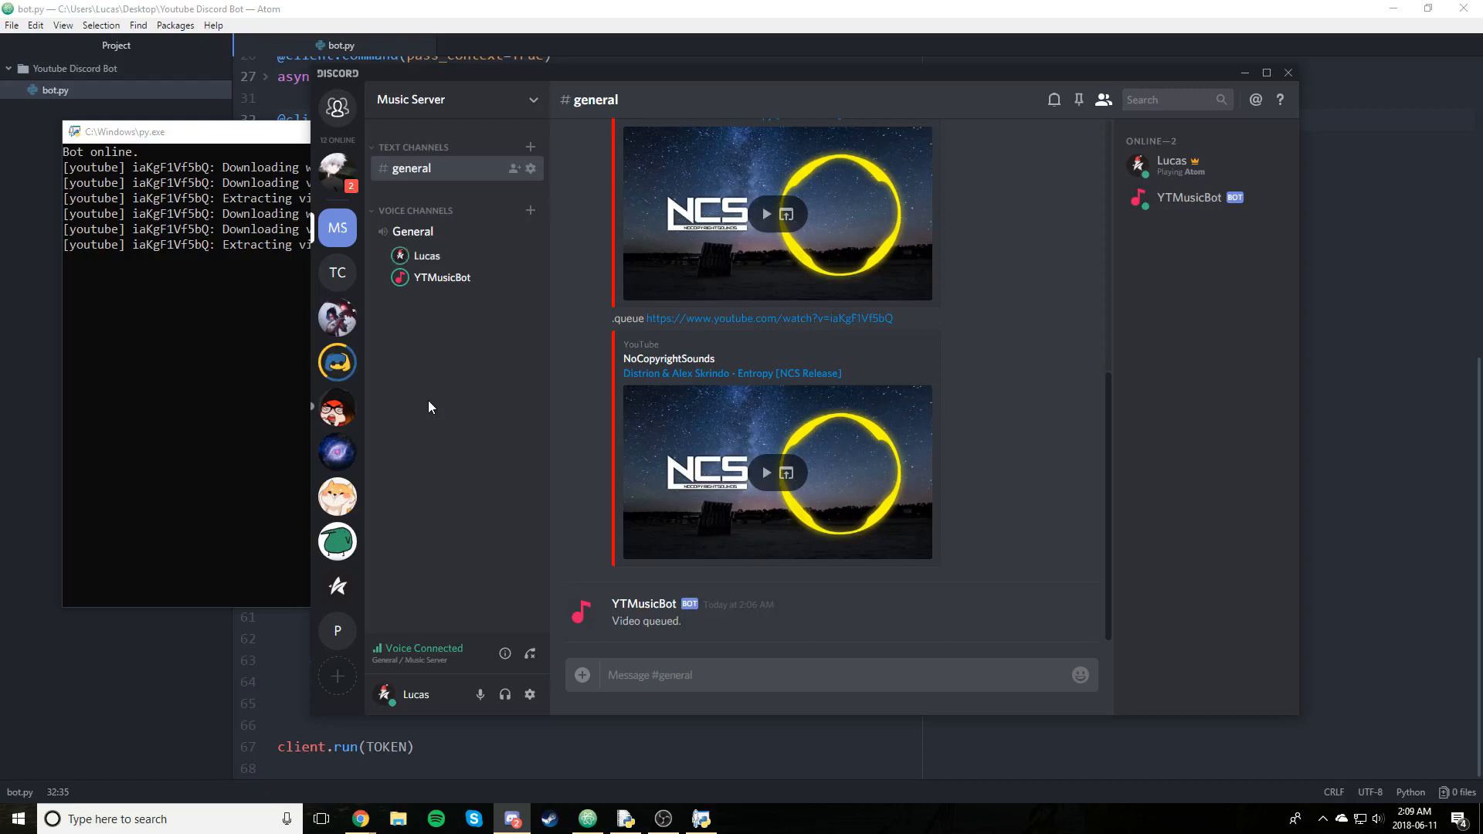
right_click(442, 277)
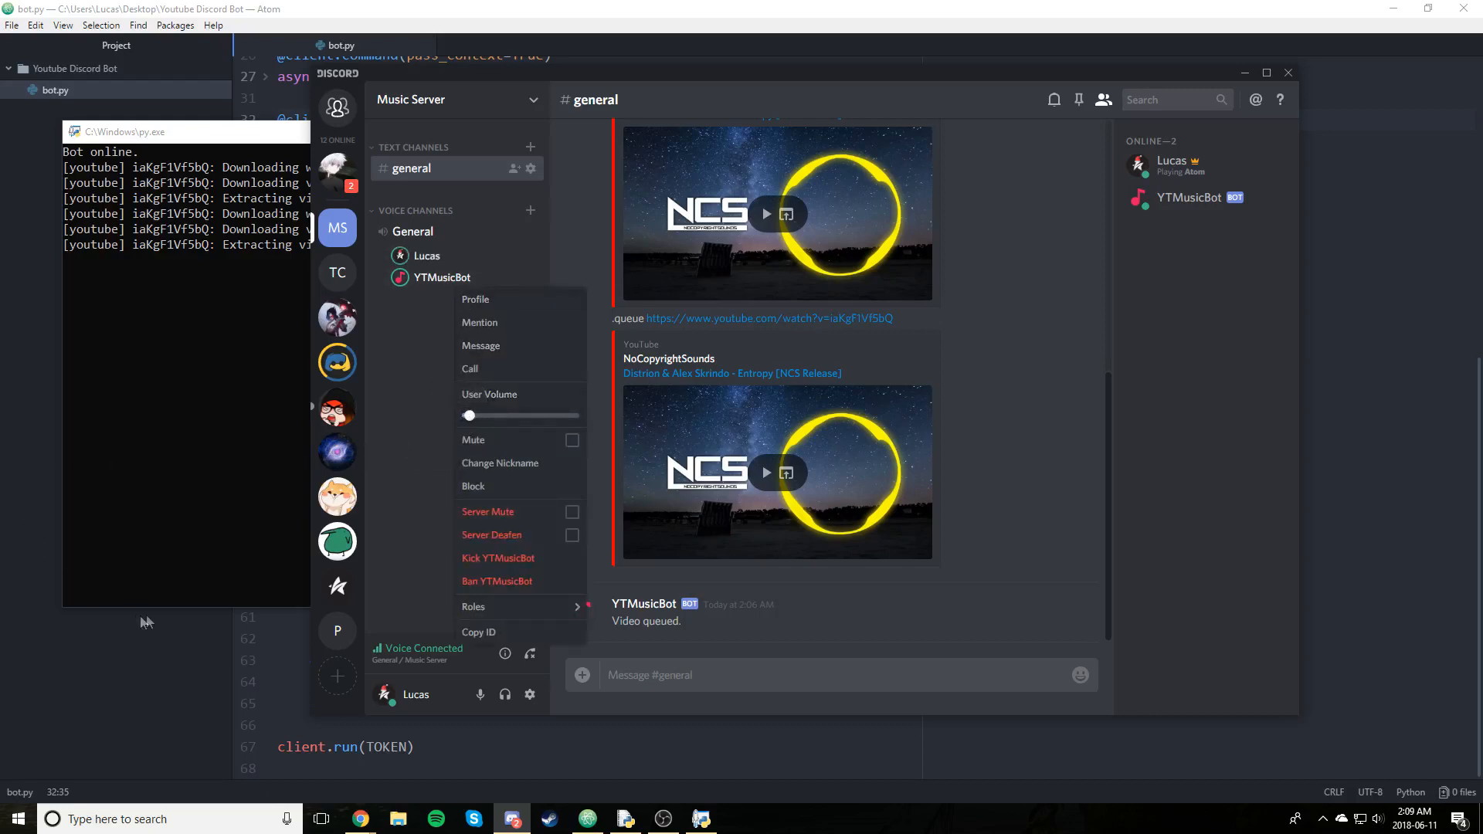
left_click(253, 534)
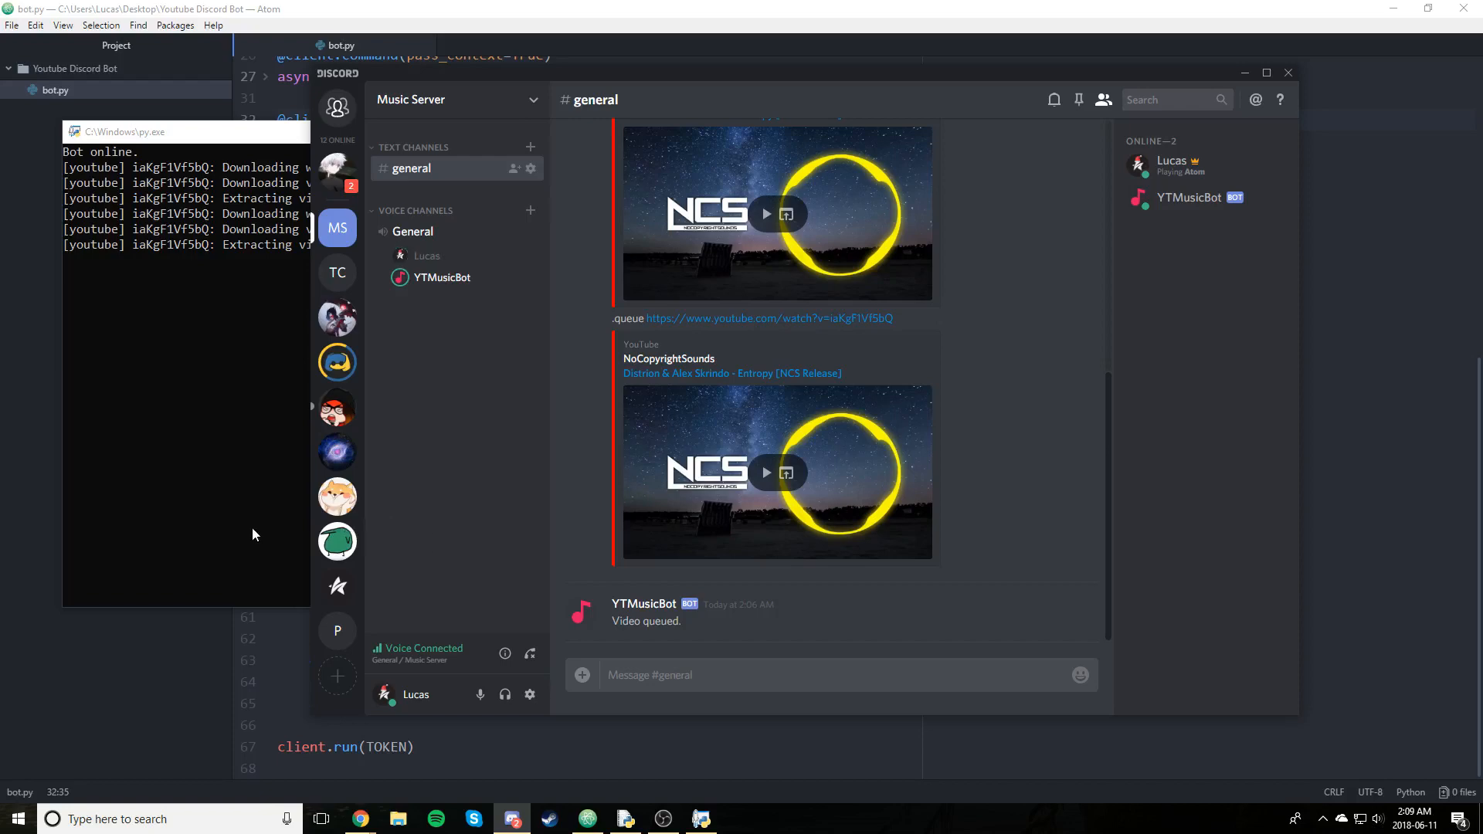